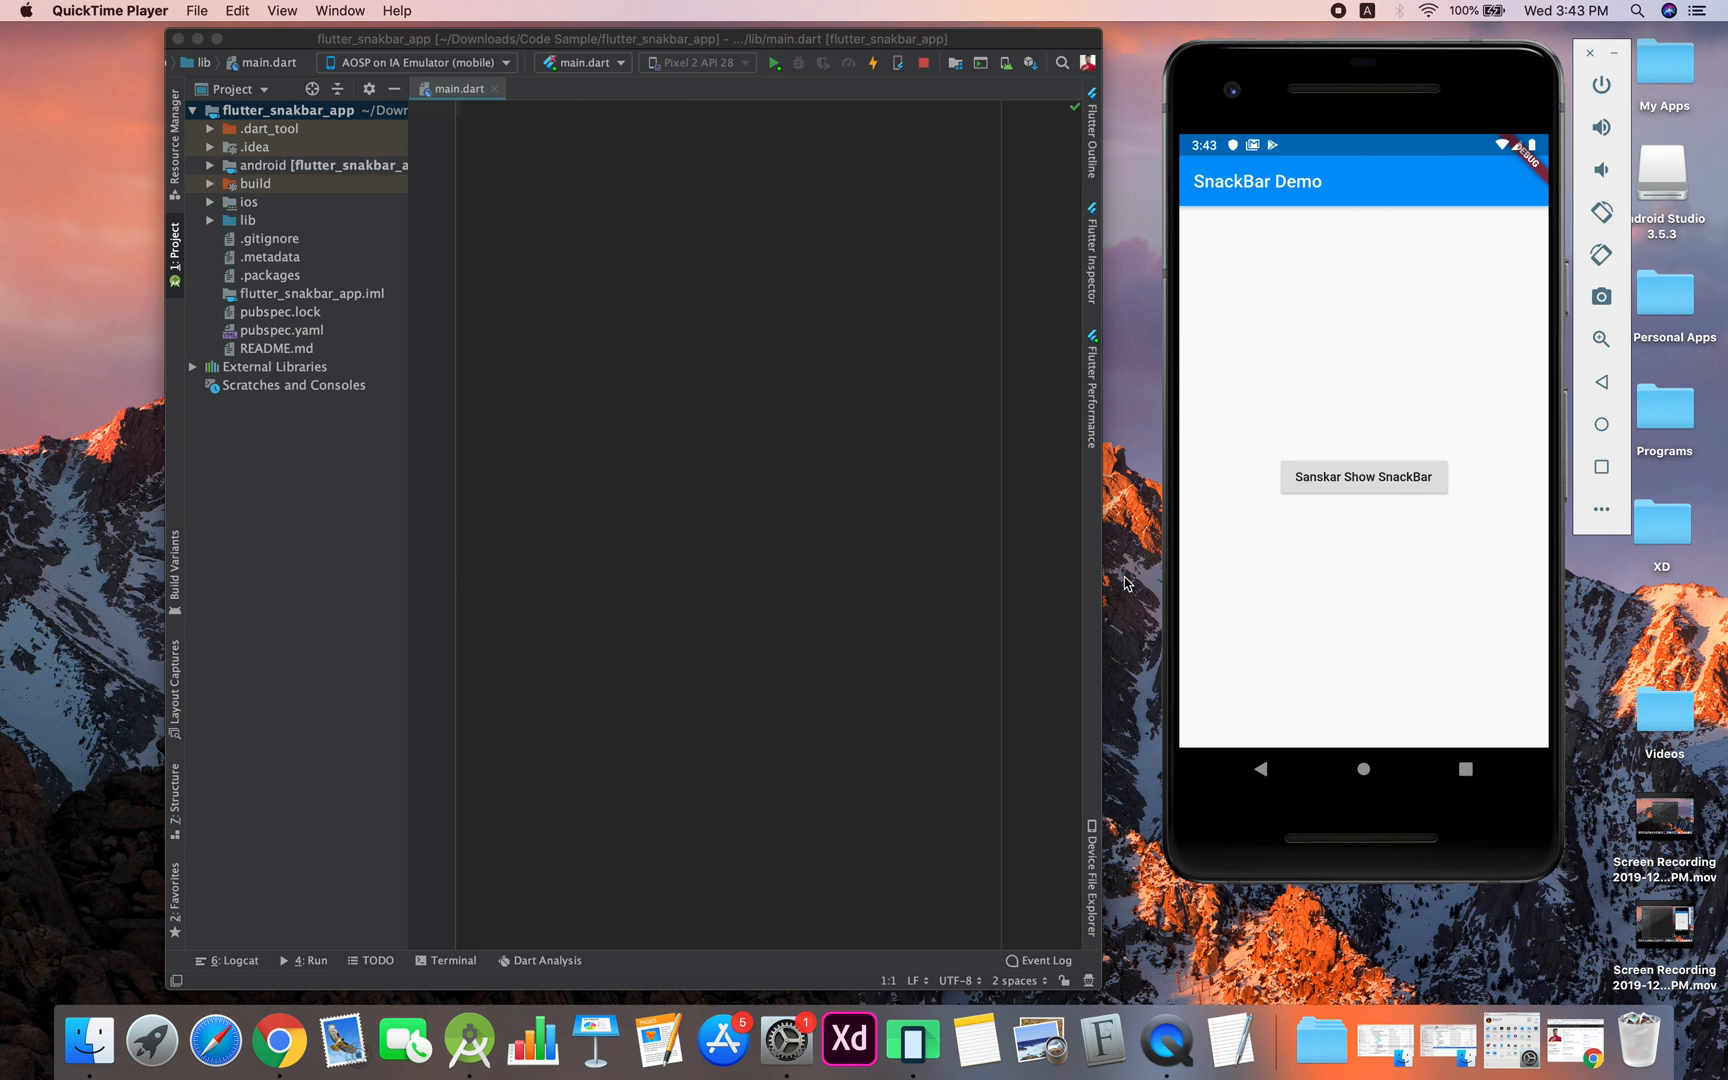
mouse_move(1292, 382)
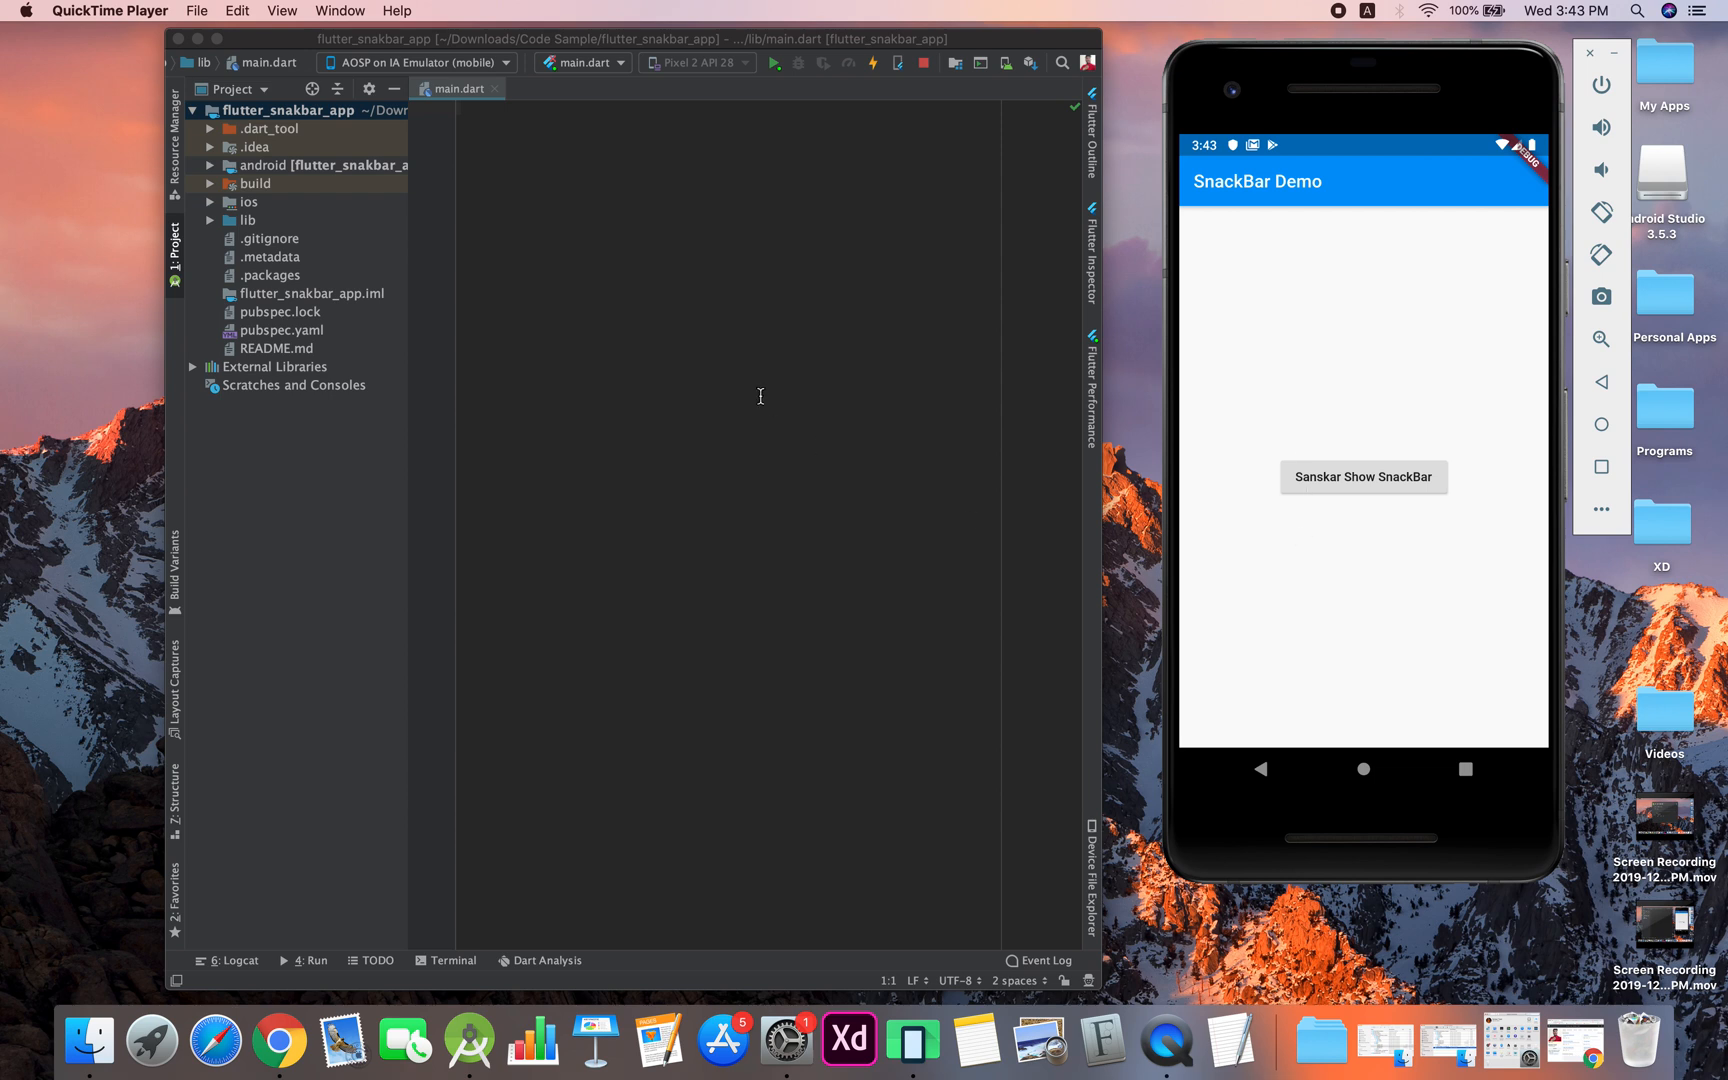
mouse_move(1249, 460)
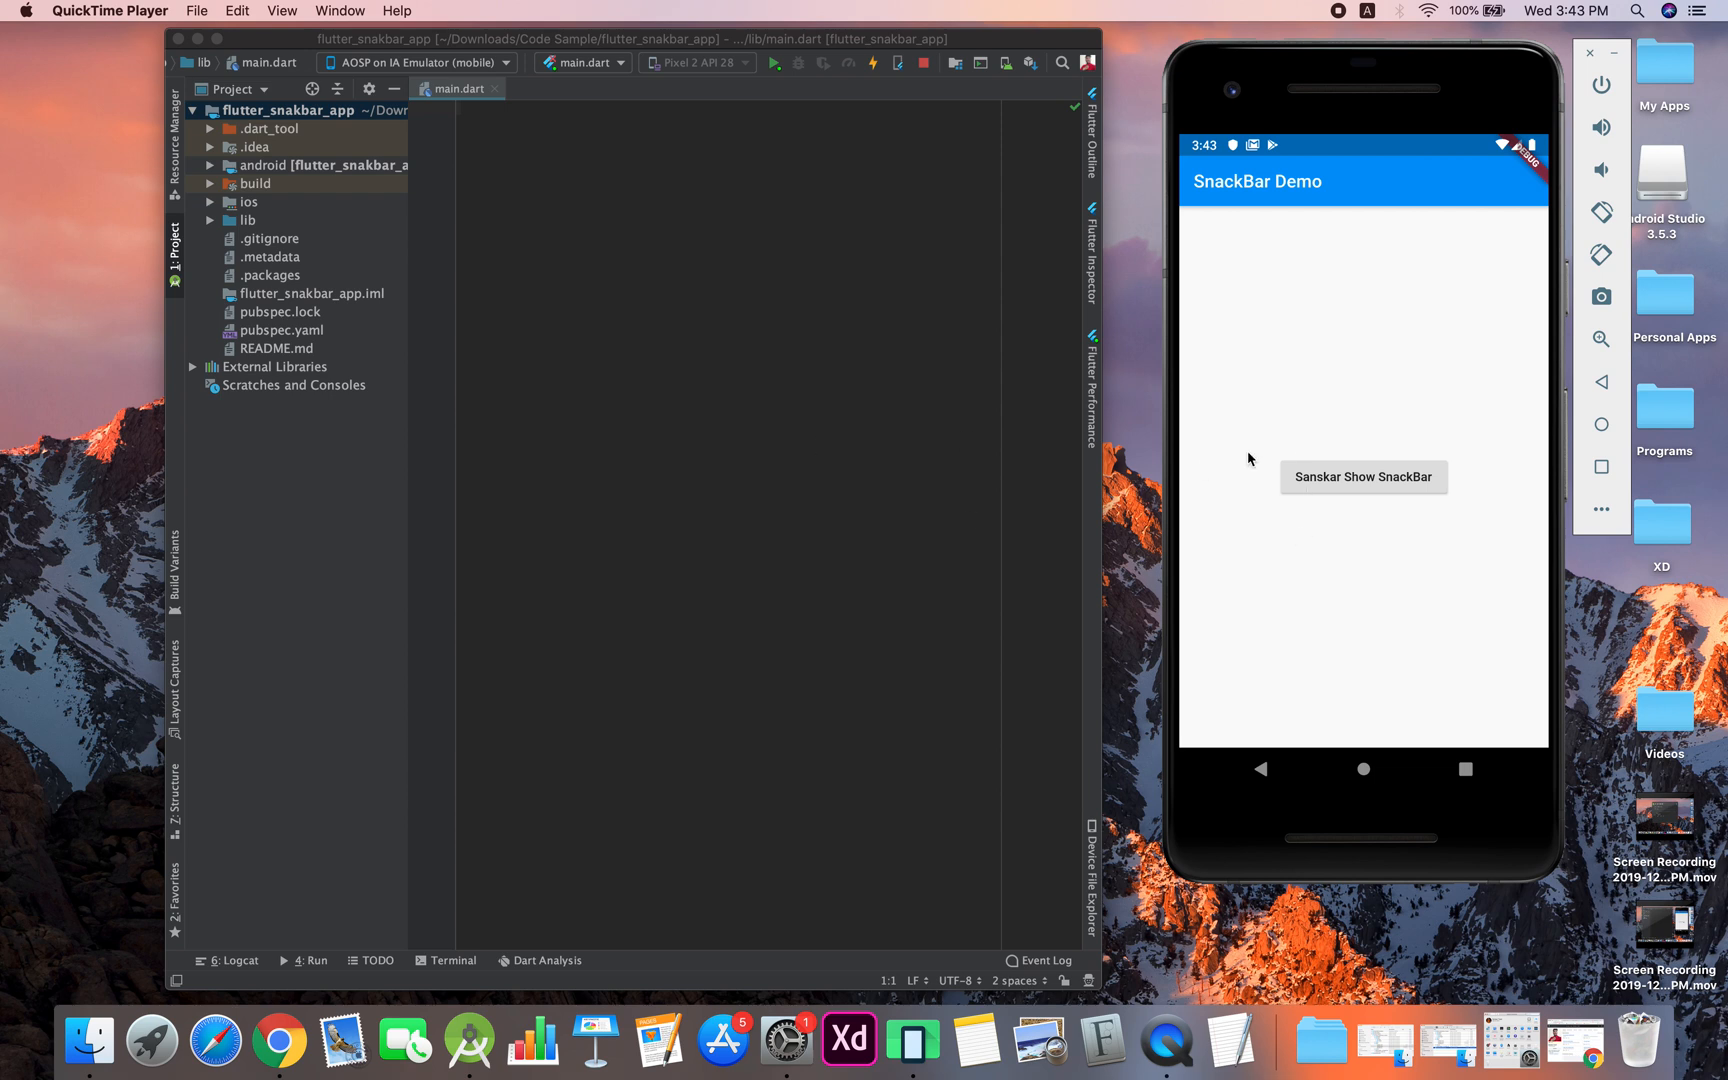
mouse_move(1337, 490)
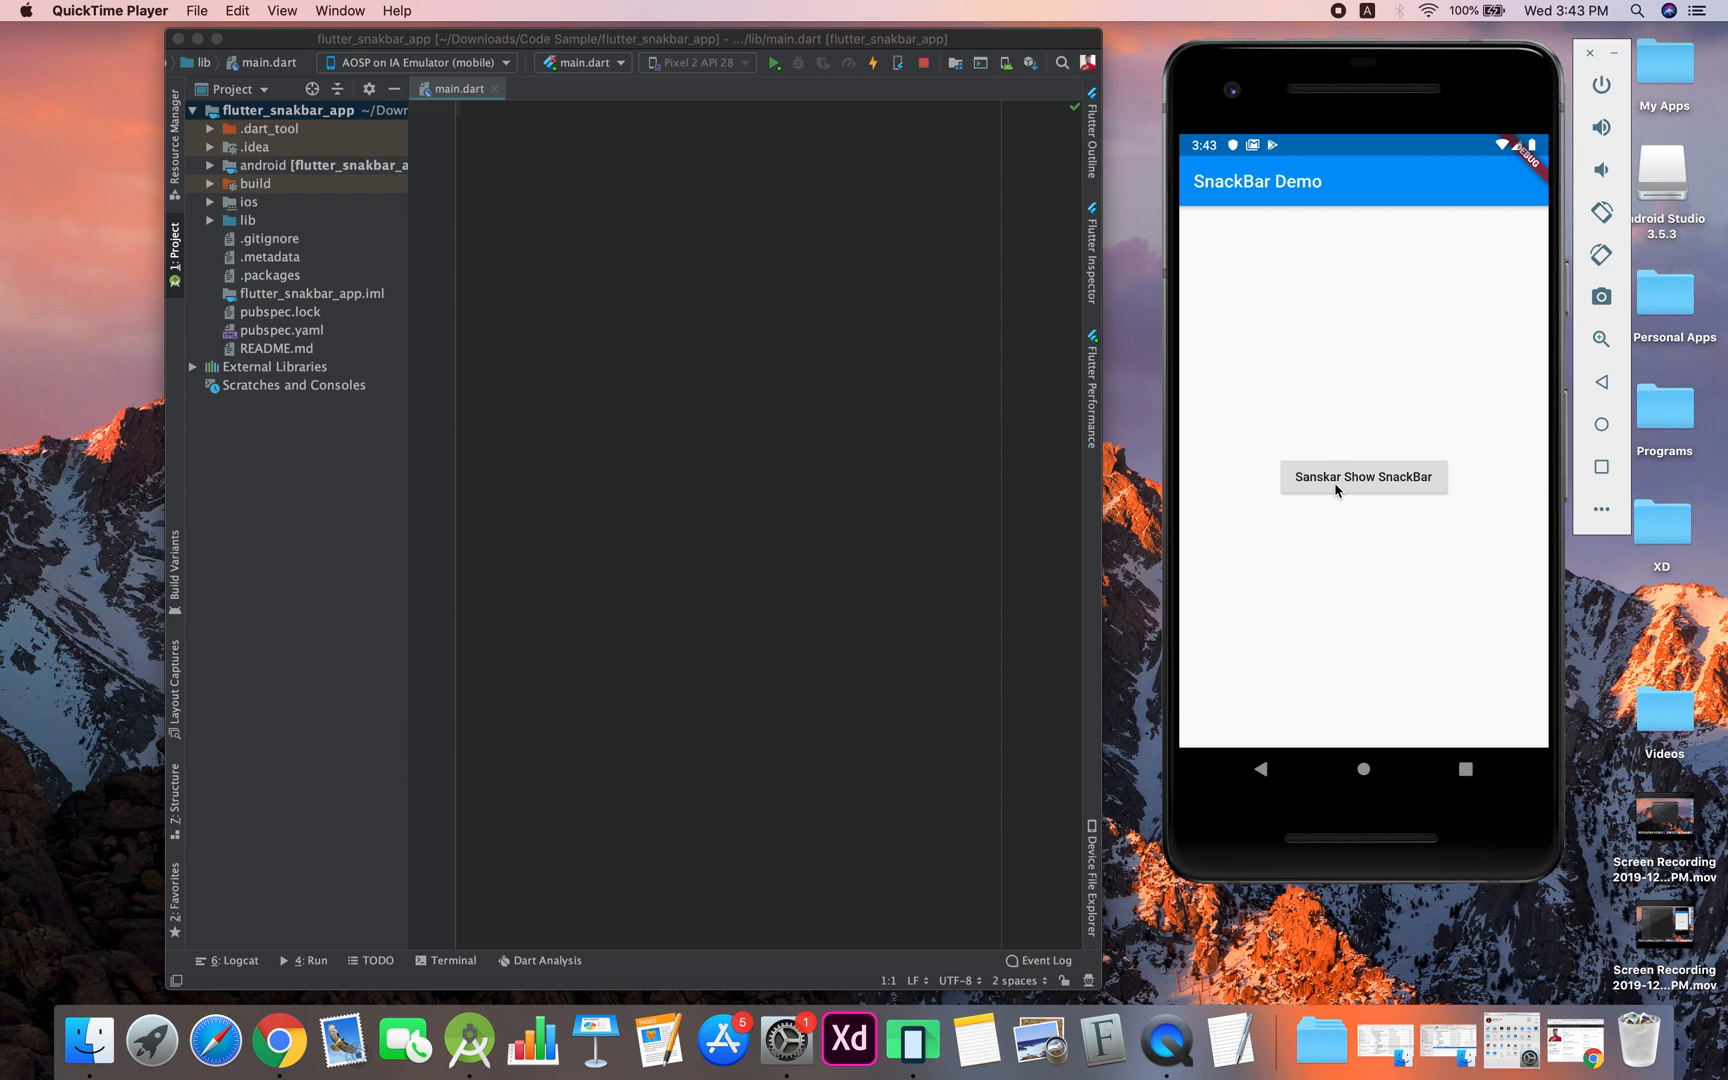
Trigger the SnackBar three times in the running demo app
click(1363, 476)
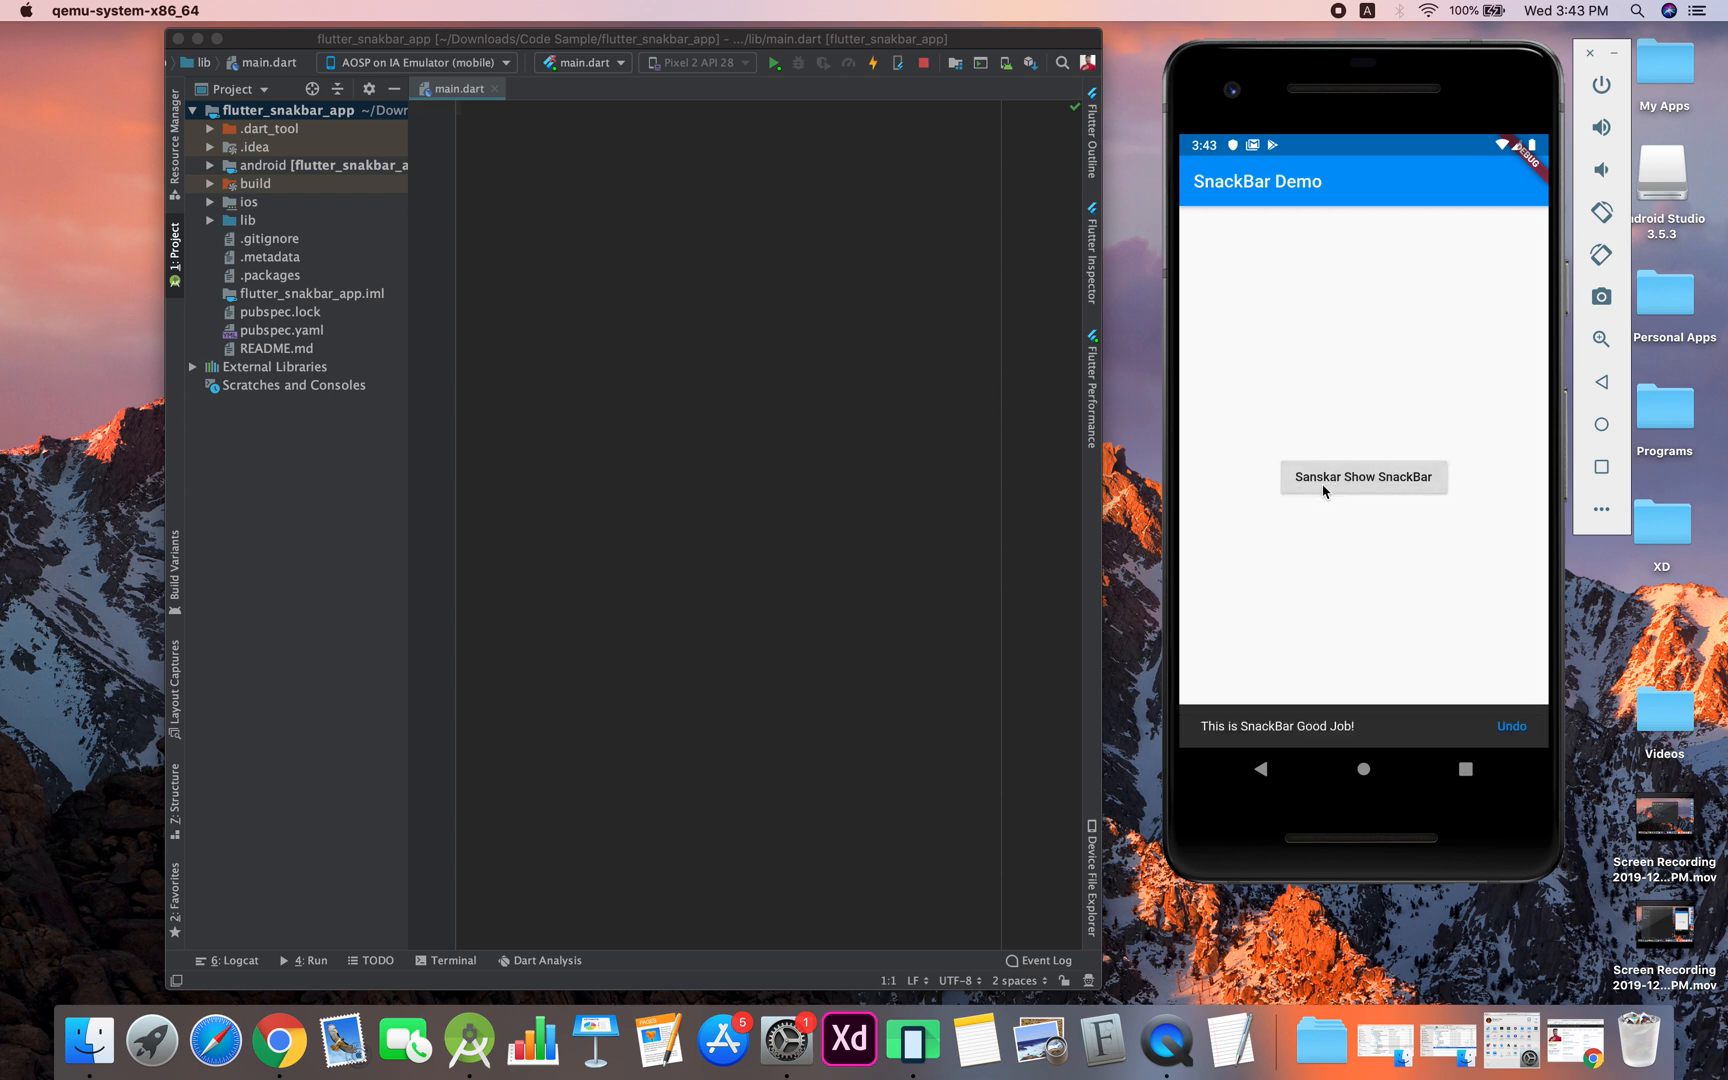
mouse_move(1300, 746)
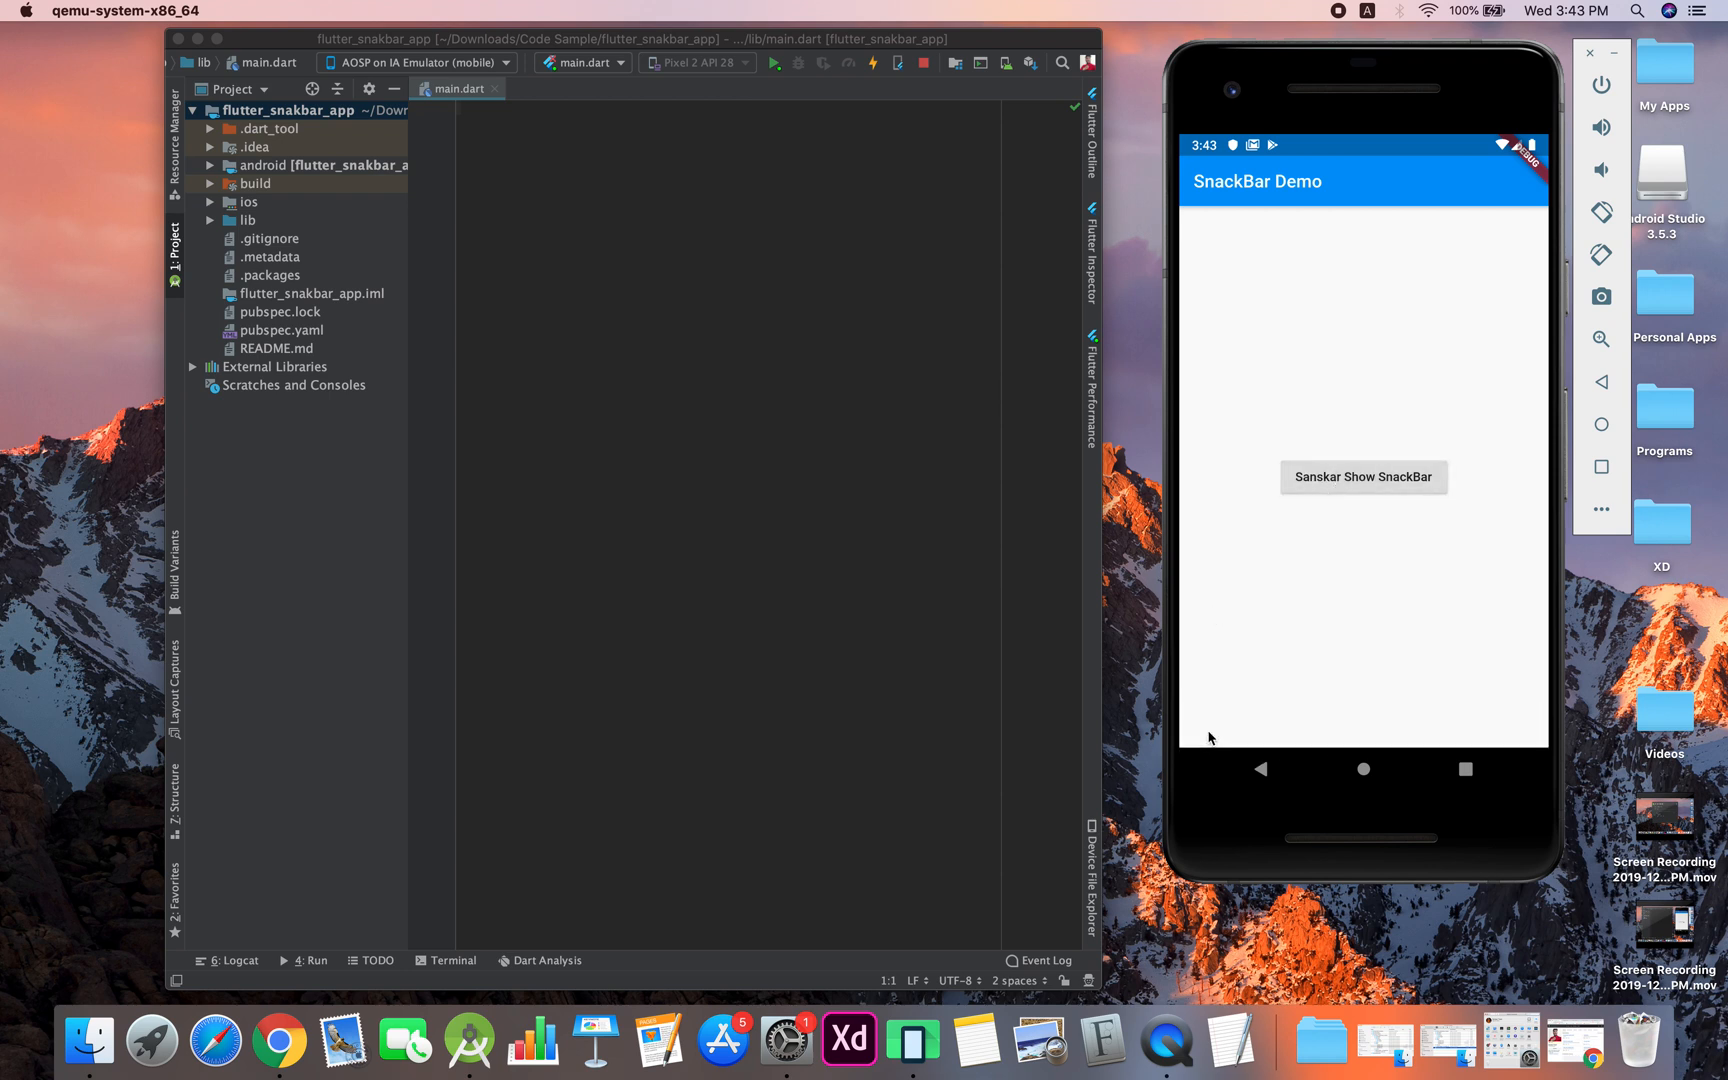
click(1363, 477)
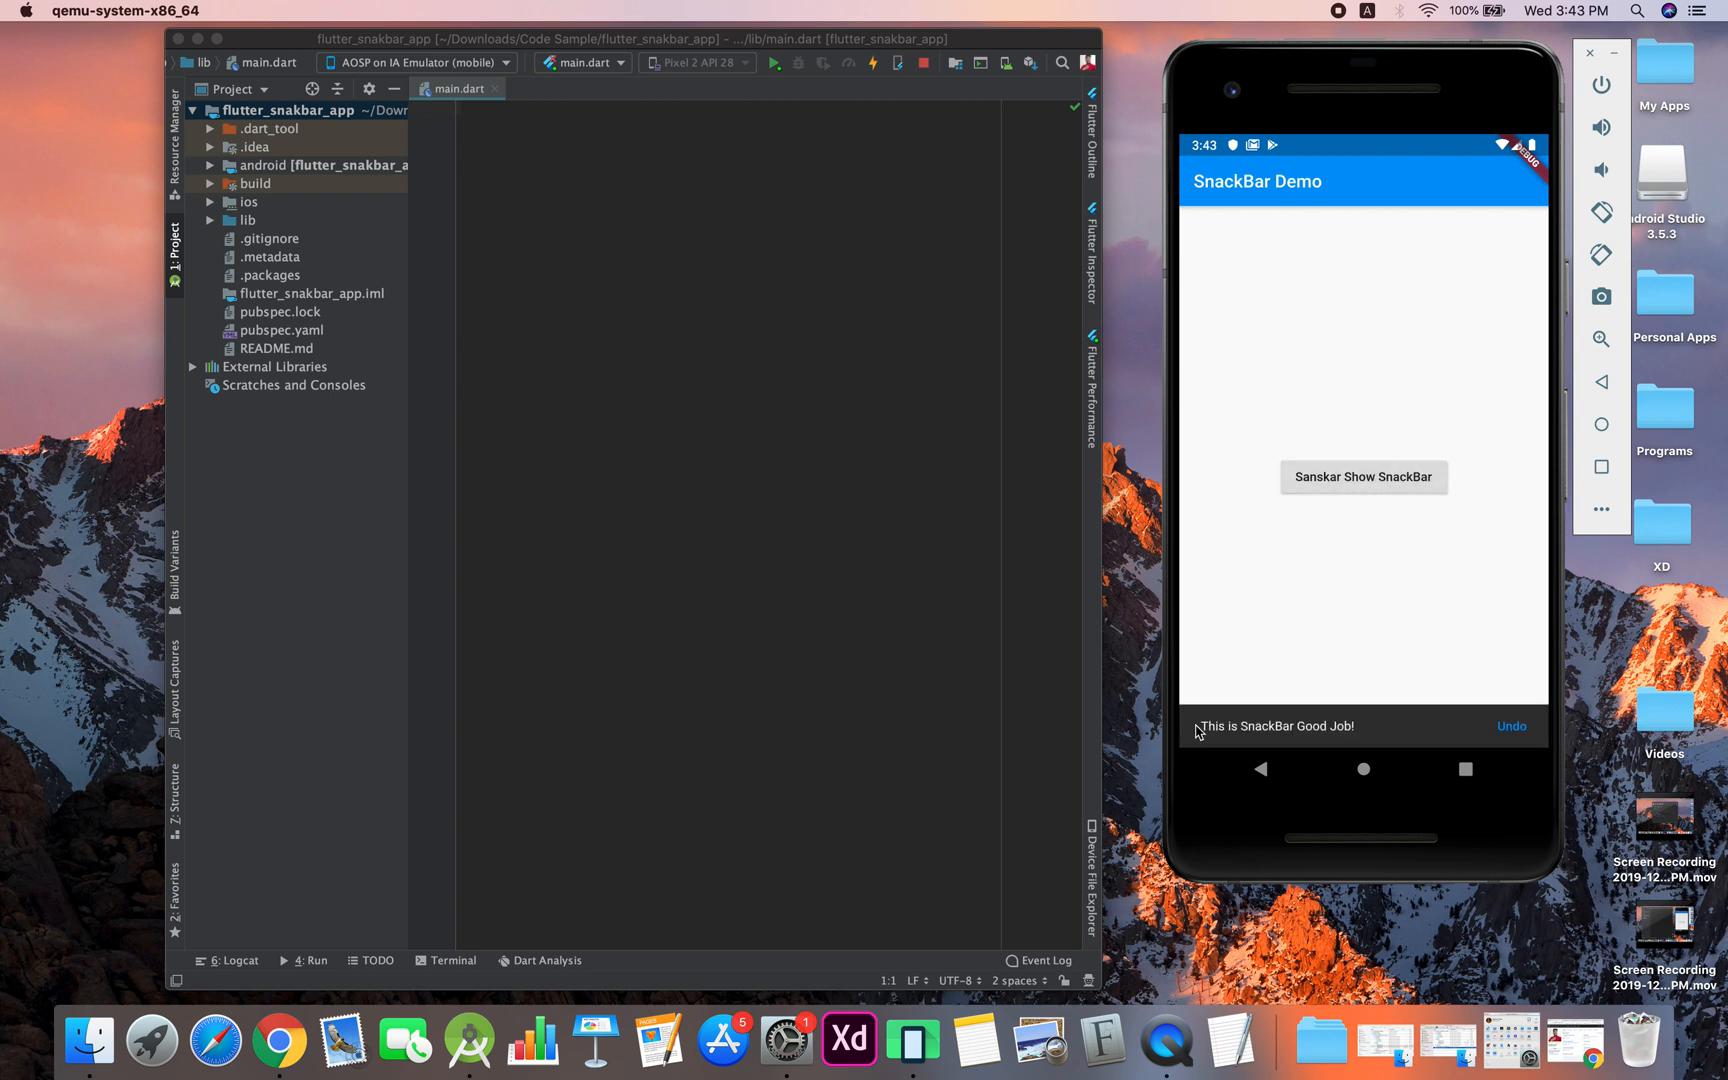
mouse_move(1245, 741)
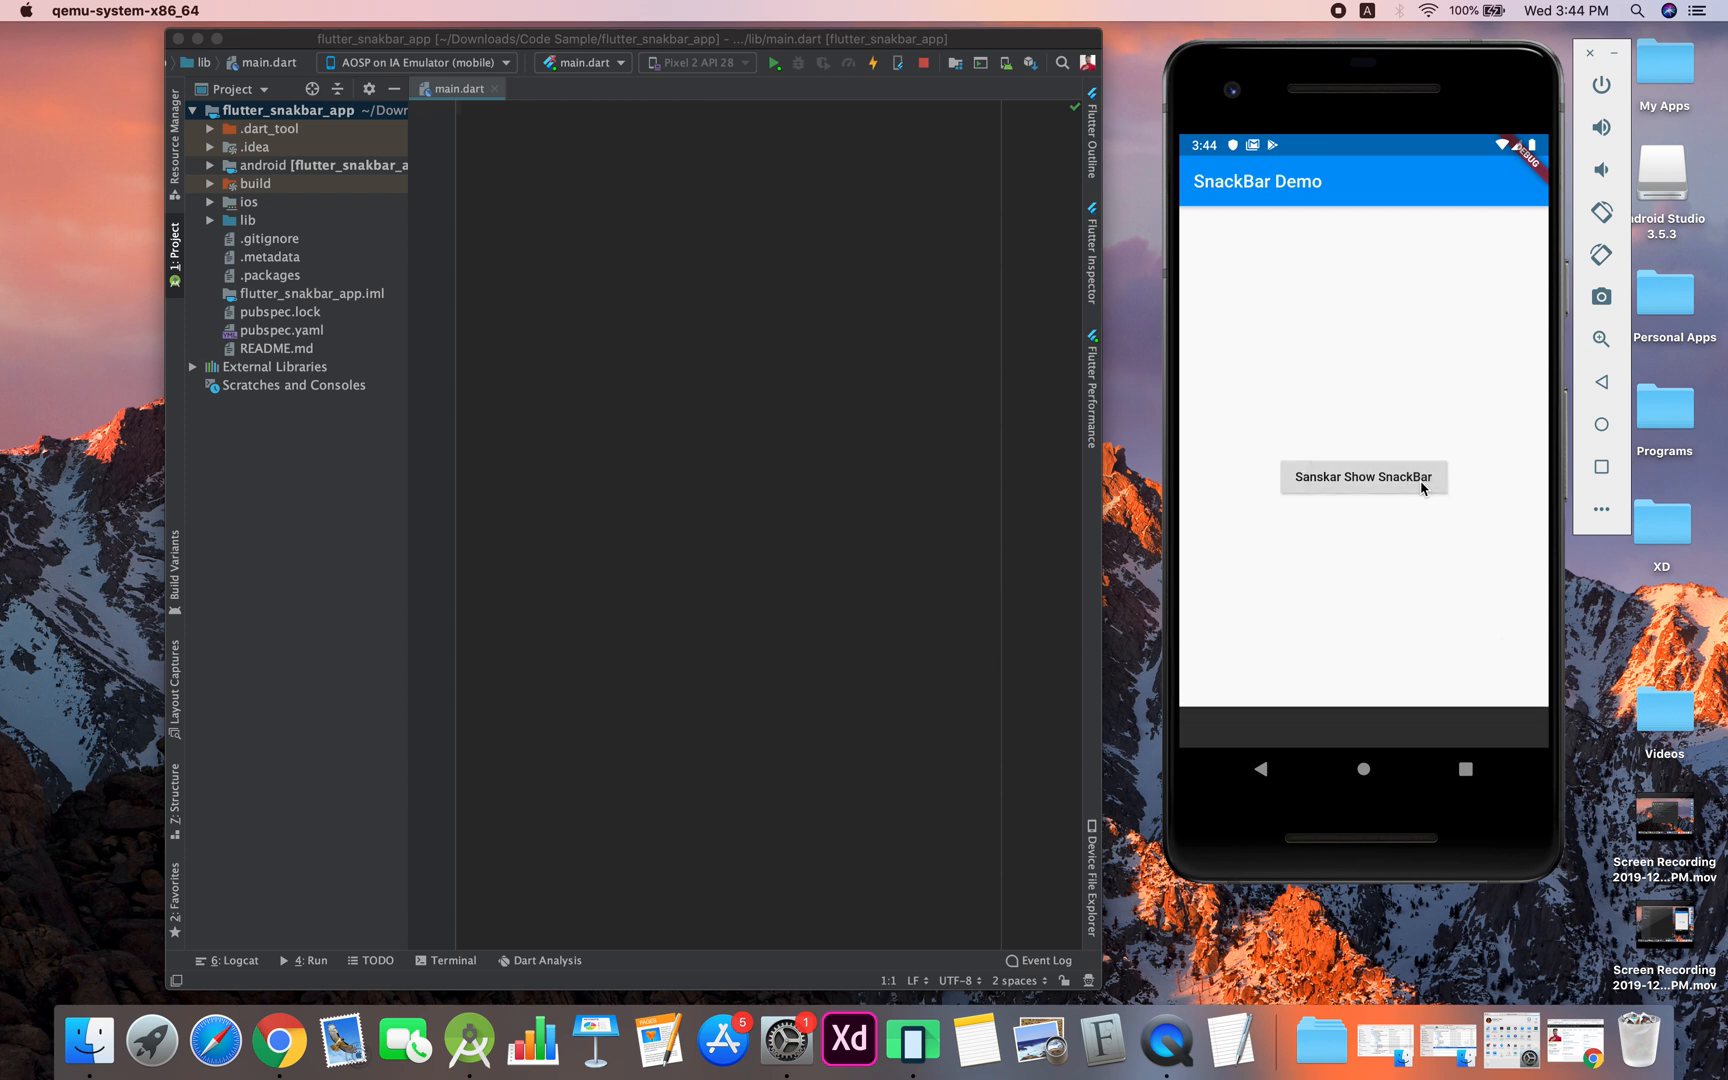
click(1363, 477)
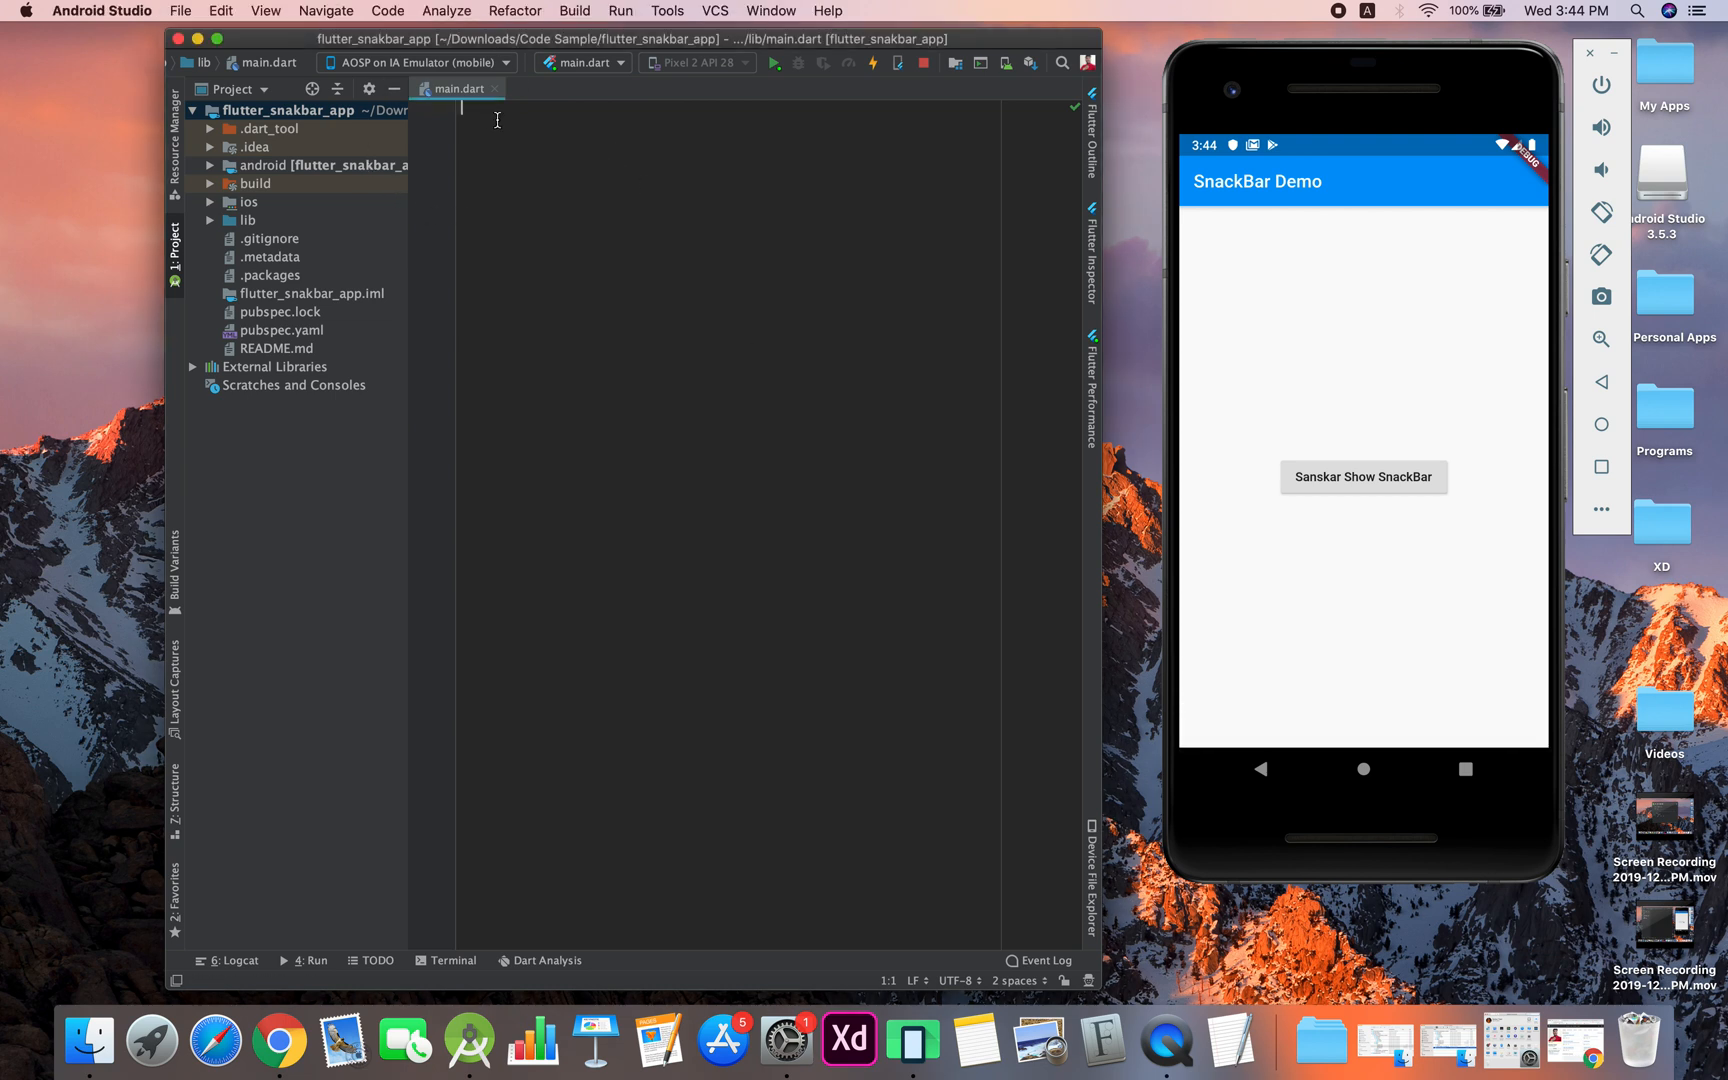
mouse_move(493, 117)
text(import 'package:flutter/material.dart';)
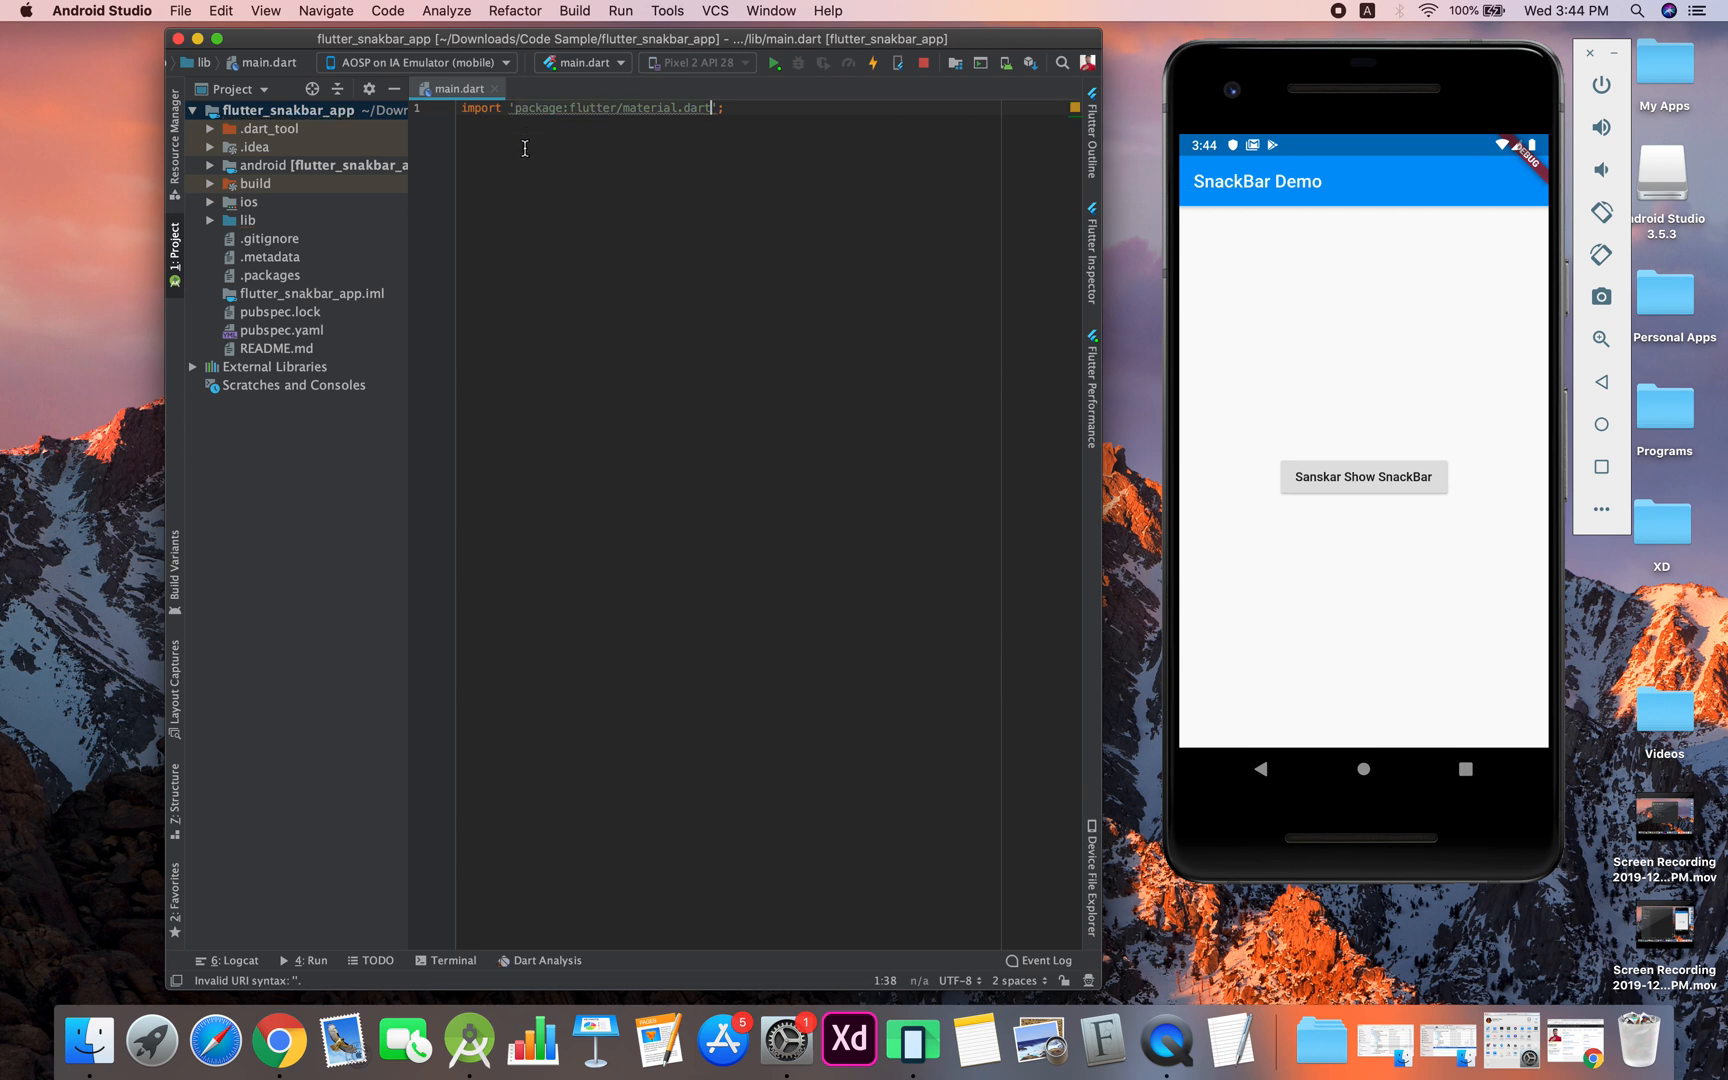
Below the import, add void main() calling runApp(app)
key(enter)
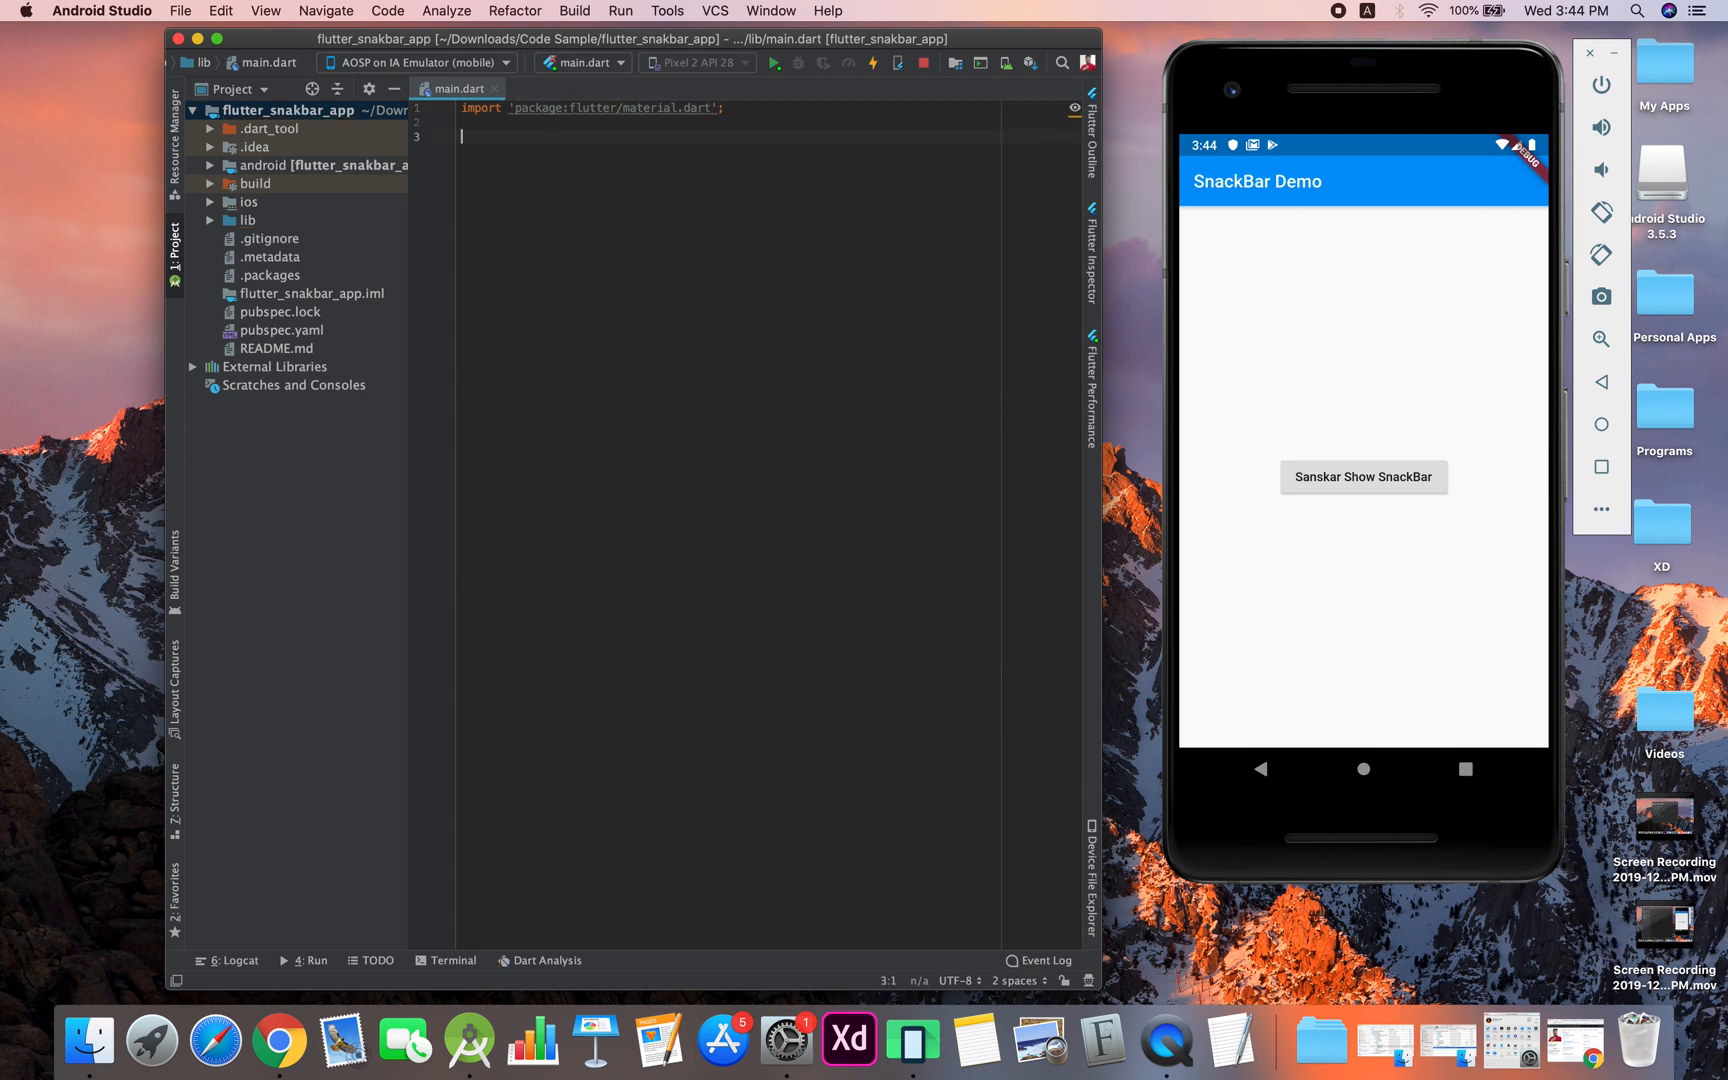
text(void main(){)
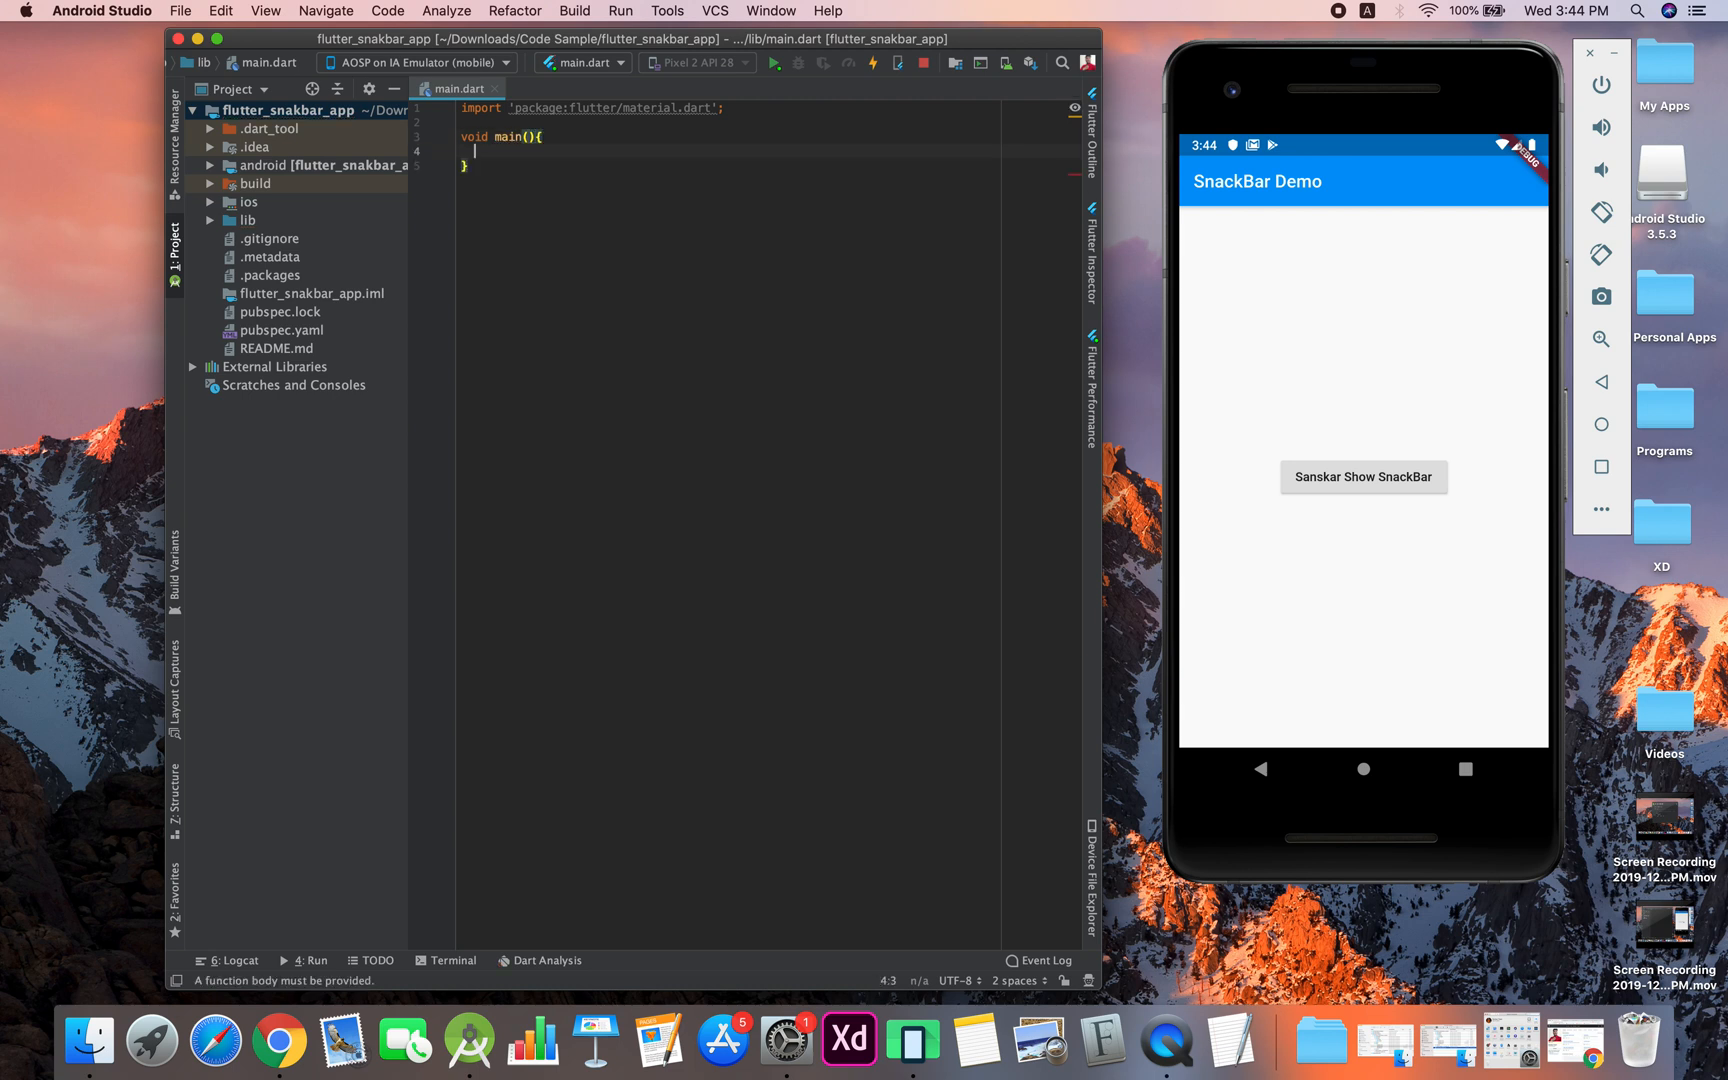
text(runApp(app))
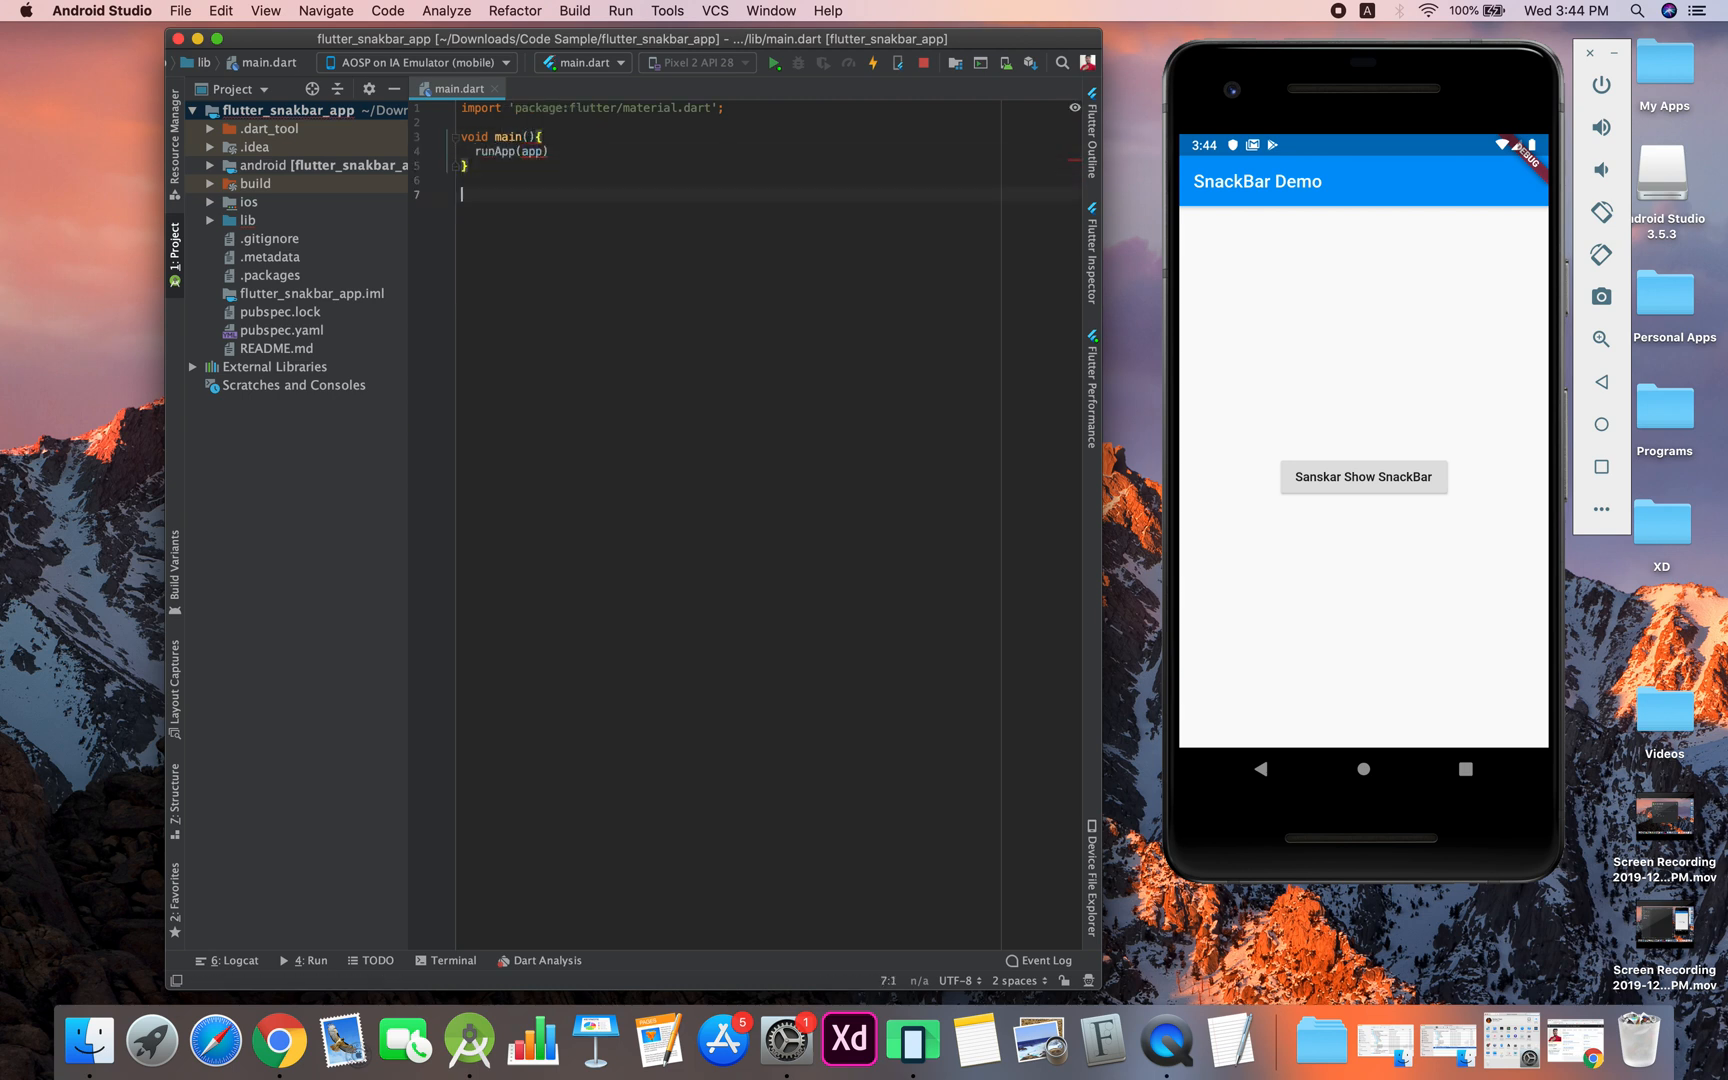
Insert a StatelessWidget template via the stless snippet and name it SnackBarDemo
text(stles)
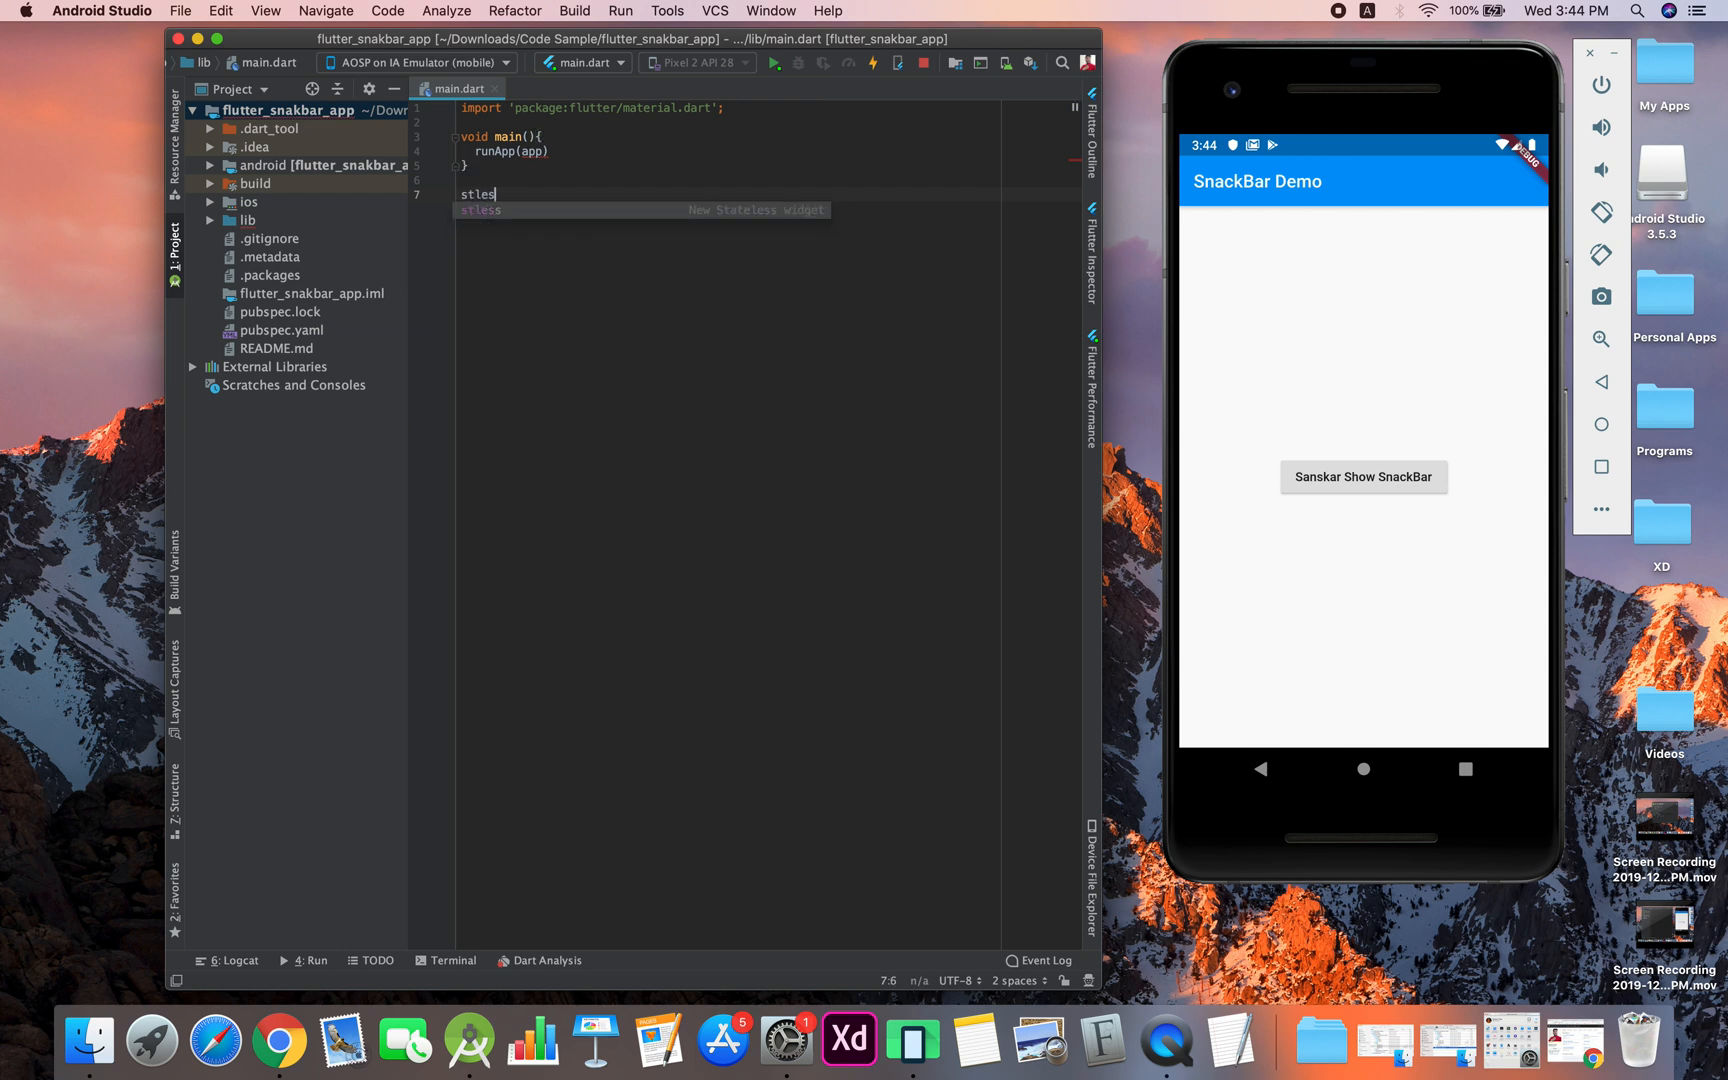
key(Tab)
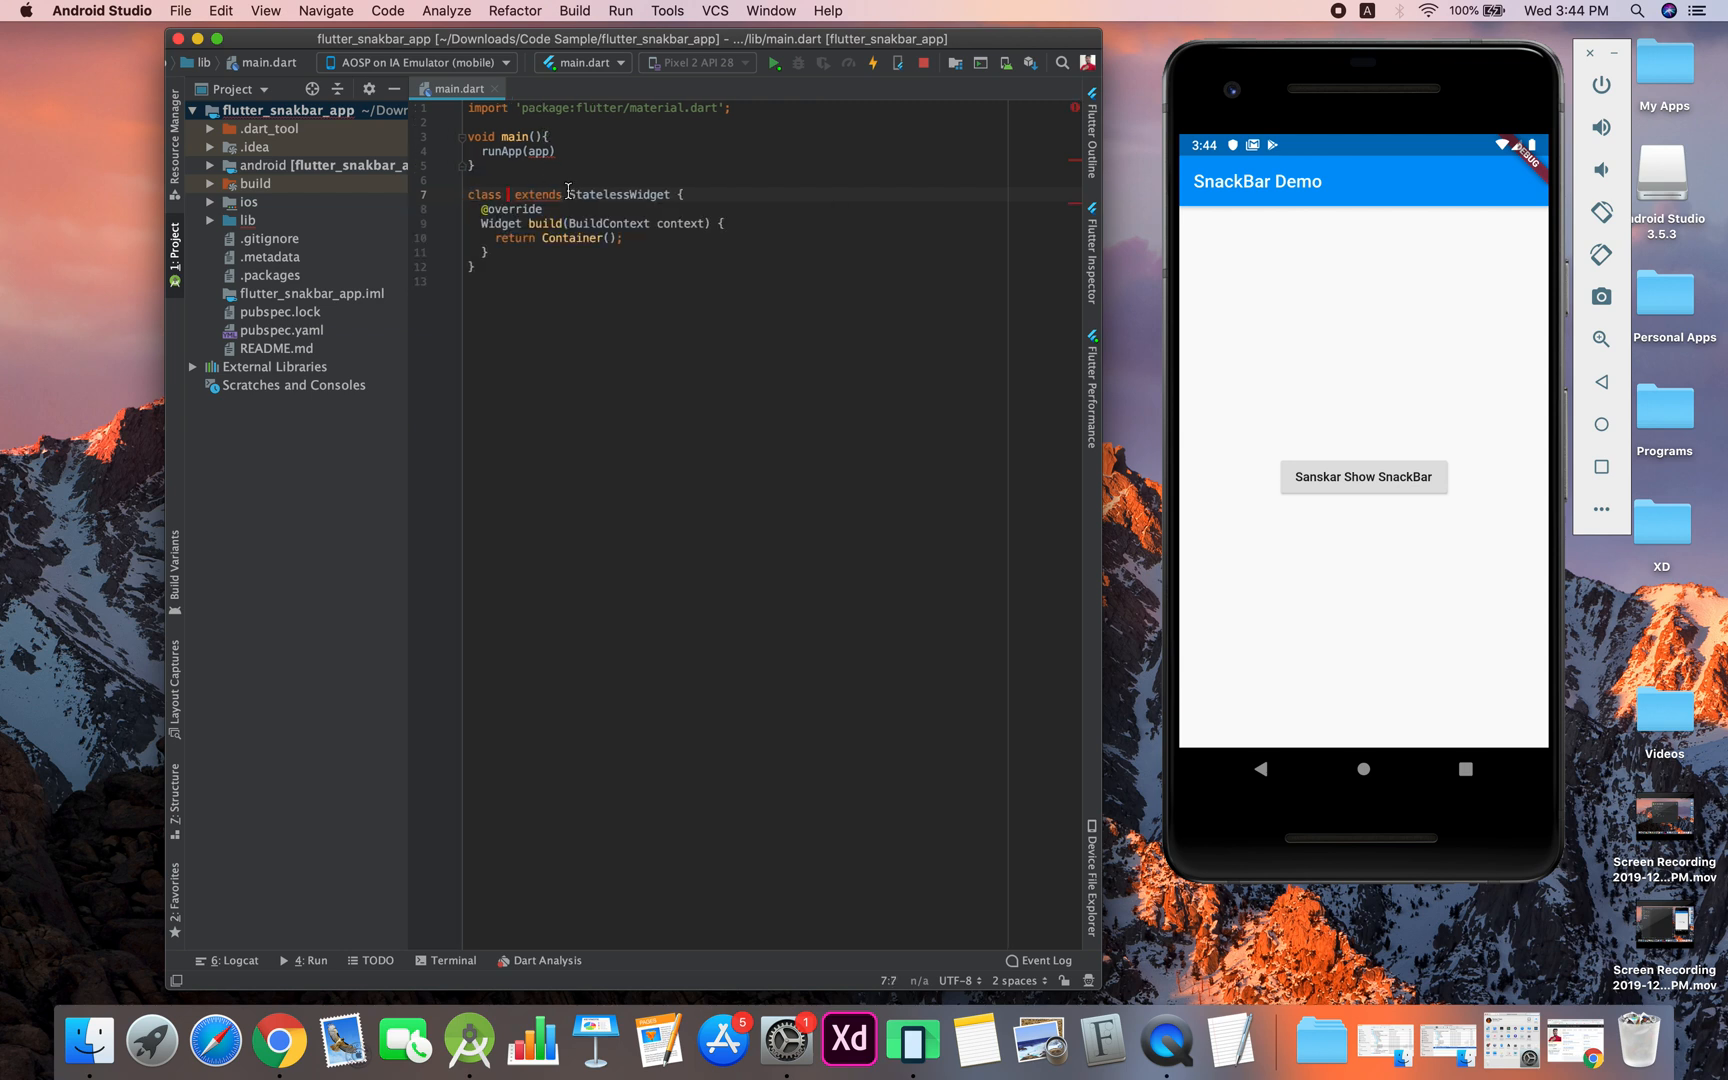
text(SnackBarDemo)
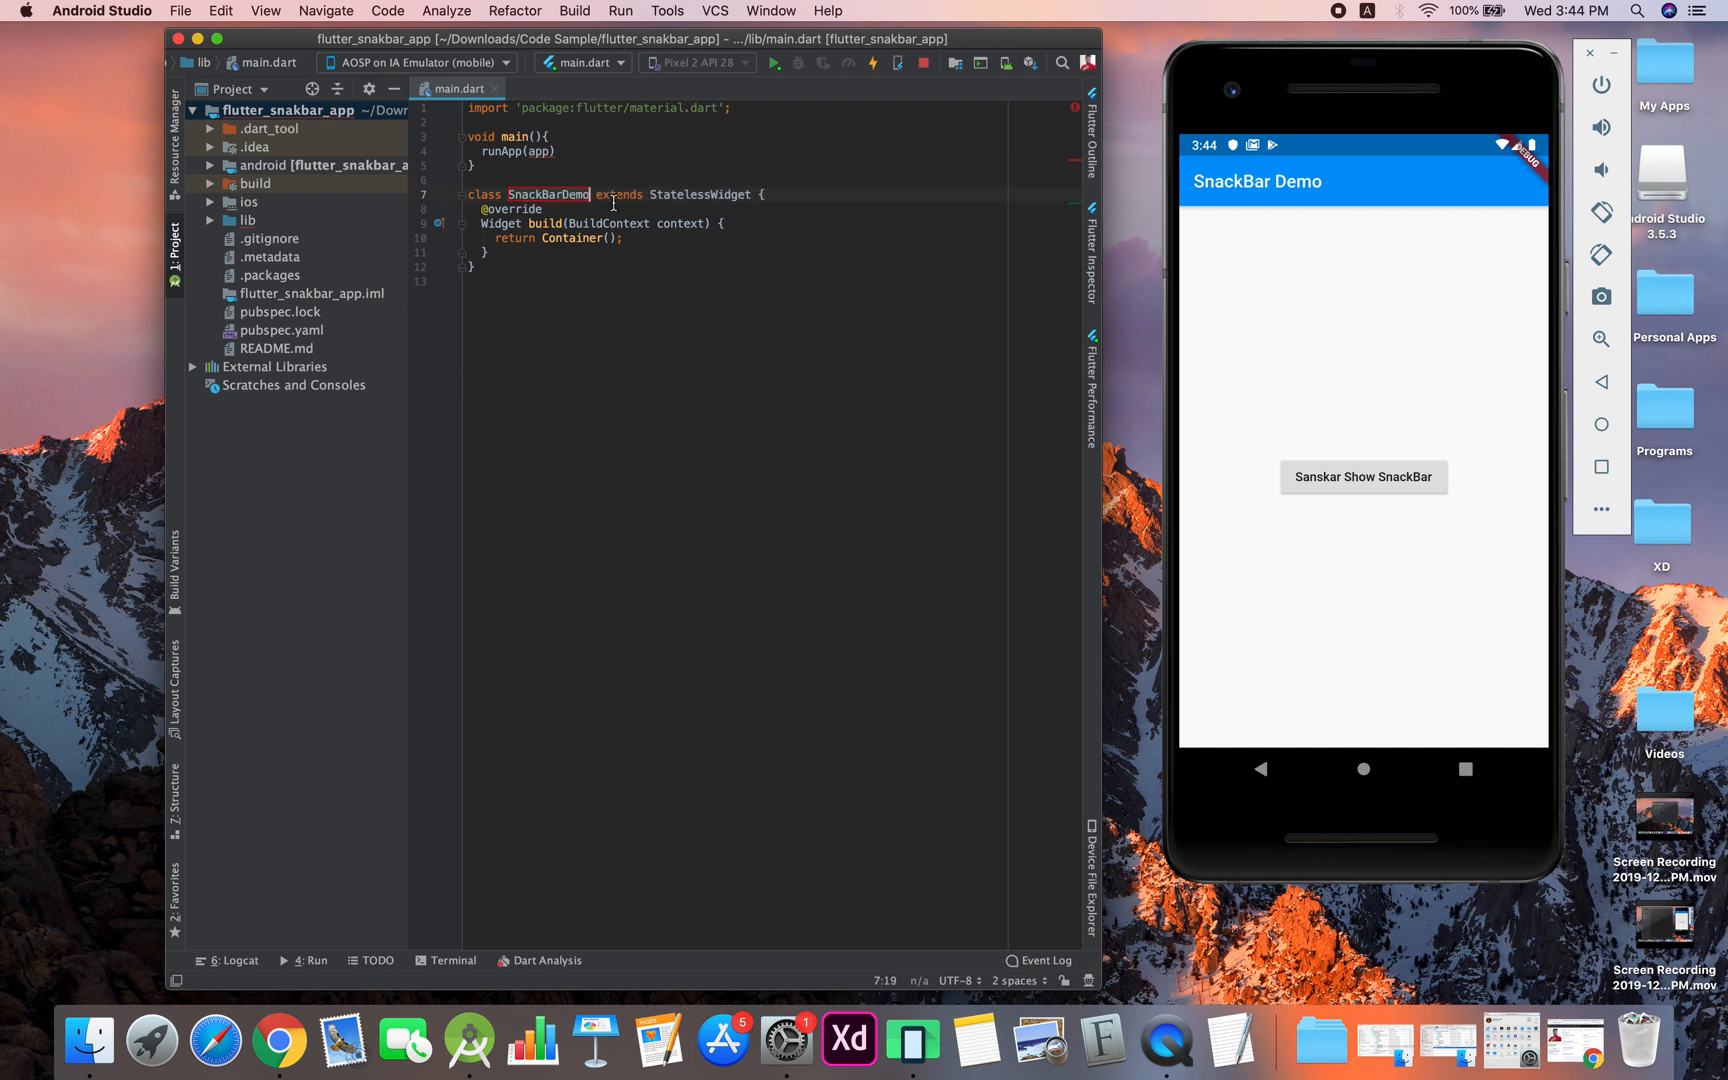
click(608, 223)
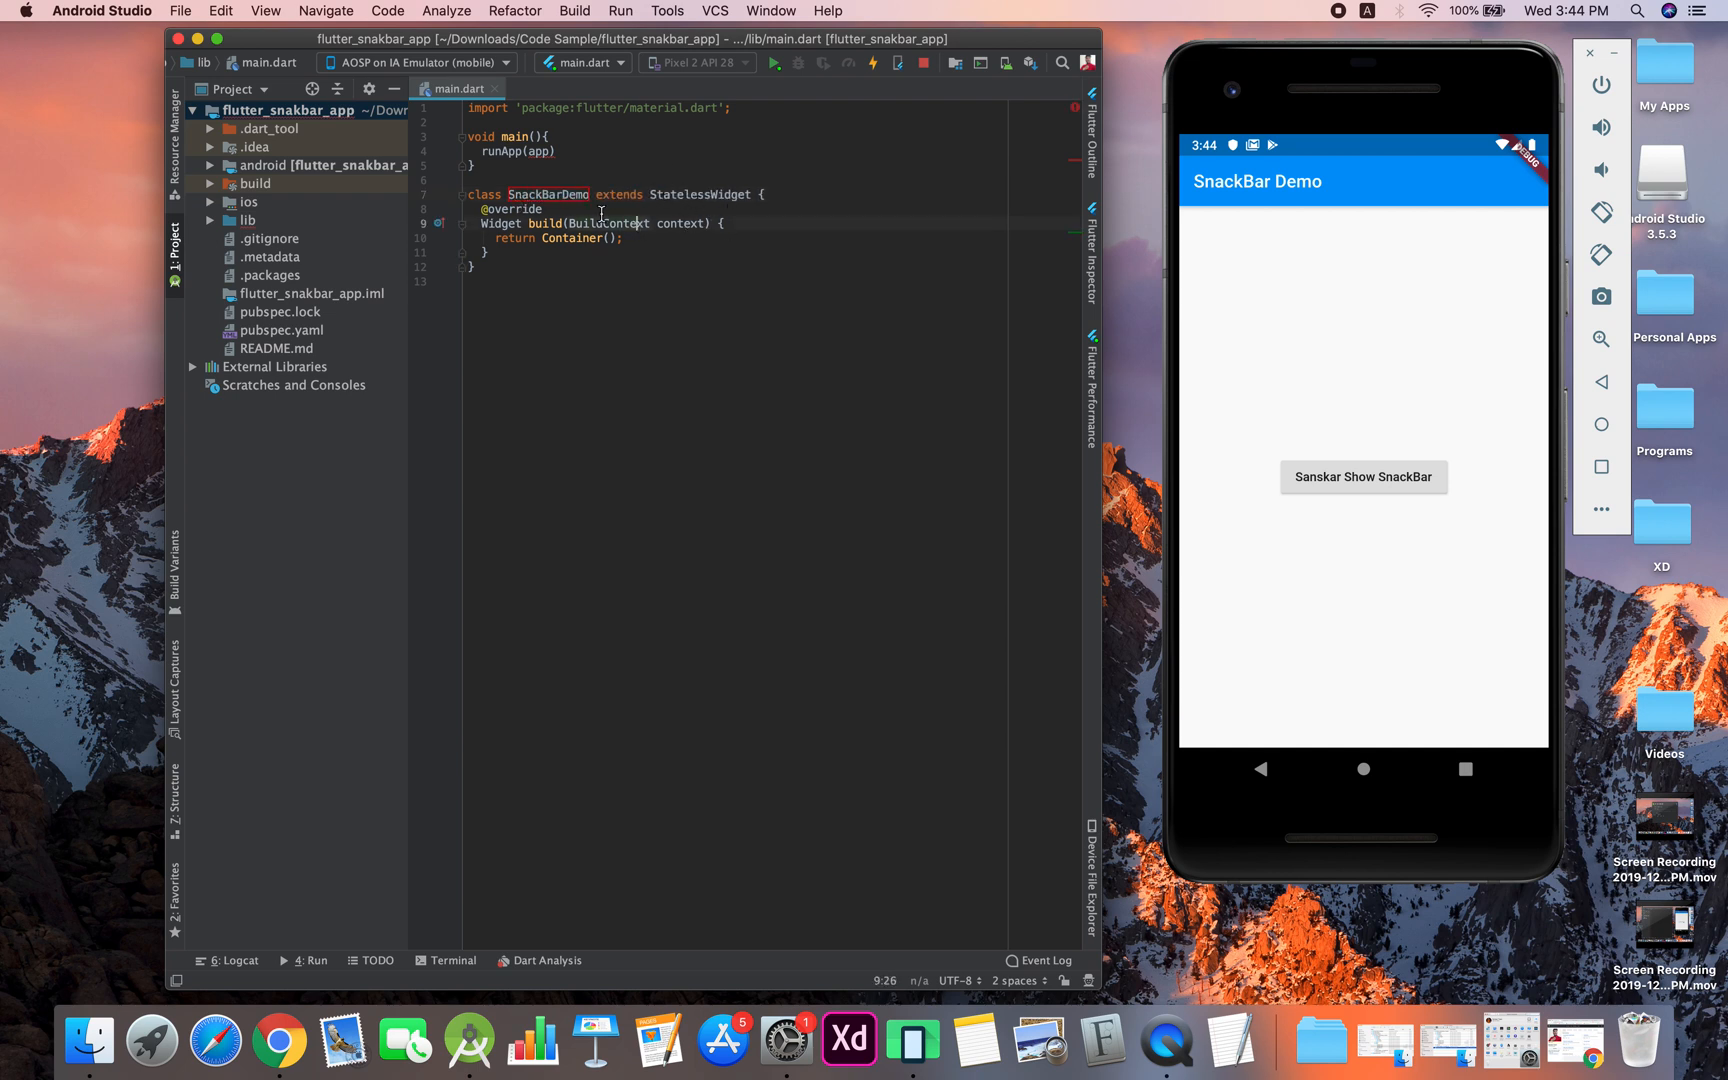
double_click(546, 194)
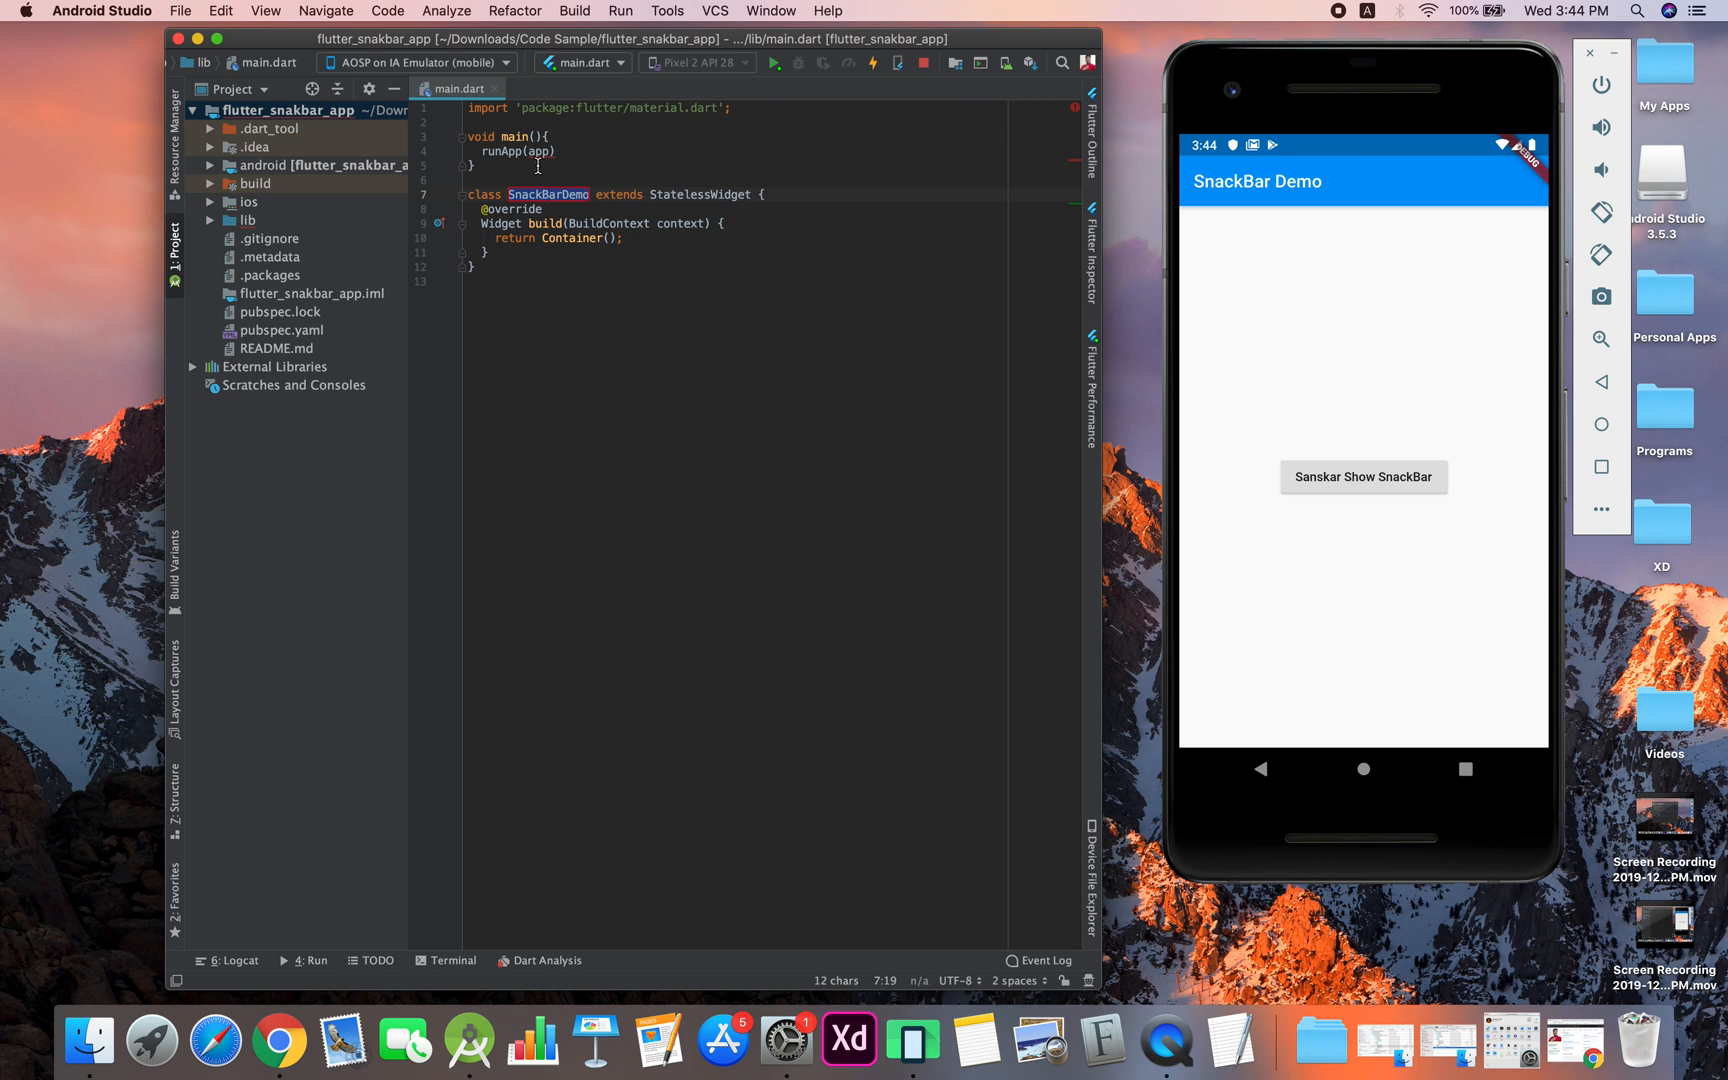
Replace runApp's placeholder with SnackBarDemo() and the returned Container with MaterialApp
double_click(540, 151)
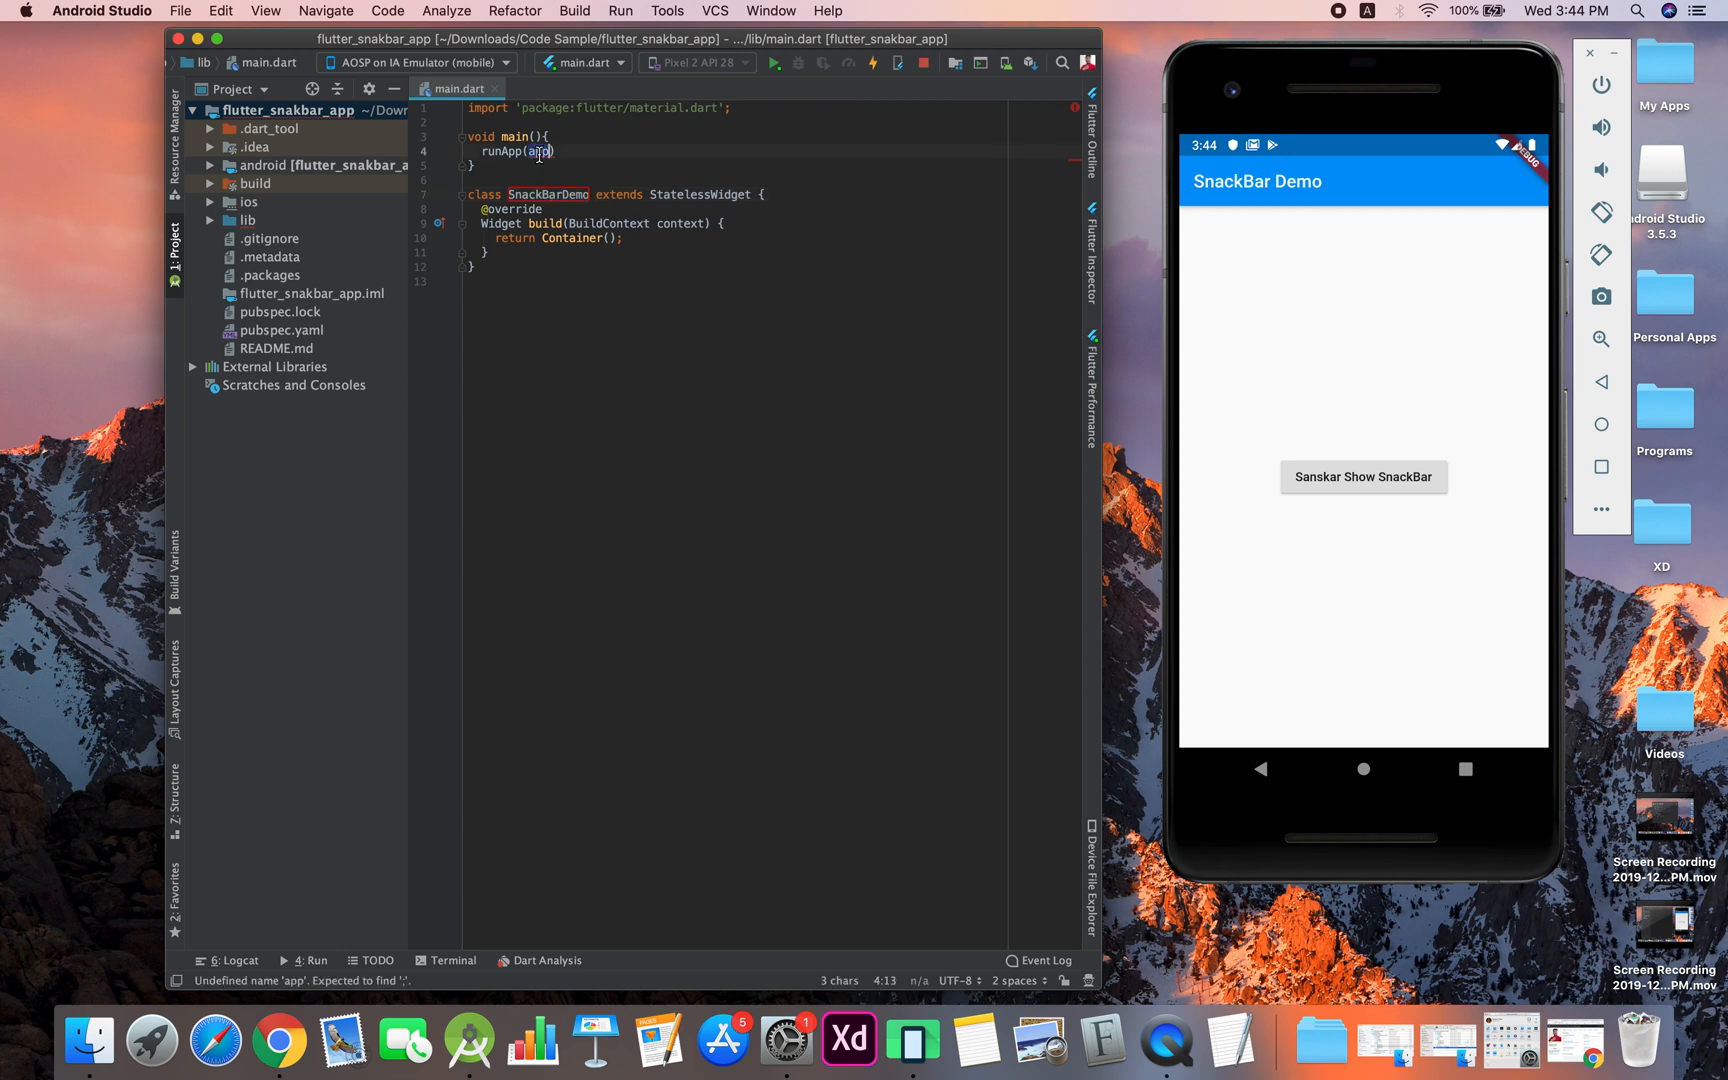
text(SnackBarDemo)
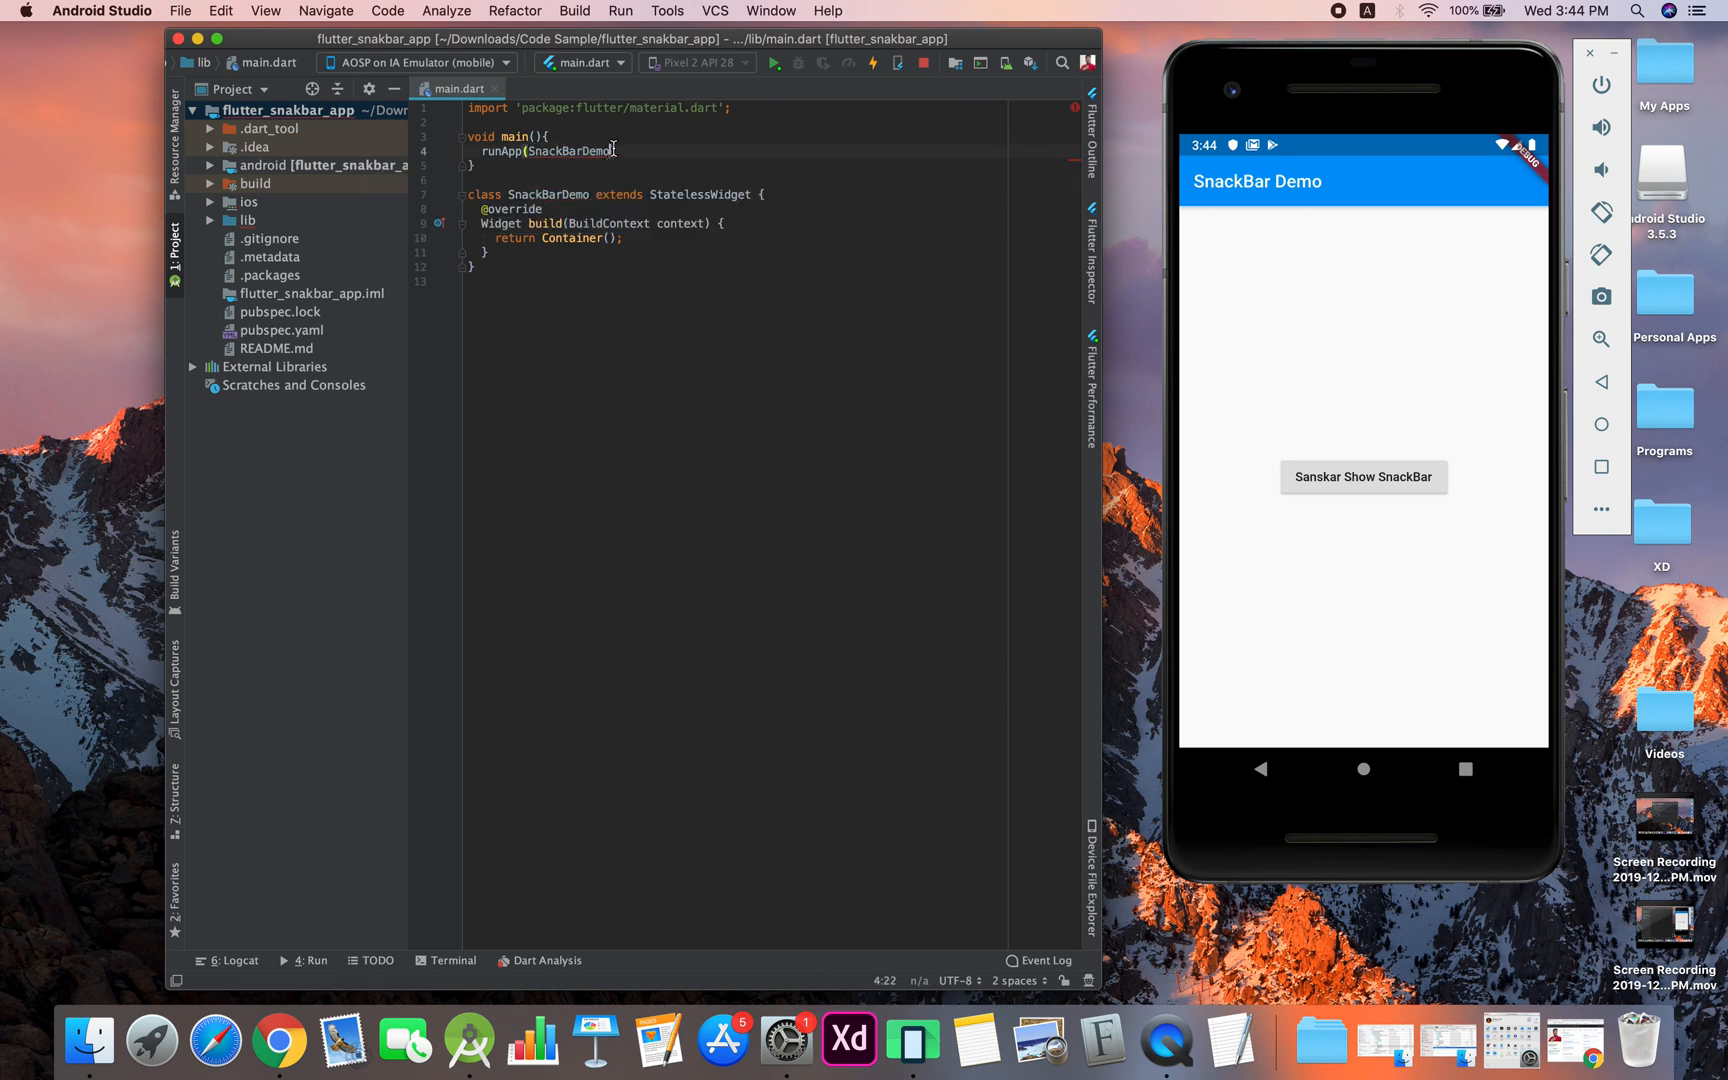
text(());)
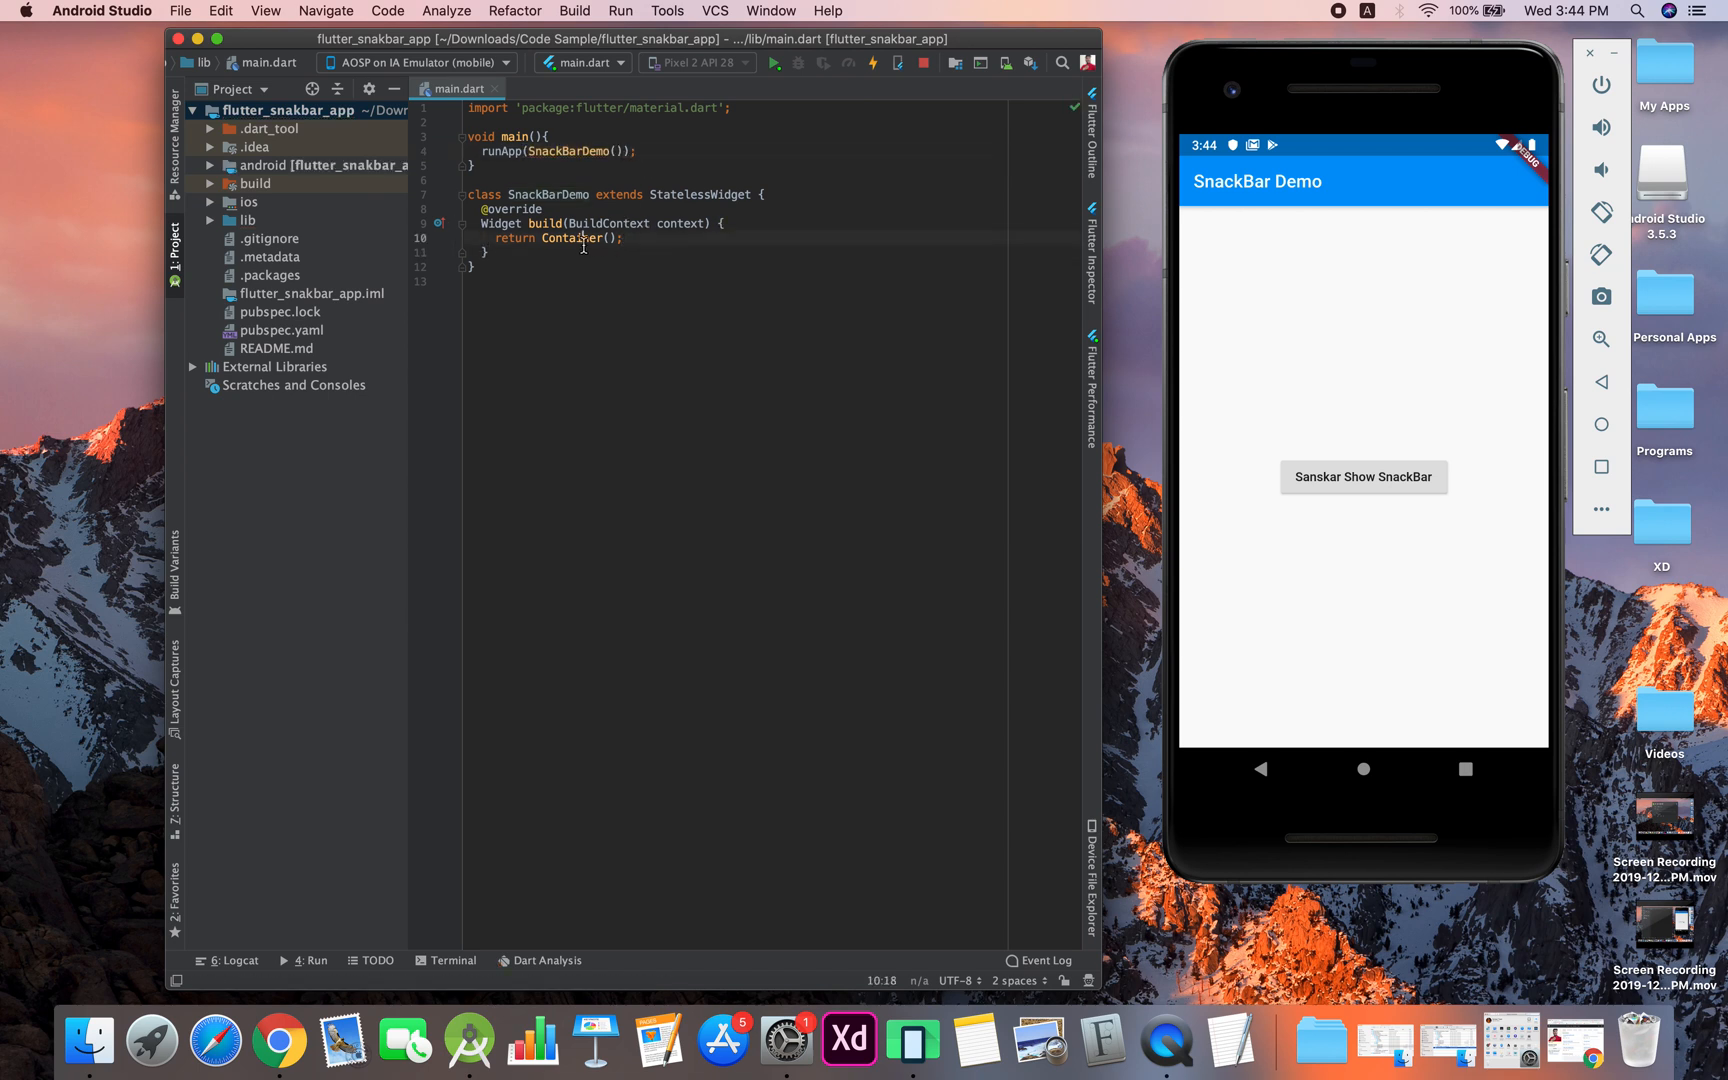
double_click(571, 238)
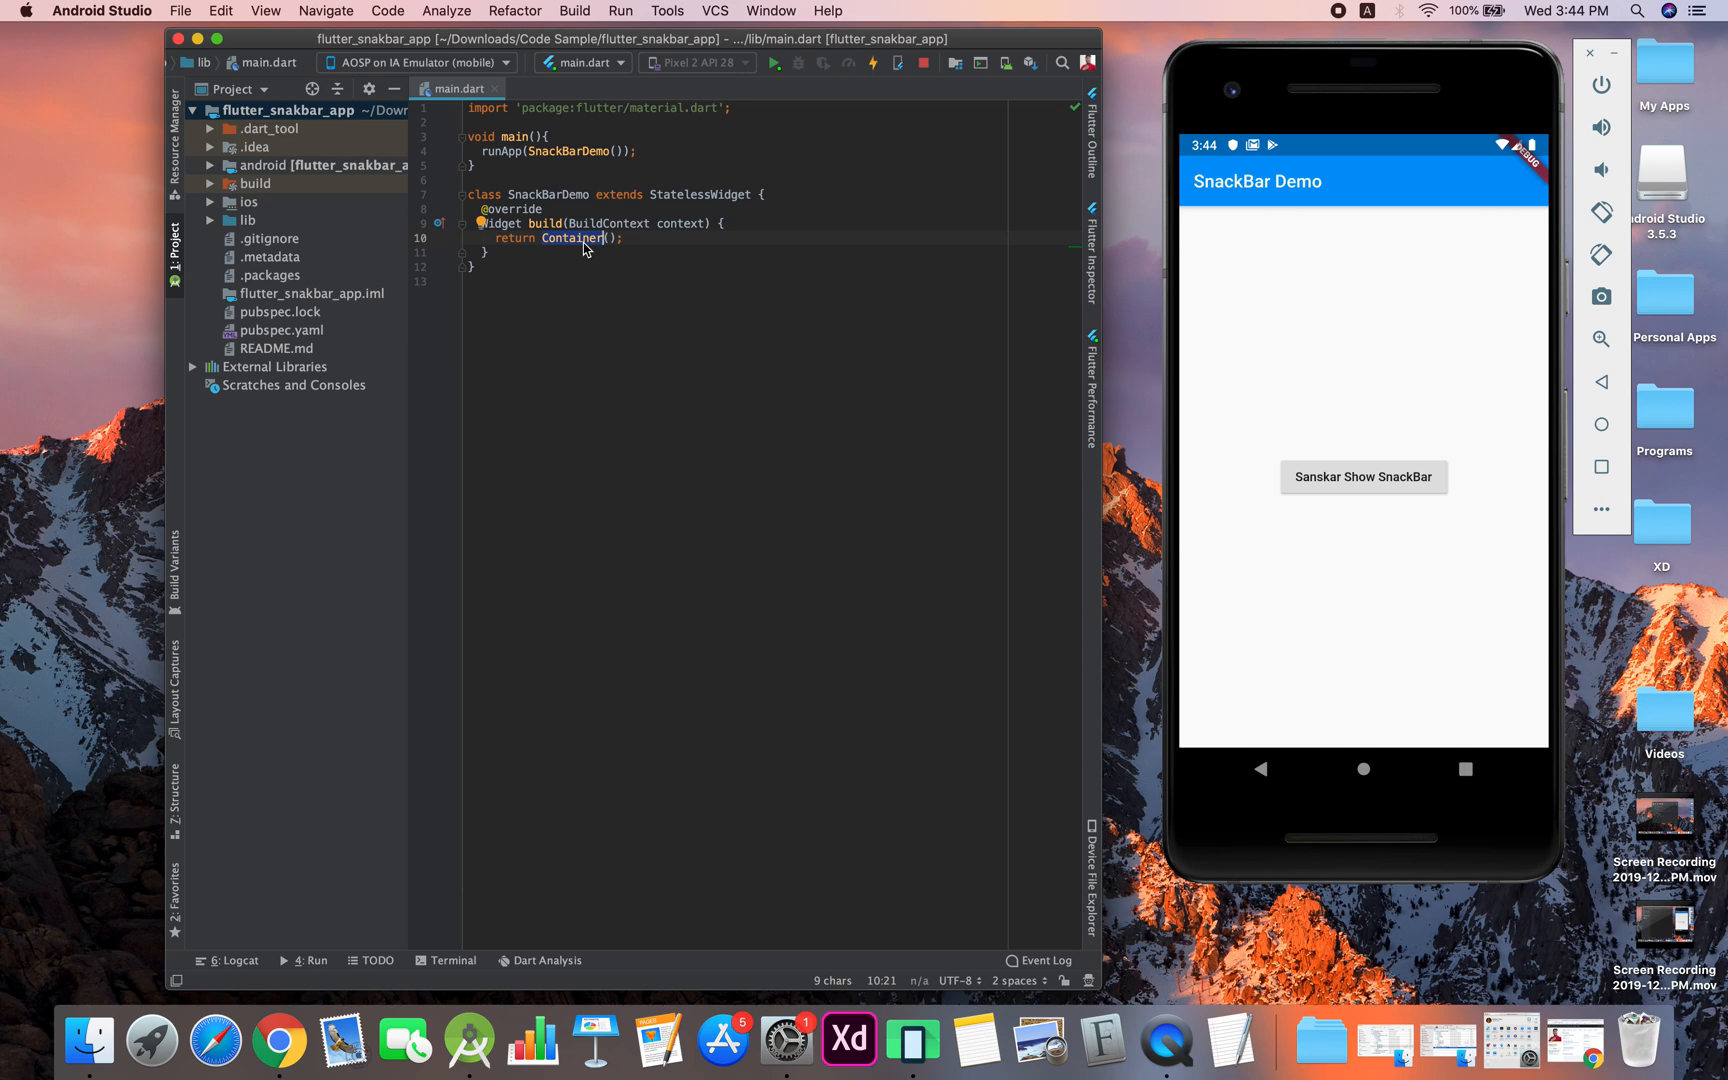
text(MaterialApp)
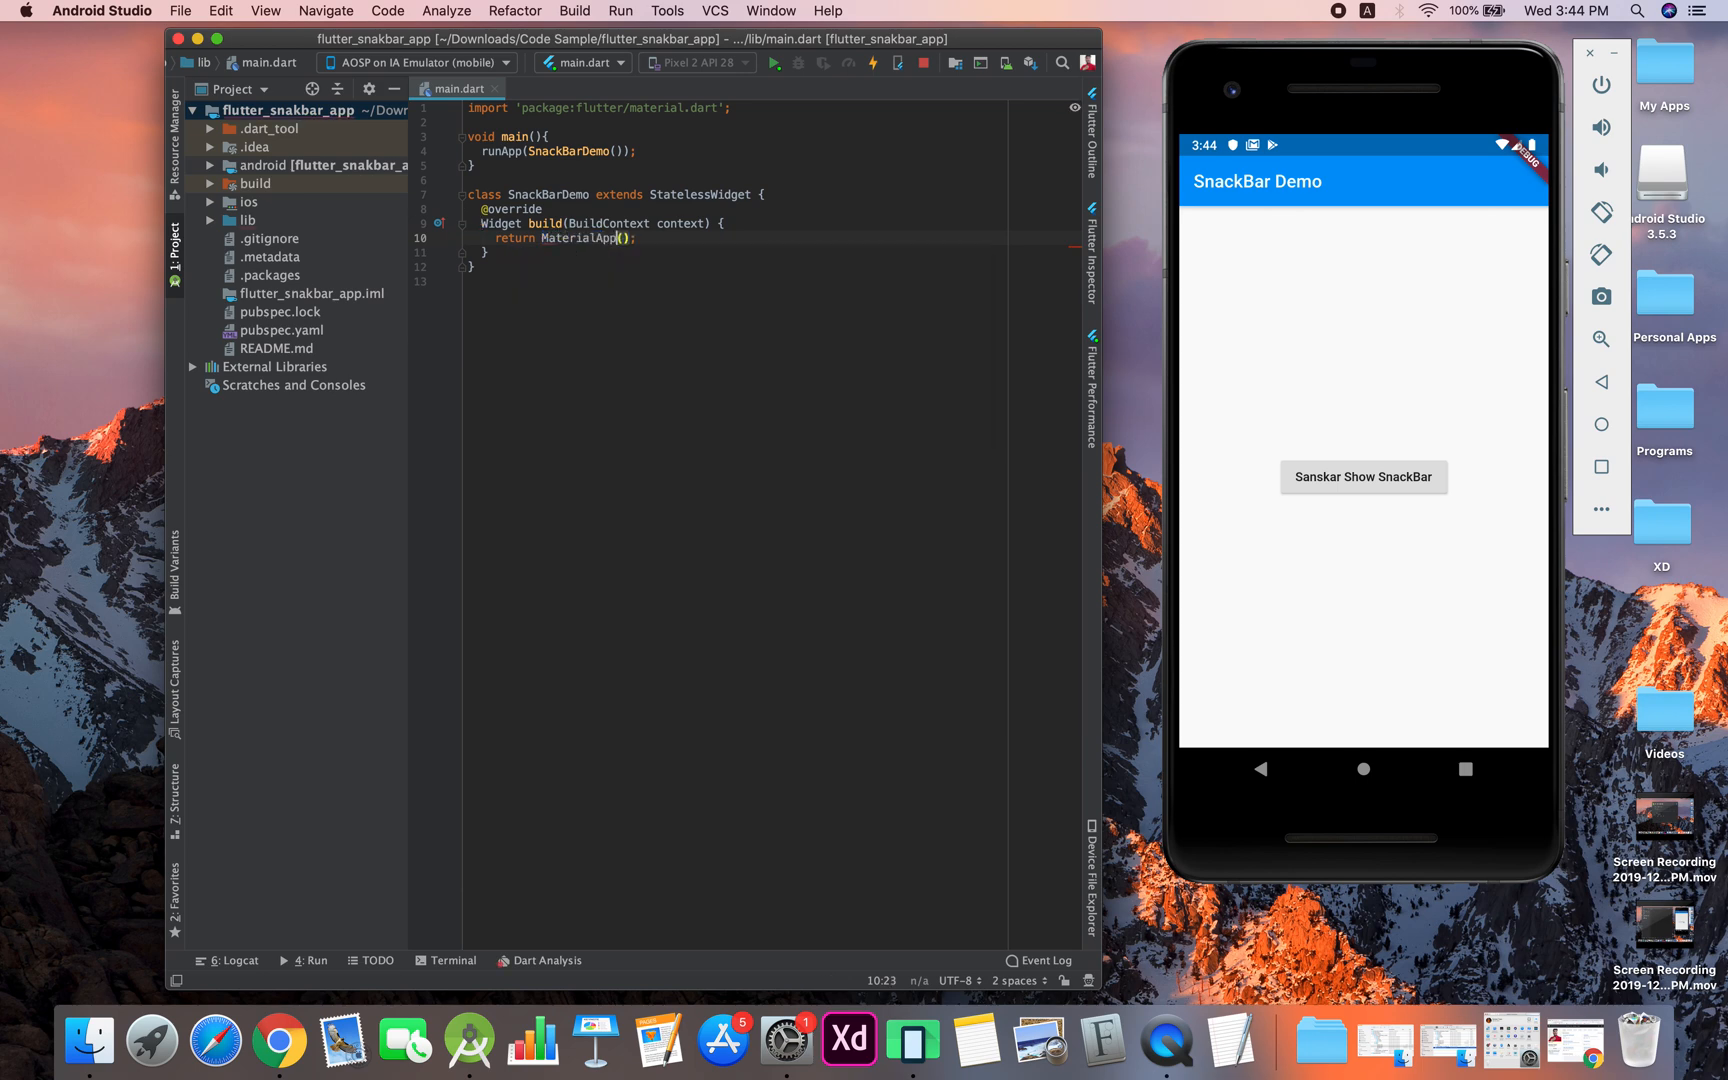
Add title 'SnackBar Demo' and home: Scaffold(appBar: AppBar(title: Text('SnackBar Demo')))
text(title: 'SnackBar Demo',)
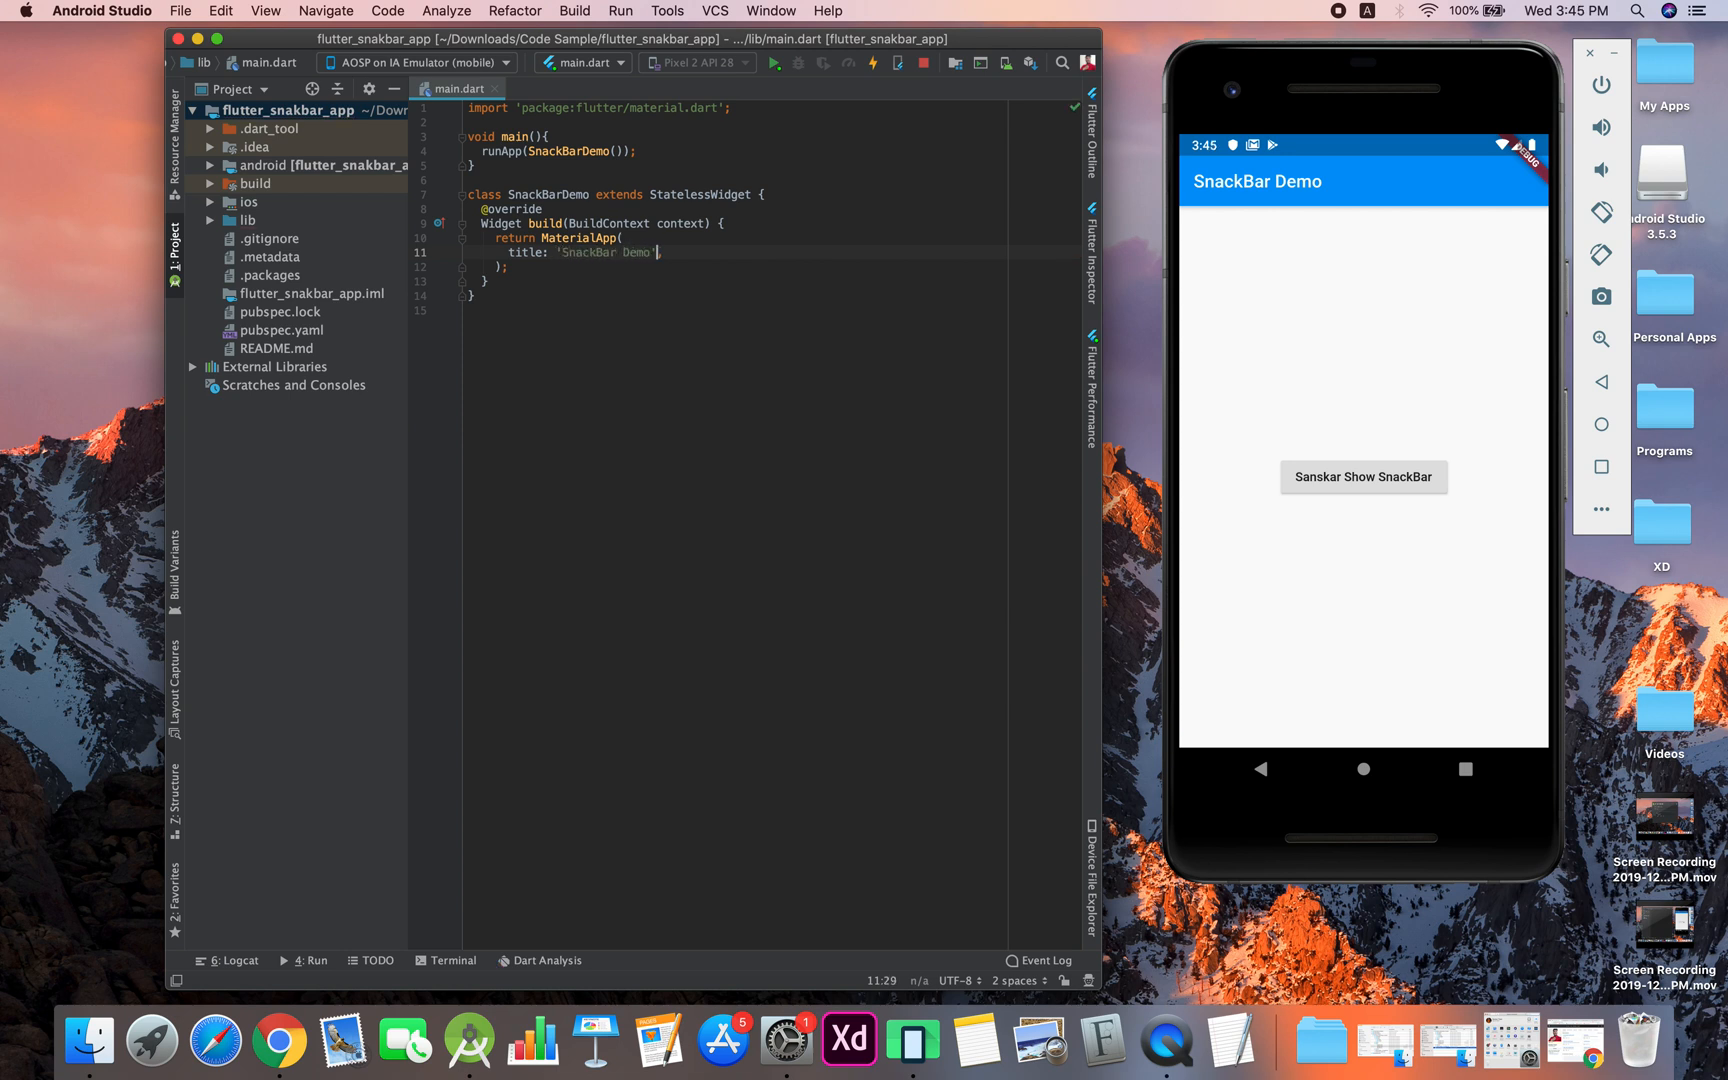
text(home: ,)
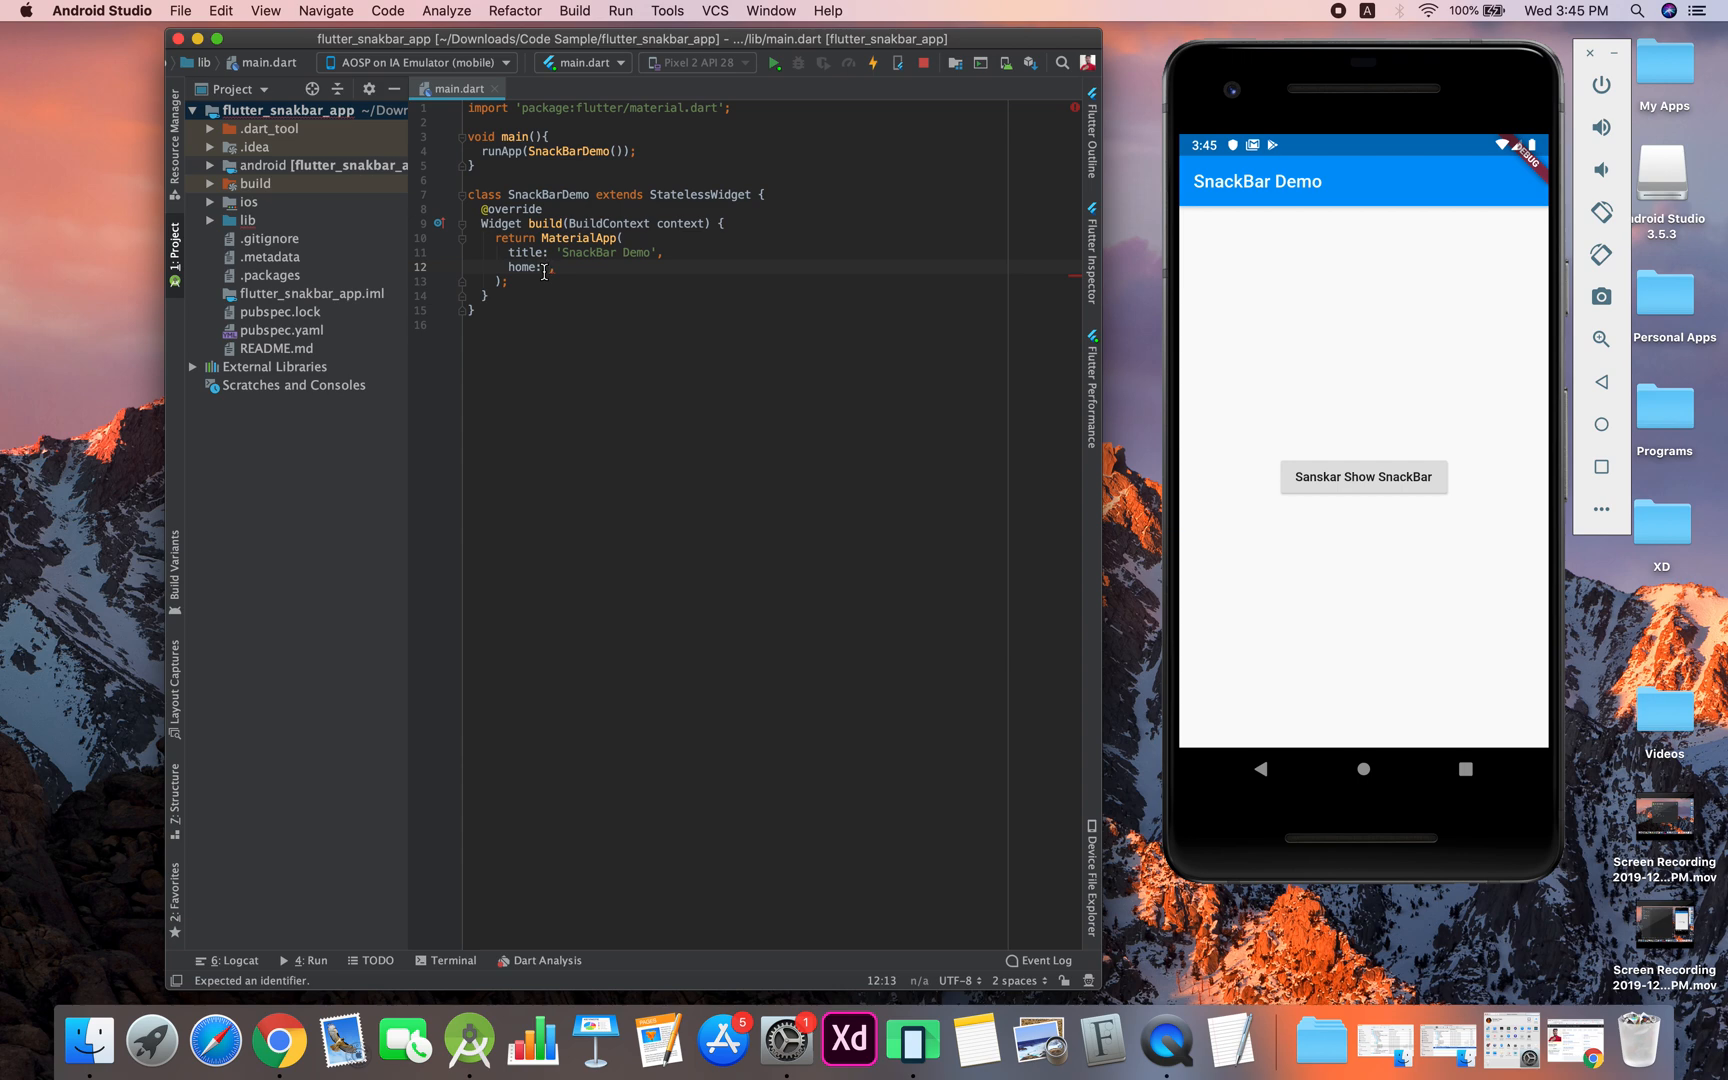
text(Scaffold)
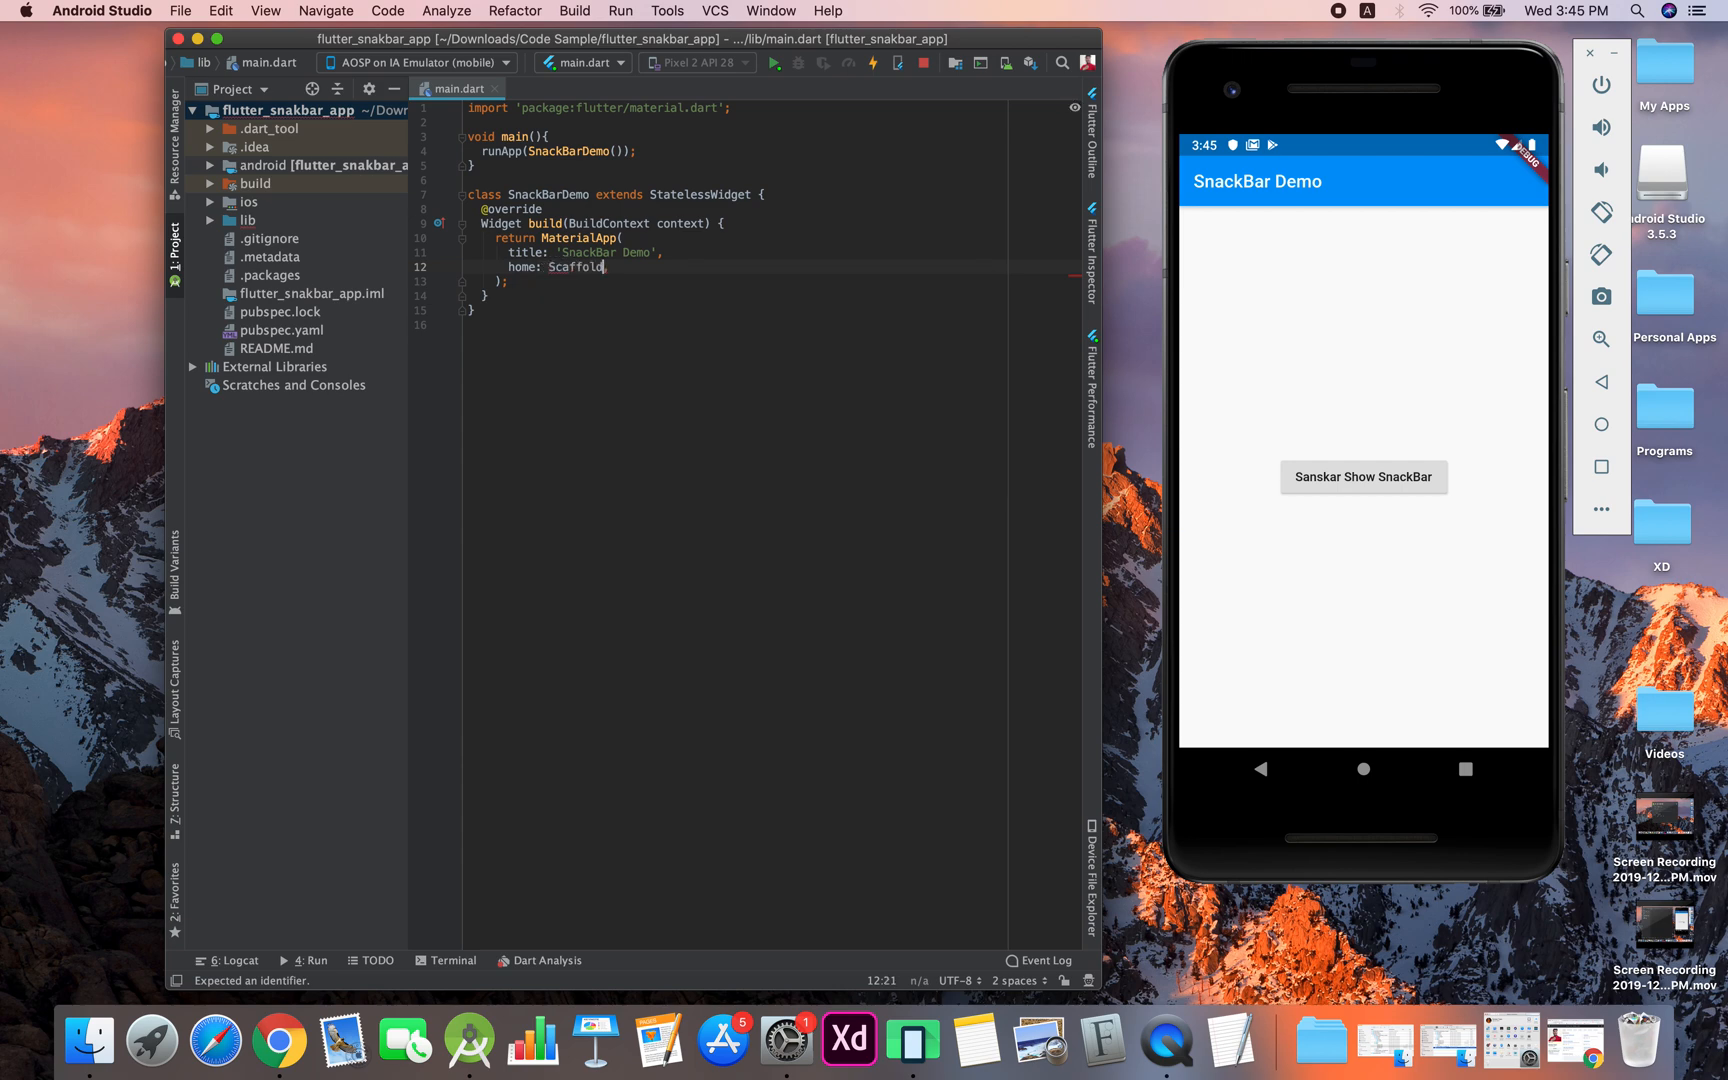
text(appBar: AppBar()
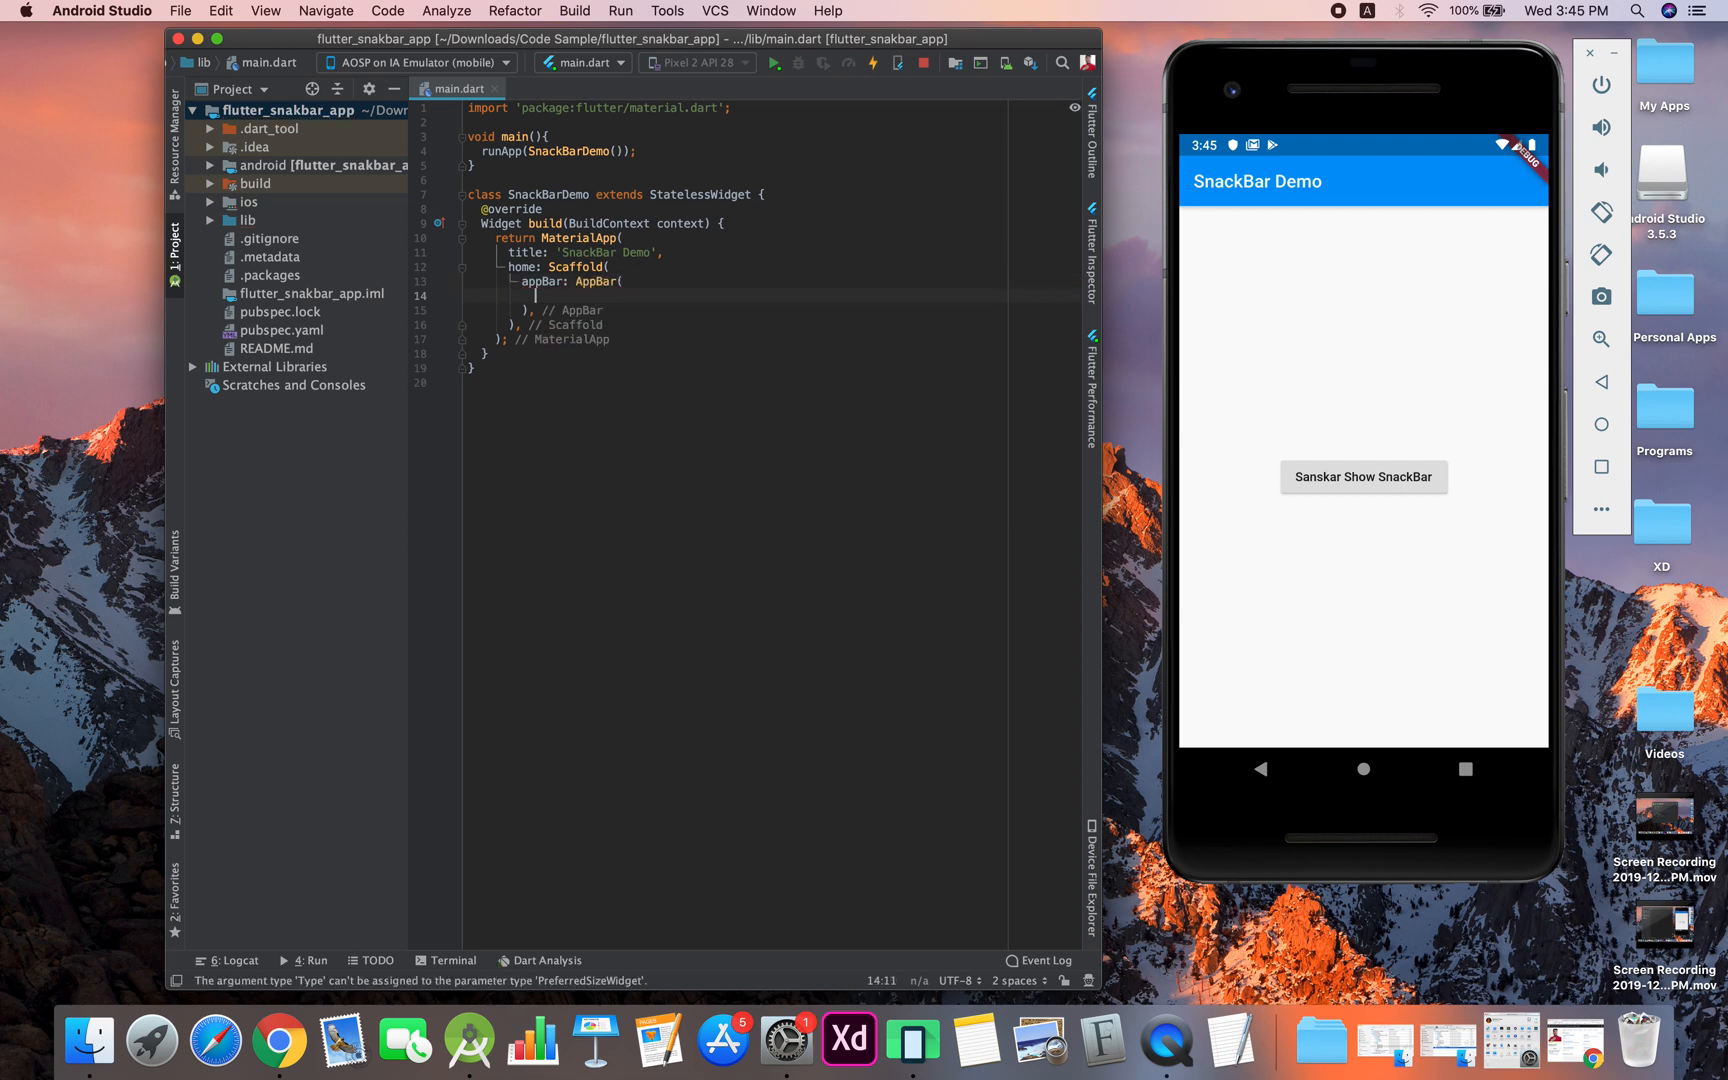
text(title: text(),)
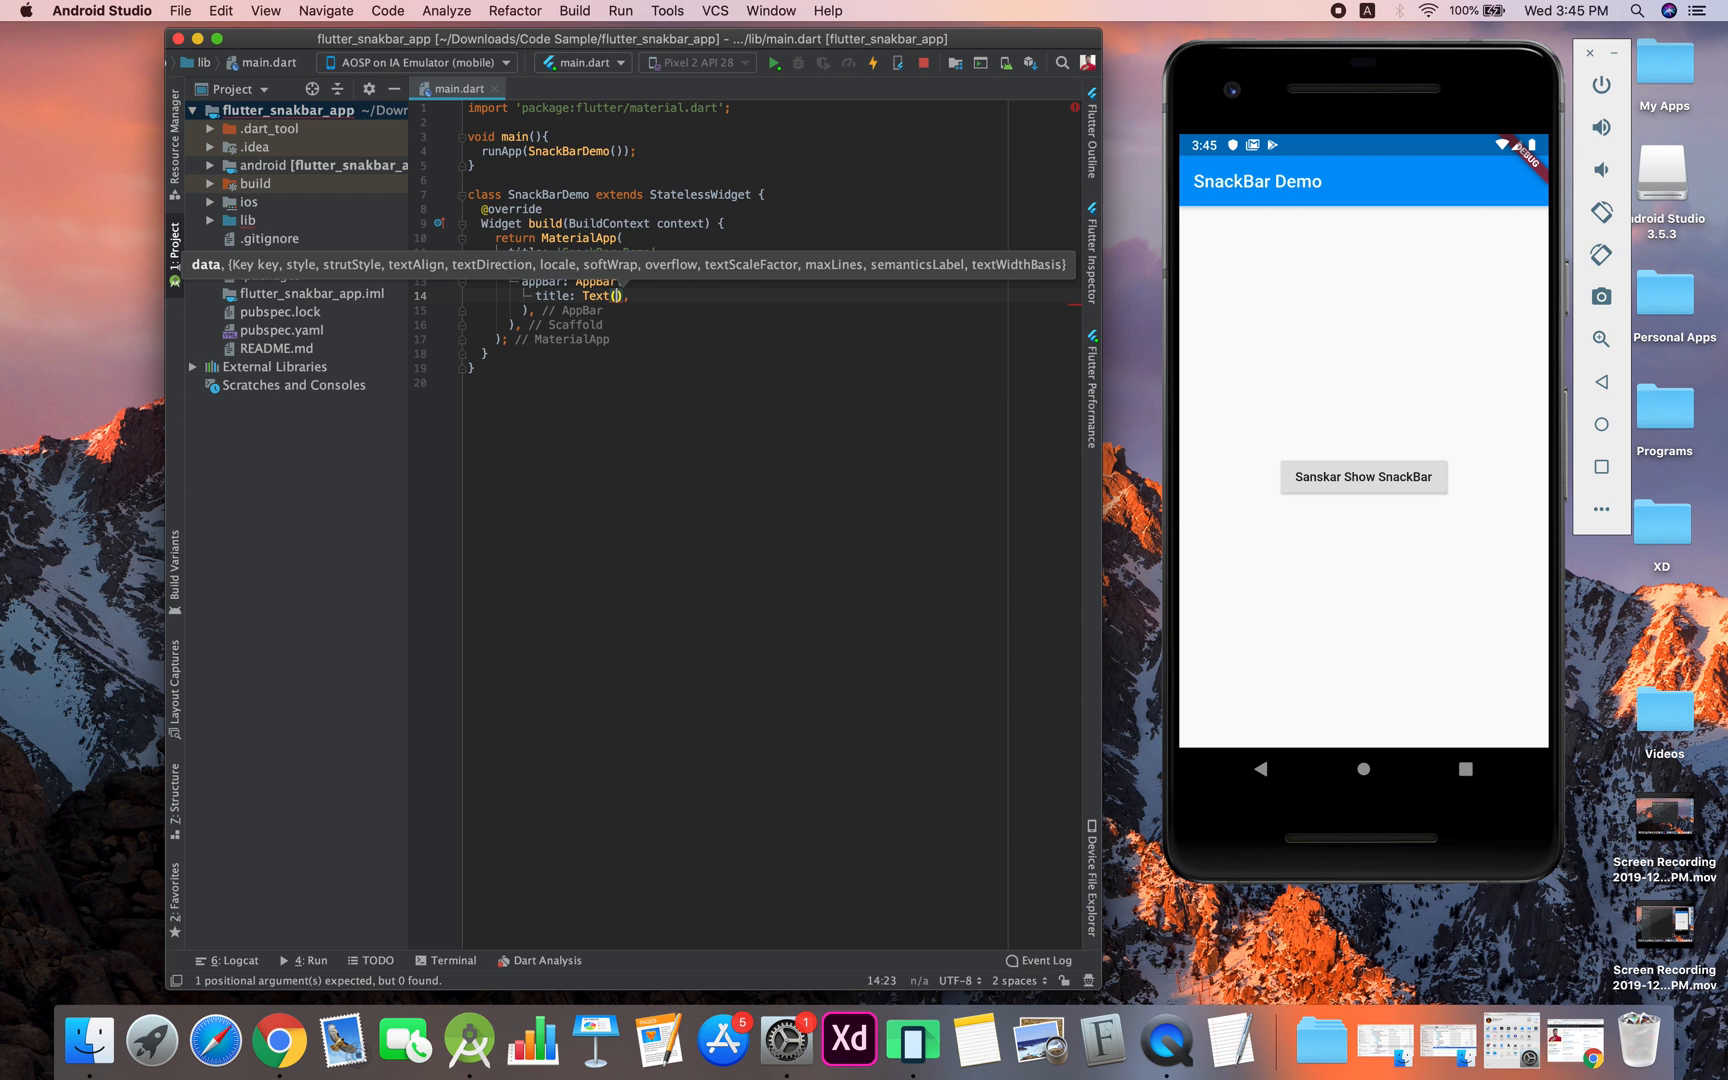
text('SnackBar Demo',)
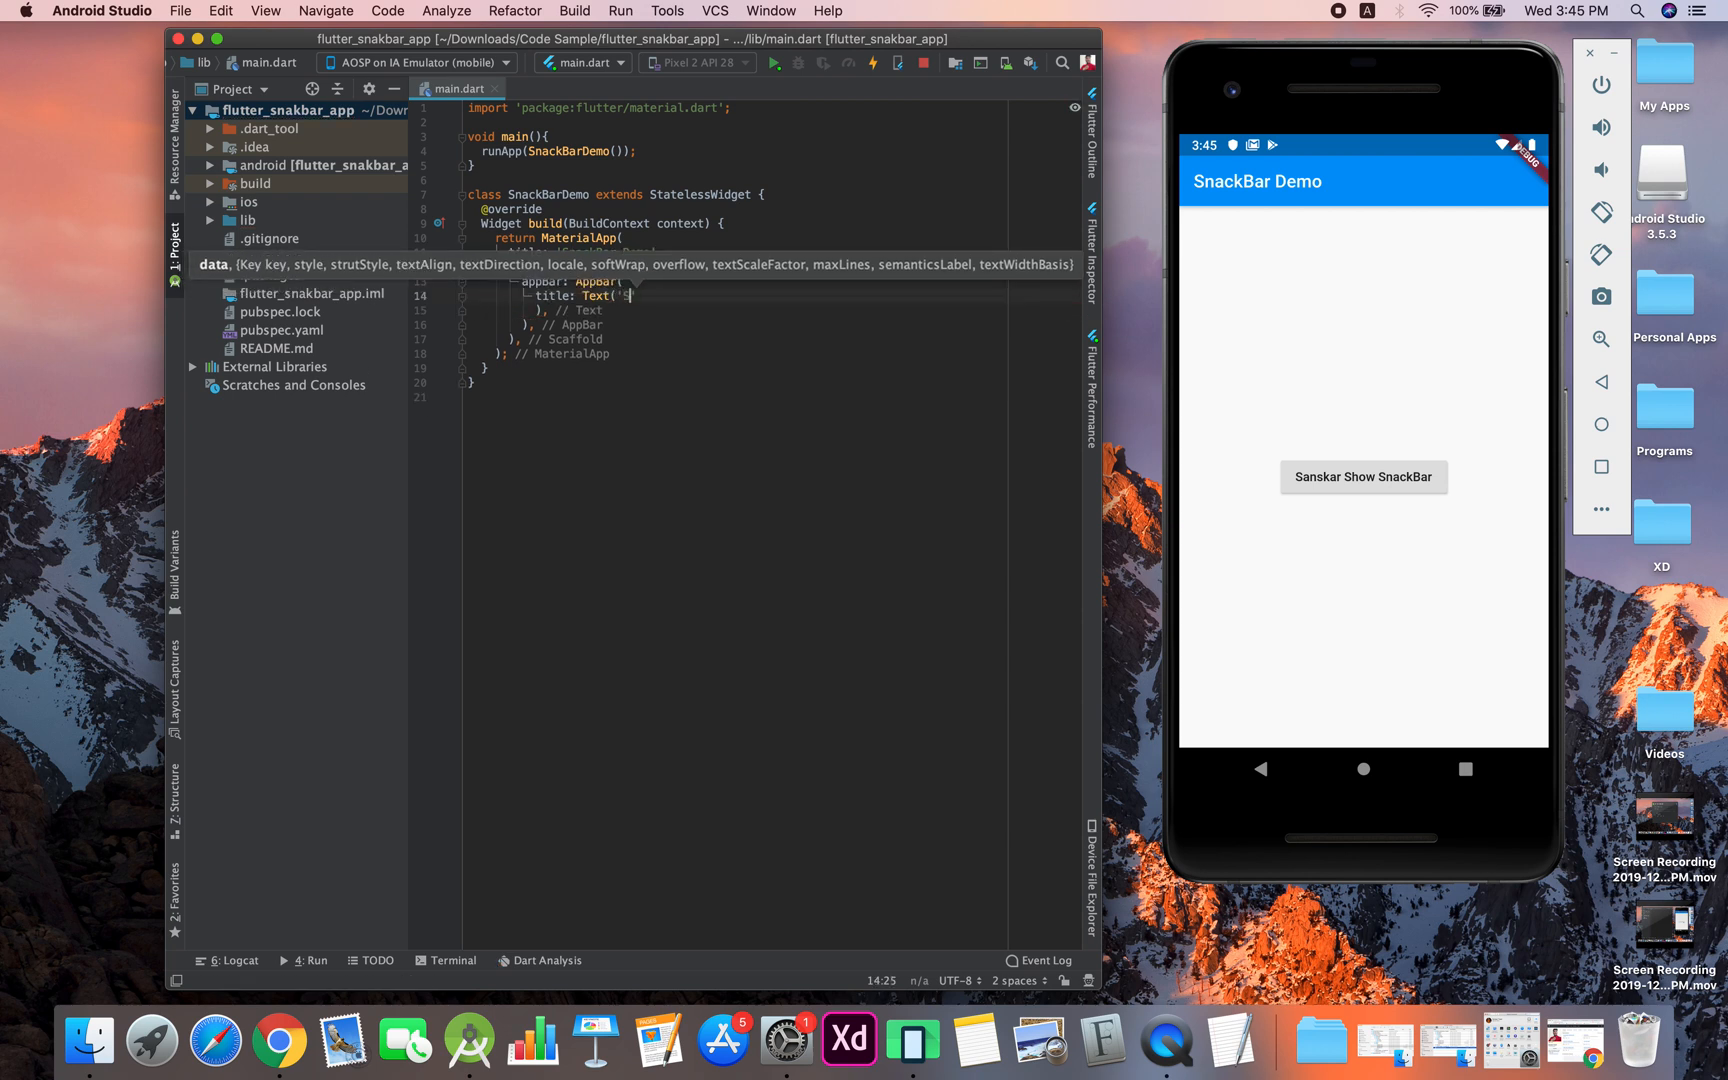
text(nackBar Demo'),)
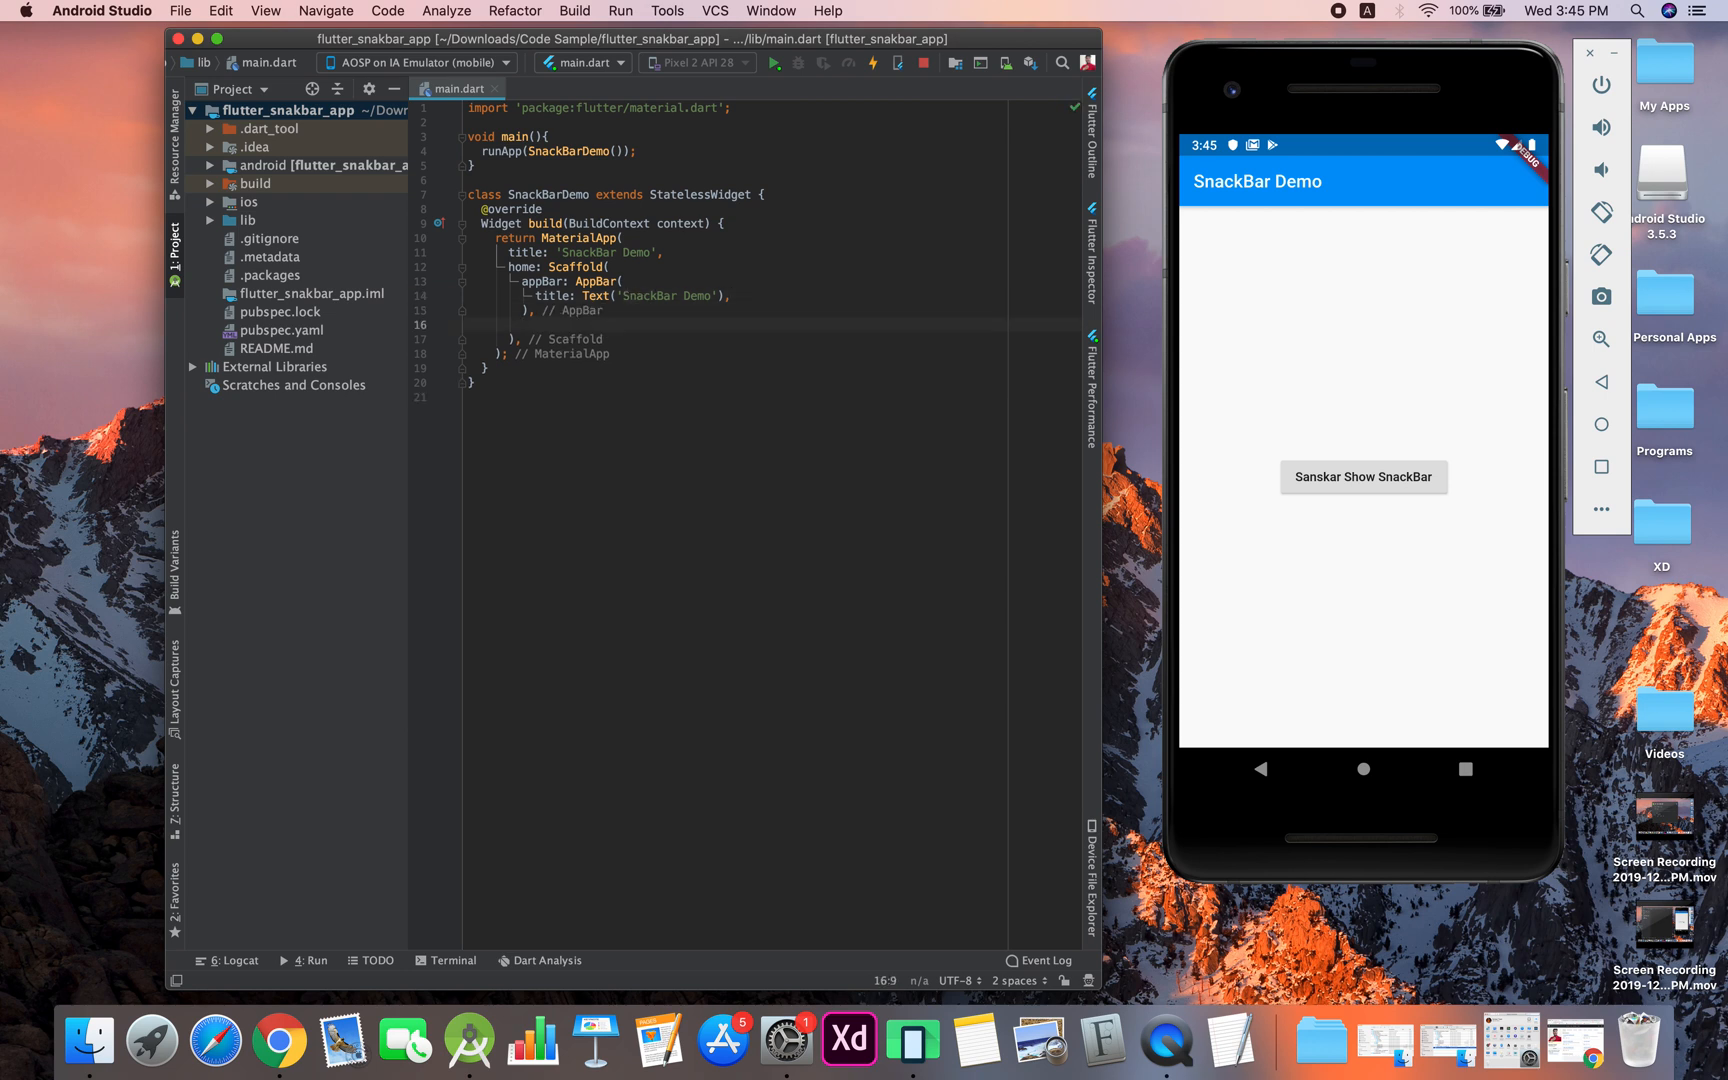
Set the Scaffold body to SnackBarPage(), creating a SnackBarPage StatelessWidget returning a Container
text(body: ,)
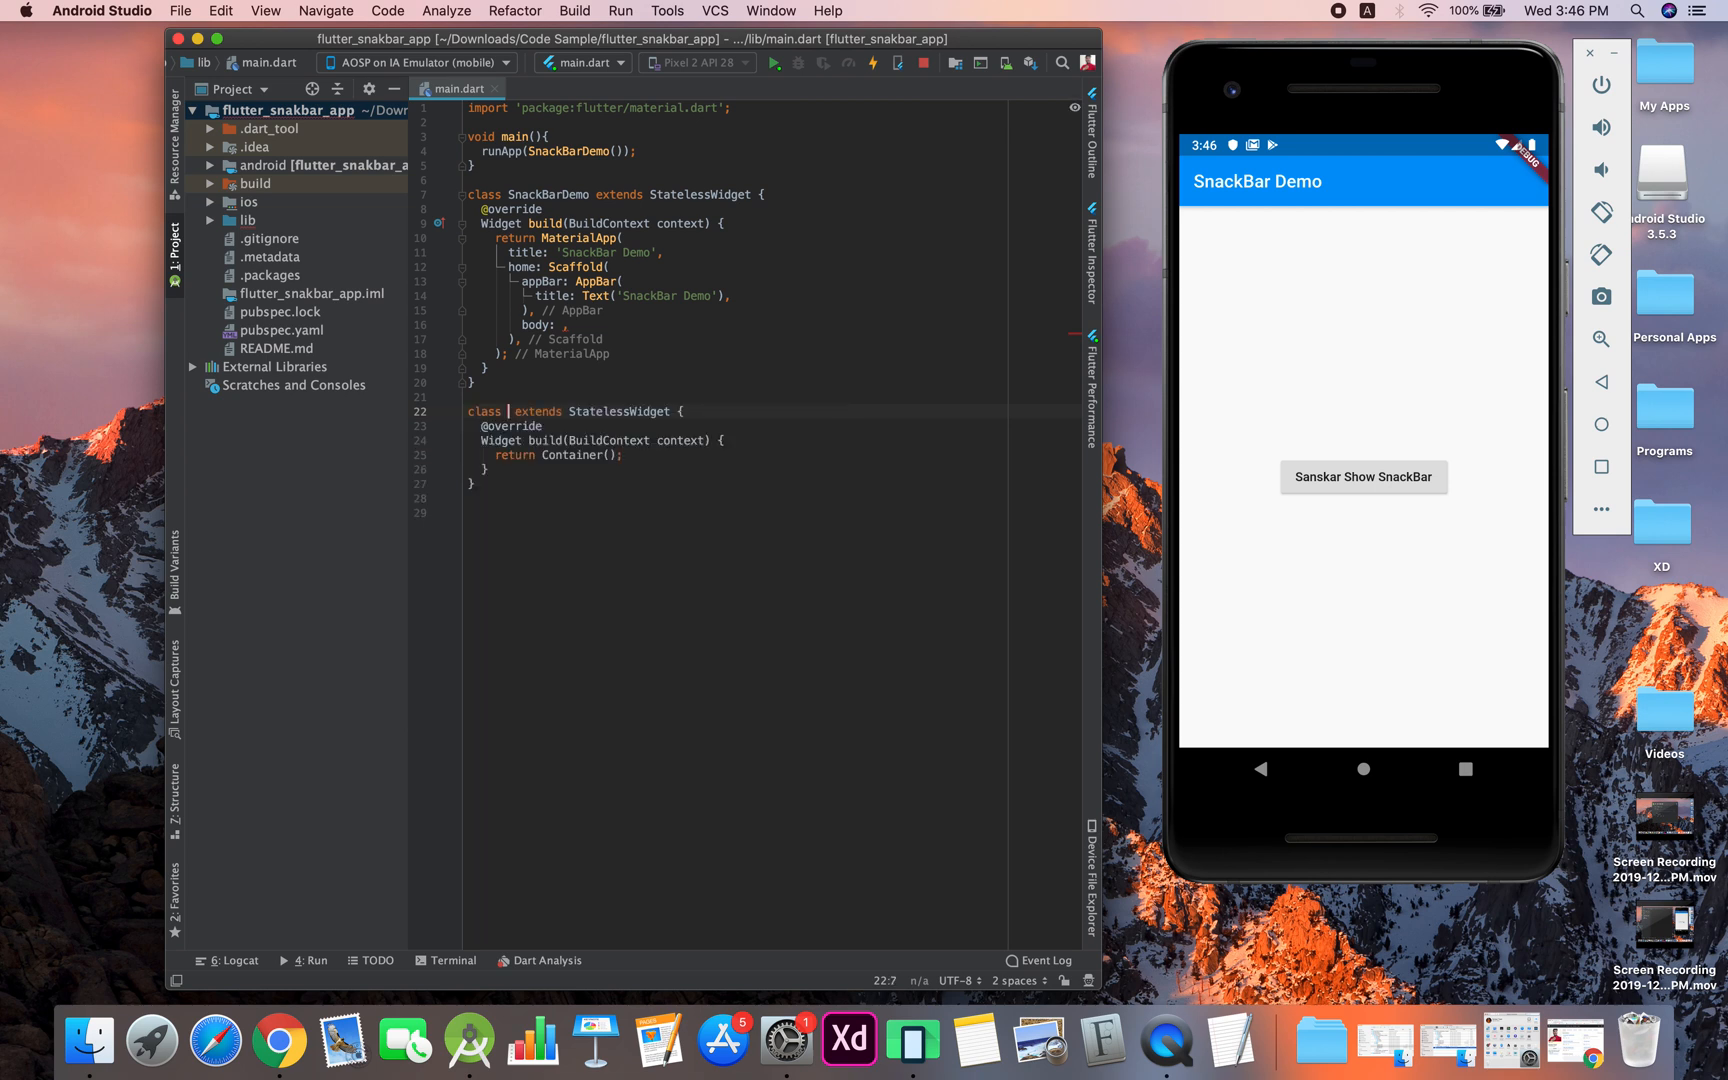
text(SnackBarPage)
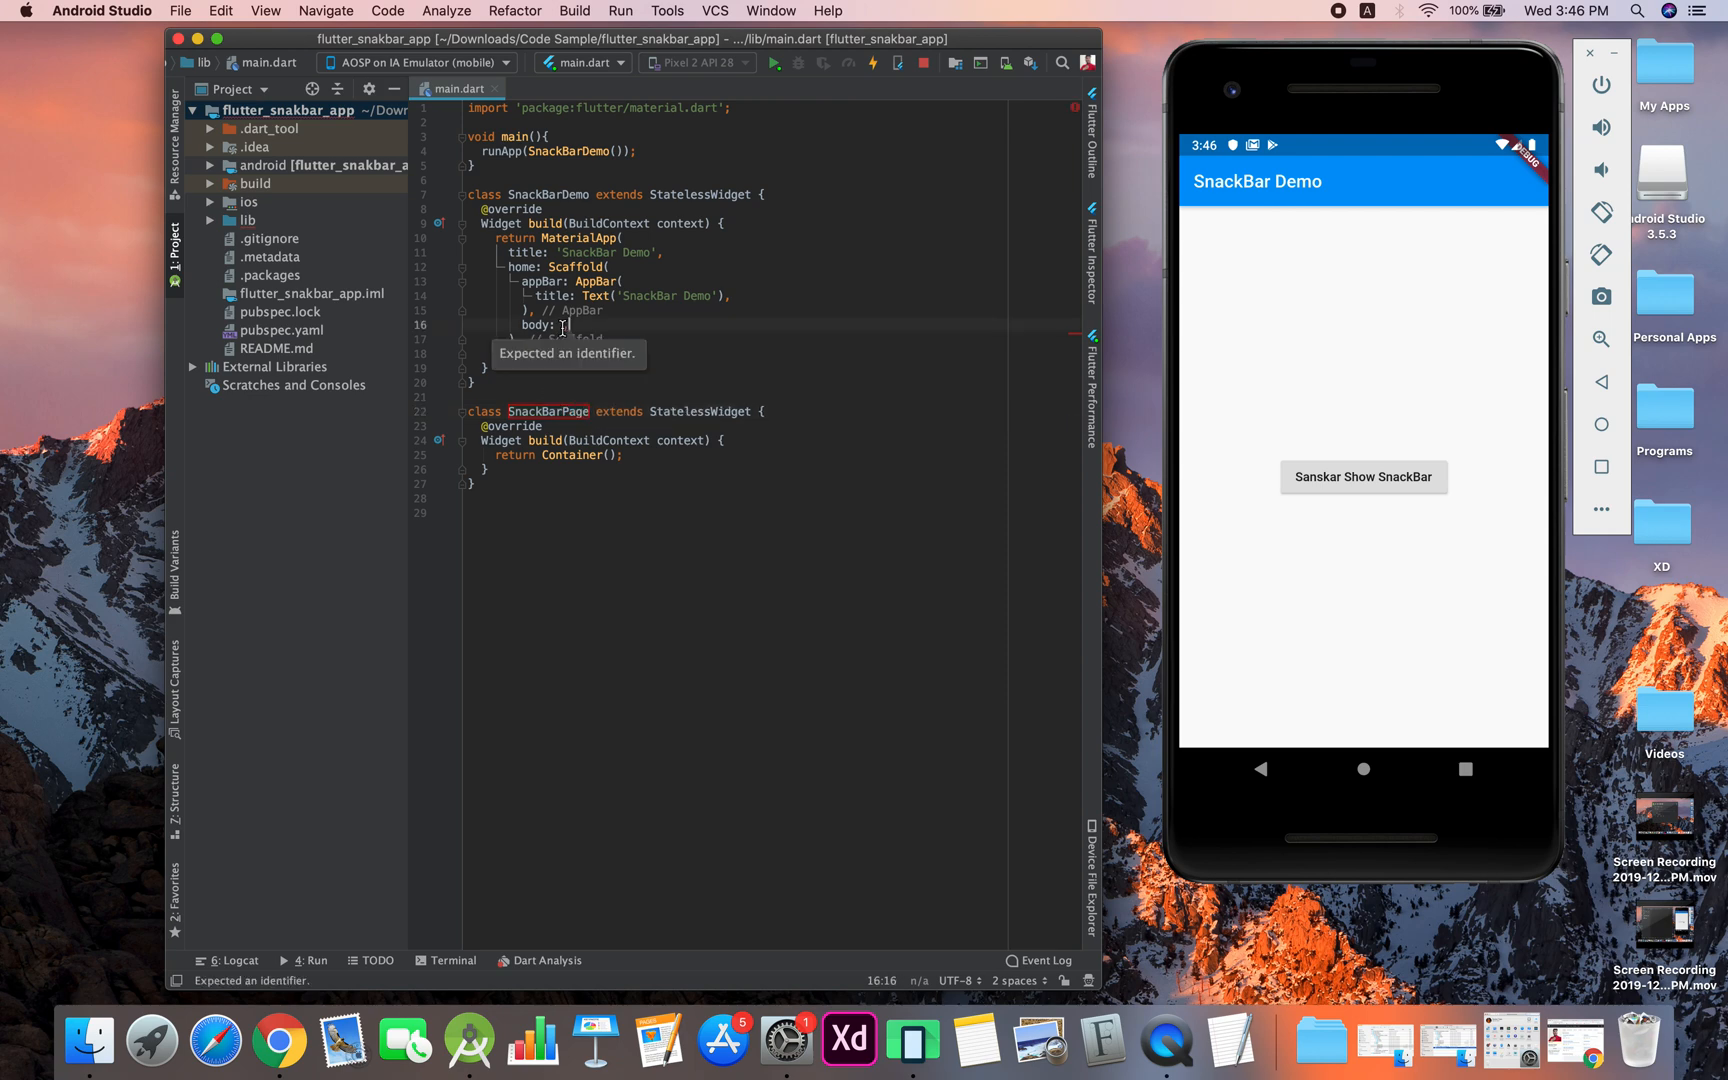
text(SnackBarPage(),)
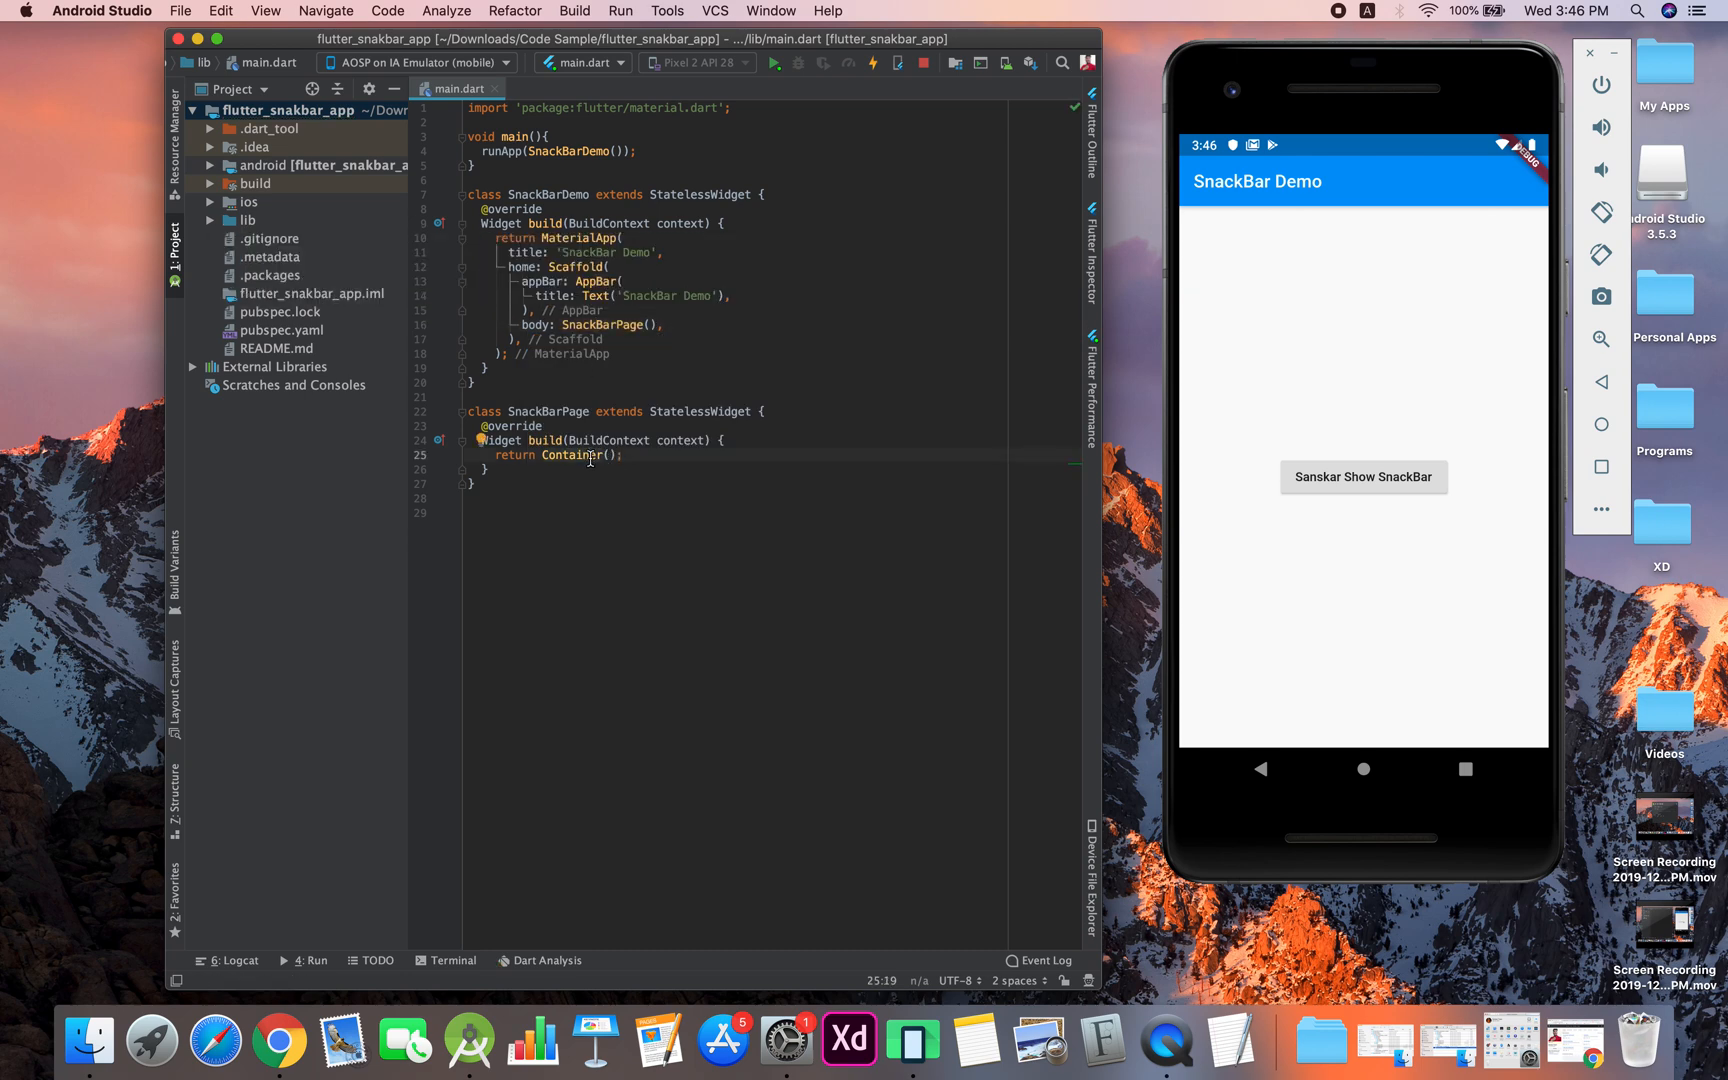
mouse_move(1313, 522)
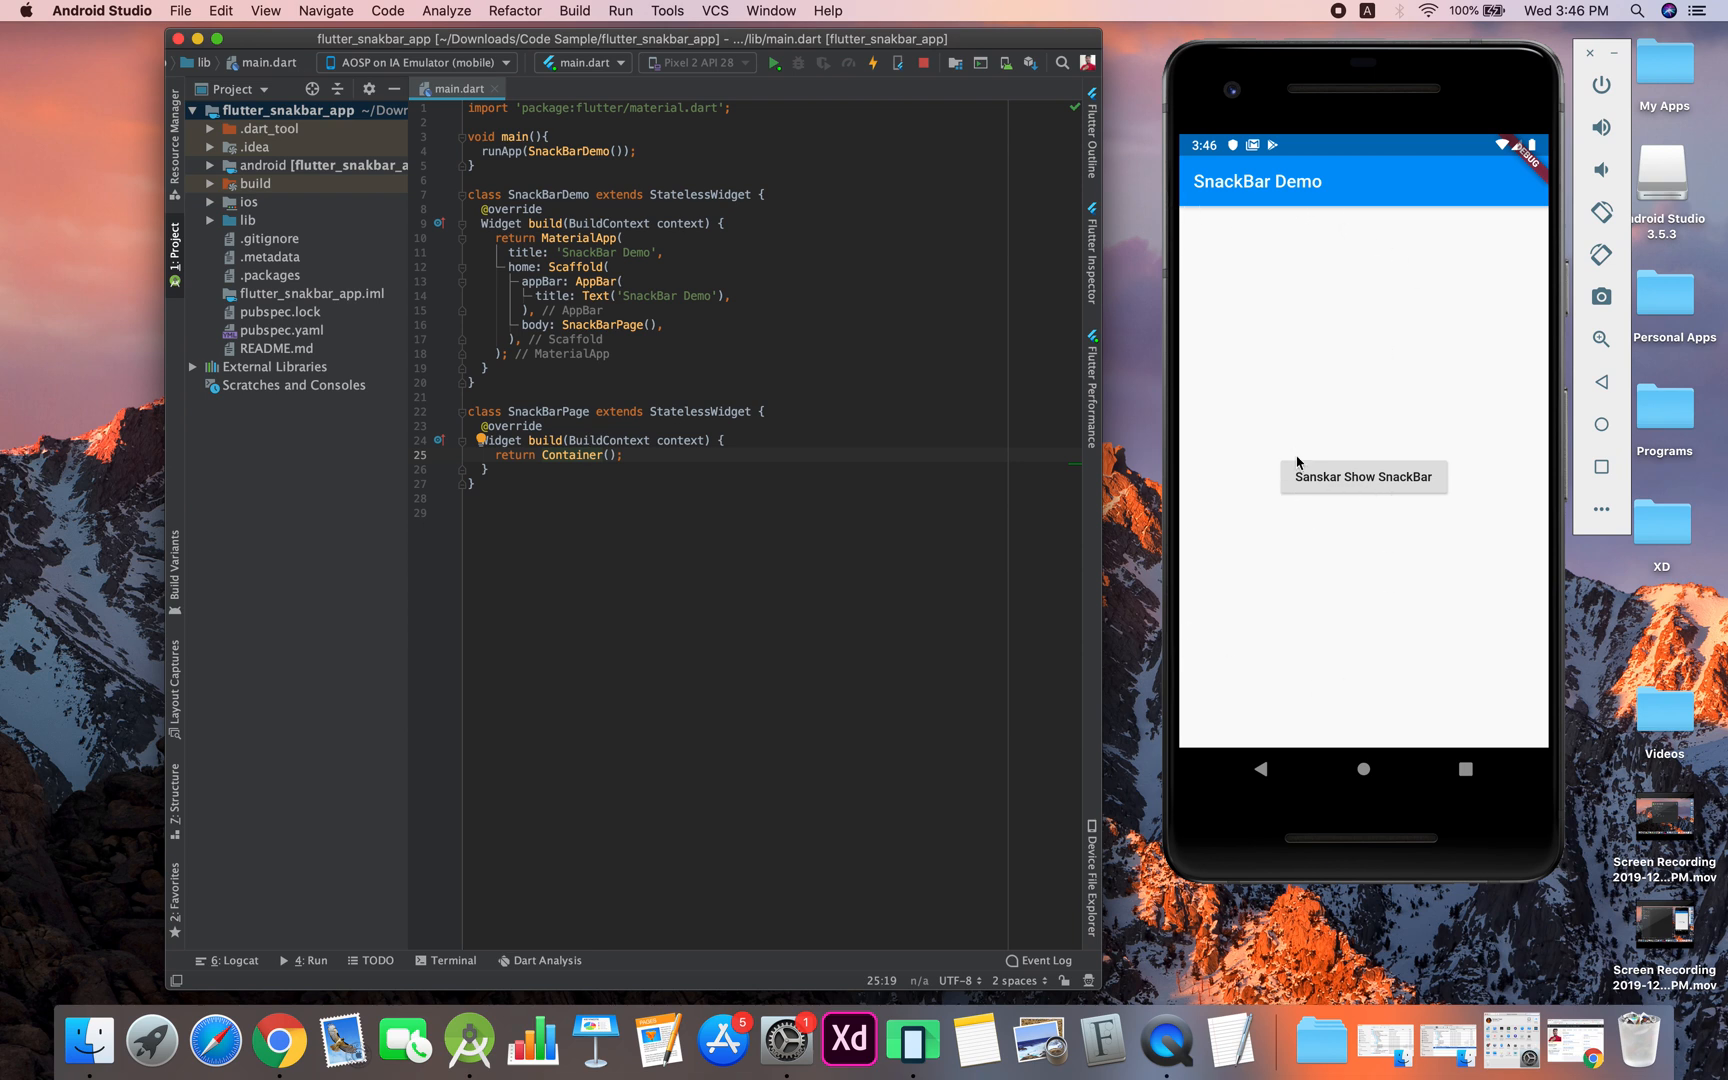
mouse_move(1309, 498)
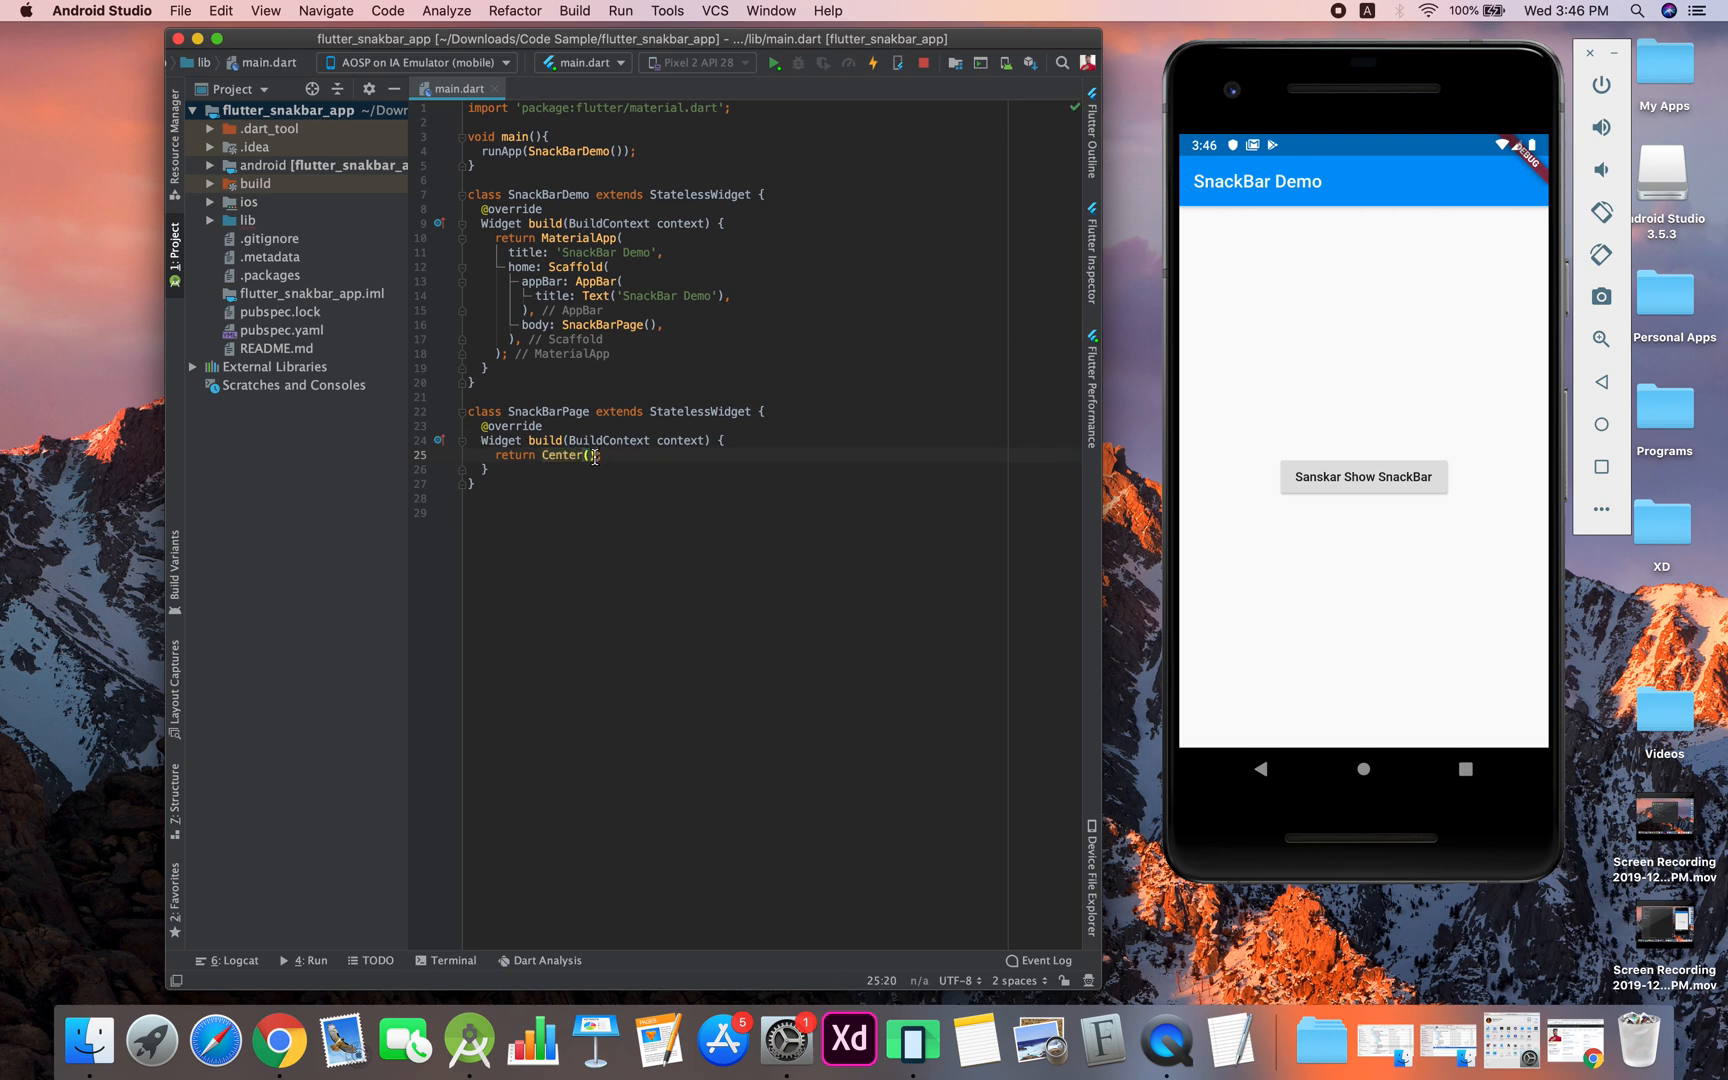
Give the Center widget a RaisedButton child
key(enter)
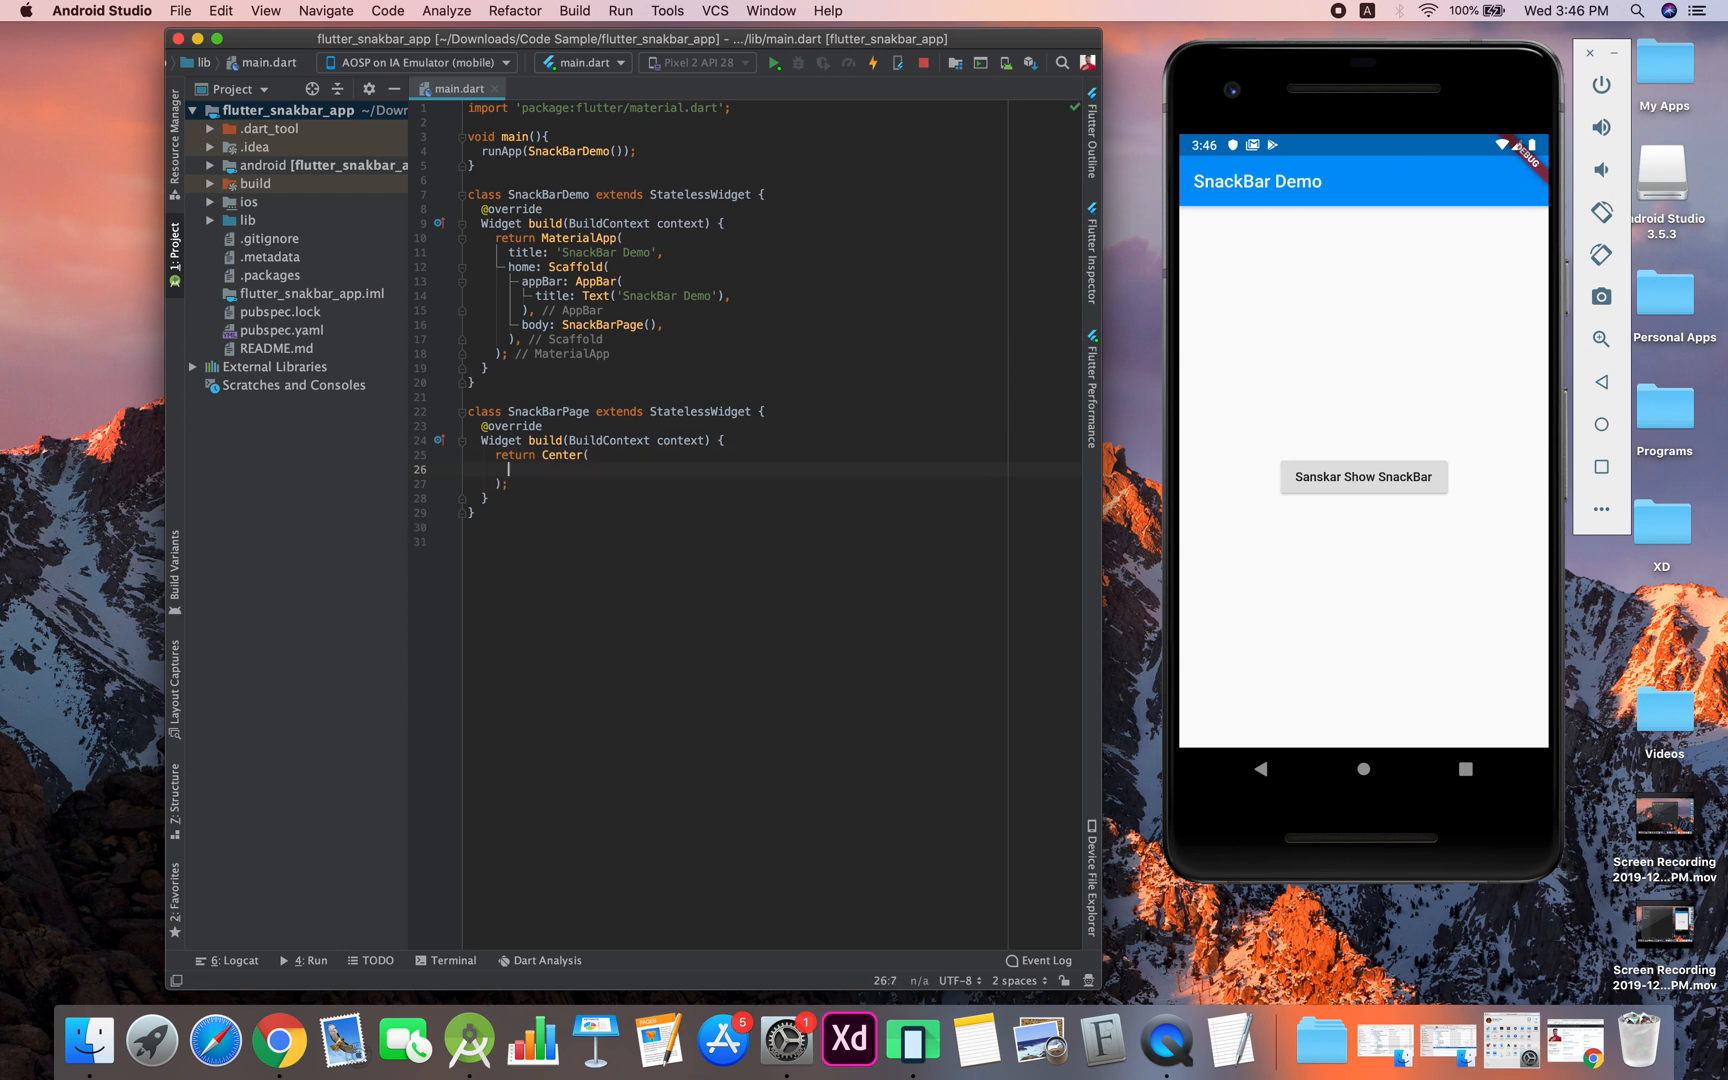
text(child: ,)
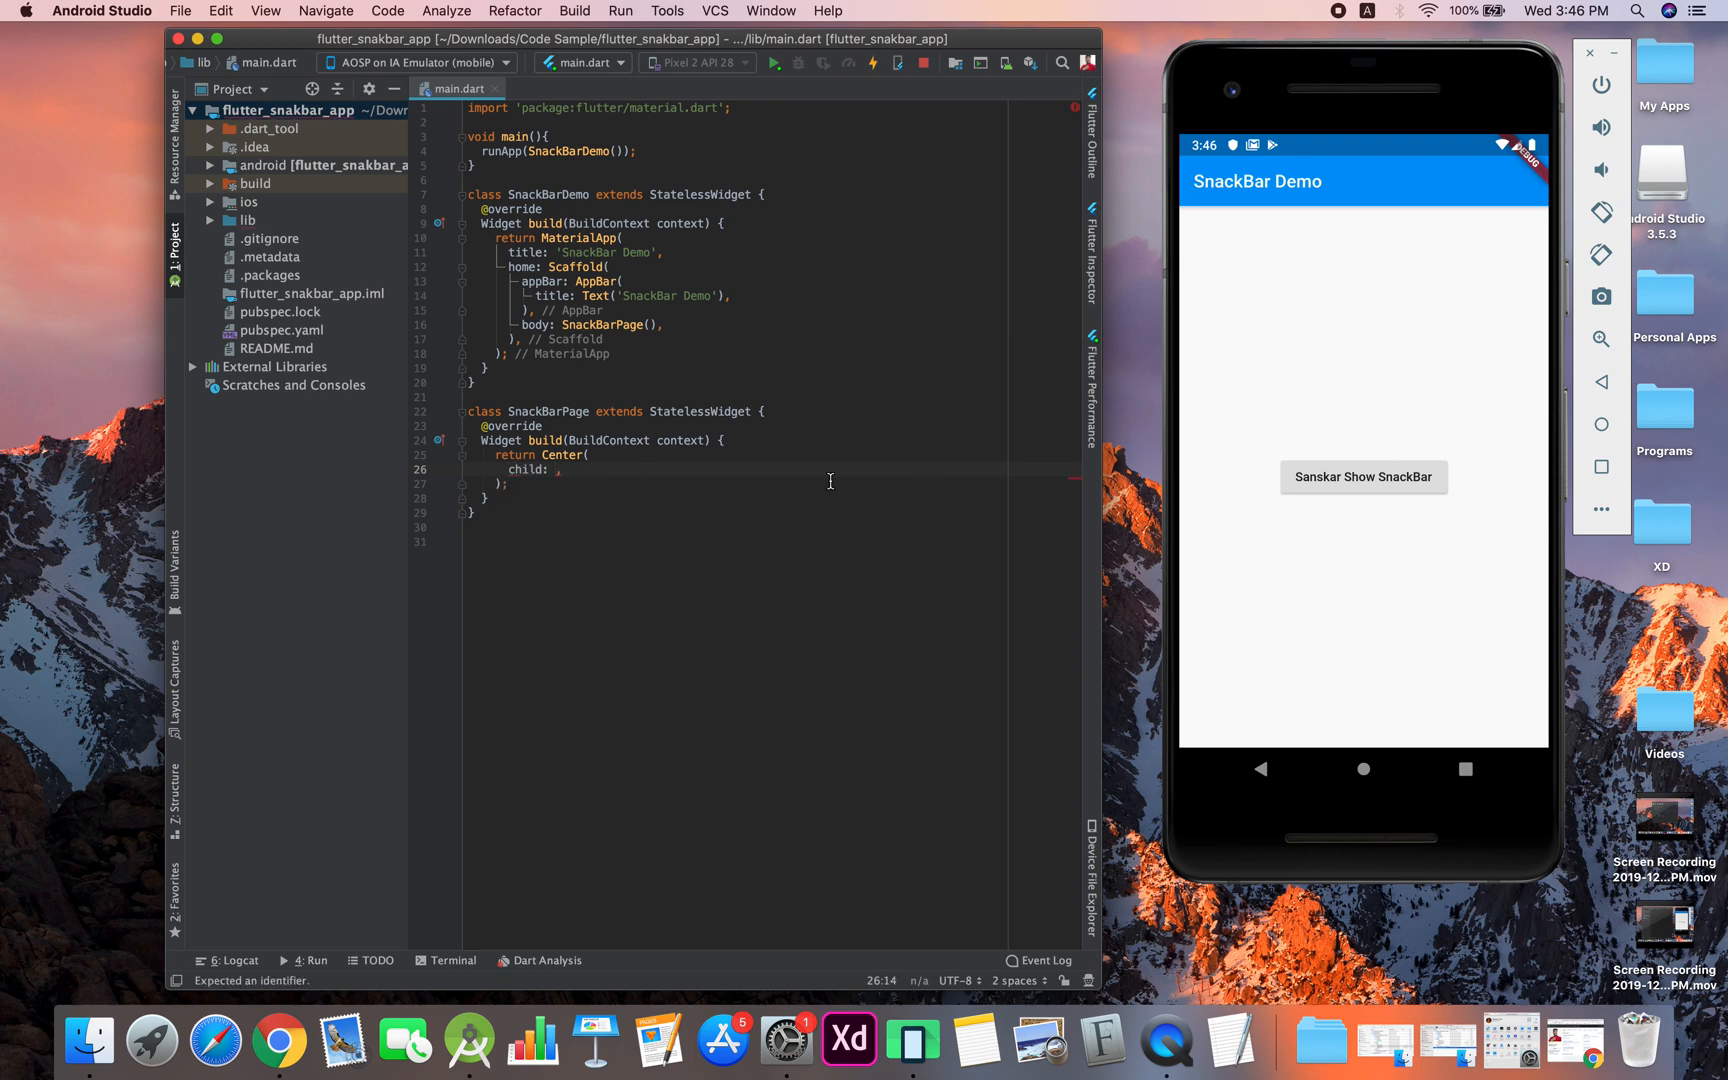
text(RaisedButton)
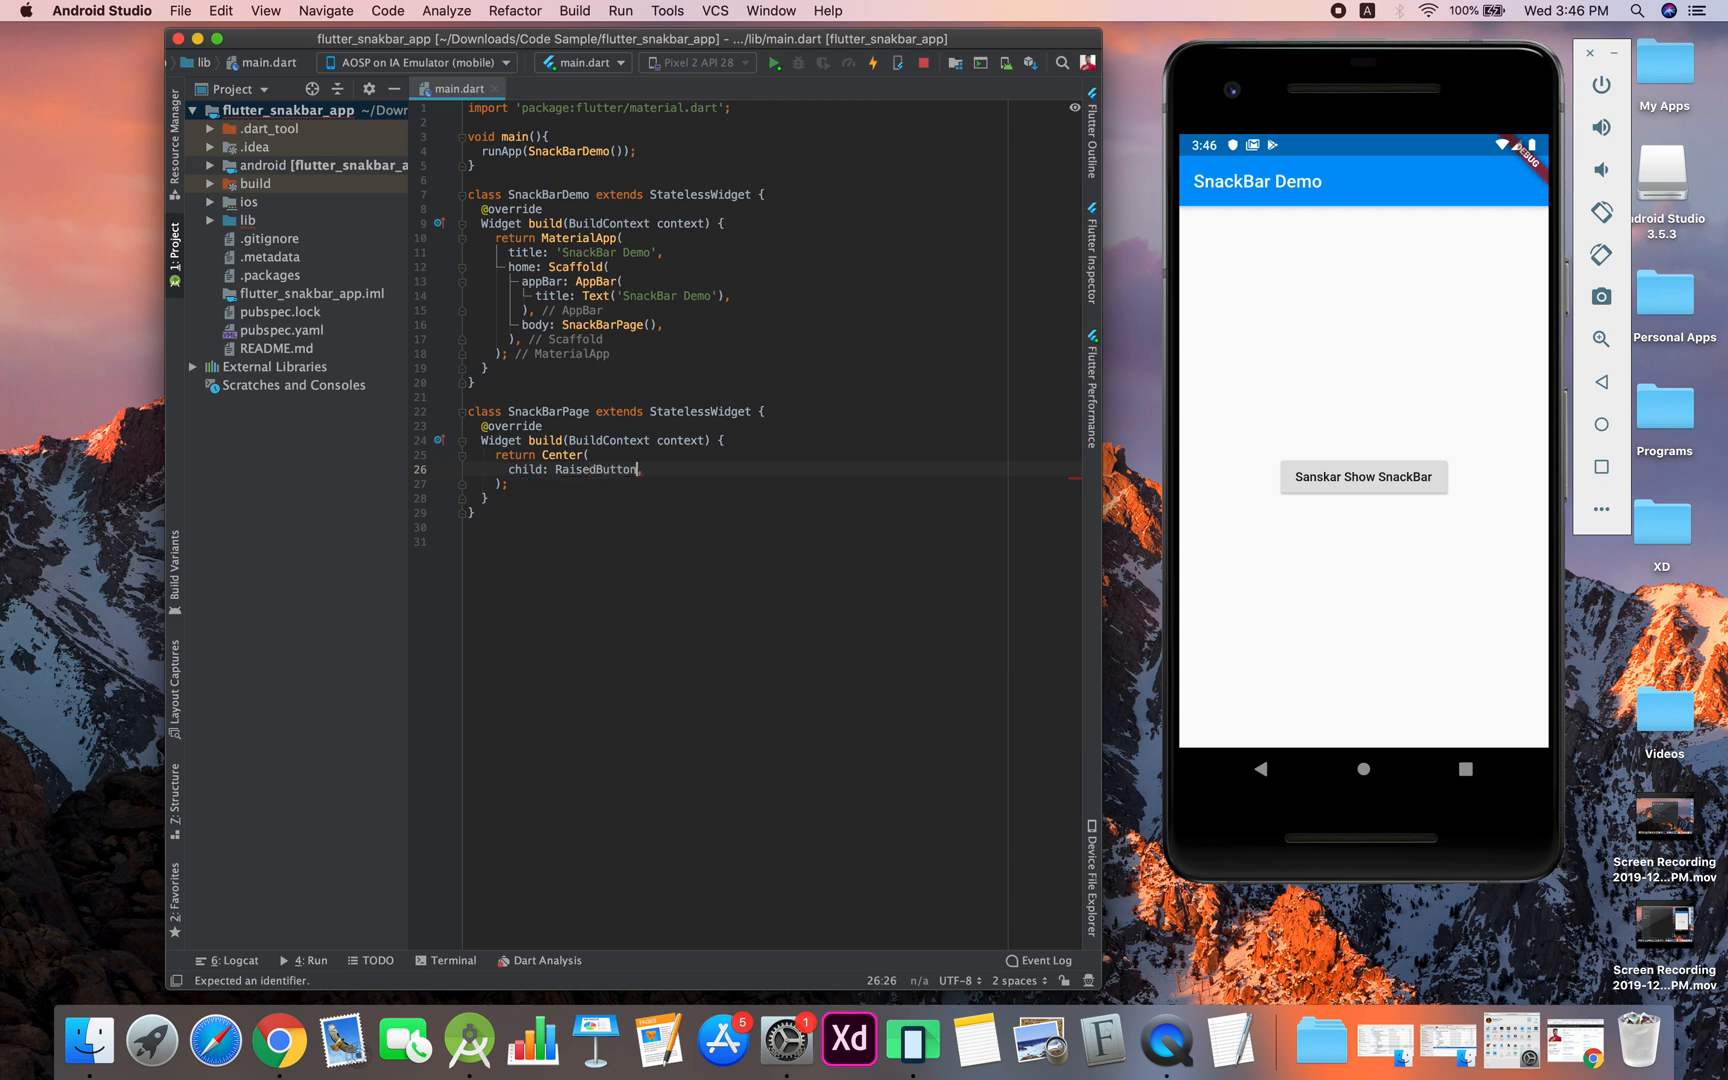
text(()
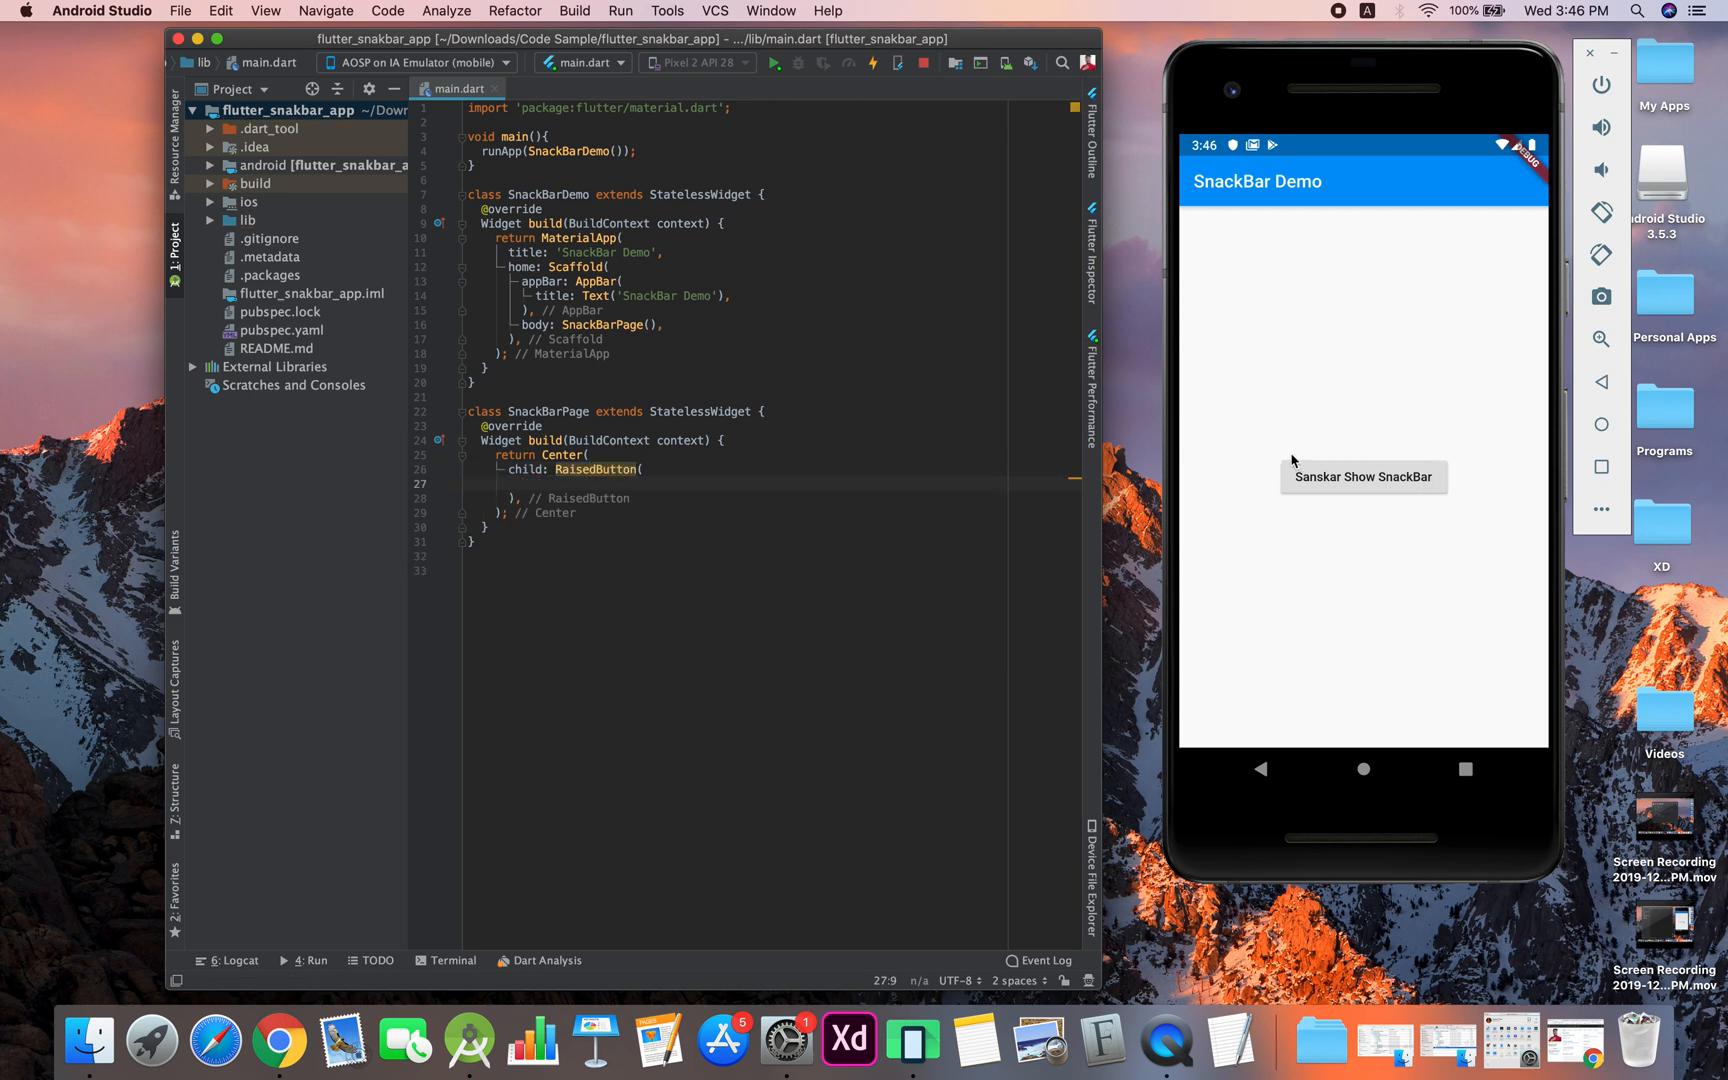
mouse_move(1346, 504)
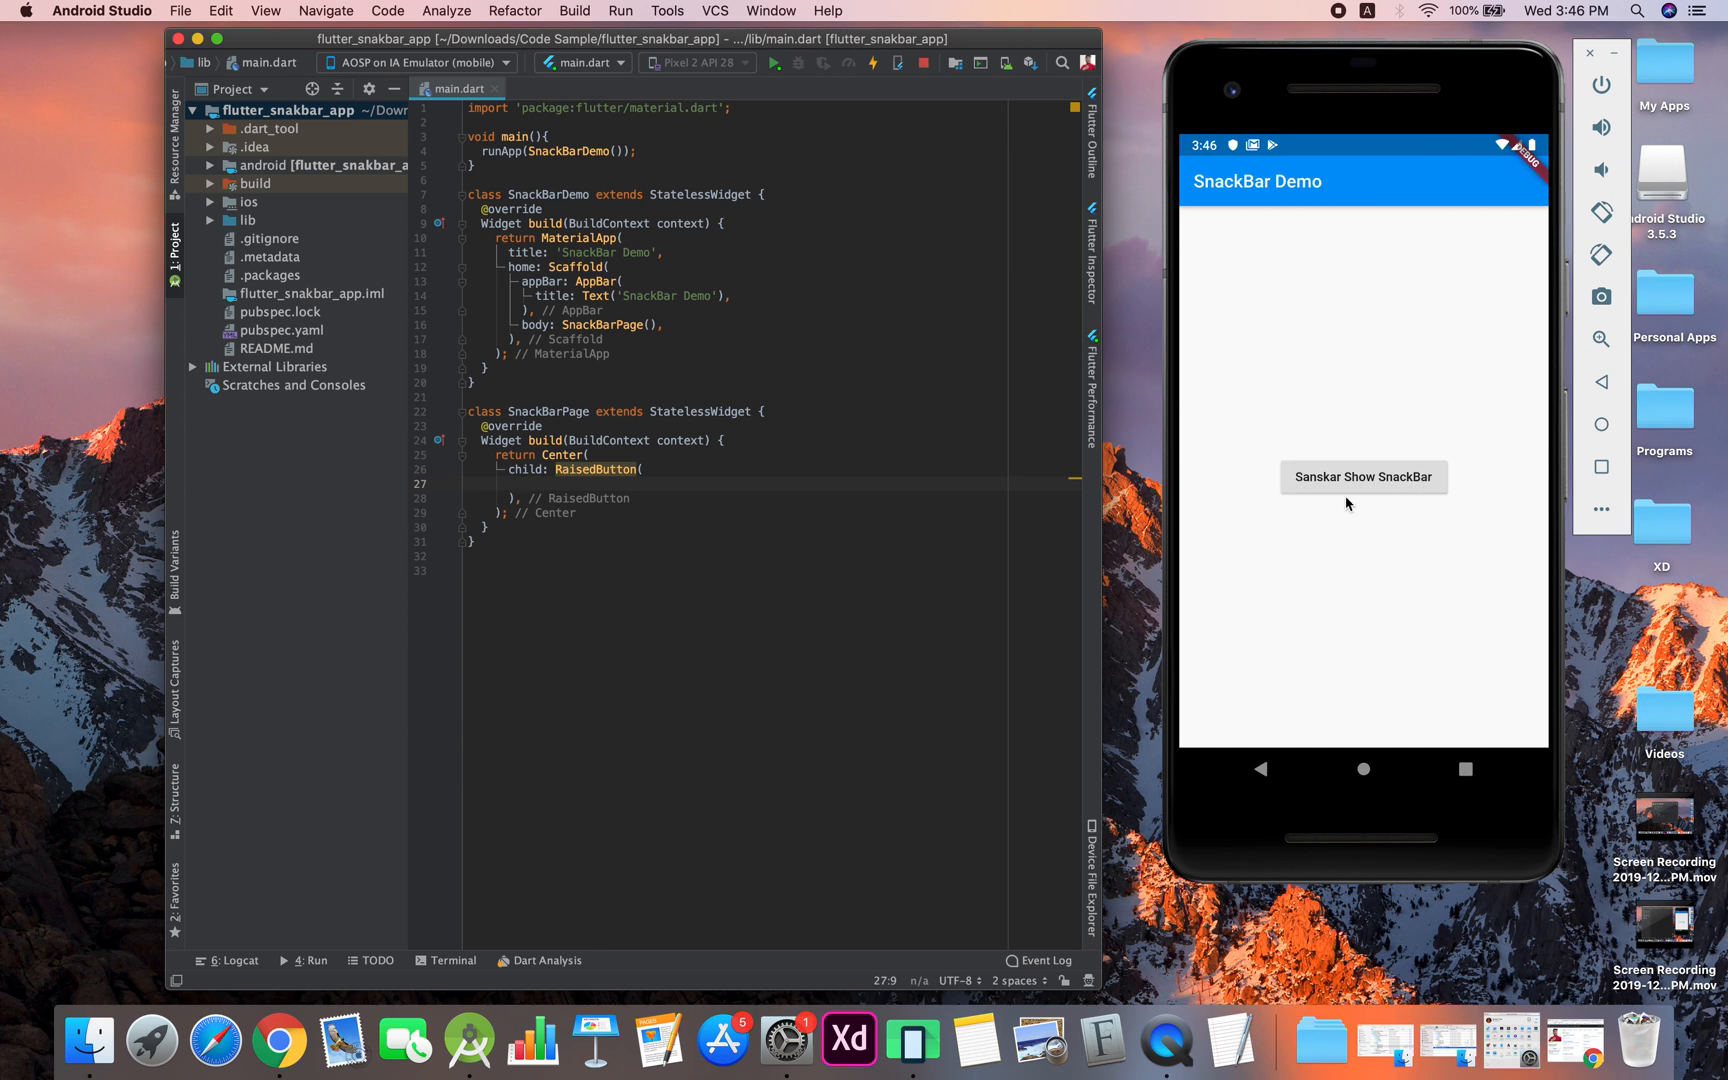
click(1363, 476)
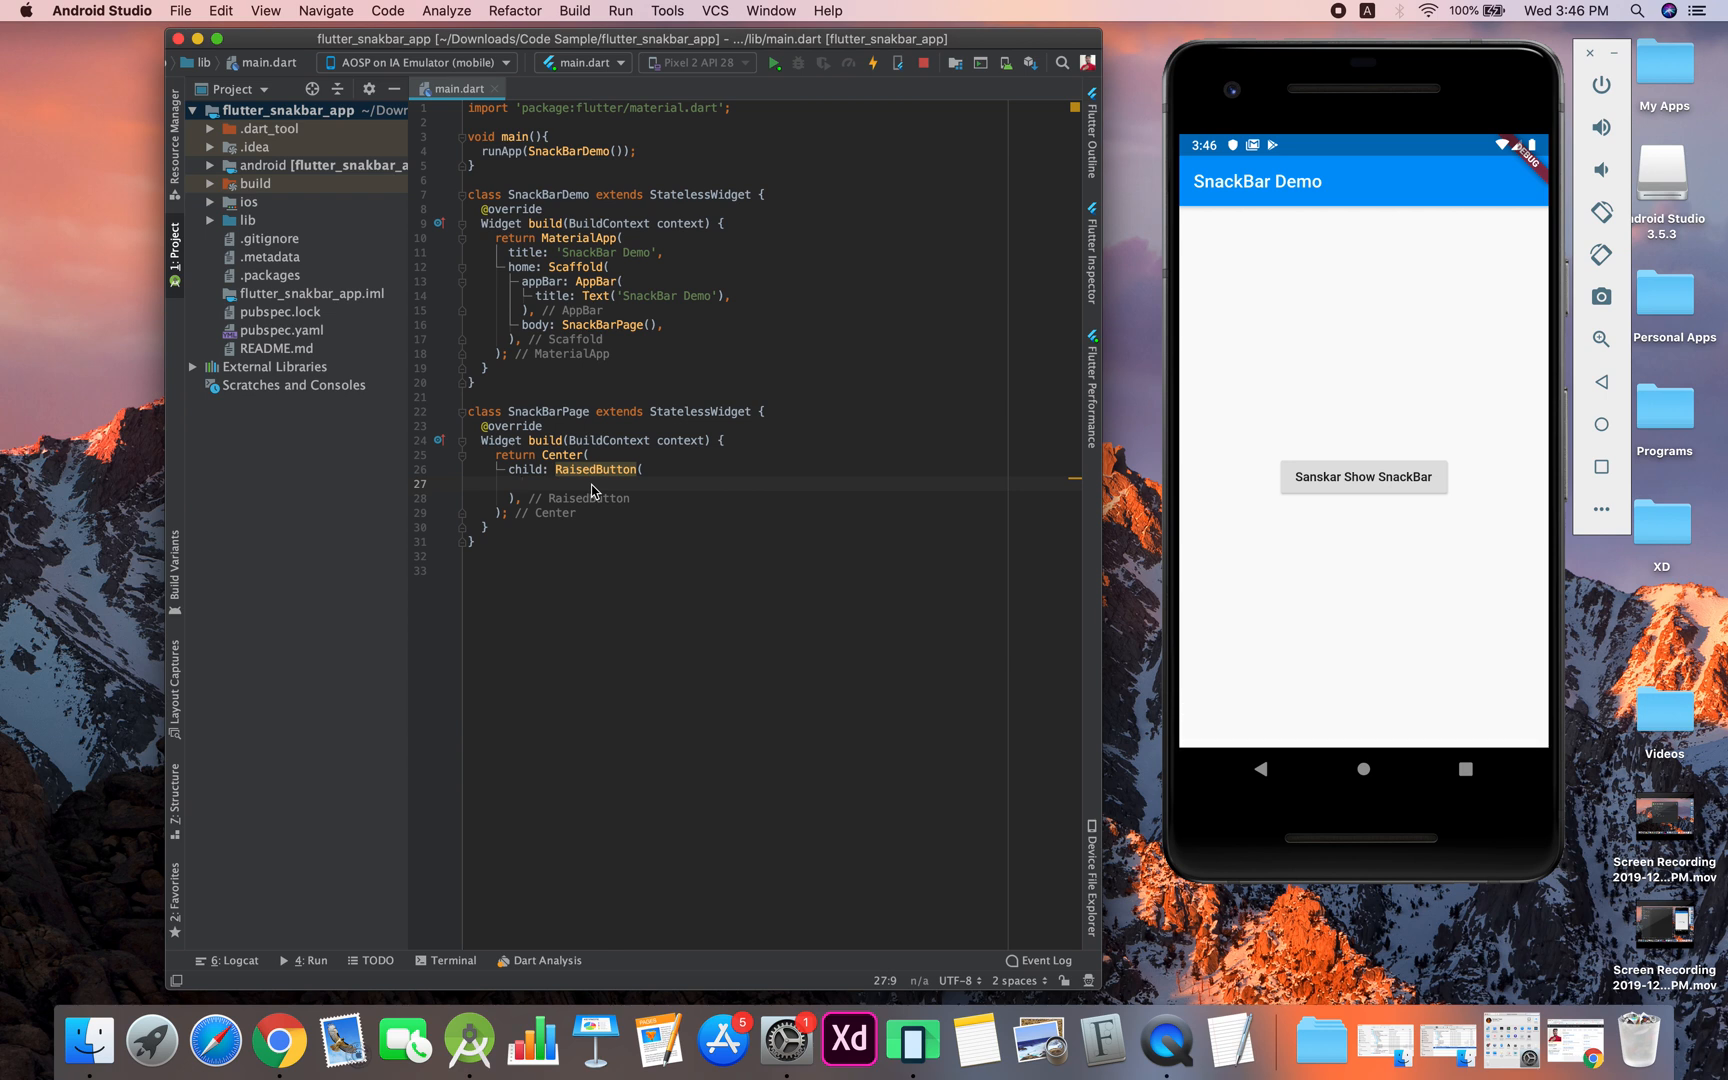
Give the RaisedButton a Text child 'Snskar Show SnackBar' and begin its onPressed property
text(c)
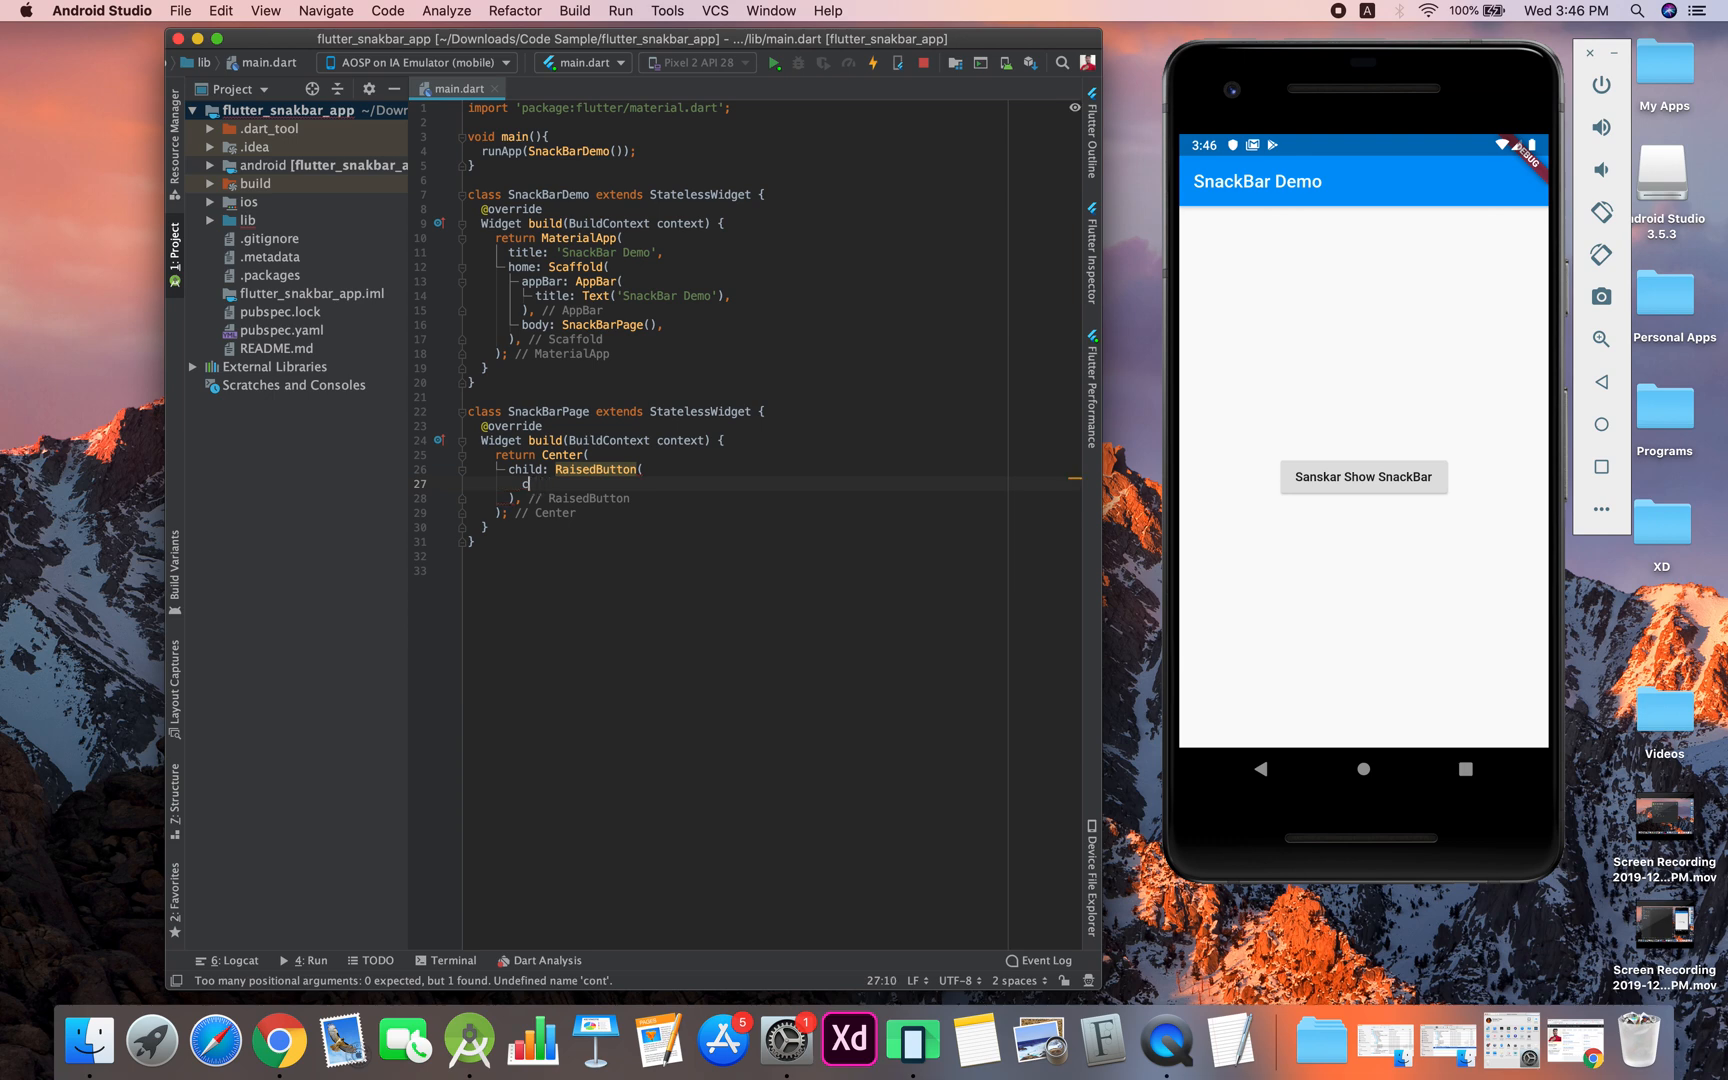
text(on)
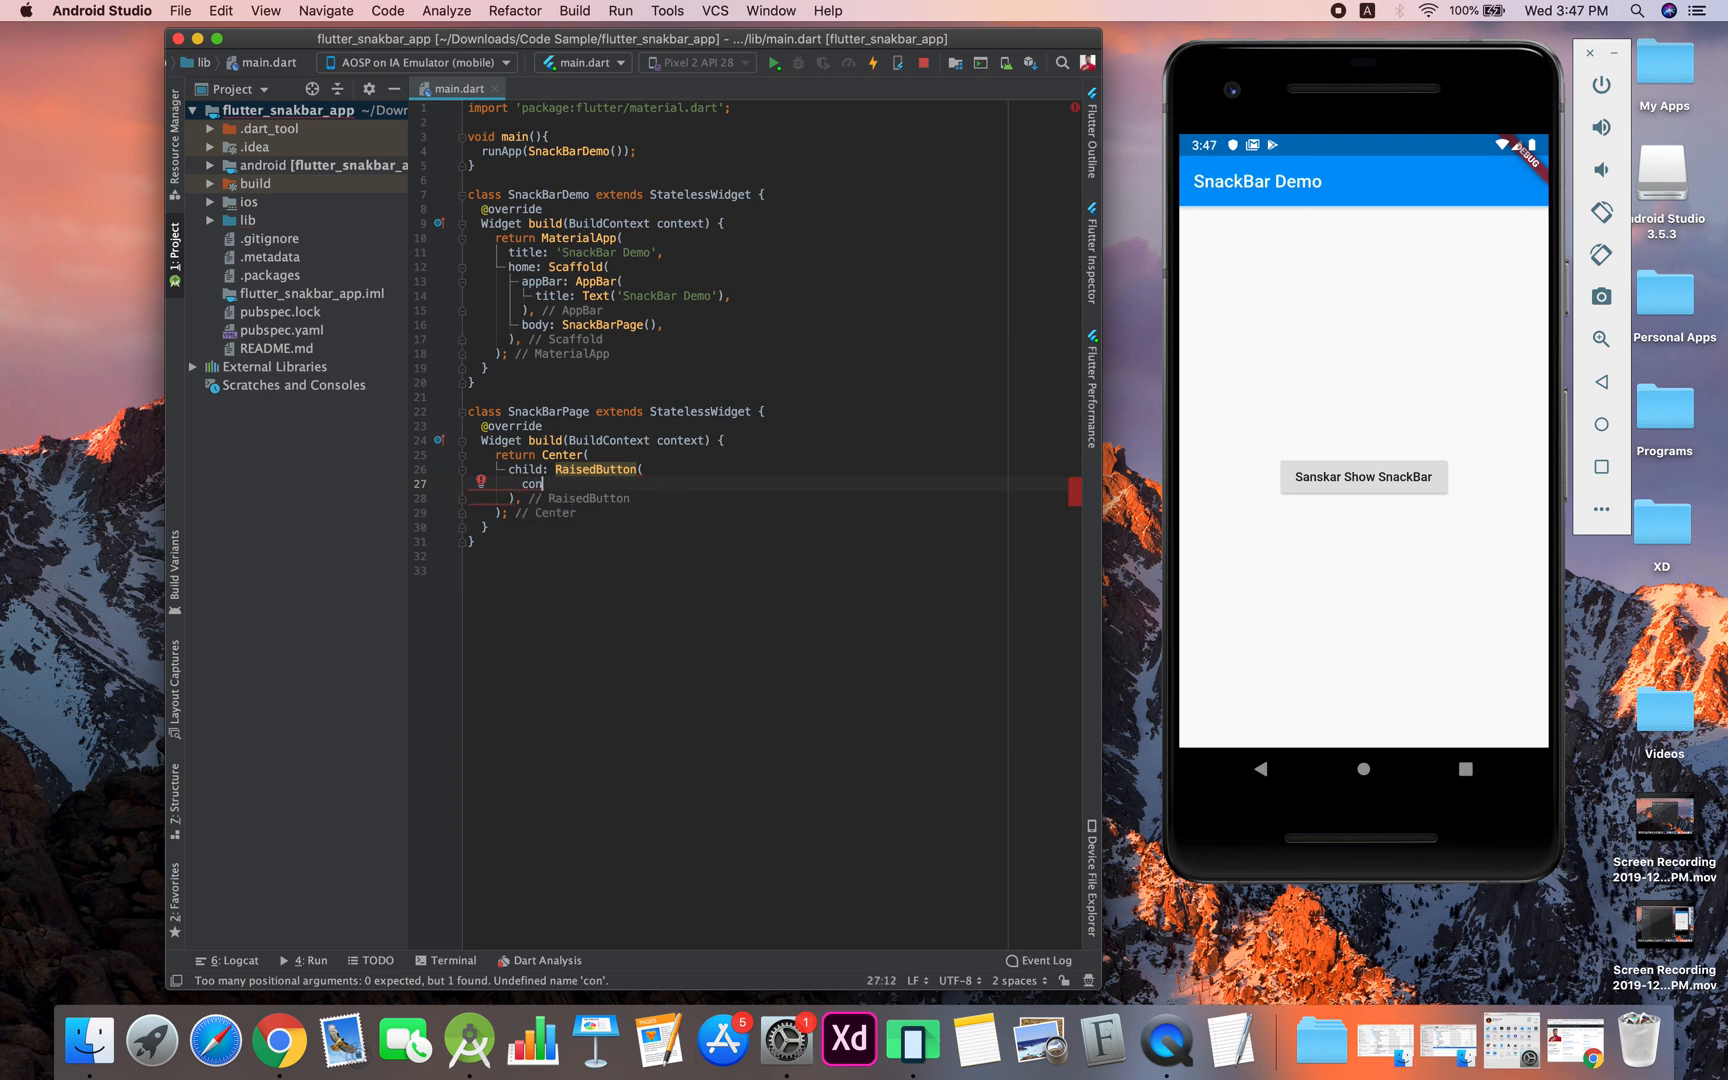
key(backspace)
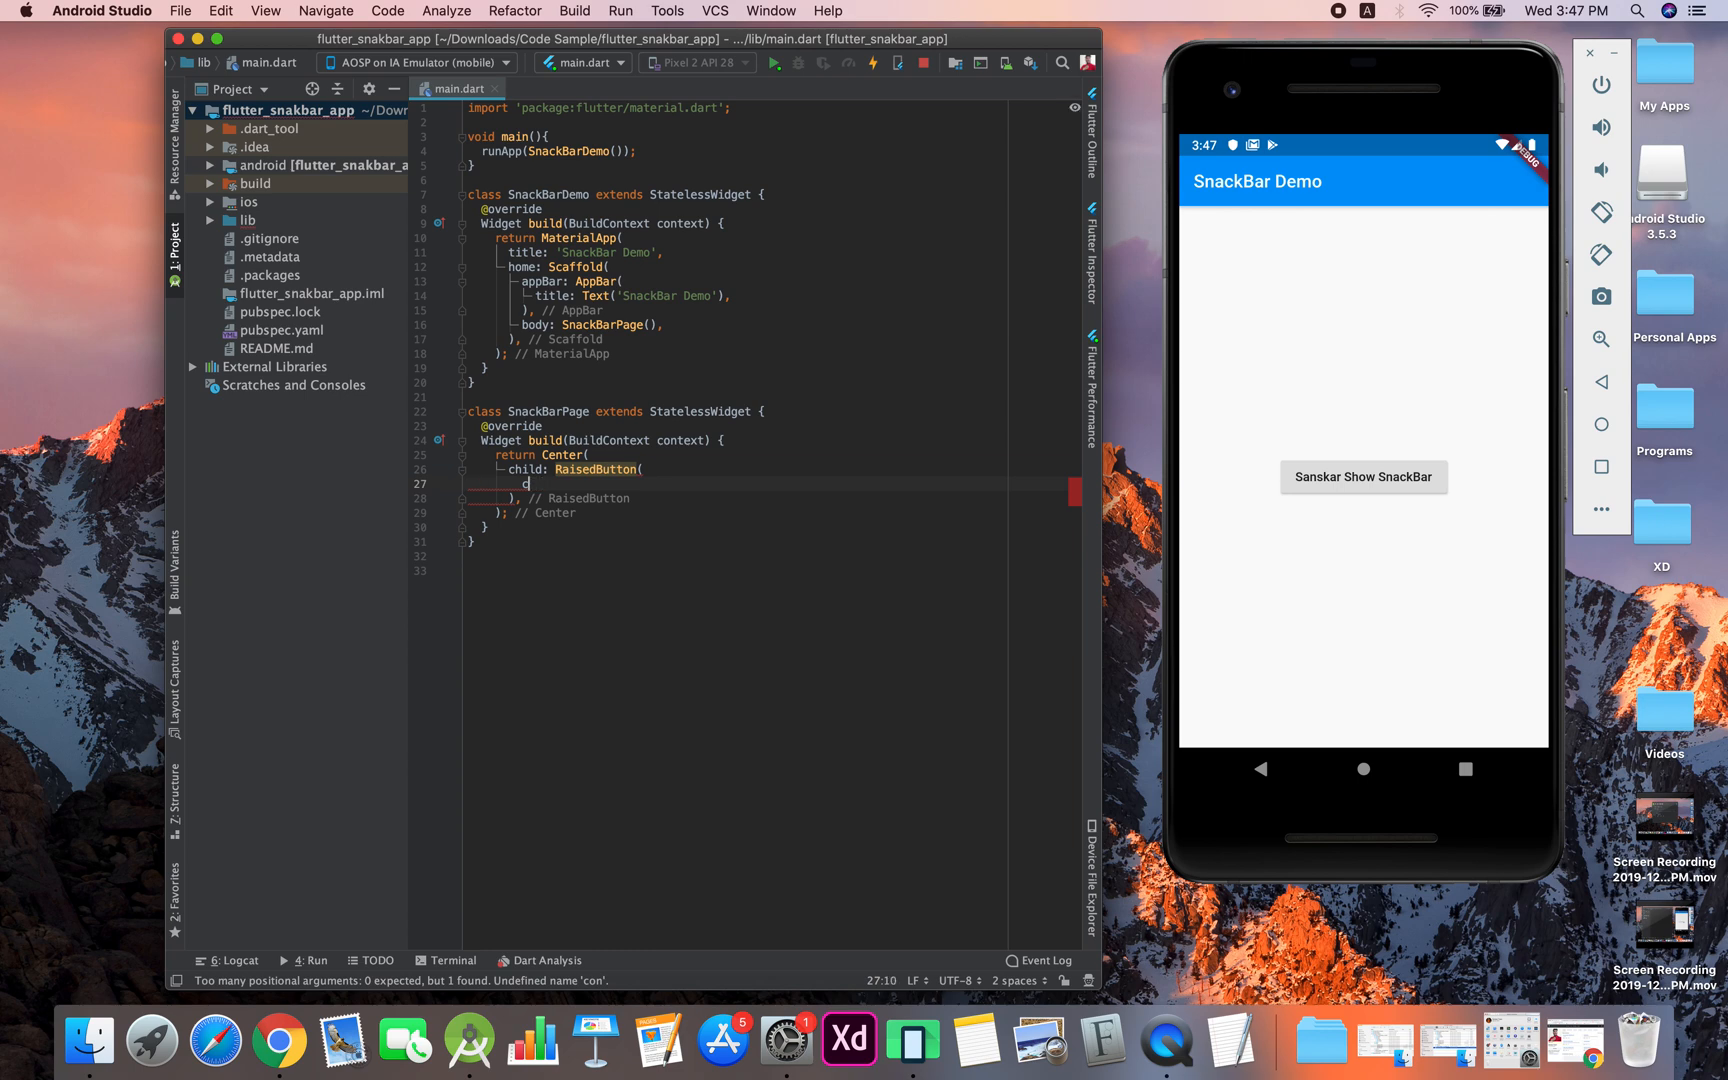
text(tex)
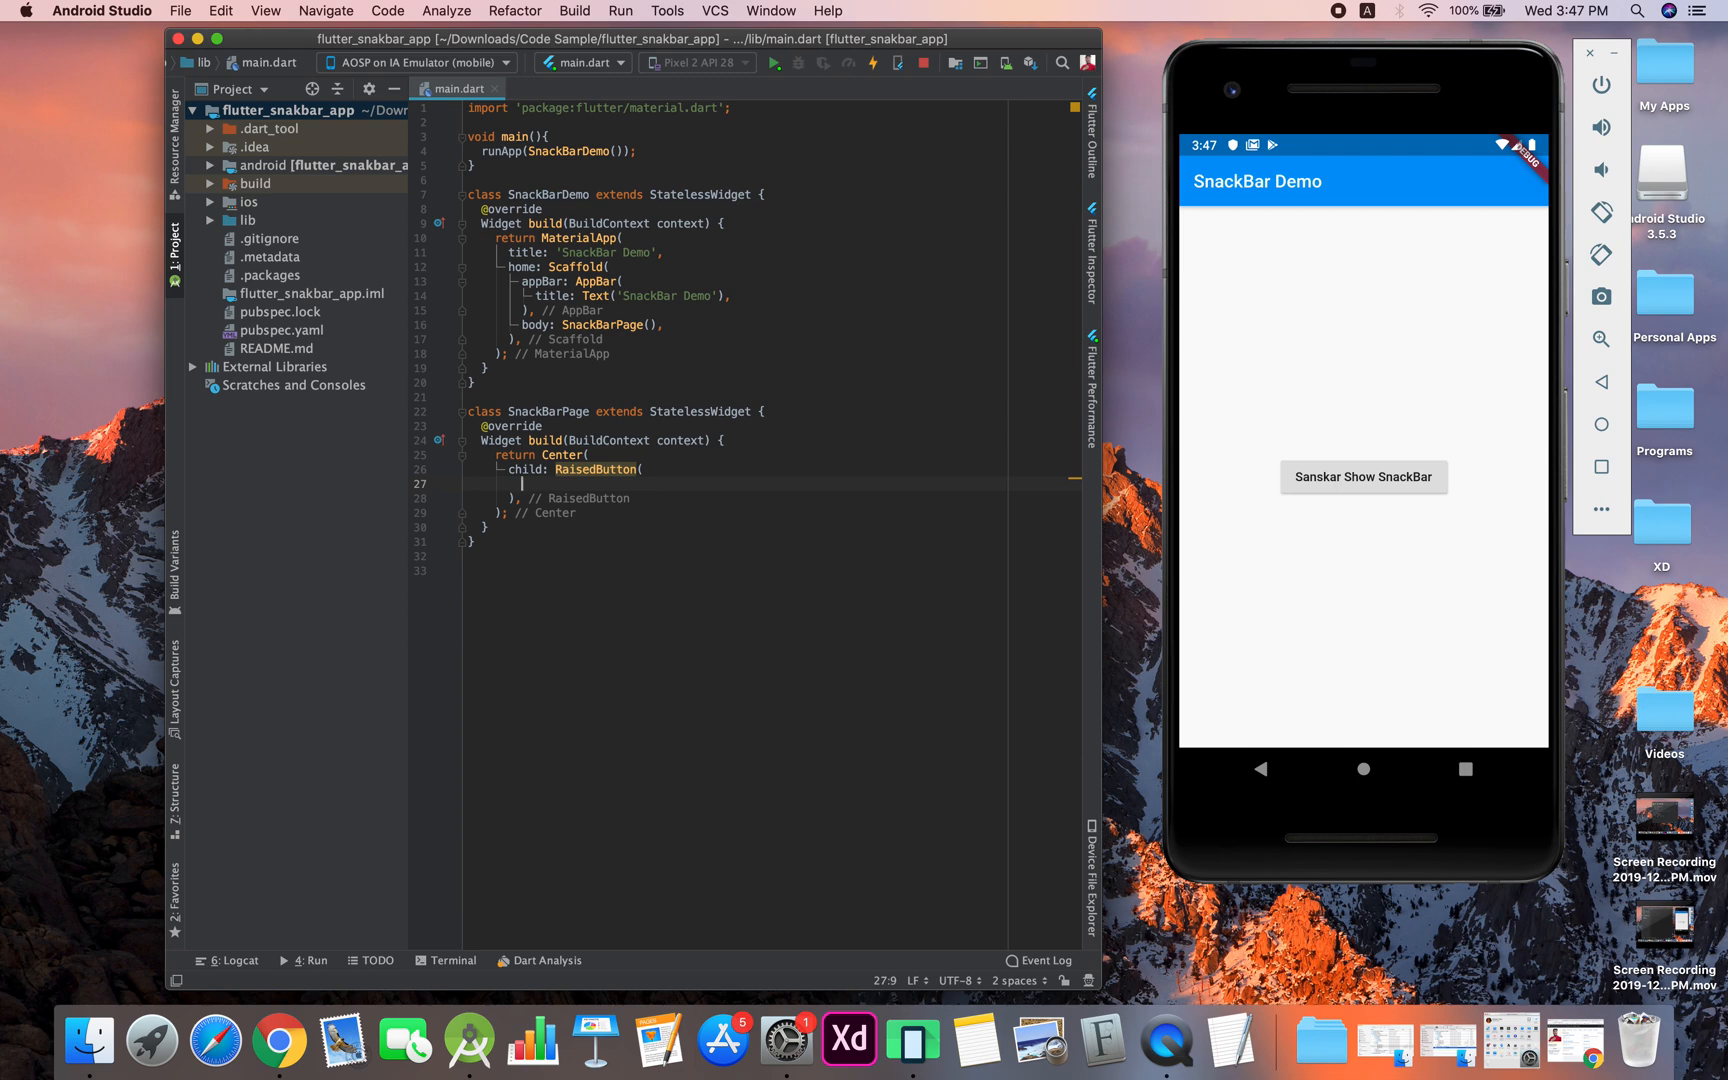
text(child:)
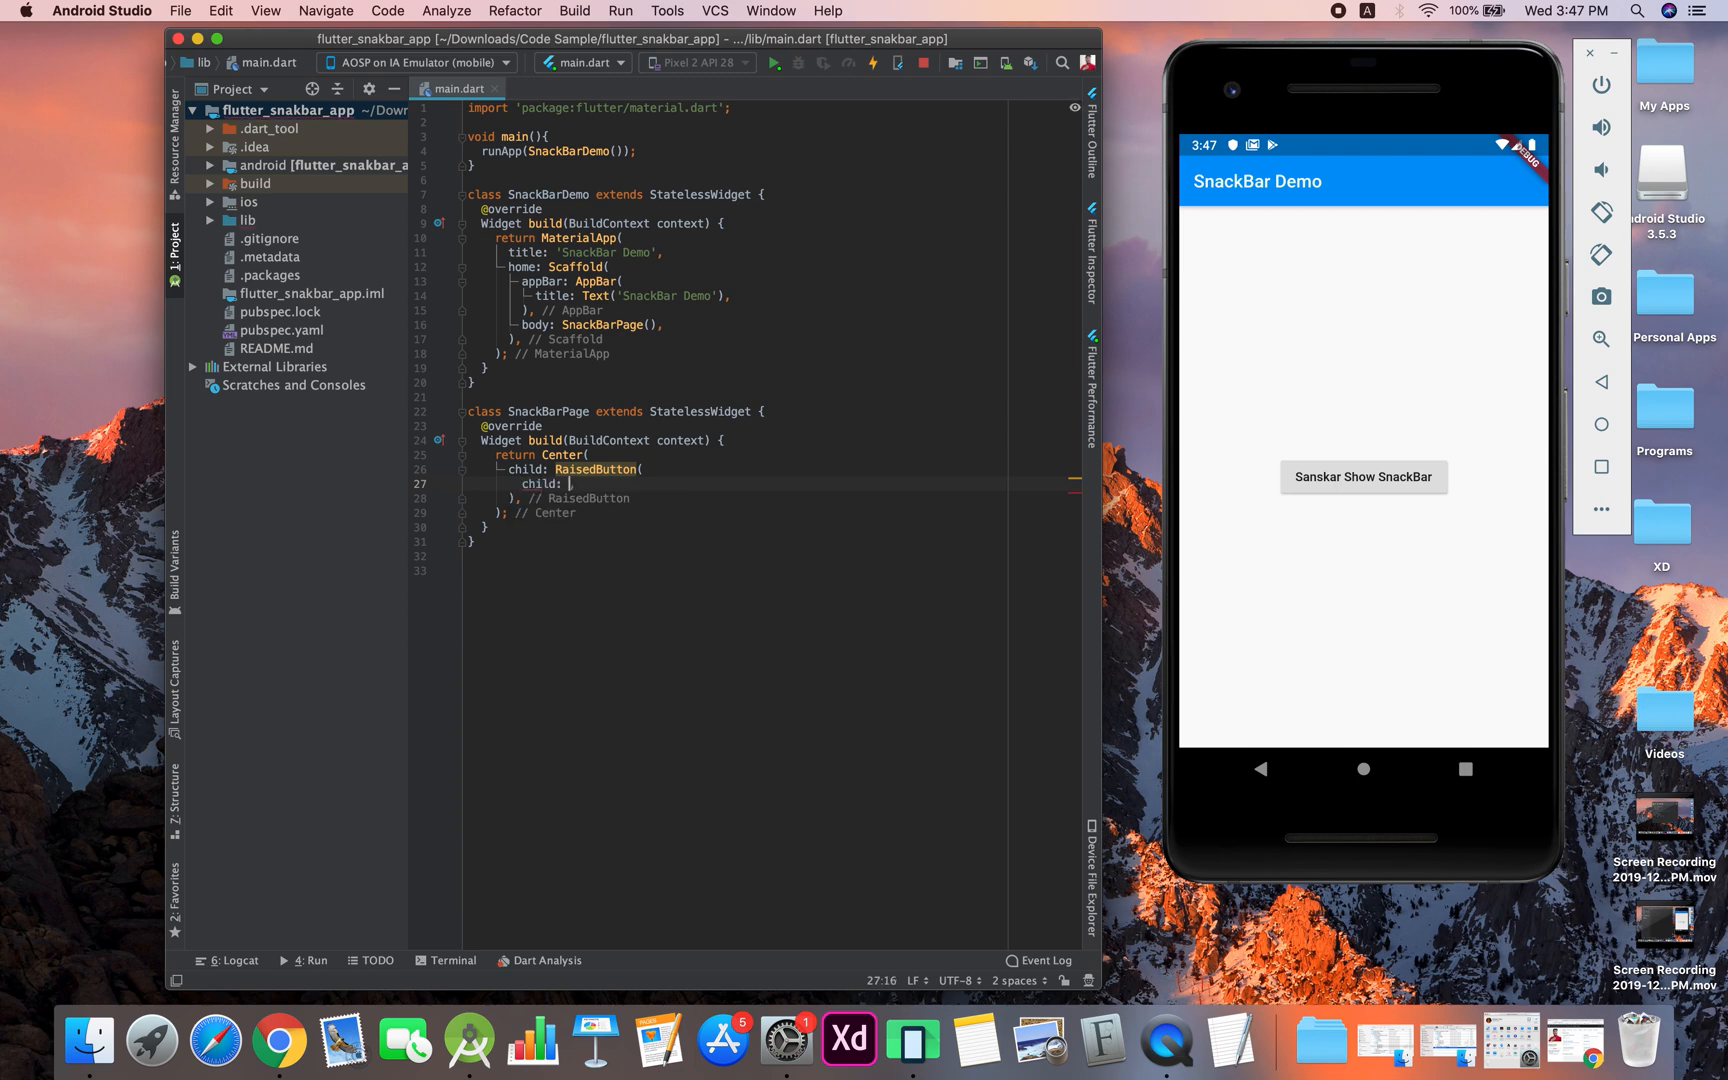
text(Text(),)
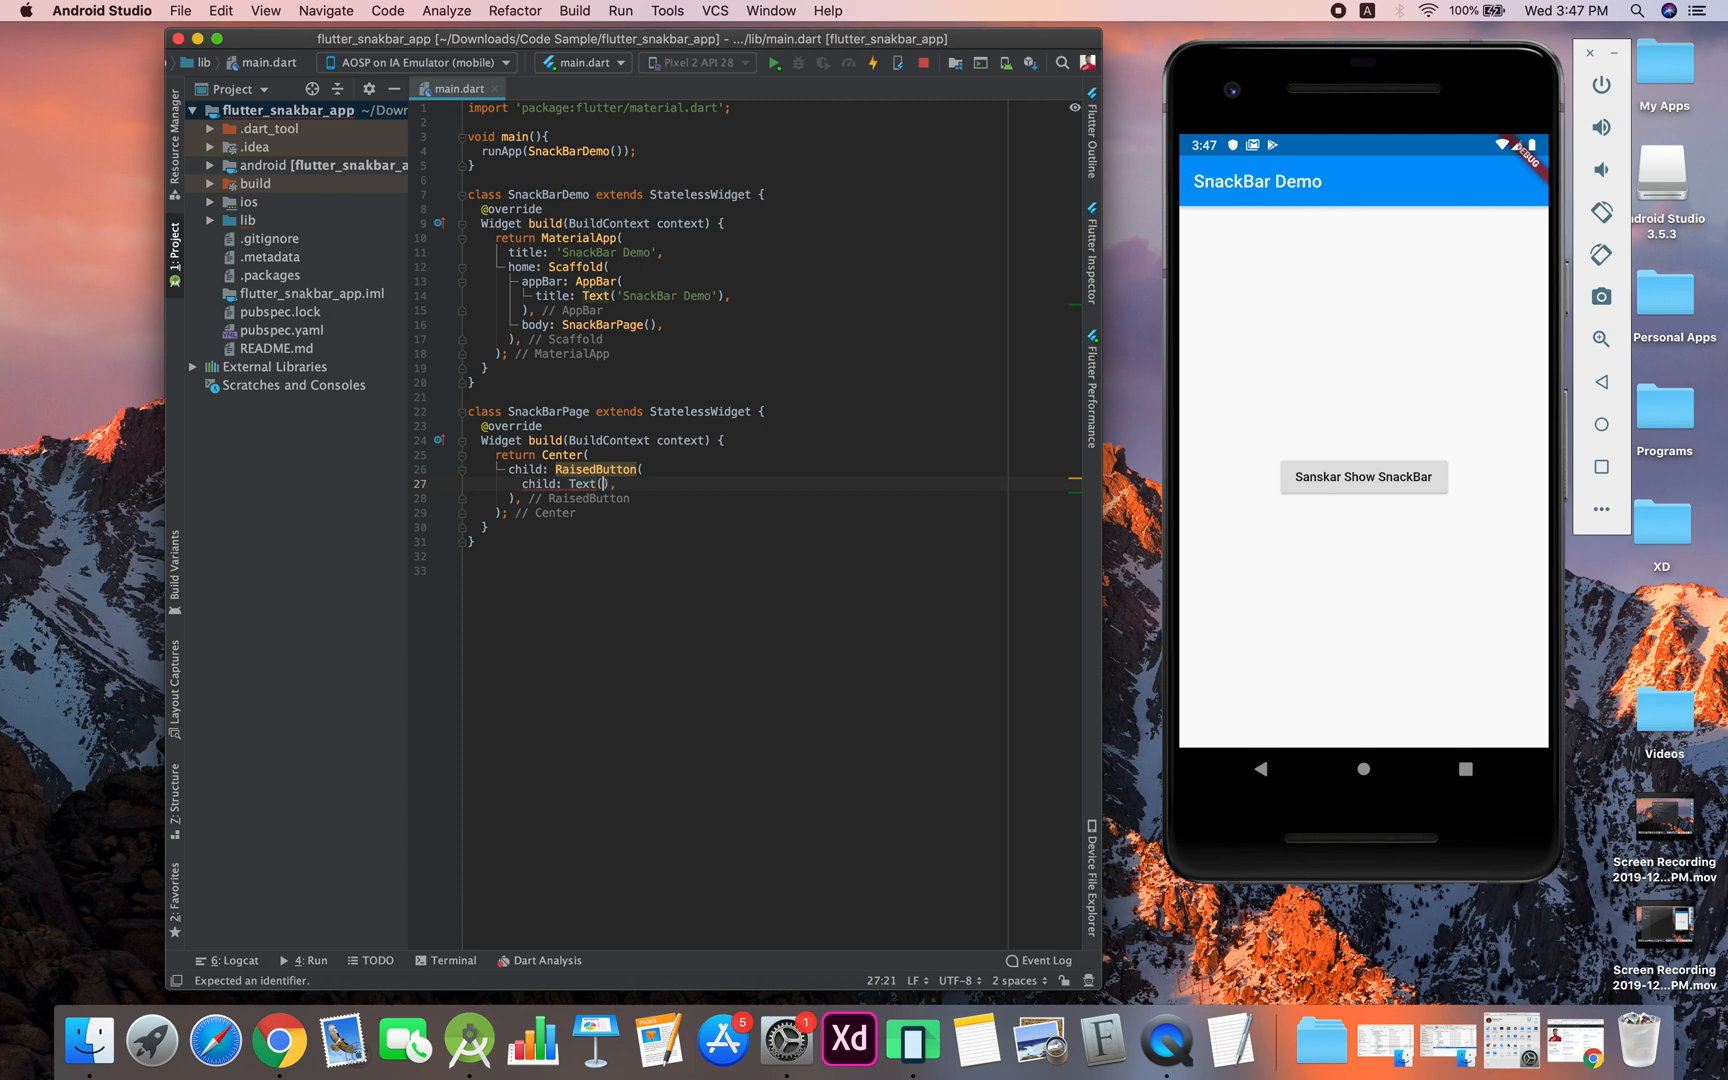
text(Snac)
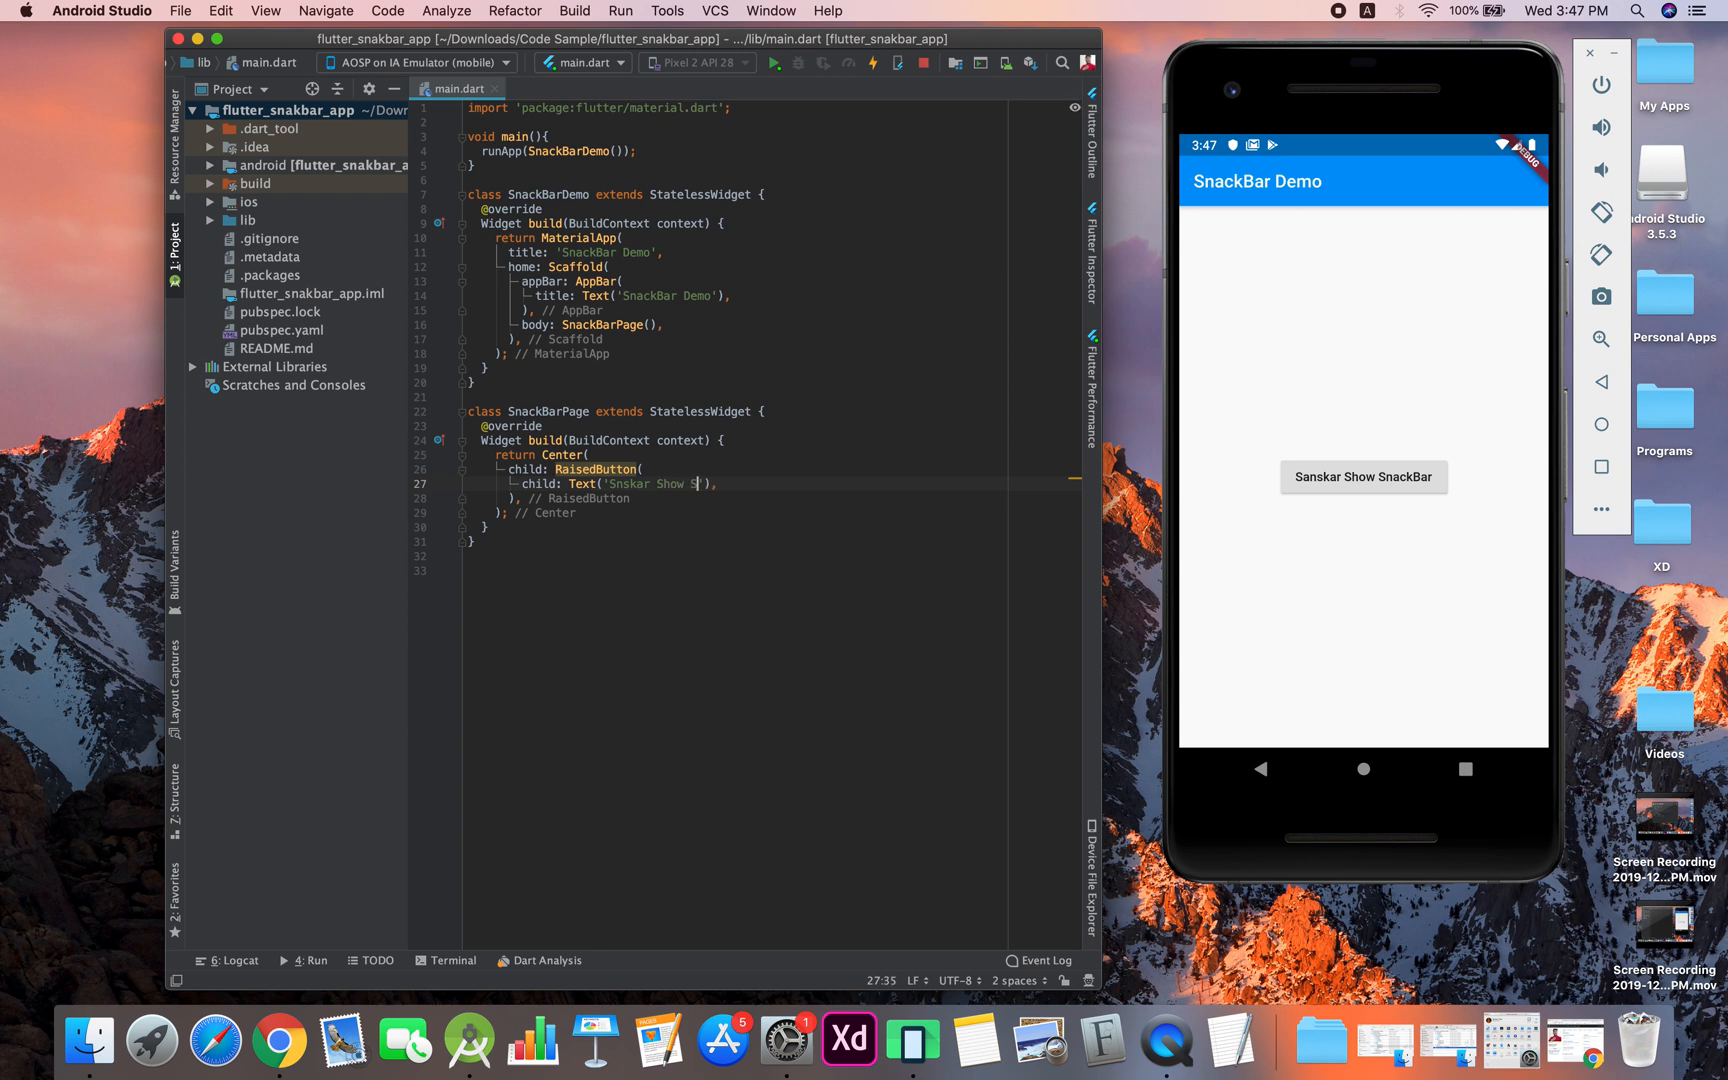
text(nackBar)
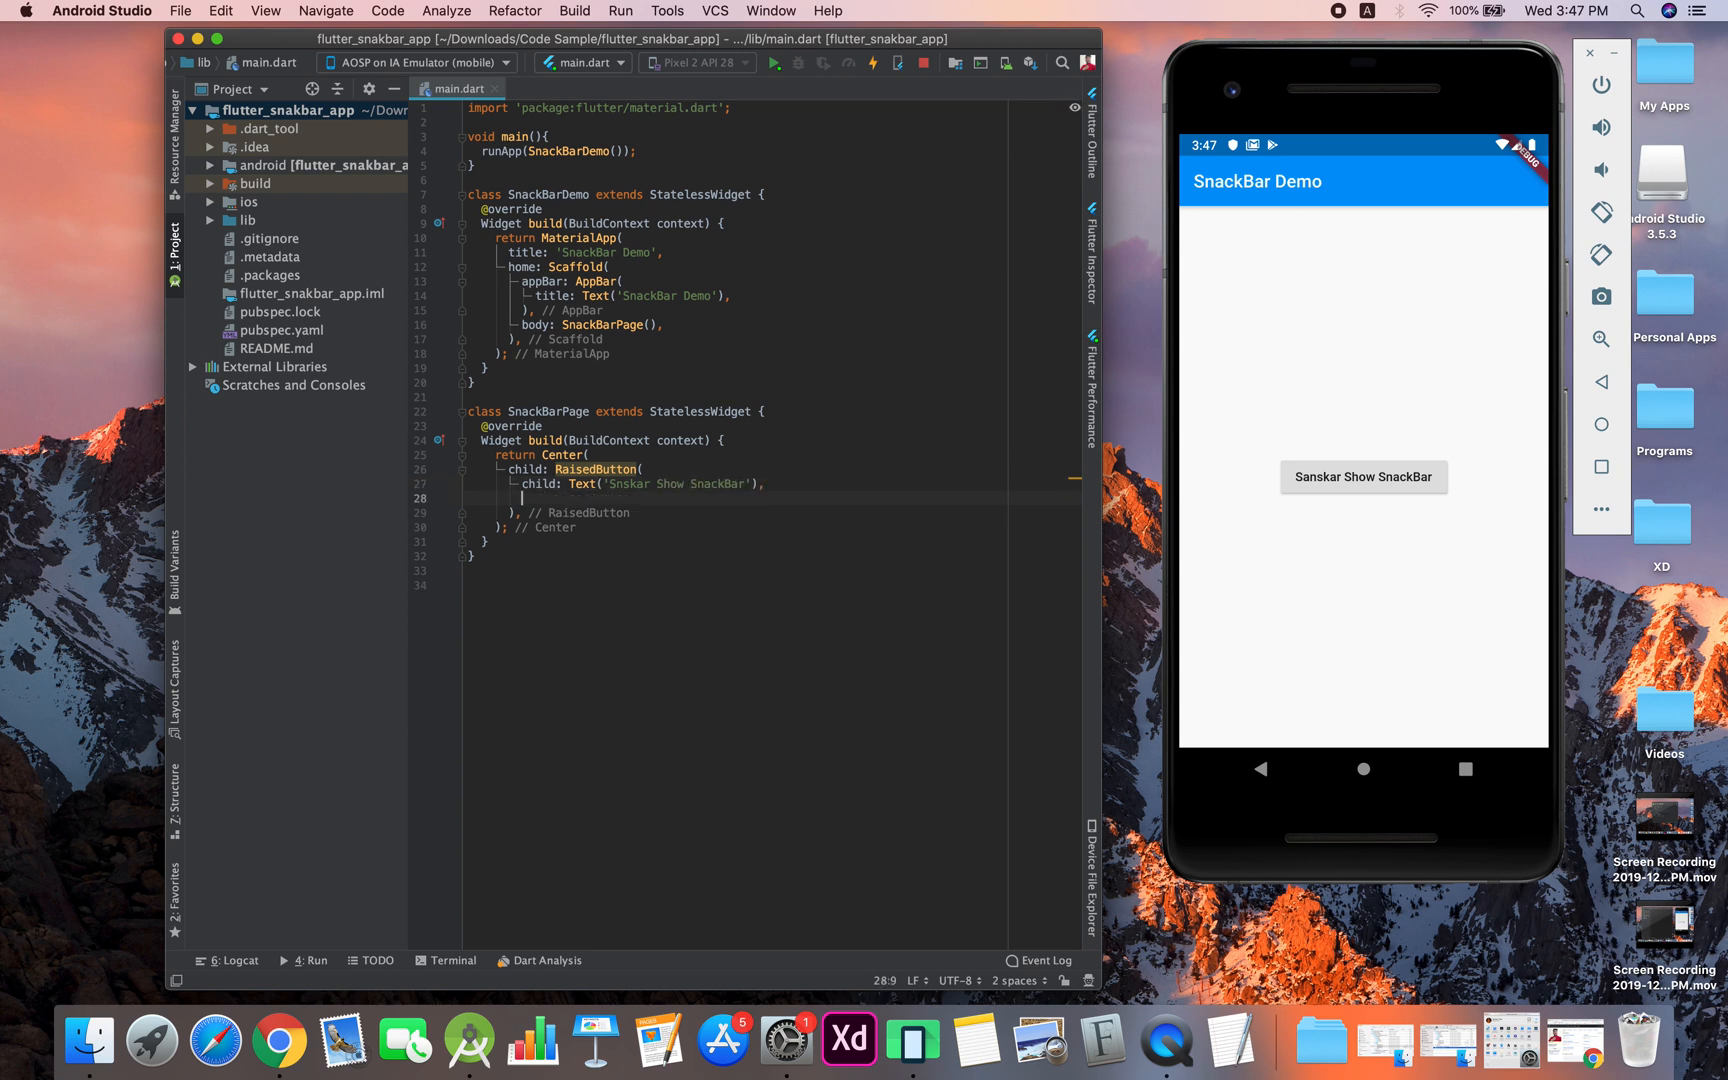
text(onPressed: (),)
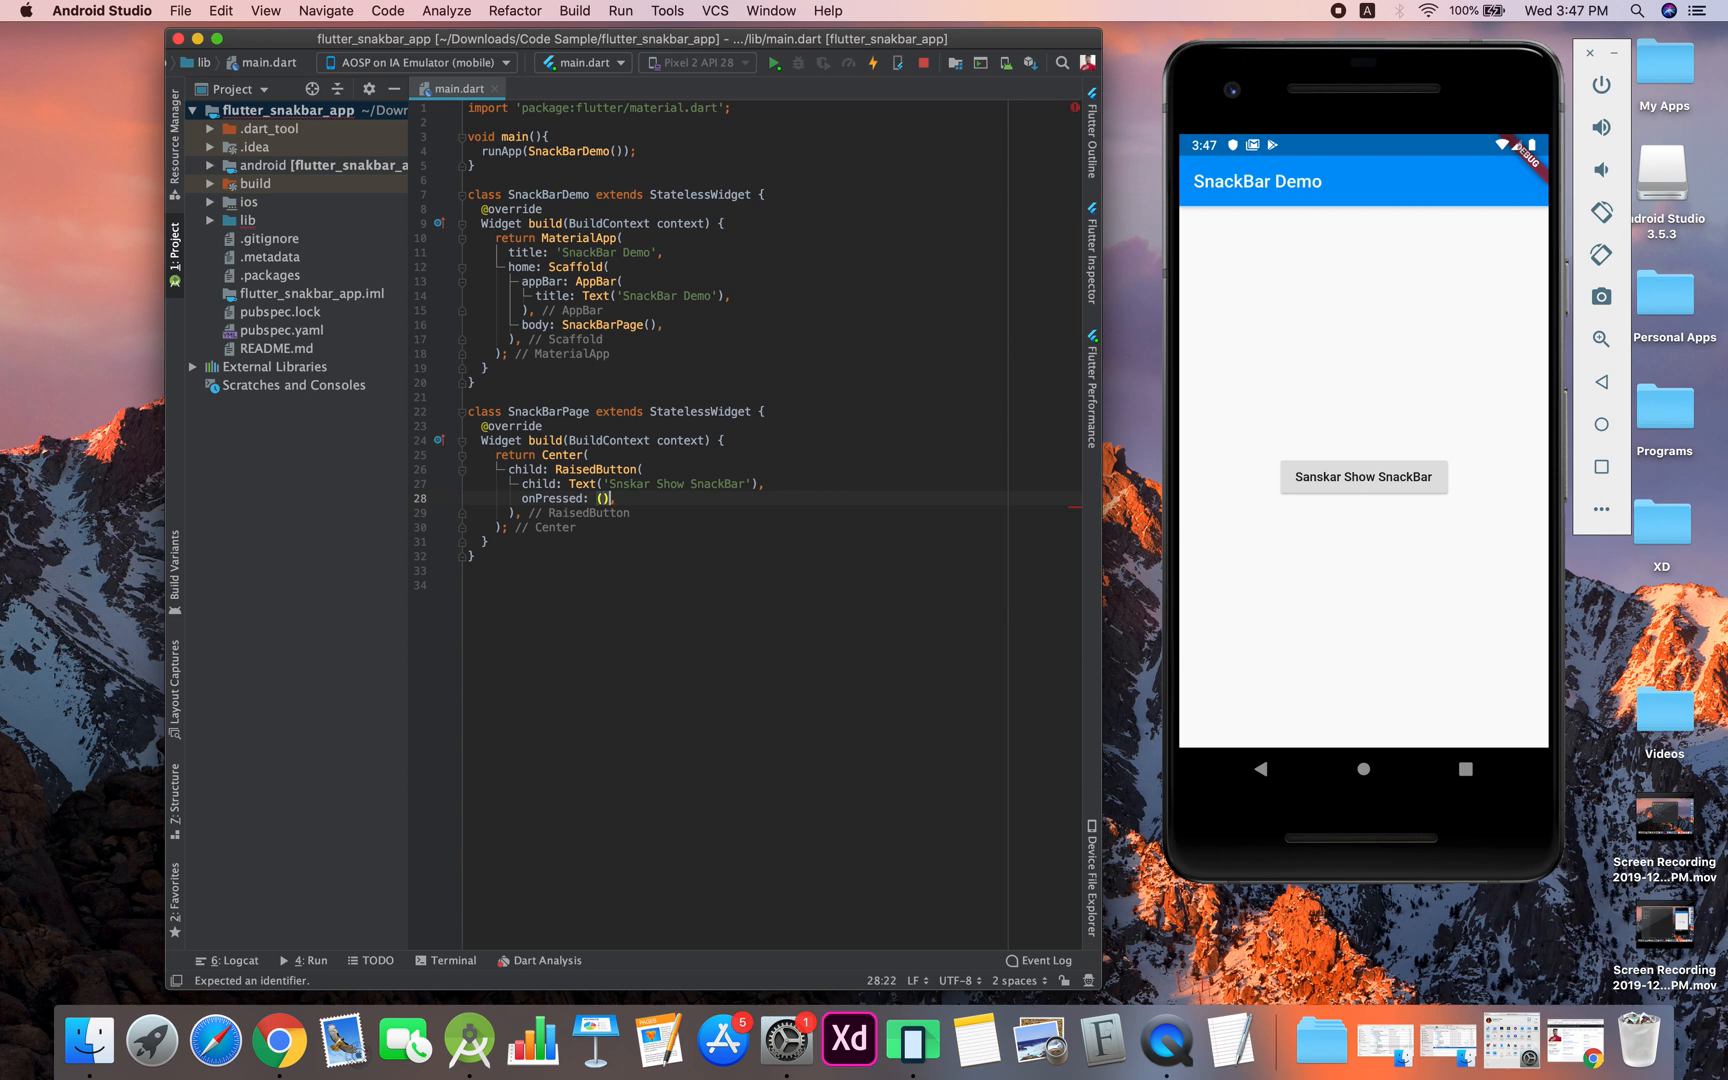
Start the onPressed body with final snackbar = SnackBar(...)
text({)
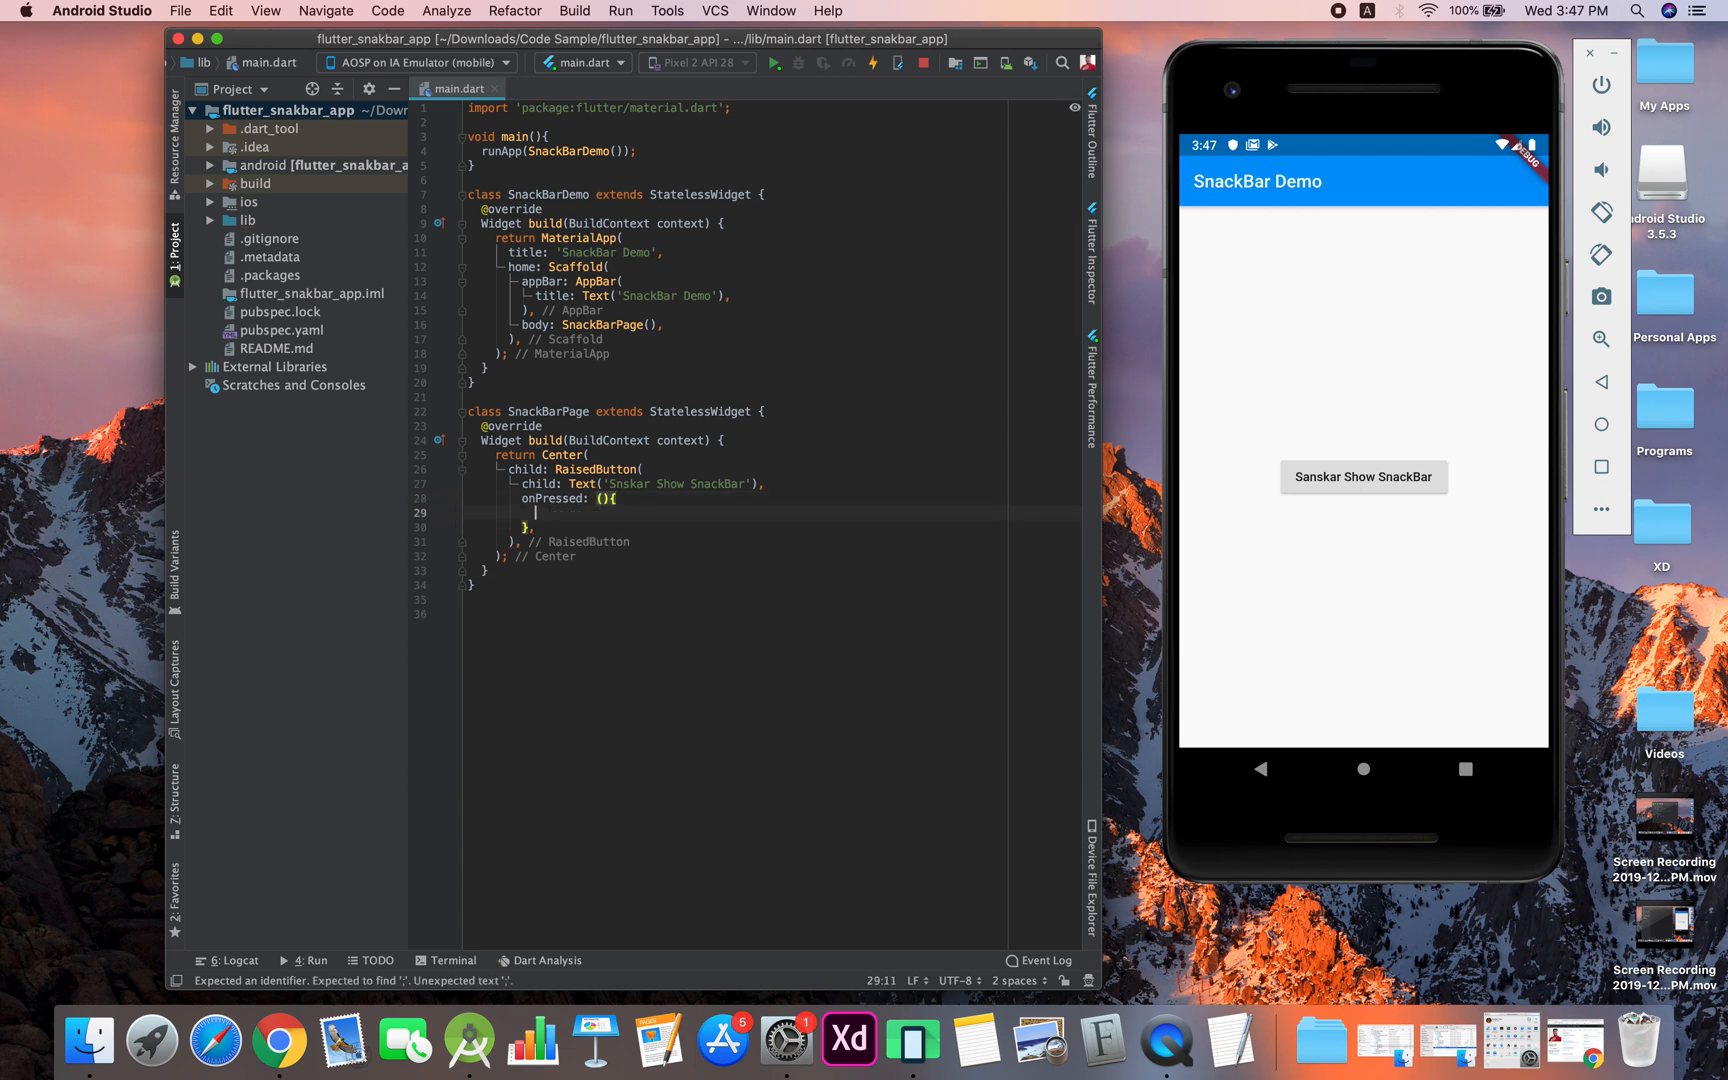
text(final s)
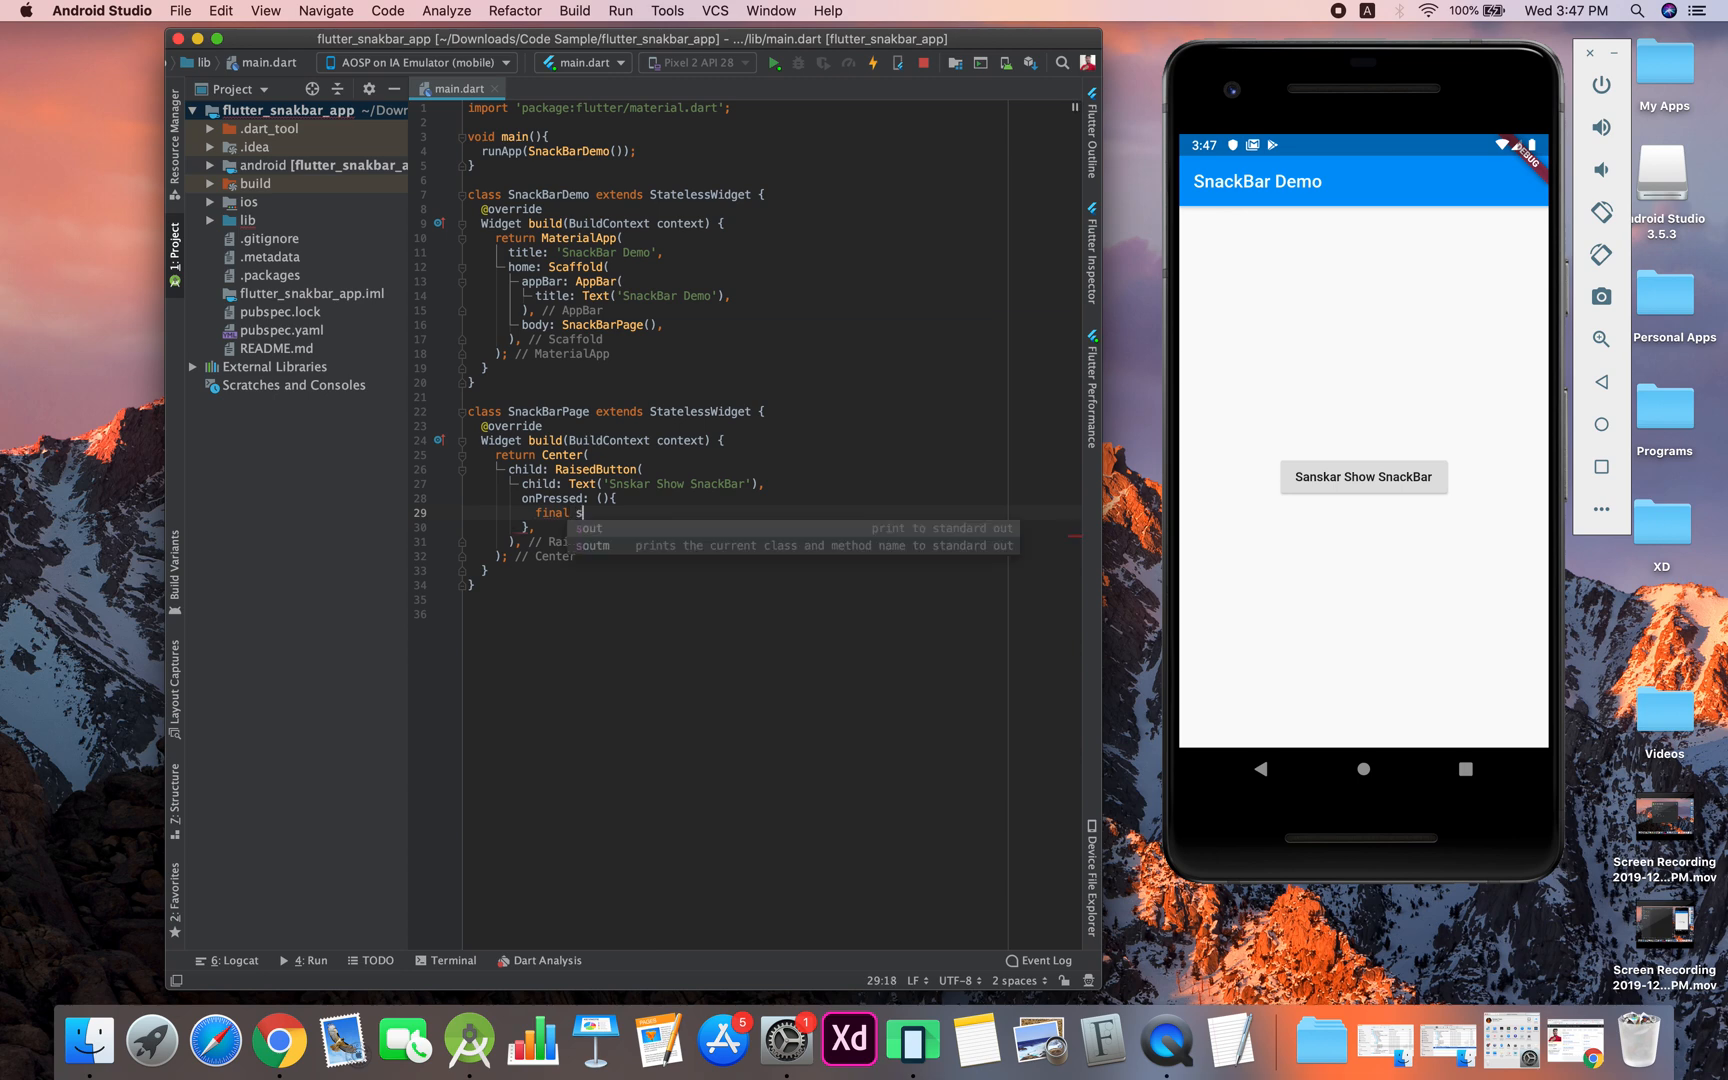
text(nackbar)
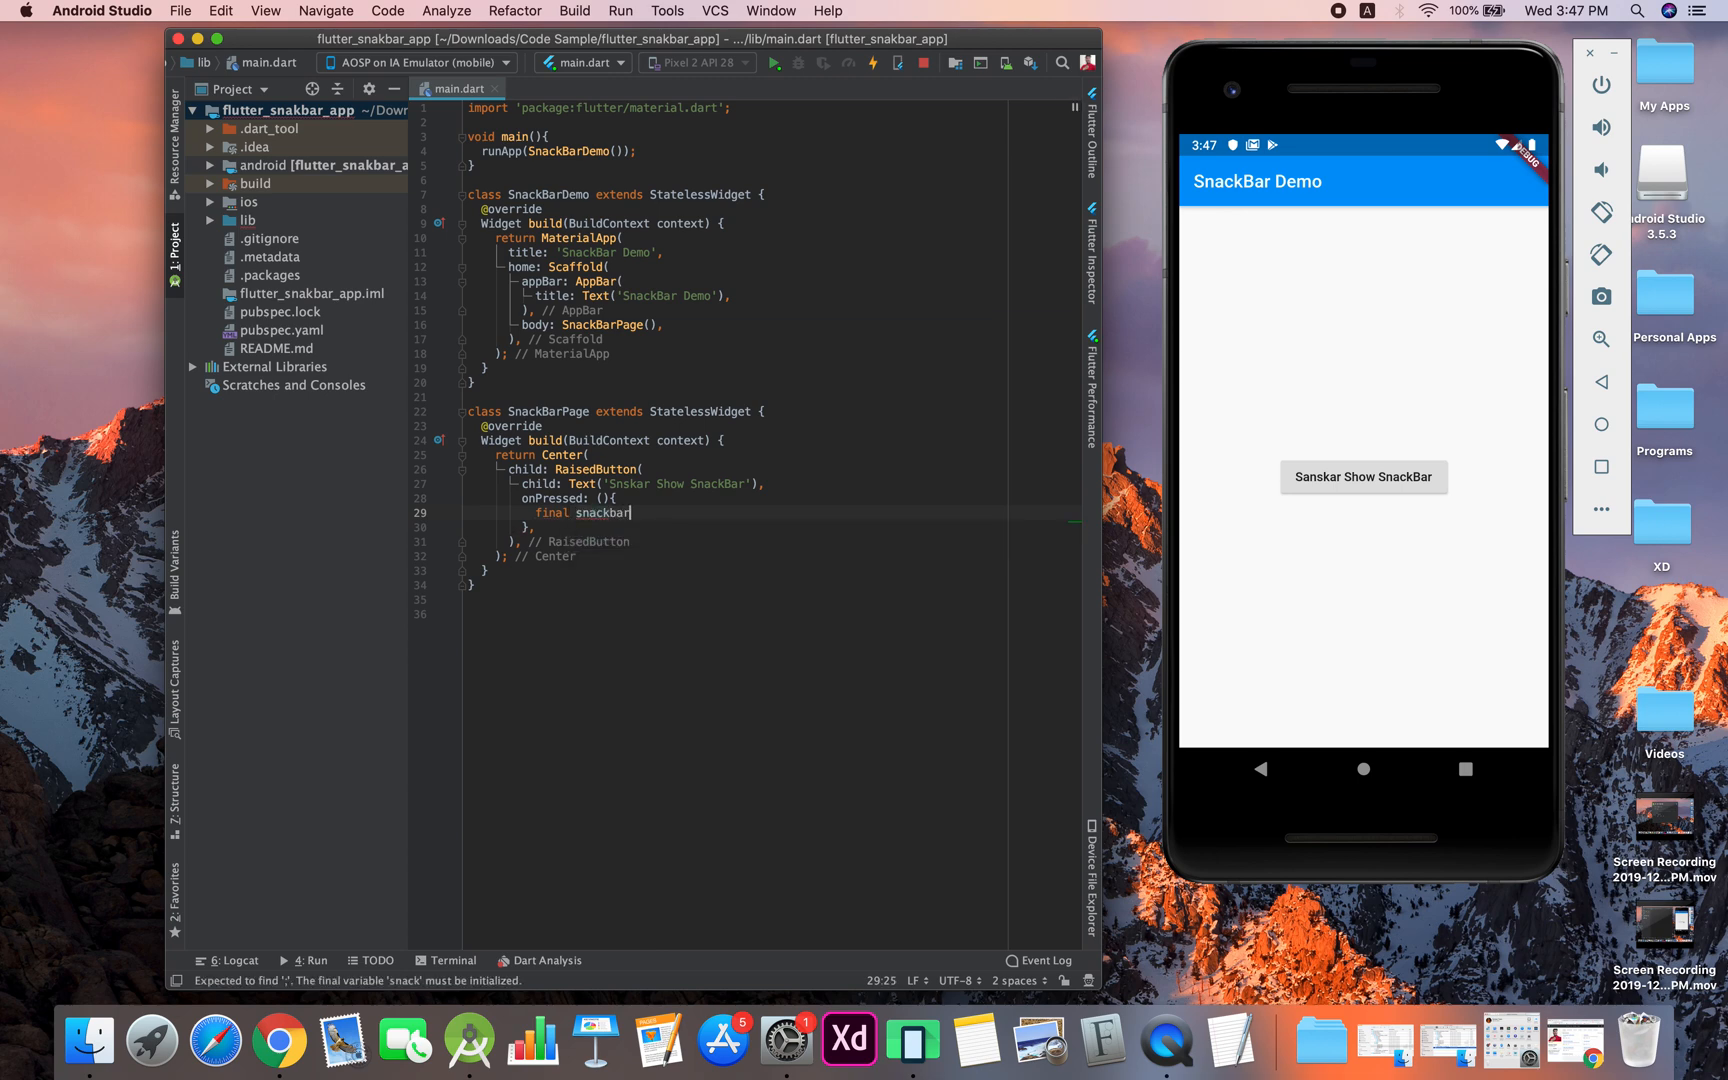
text(= Sna)
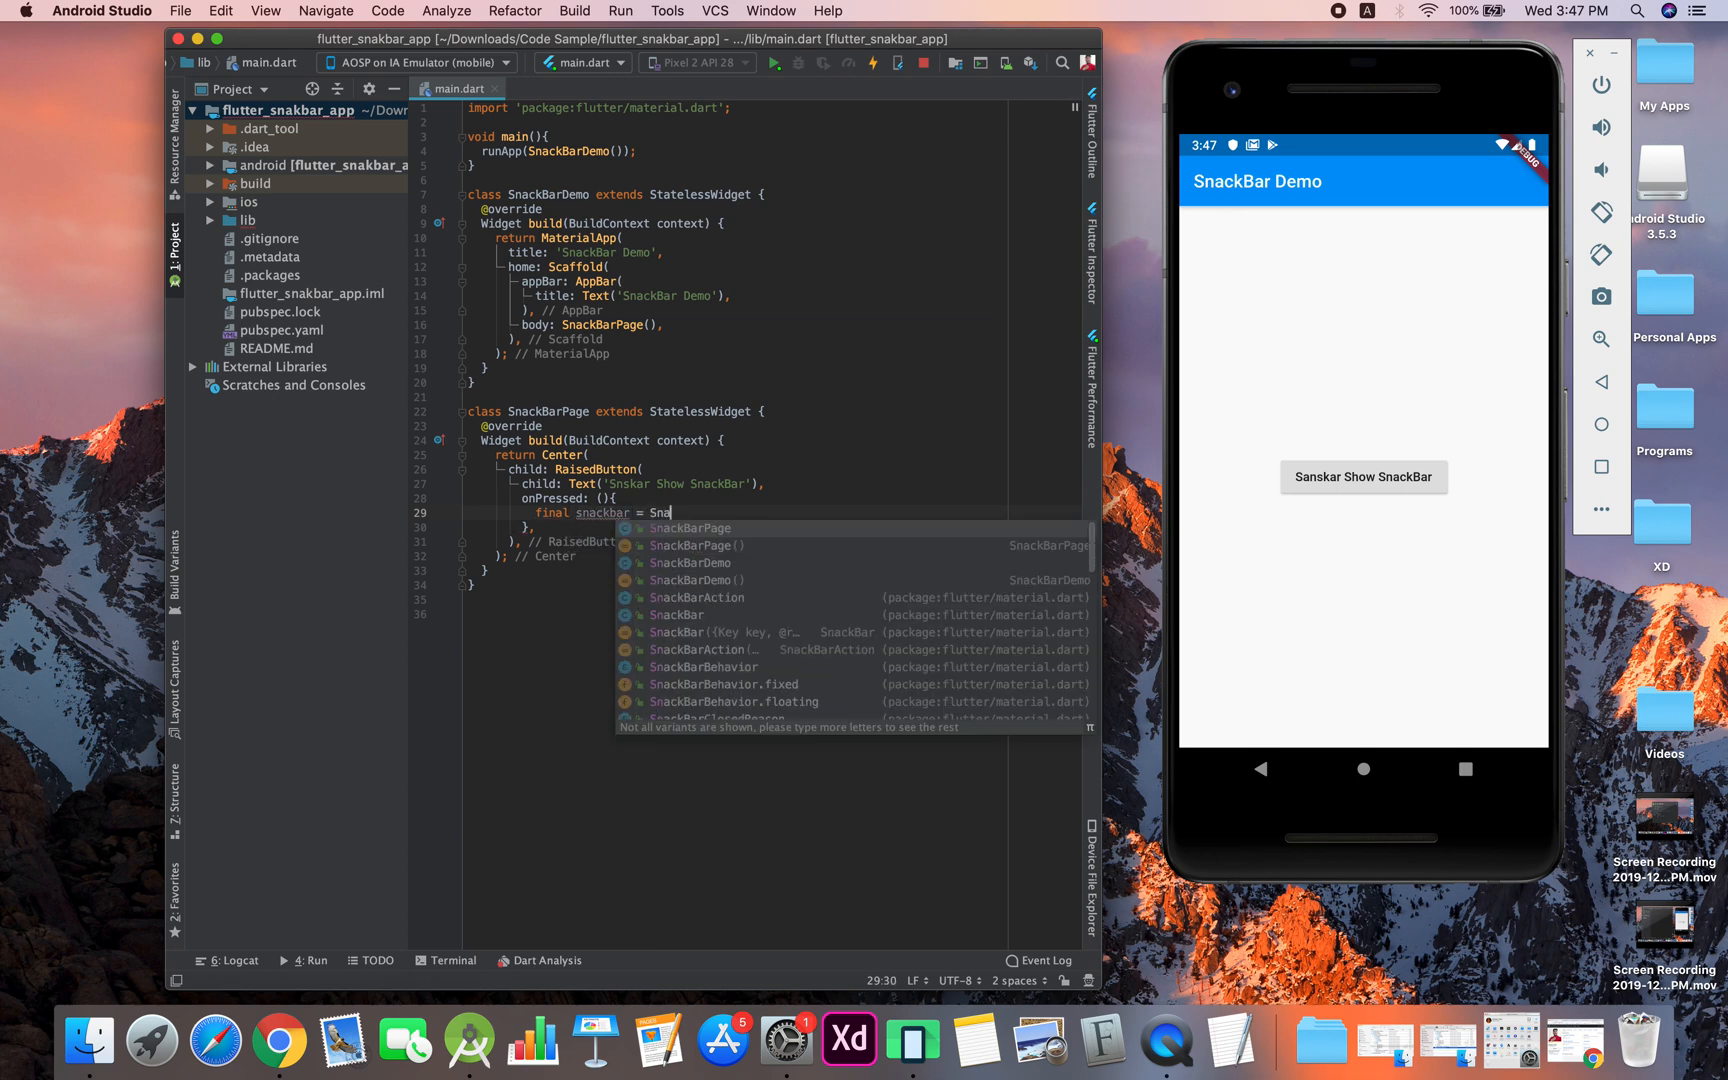
text(ckBar)
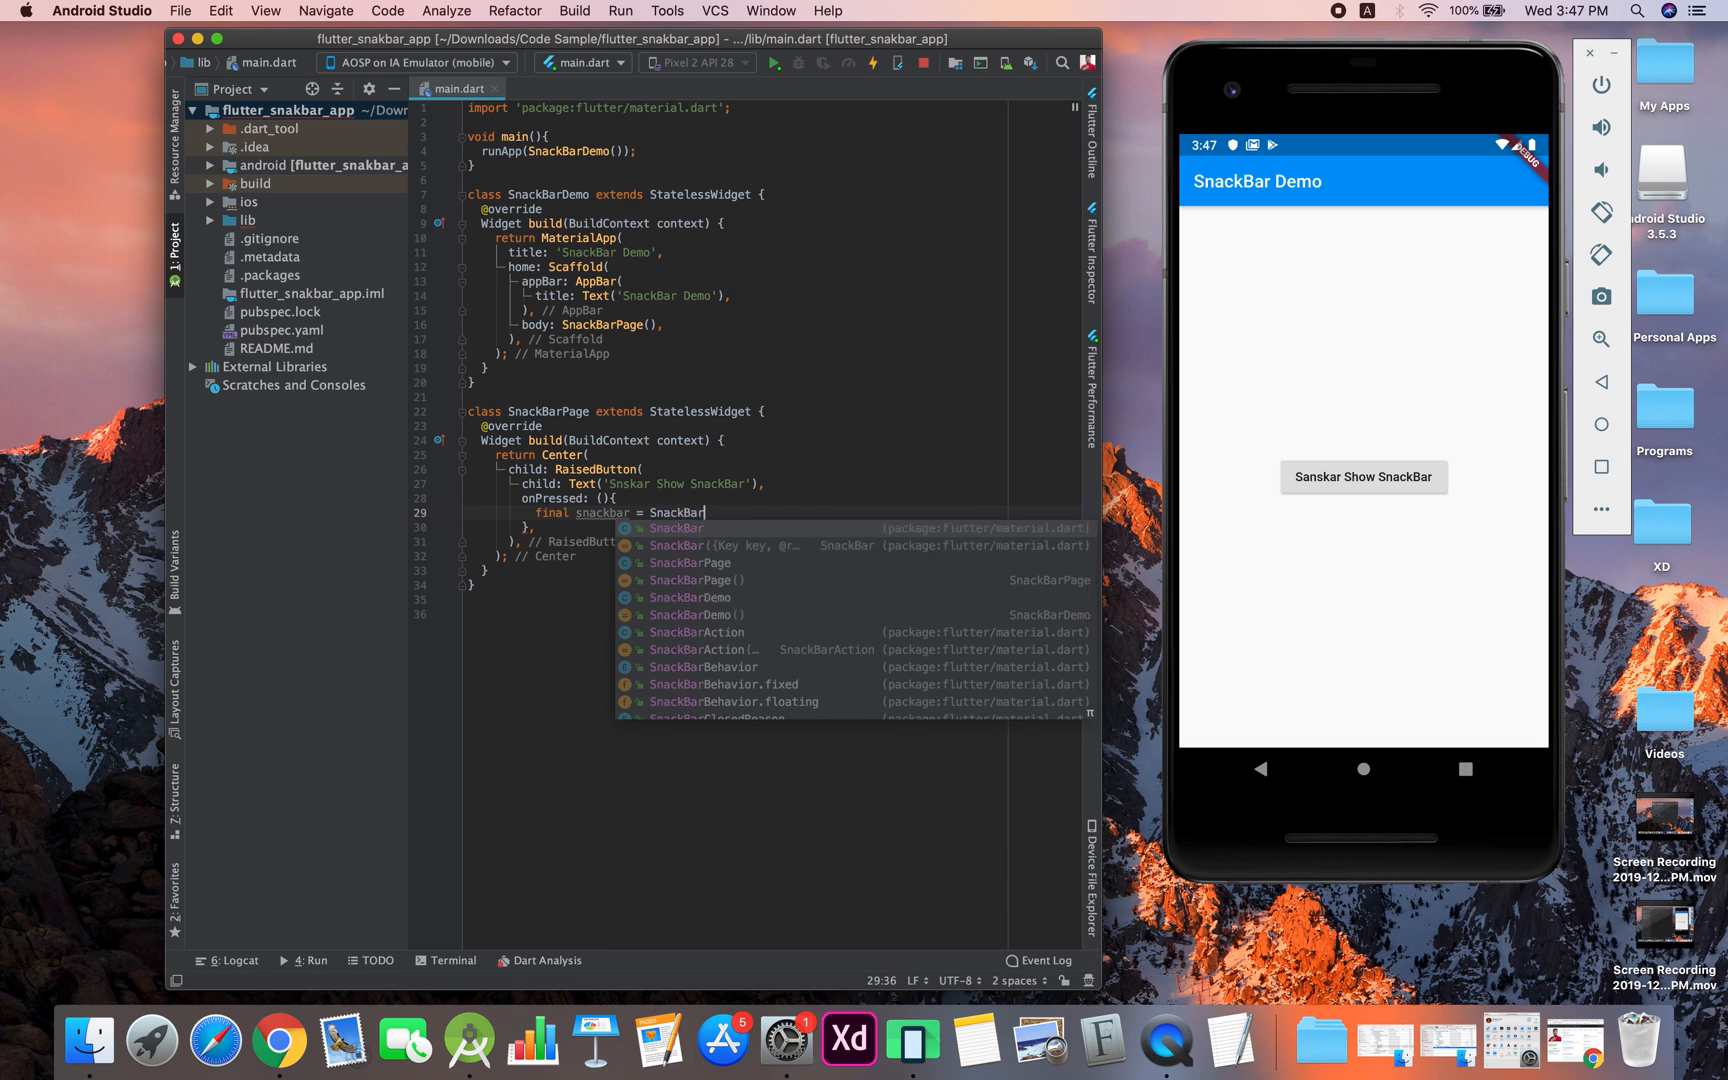
click(676, 528)
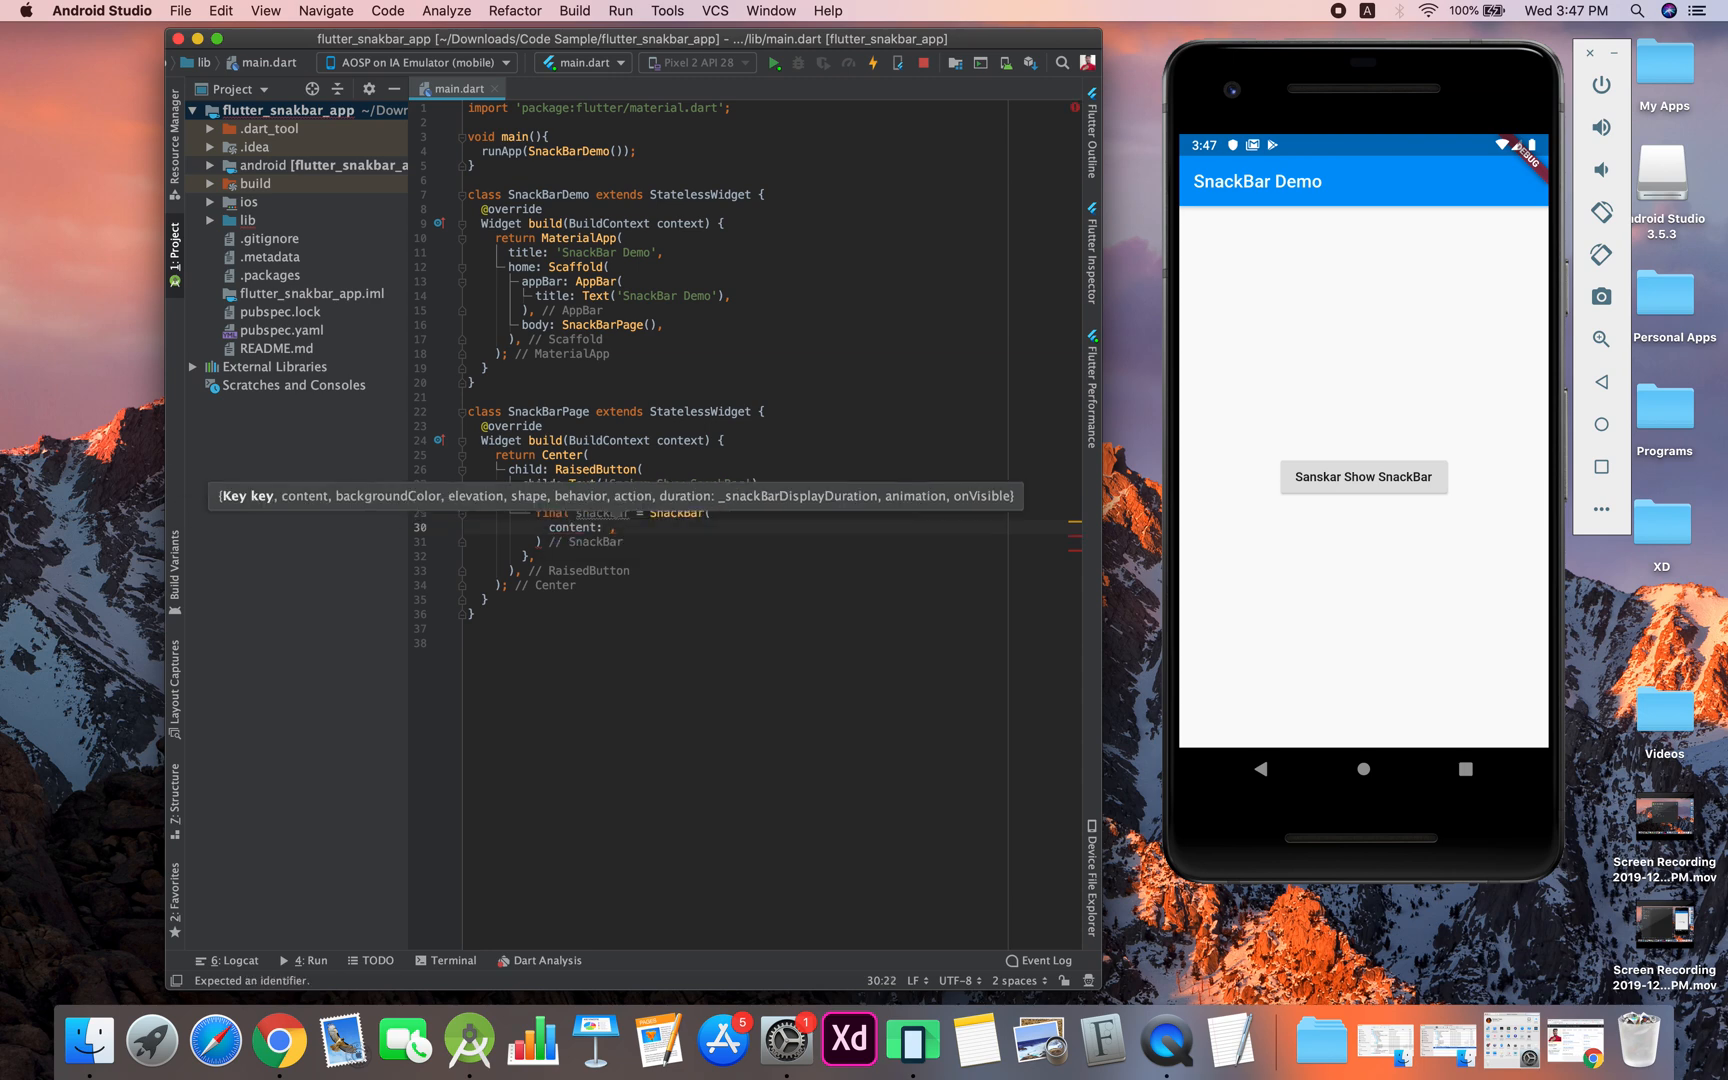
Set the SnackBar content to Text('This is SnackBar Good Job')
text(Text()
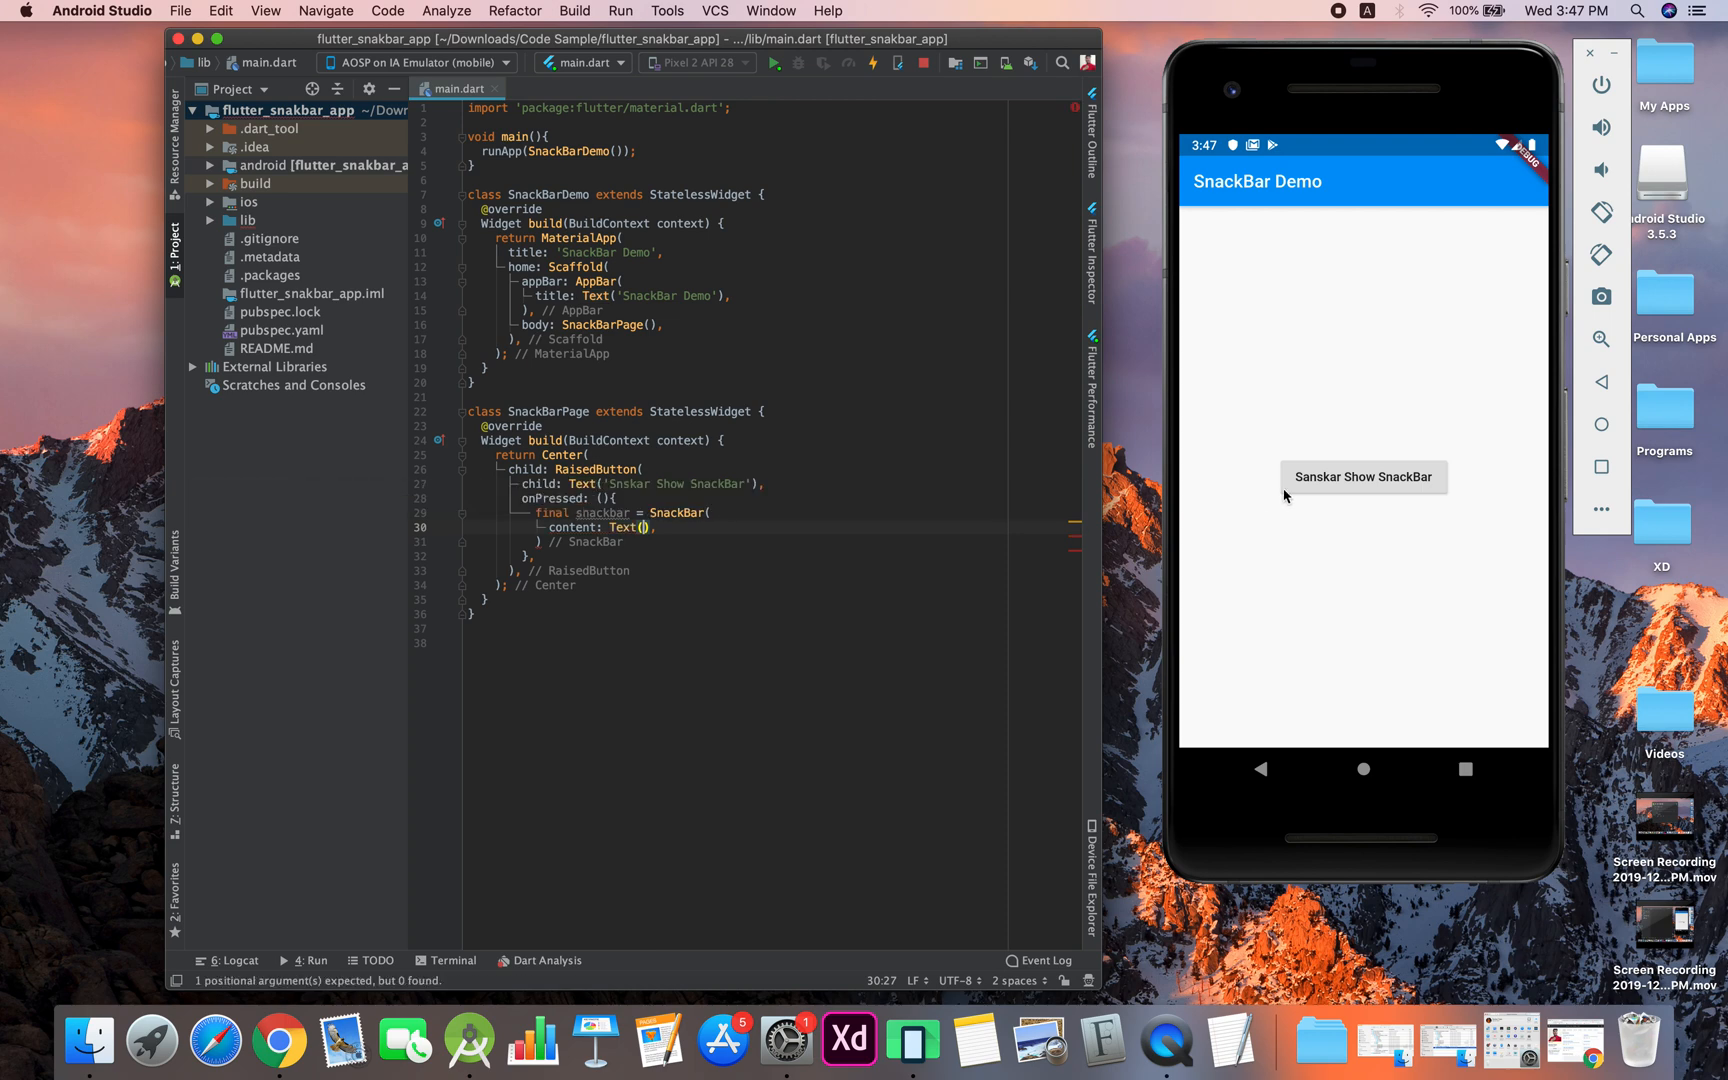
click(1362, 477)
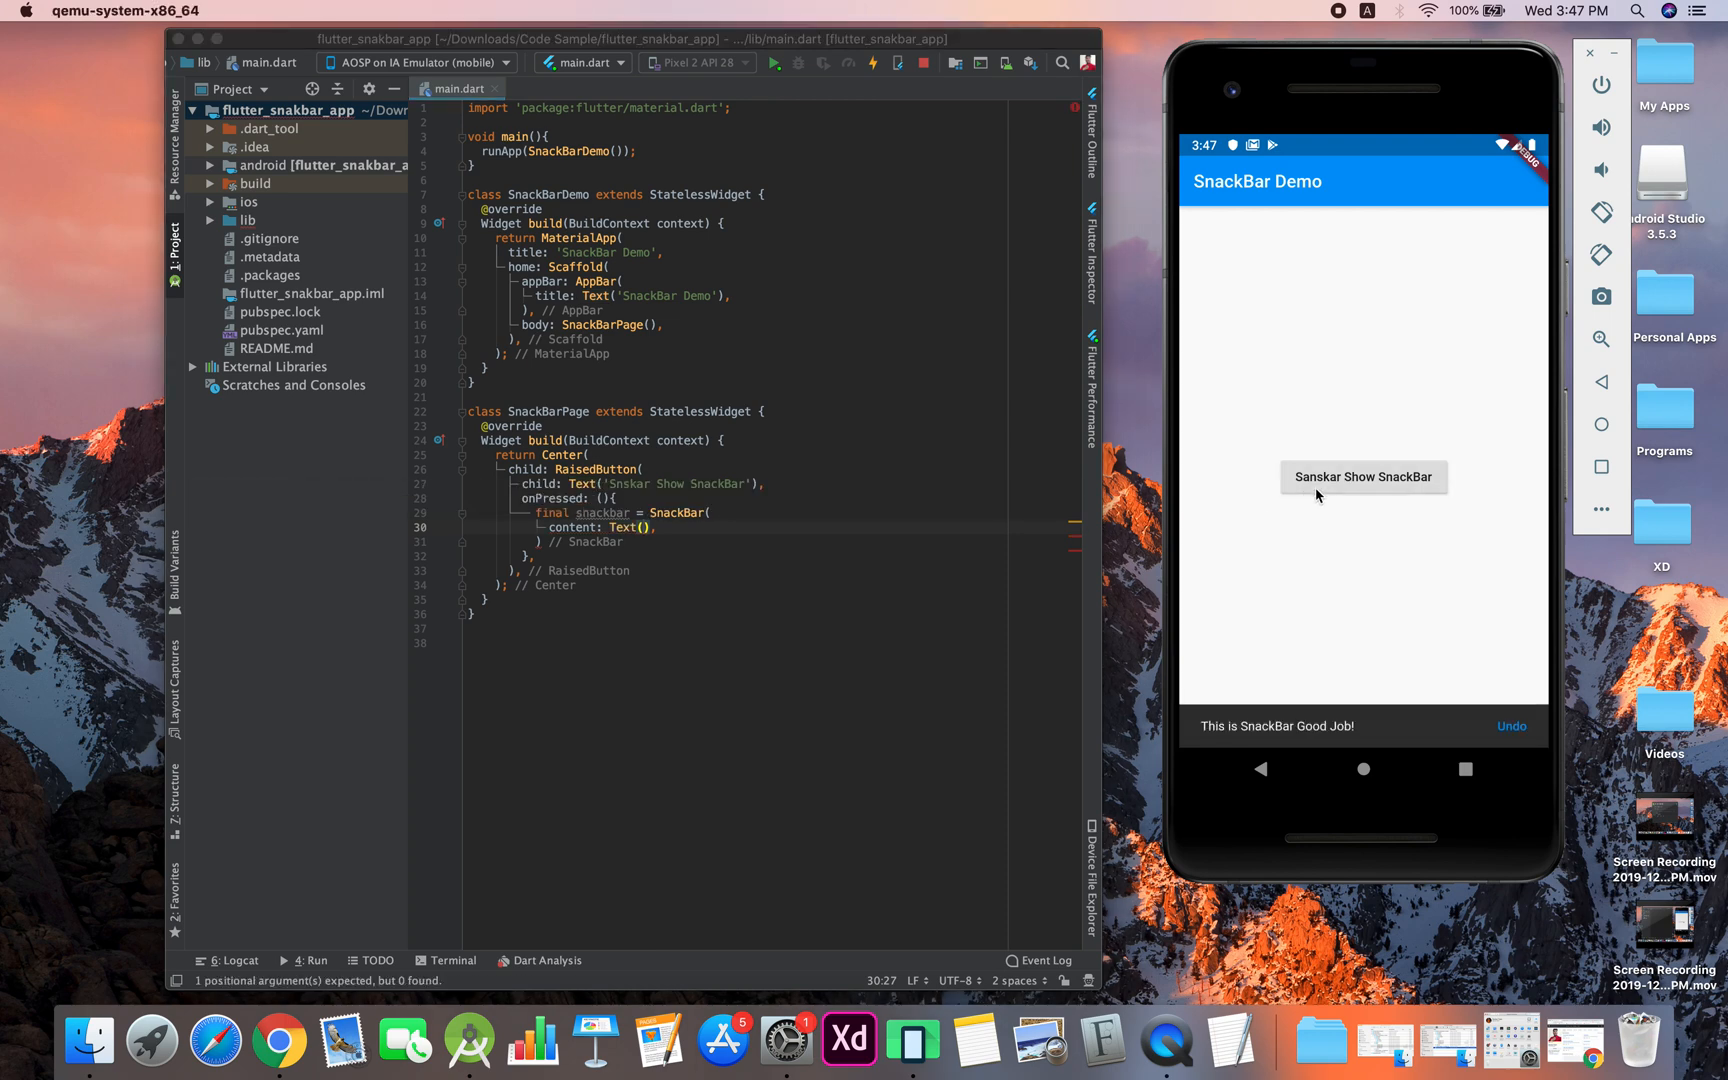
mouse_move(1344, 743)
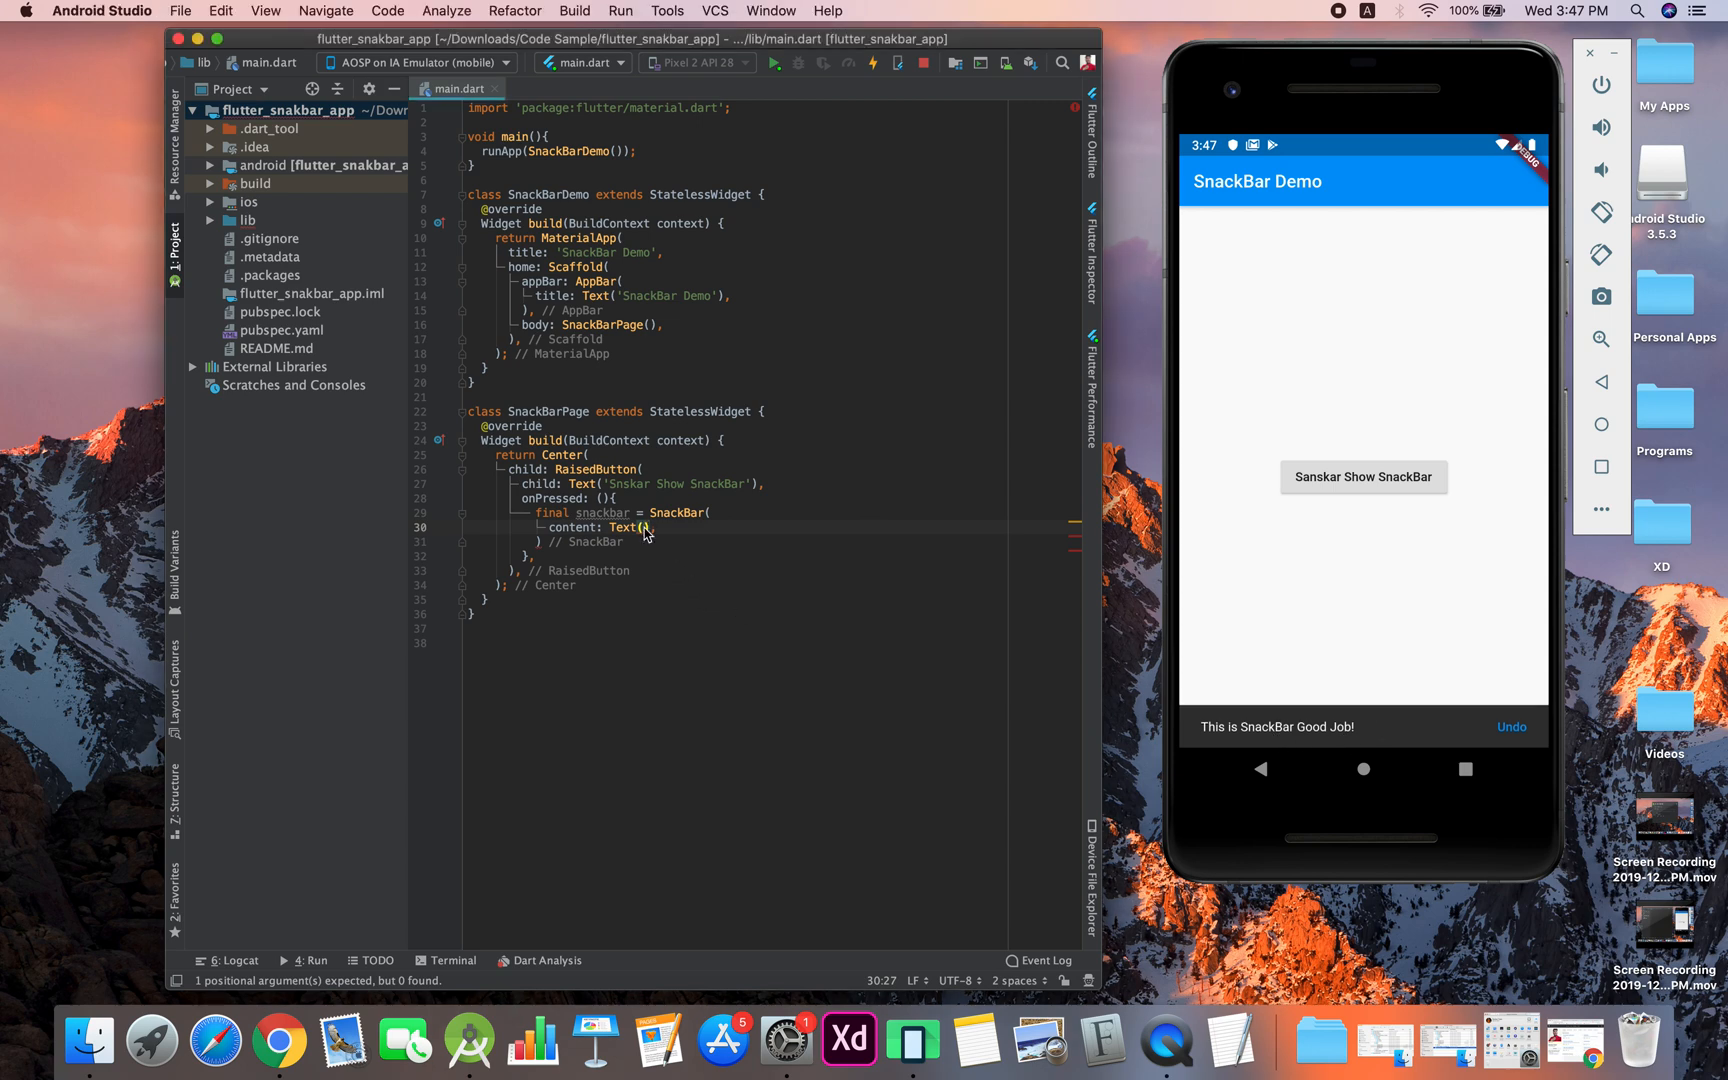
text('')
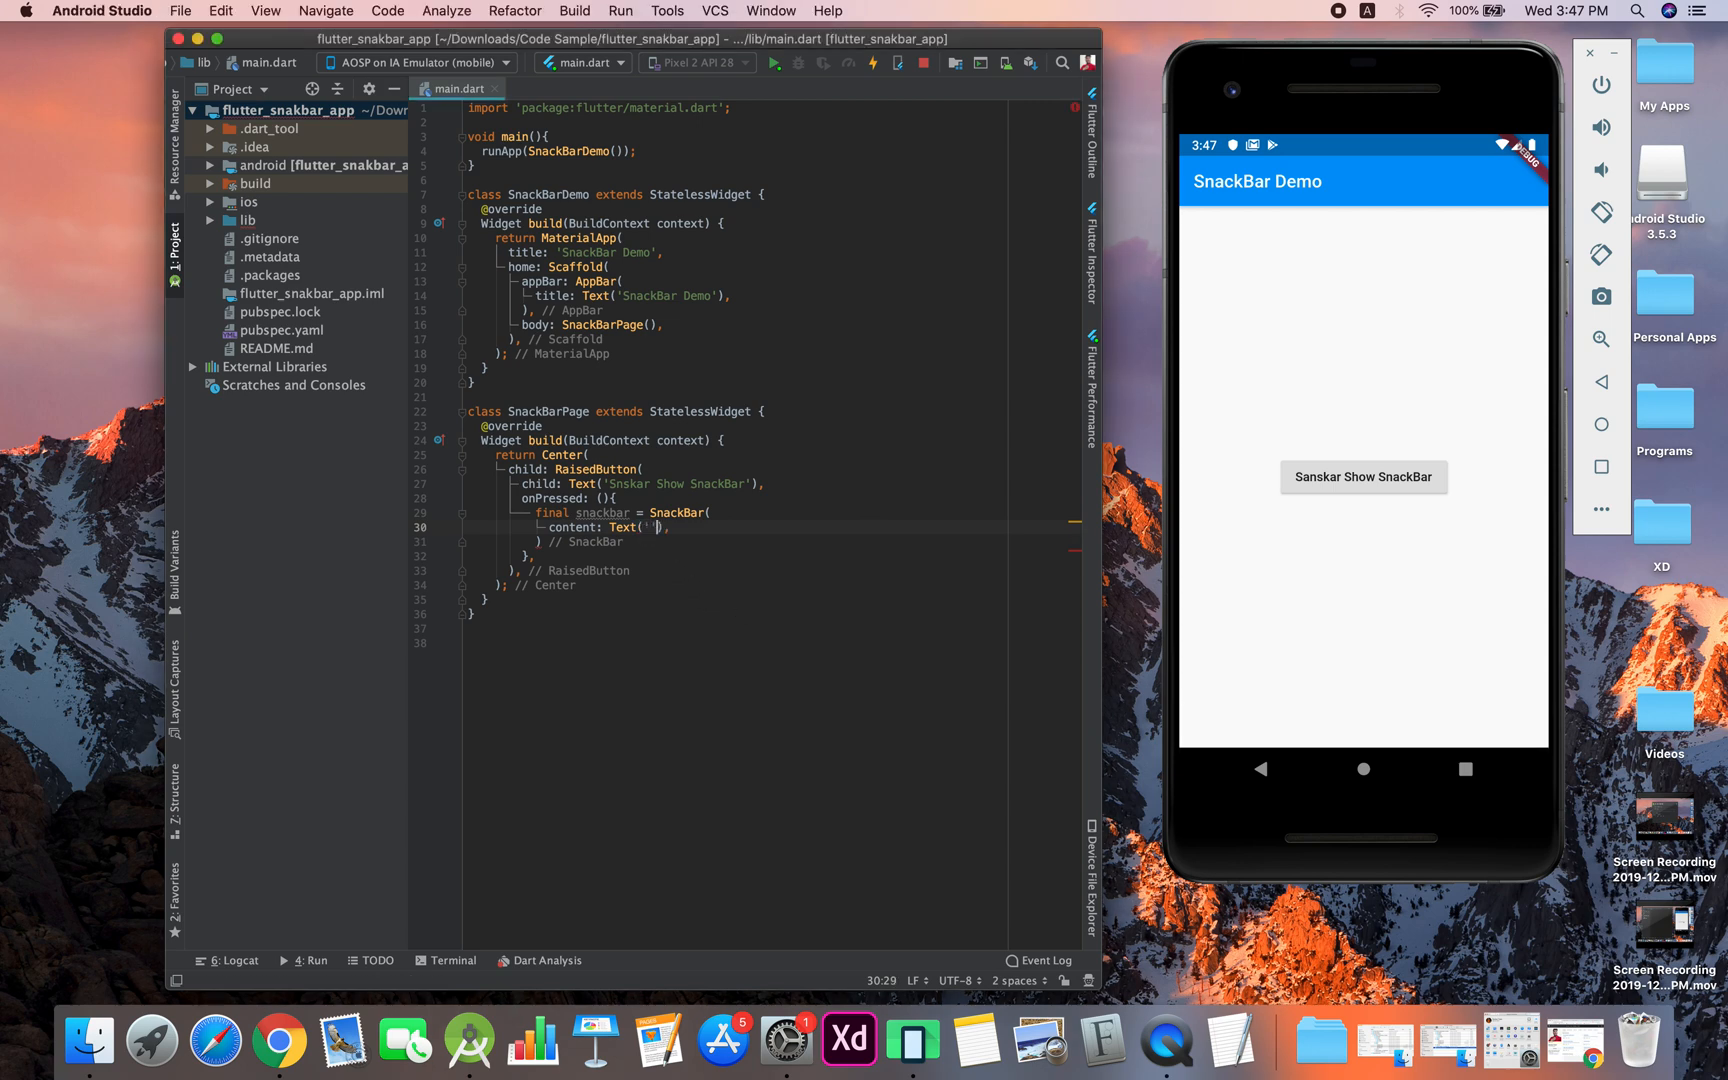
text(This)
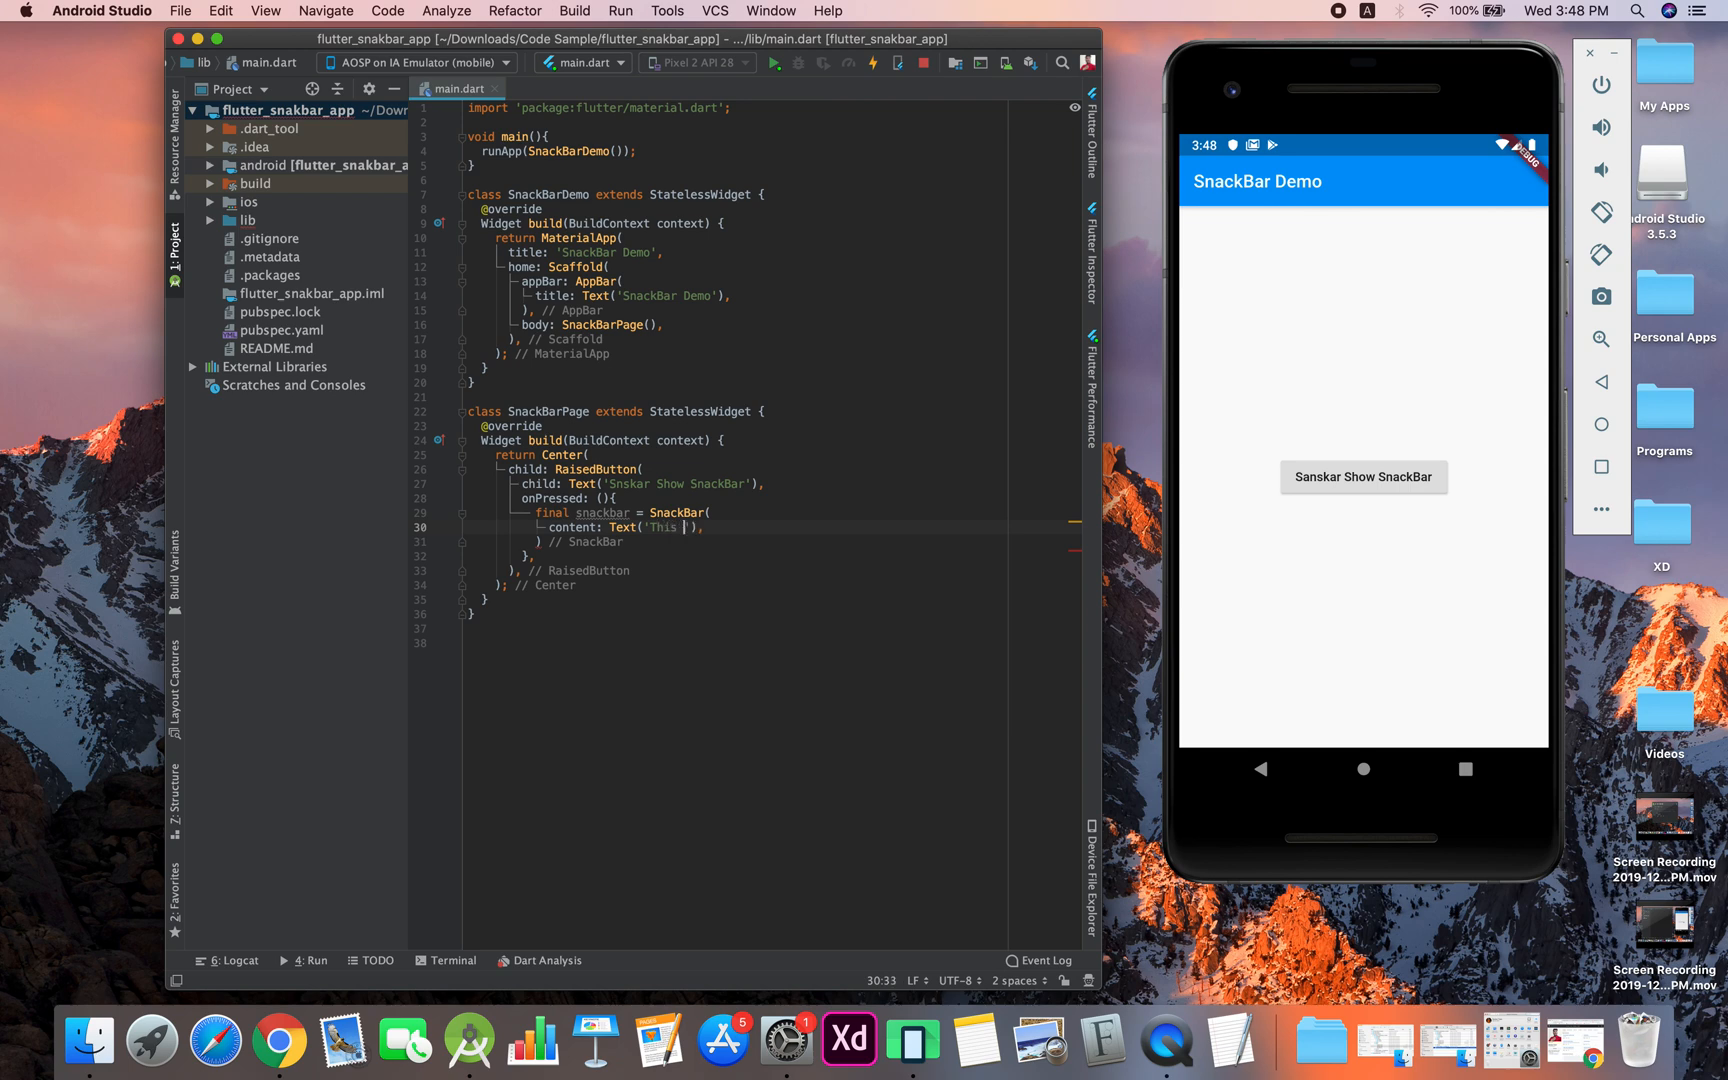
text(is SnackB)
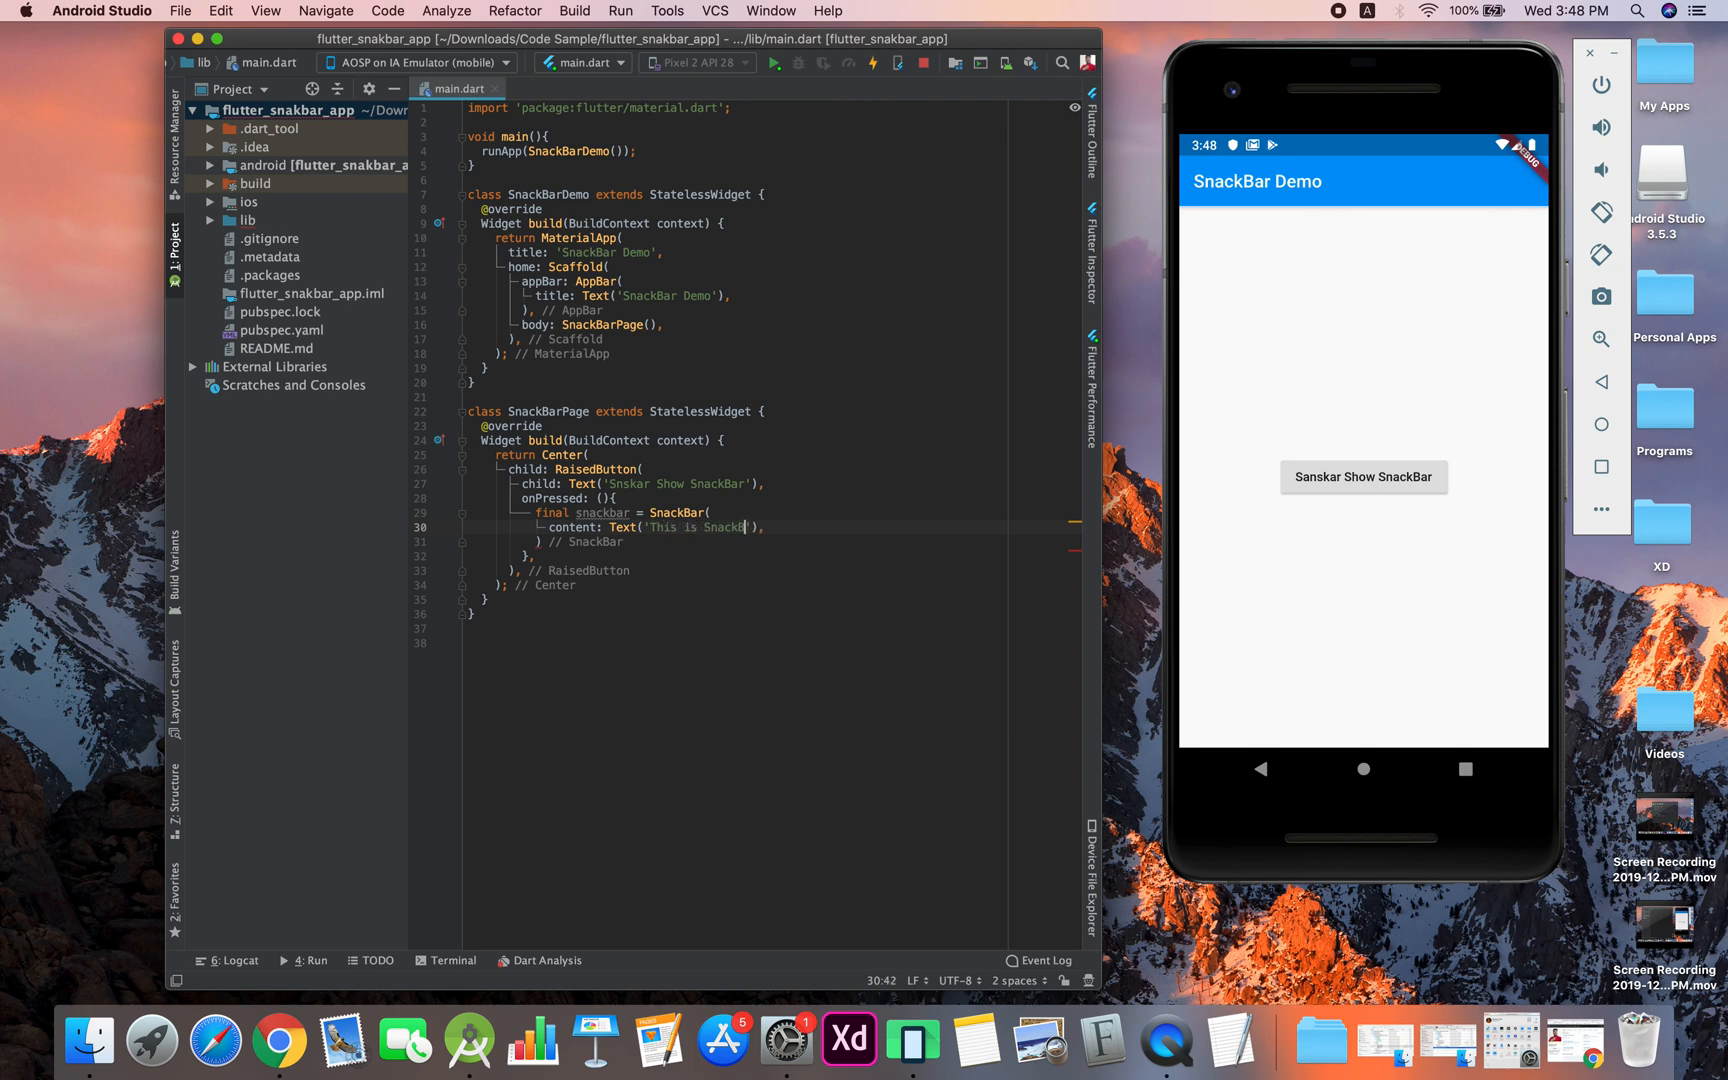
text(Good)
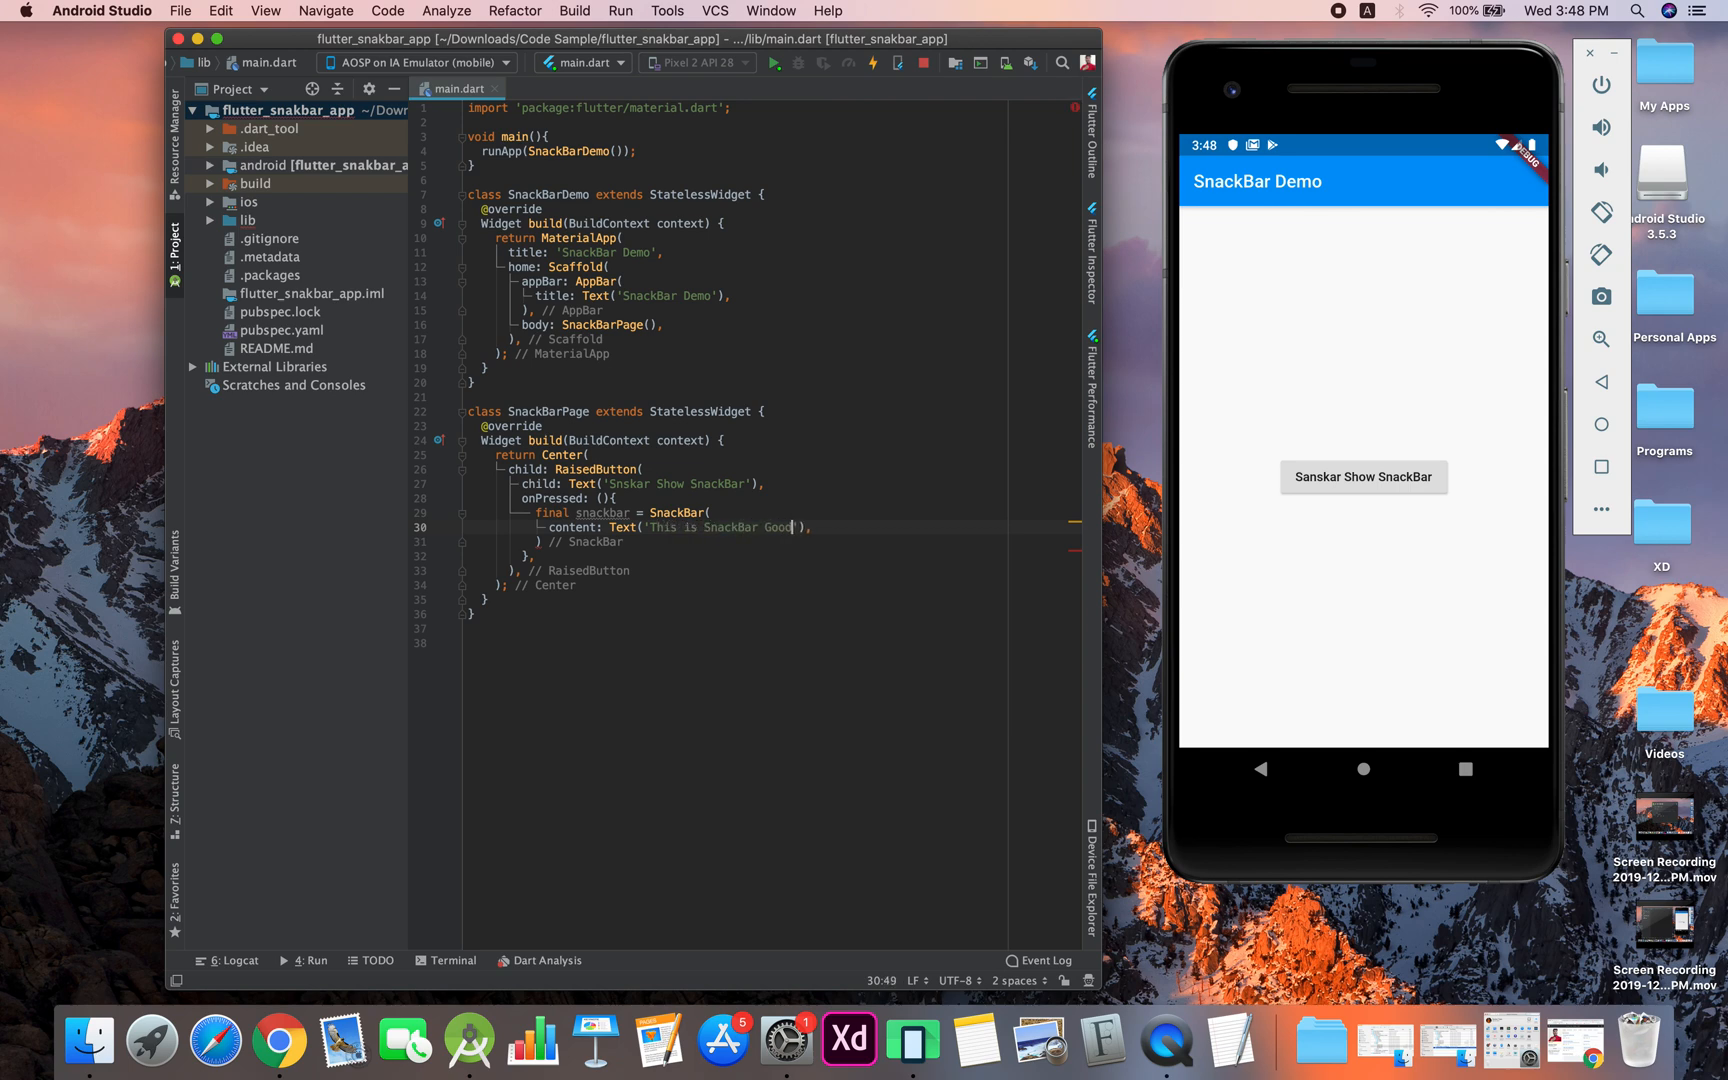
text(Job)
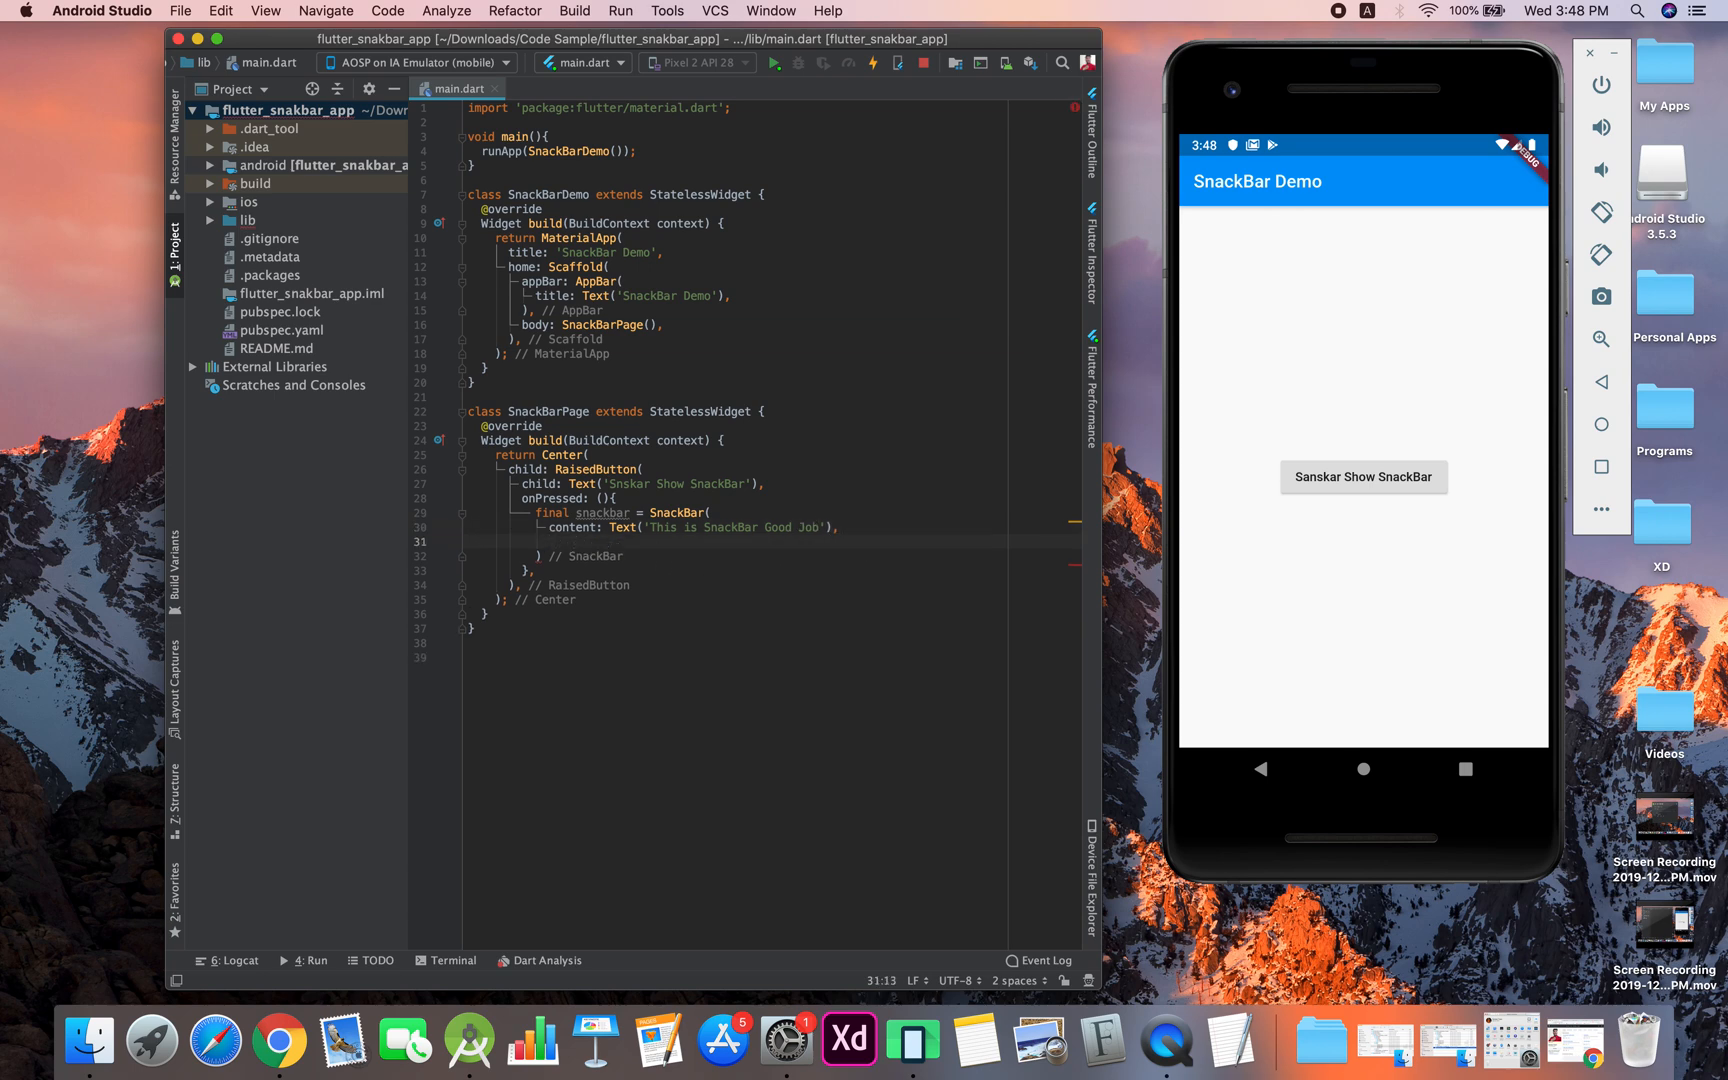
Add action: SnackBarAction(label: 'Unod') with an onPressed callback containing '// action code'
text(action:)
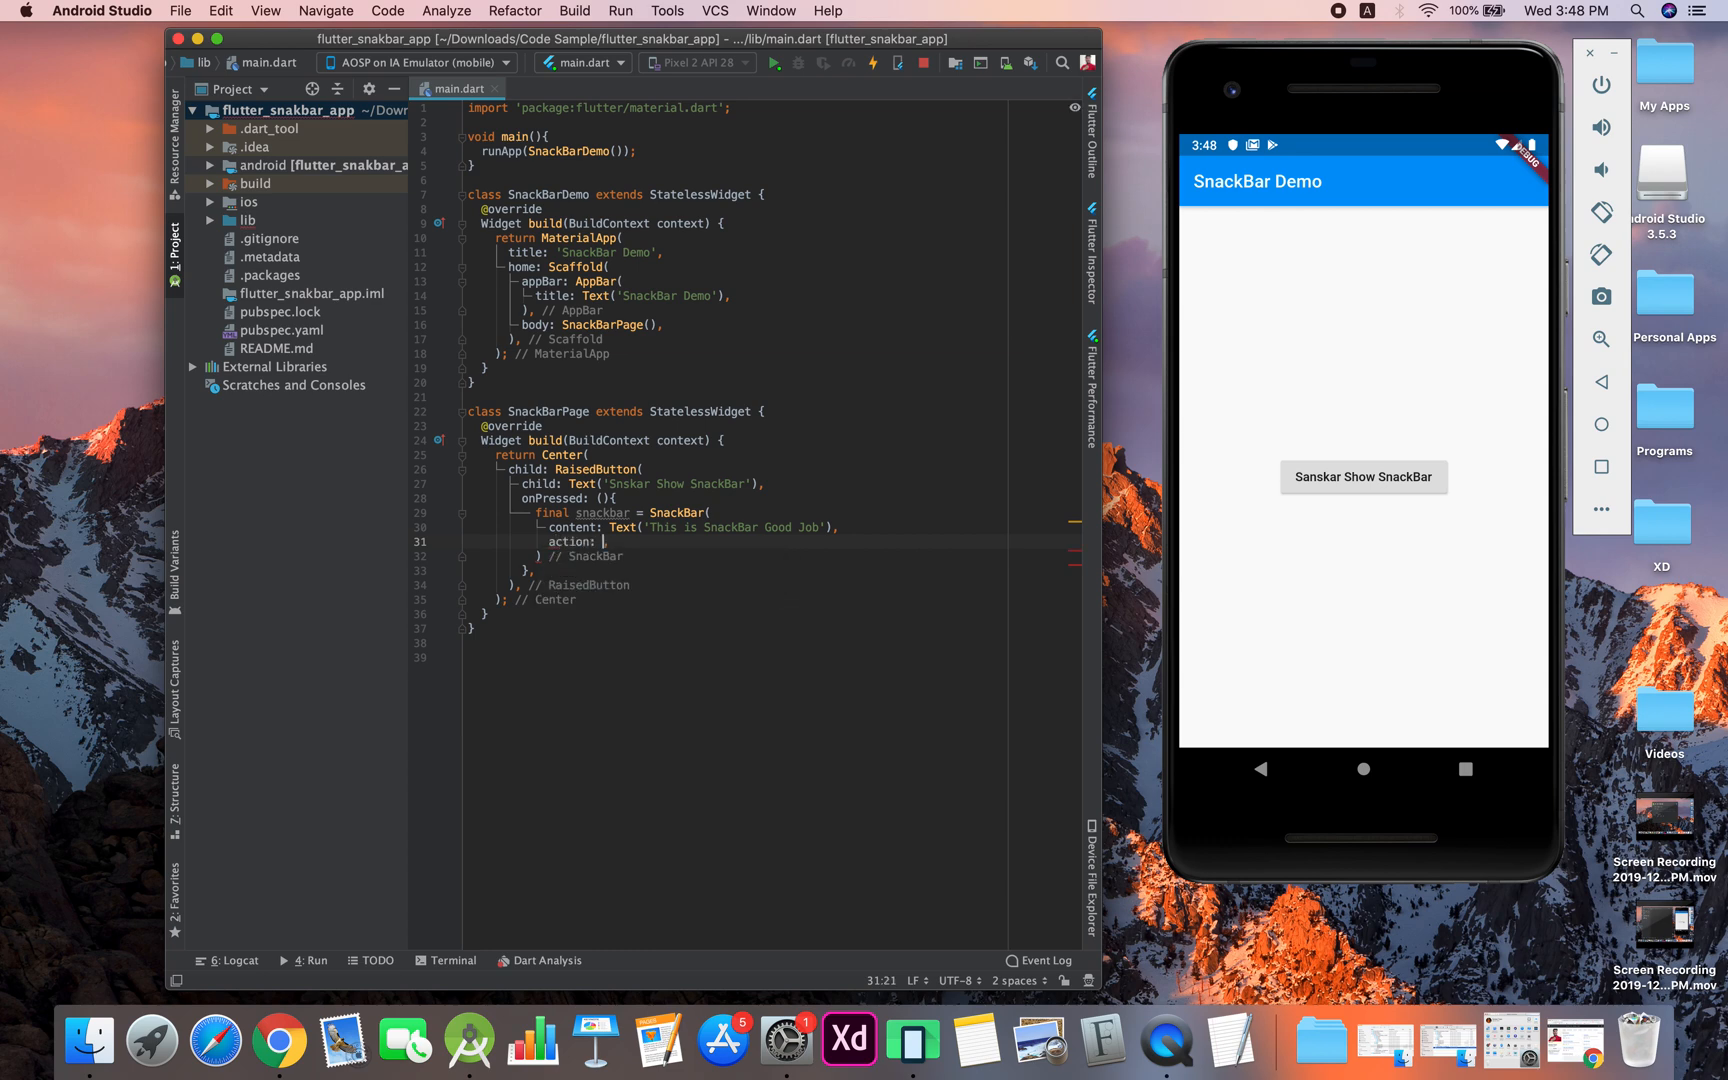
text(SnackBarAction()
text(l)
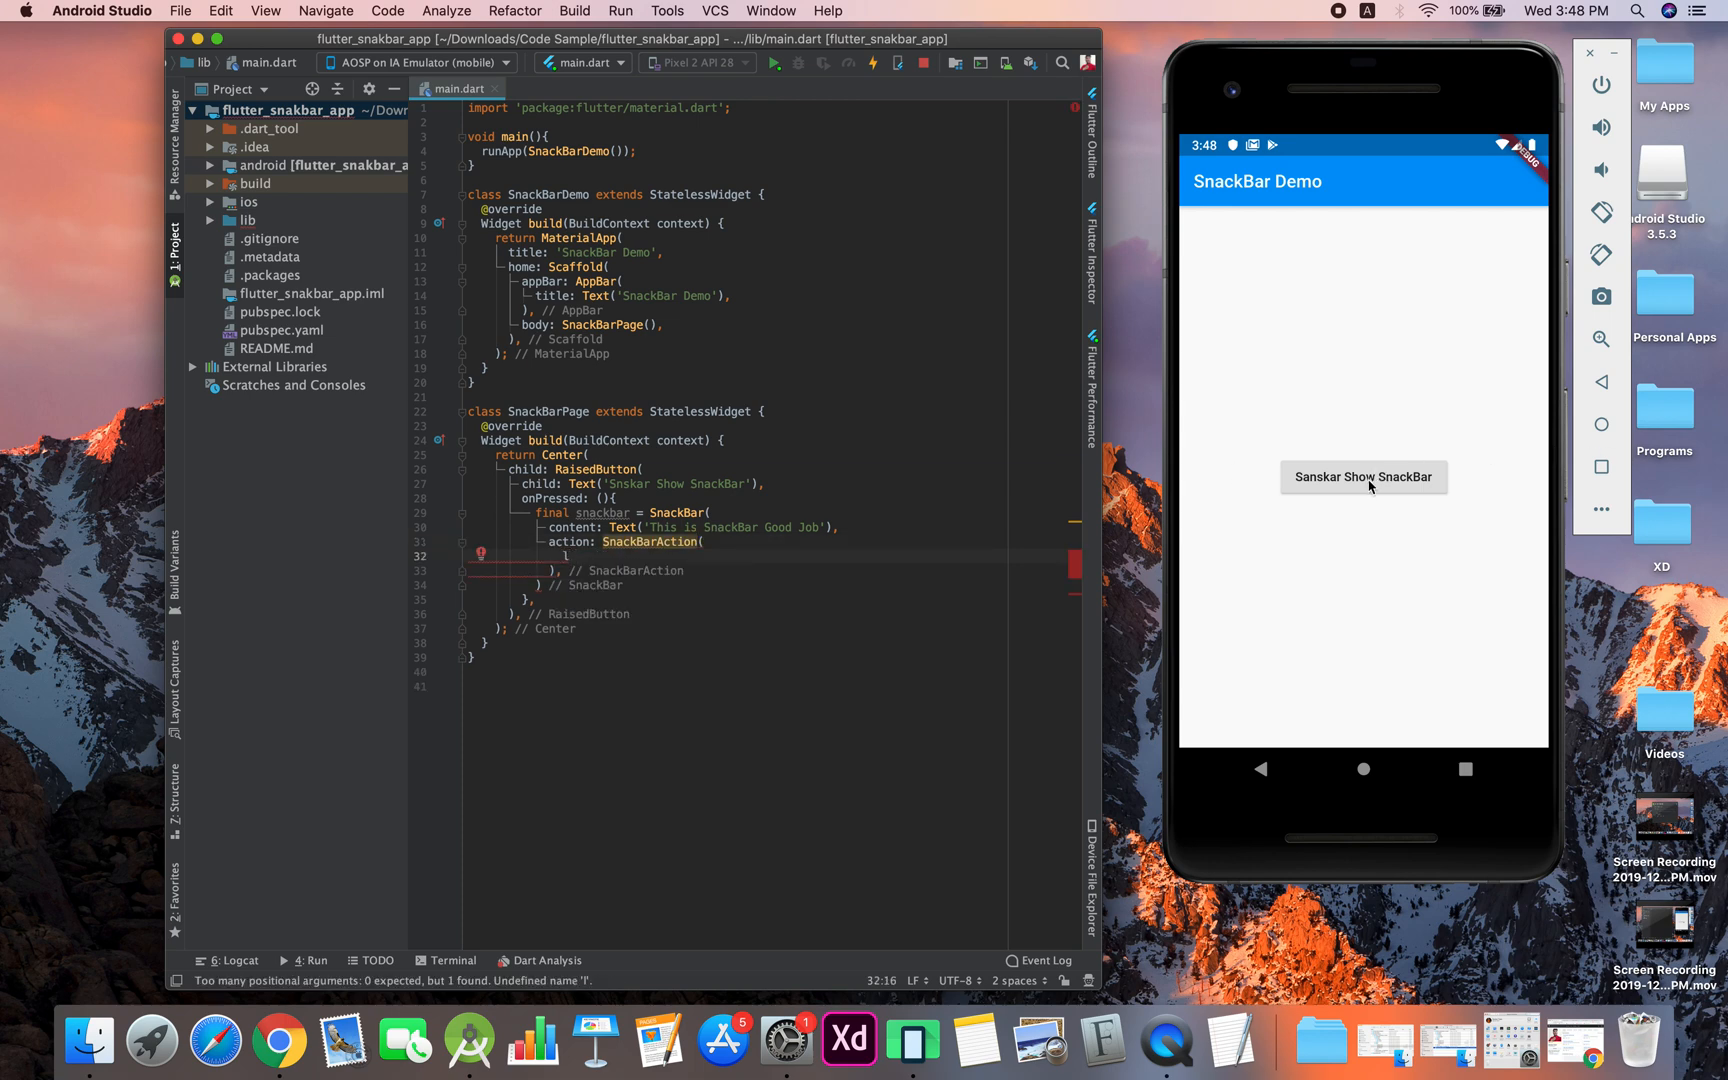
click(1362, 476)
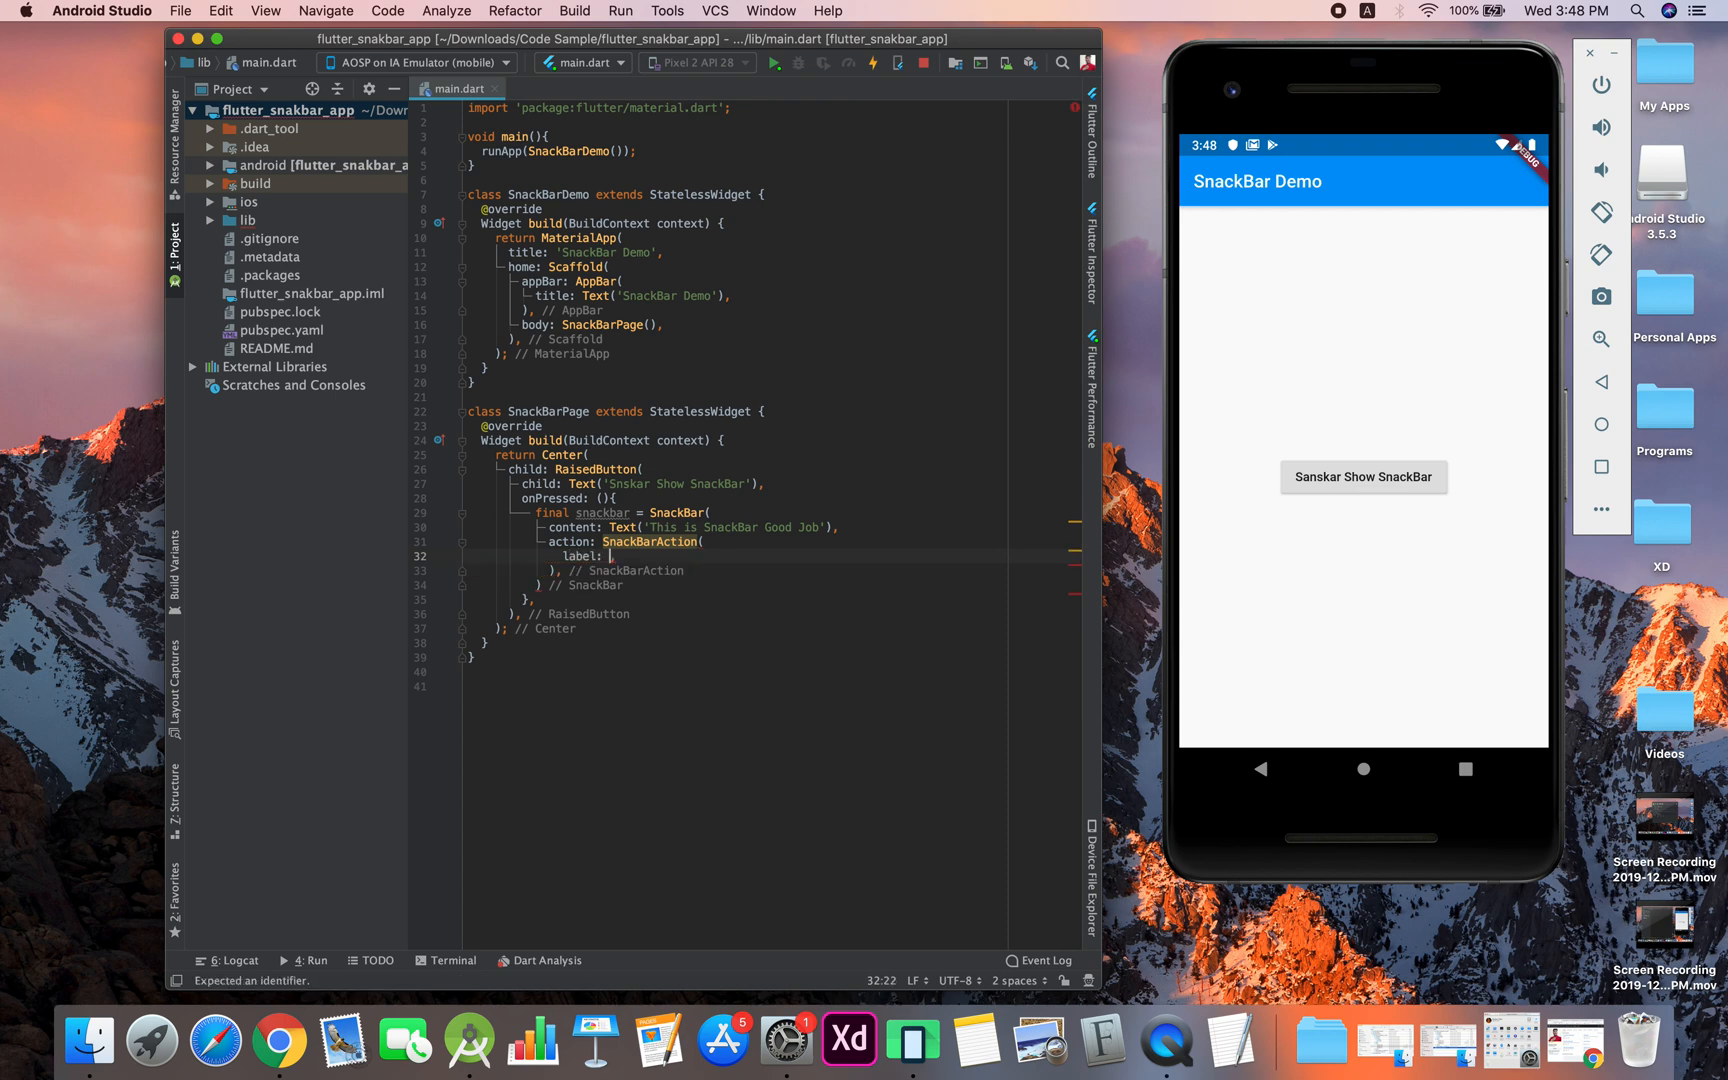
text(,)
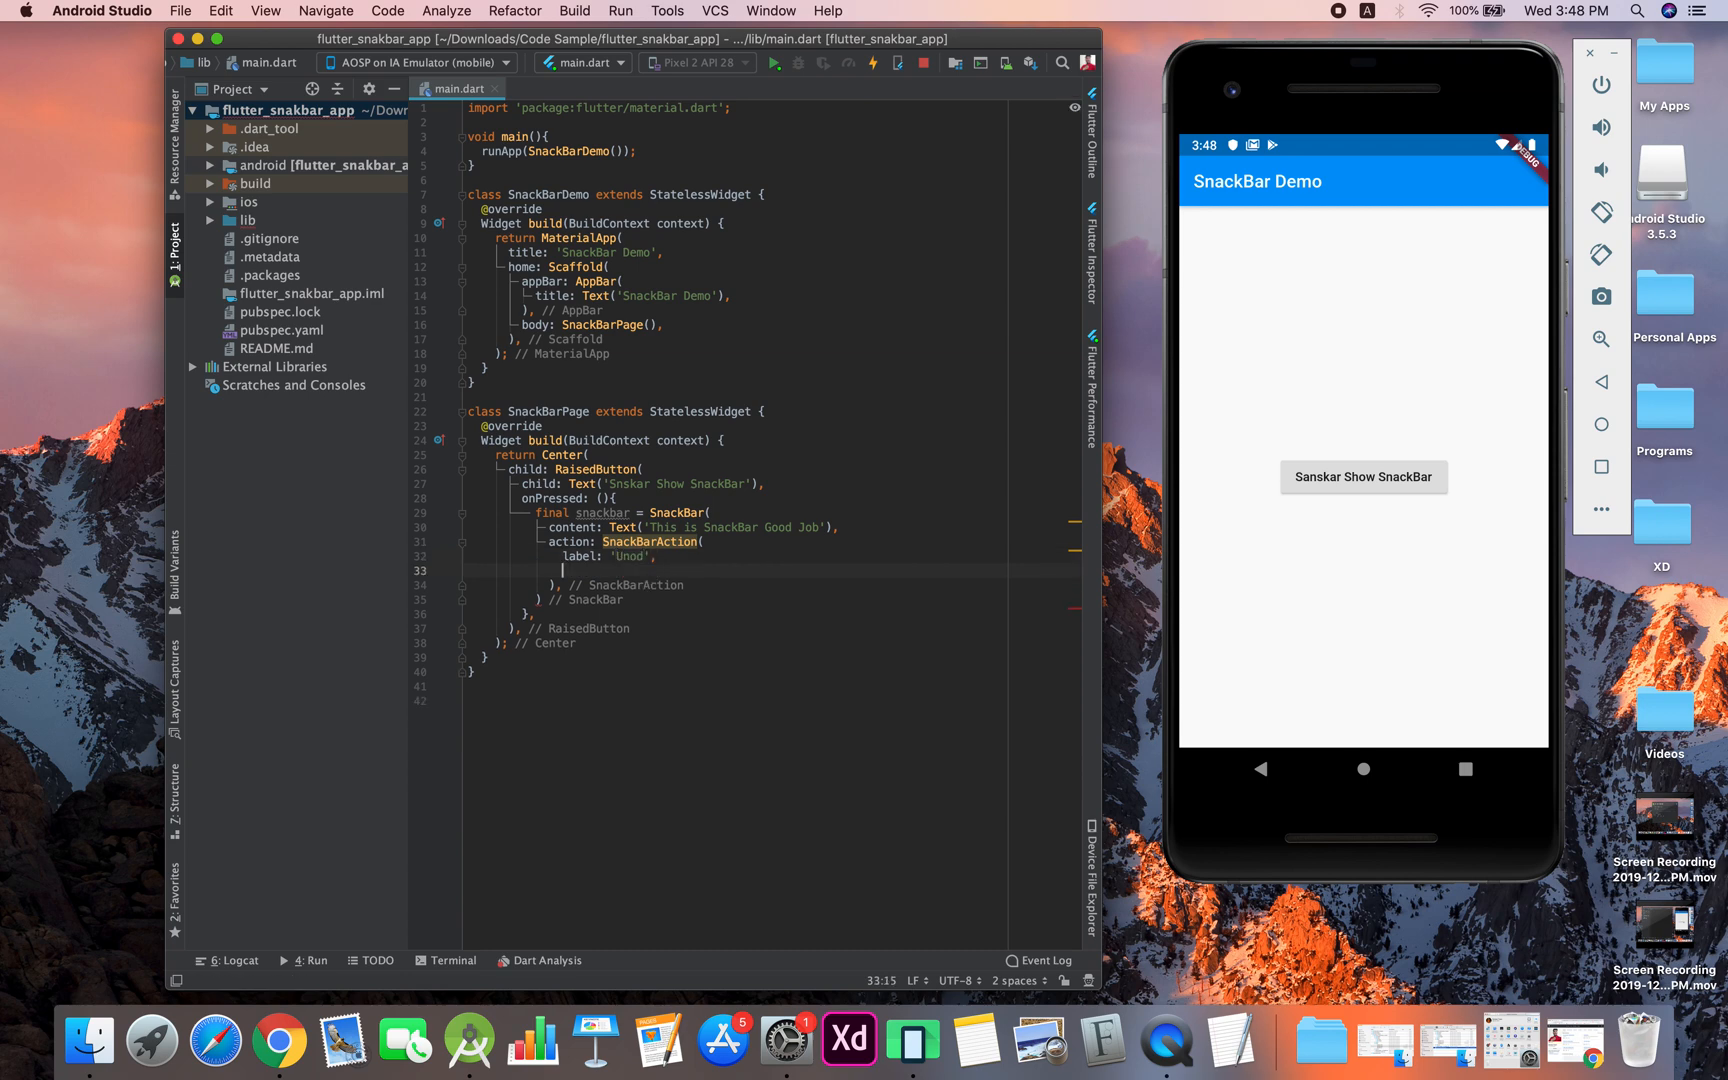
text(onPressed: (){)
text(//)
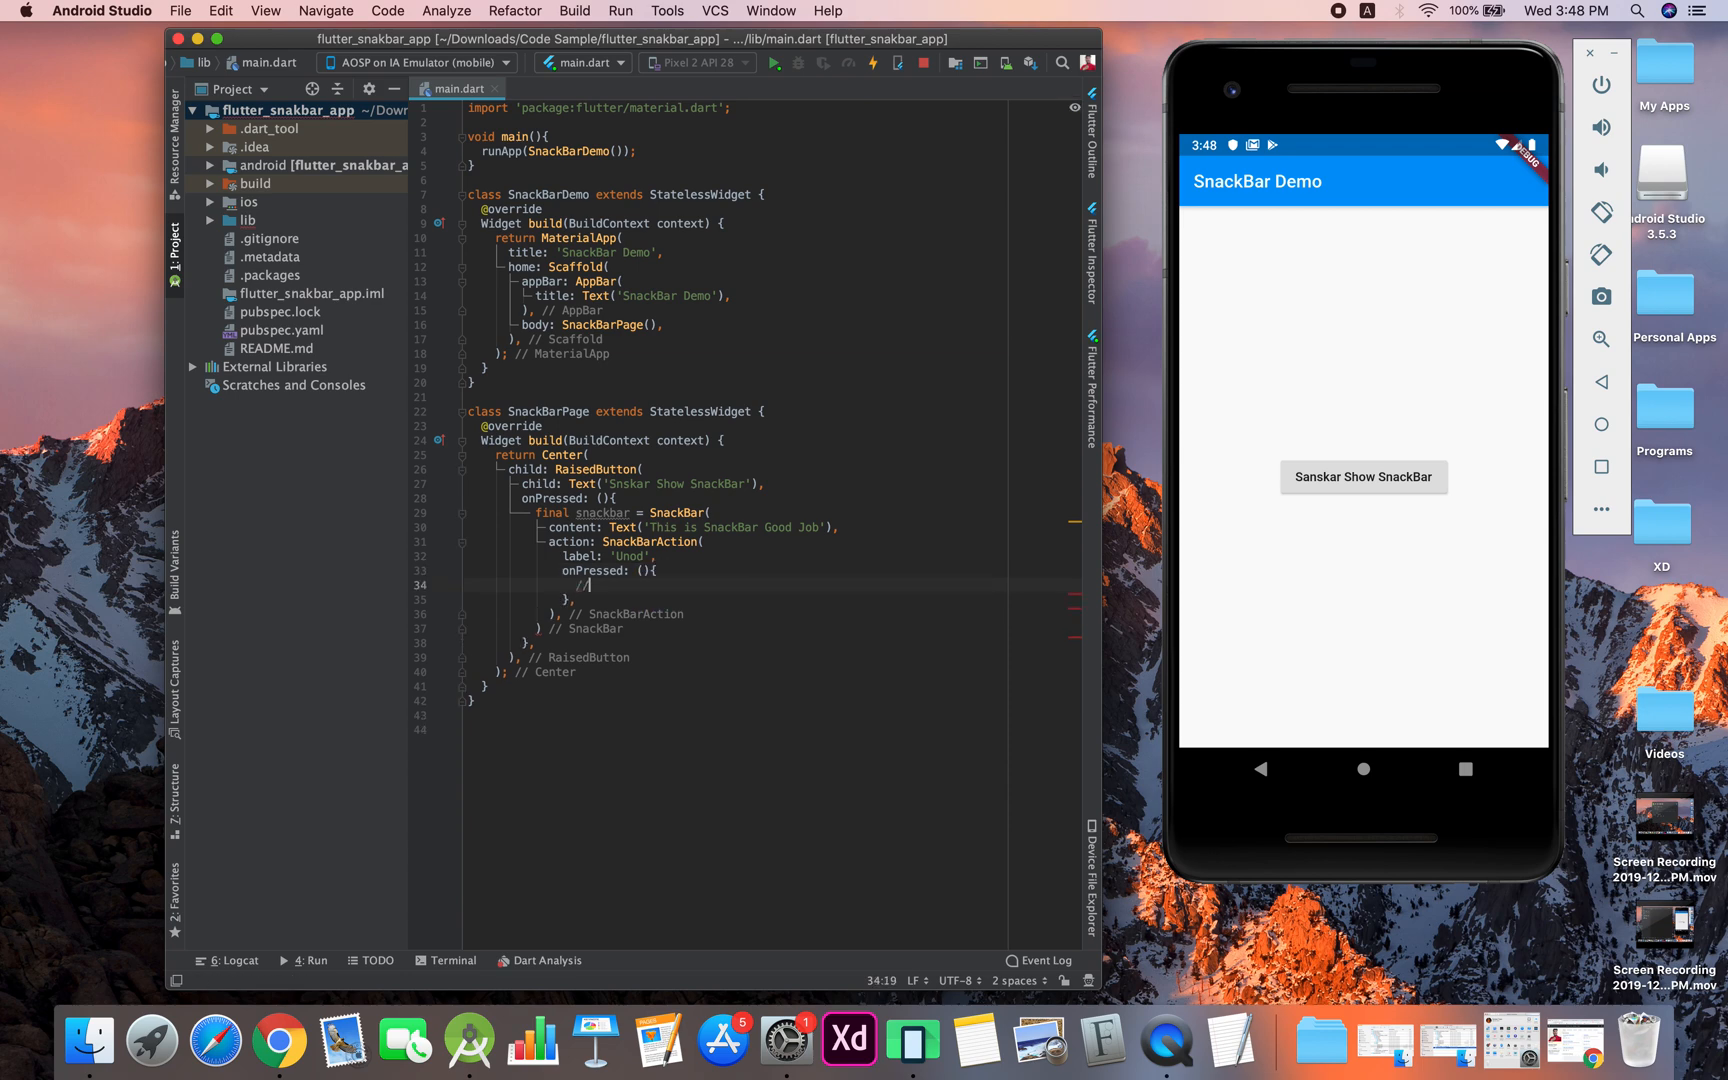
text(action c)
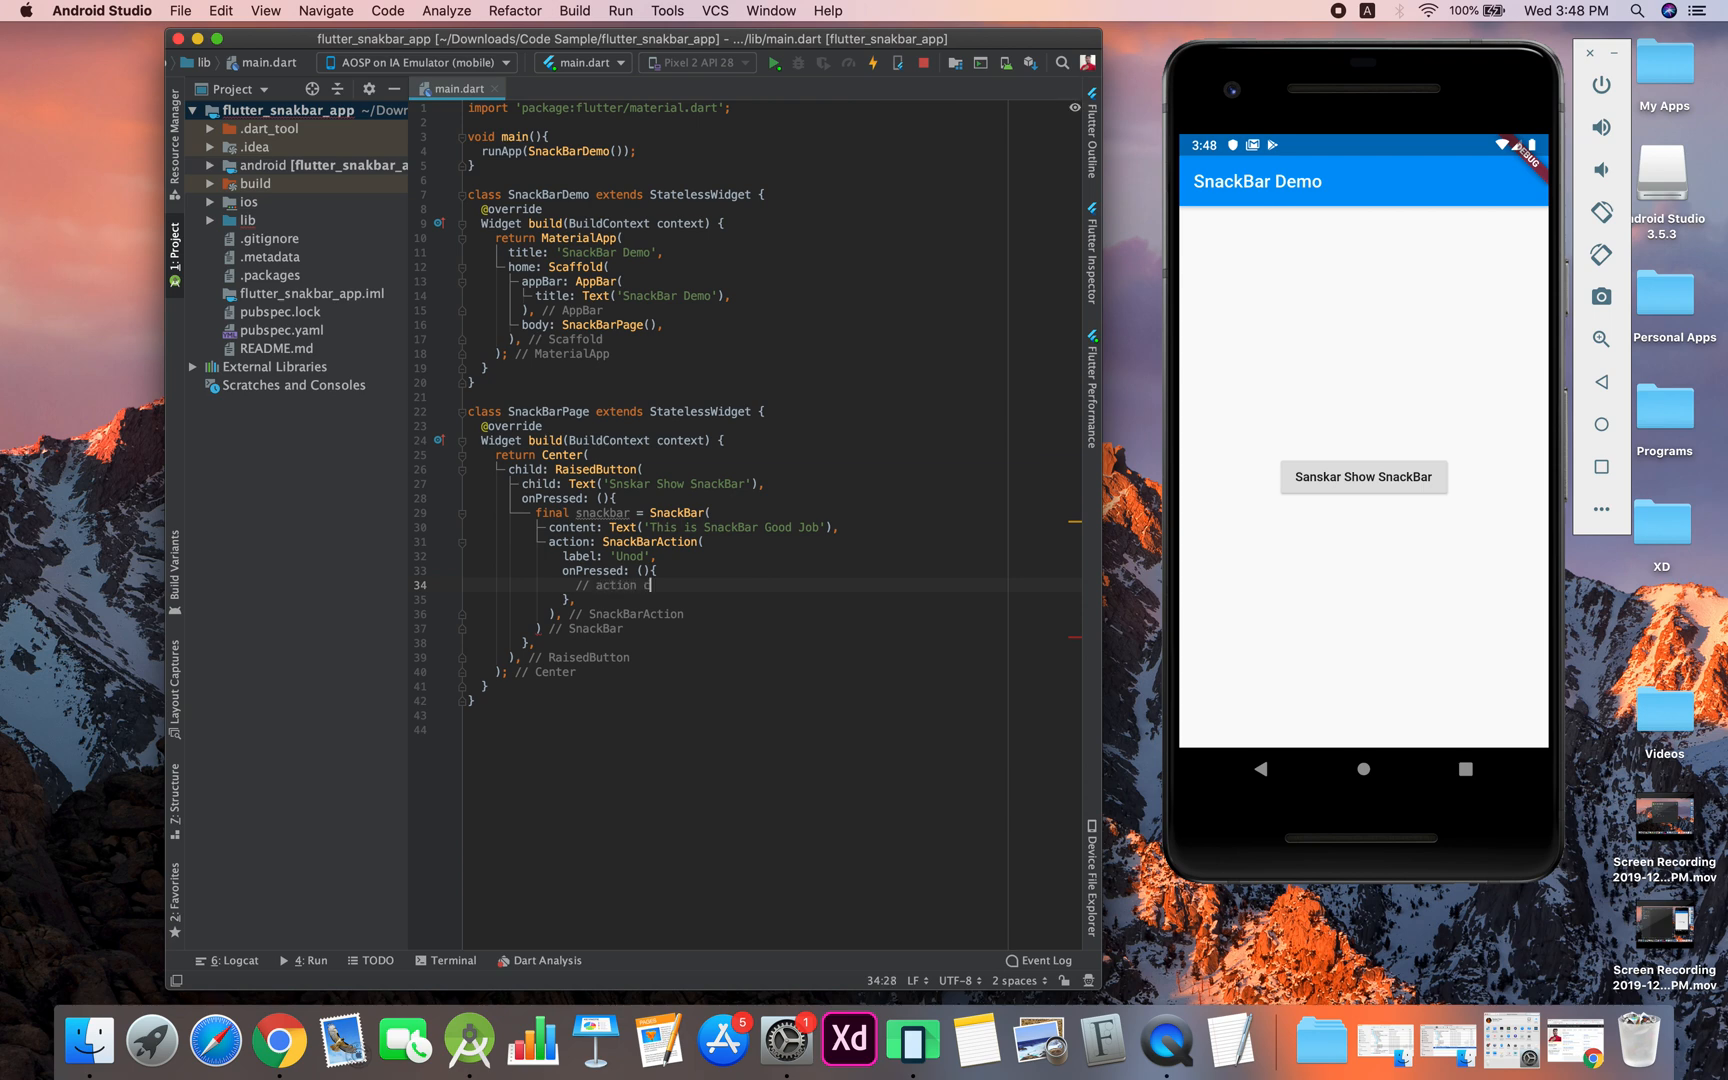
text(ode)
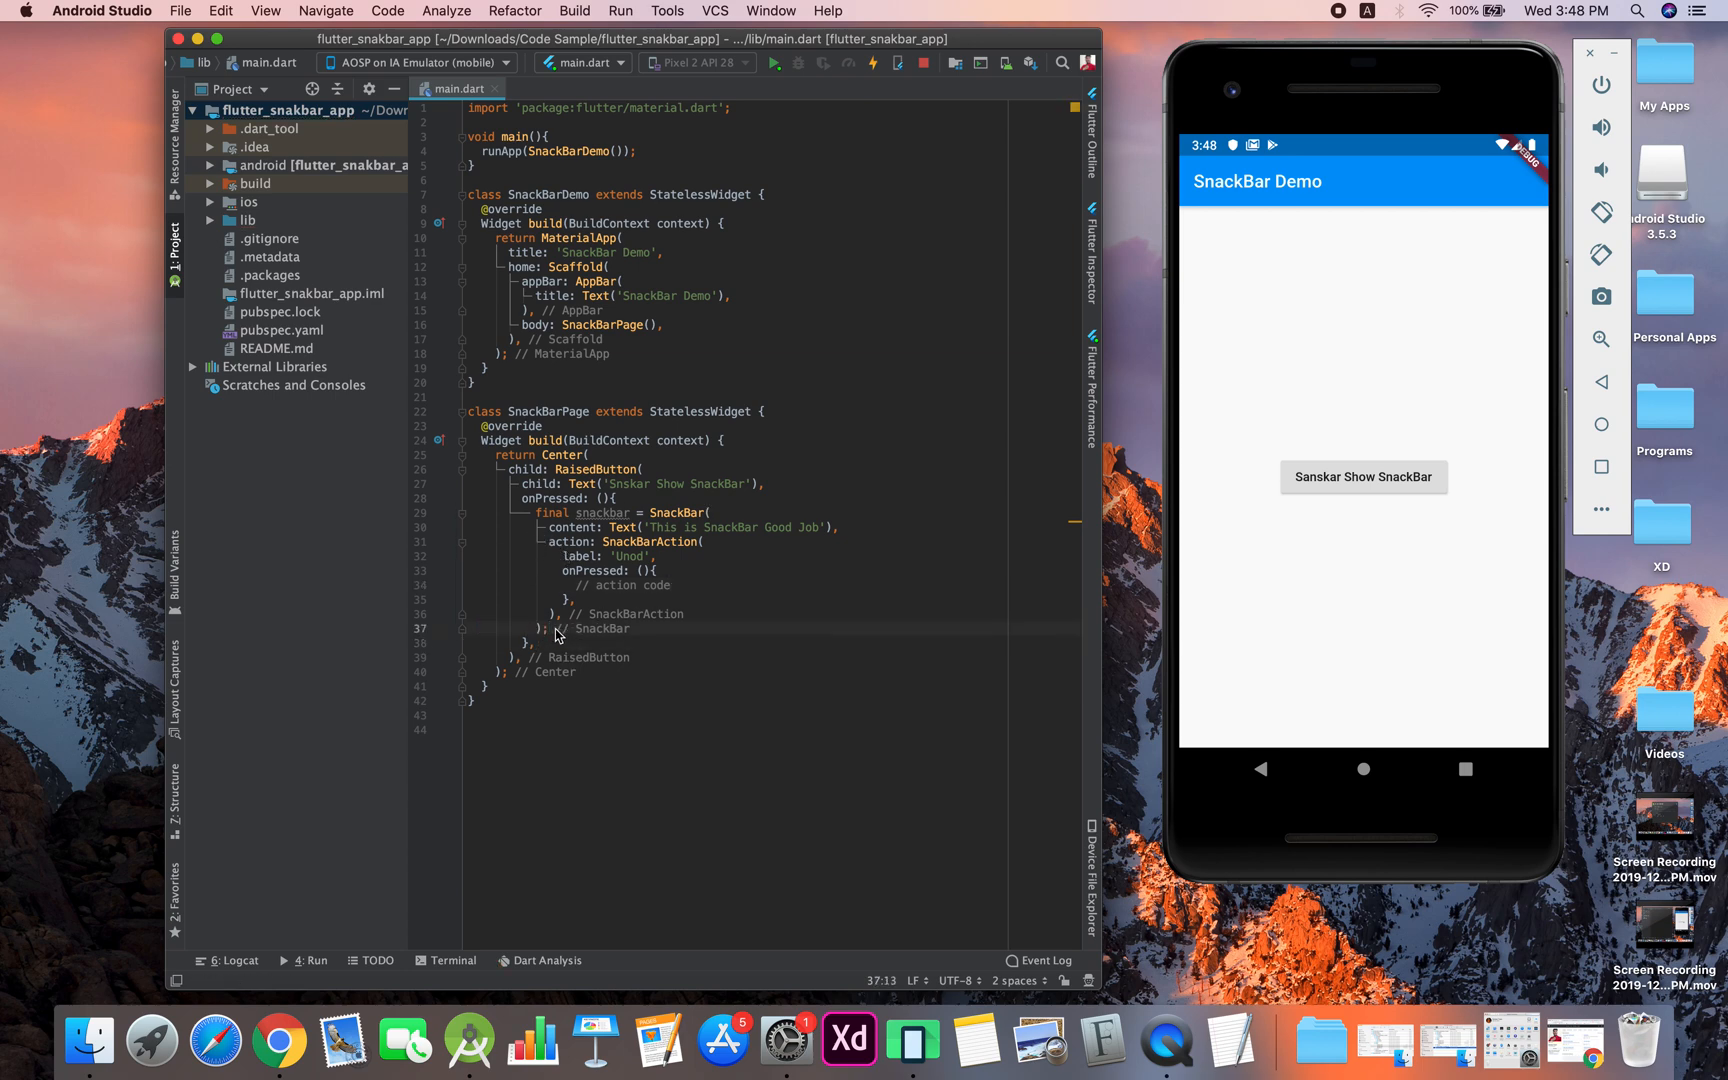
On a new line after the SnackBar, call Scaffold.of(context).showSnackBar(snackbar)
key(enter)
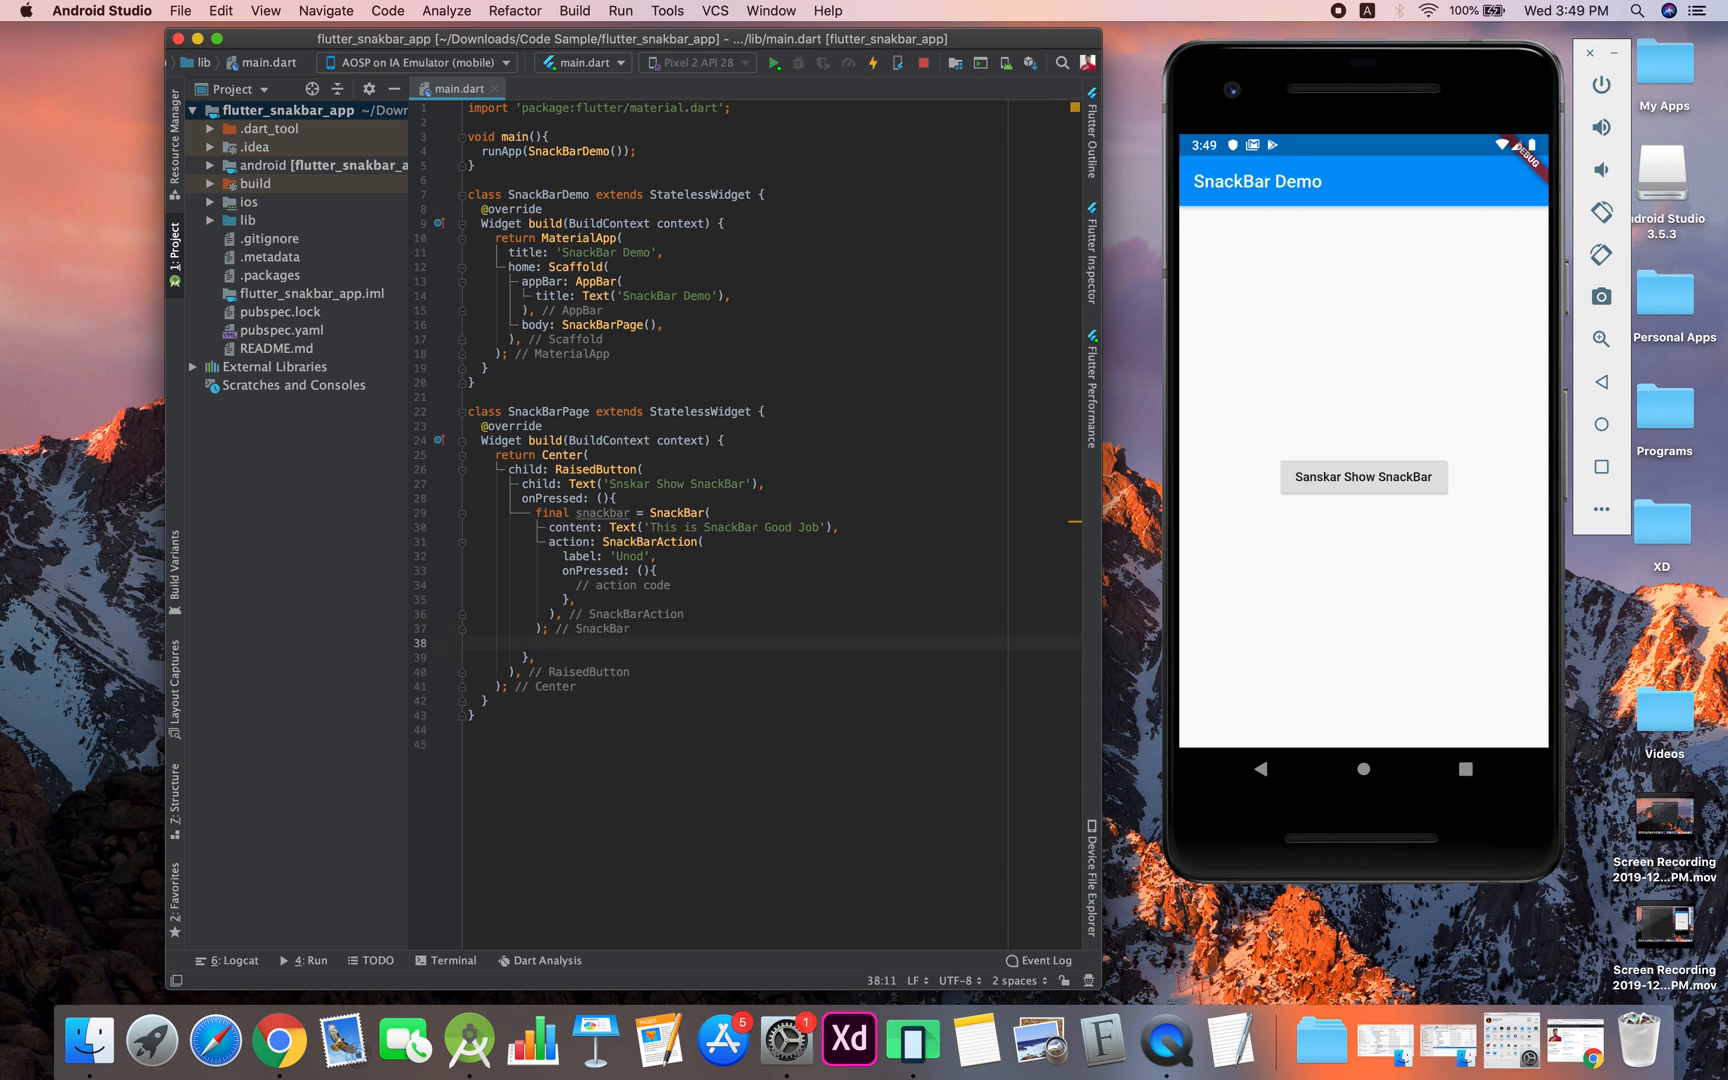
text(s)
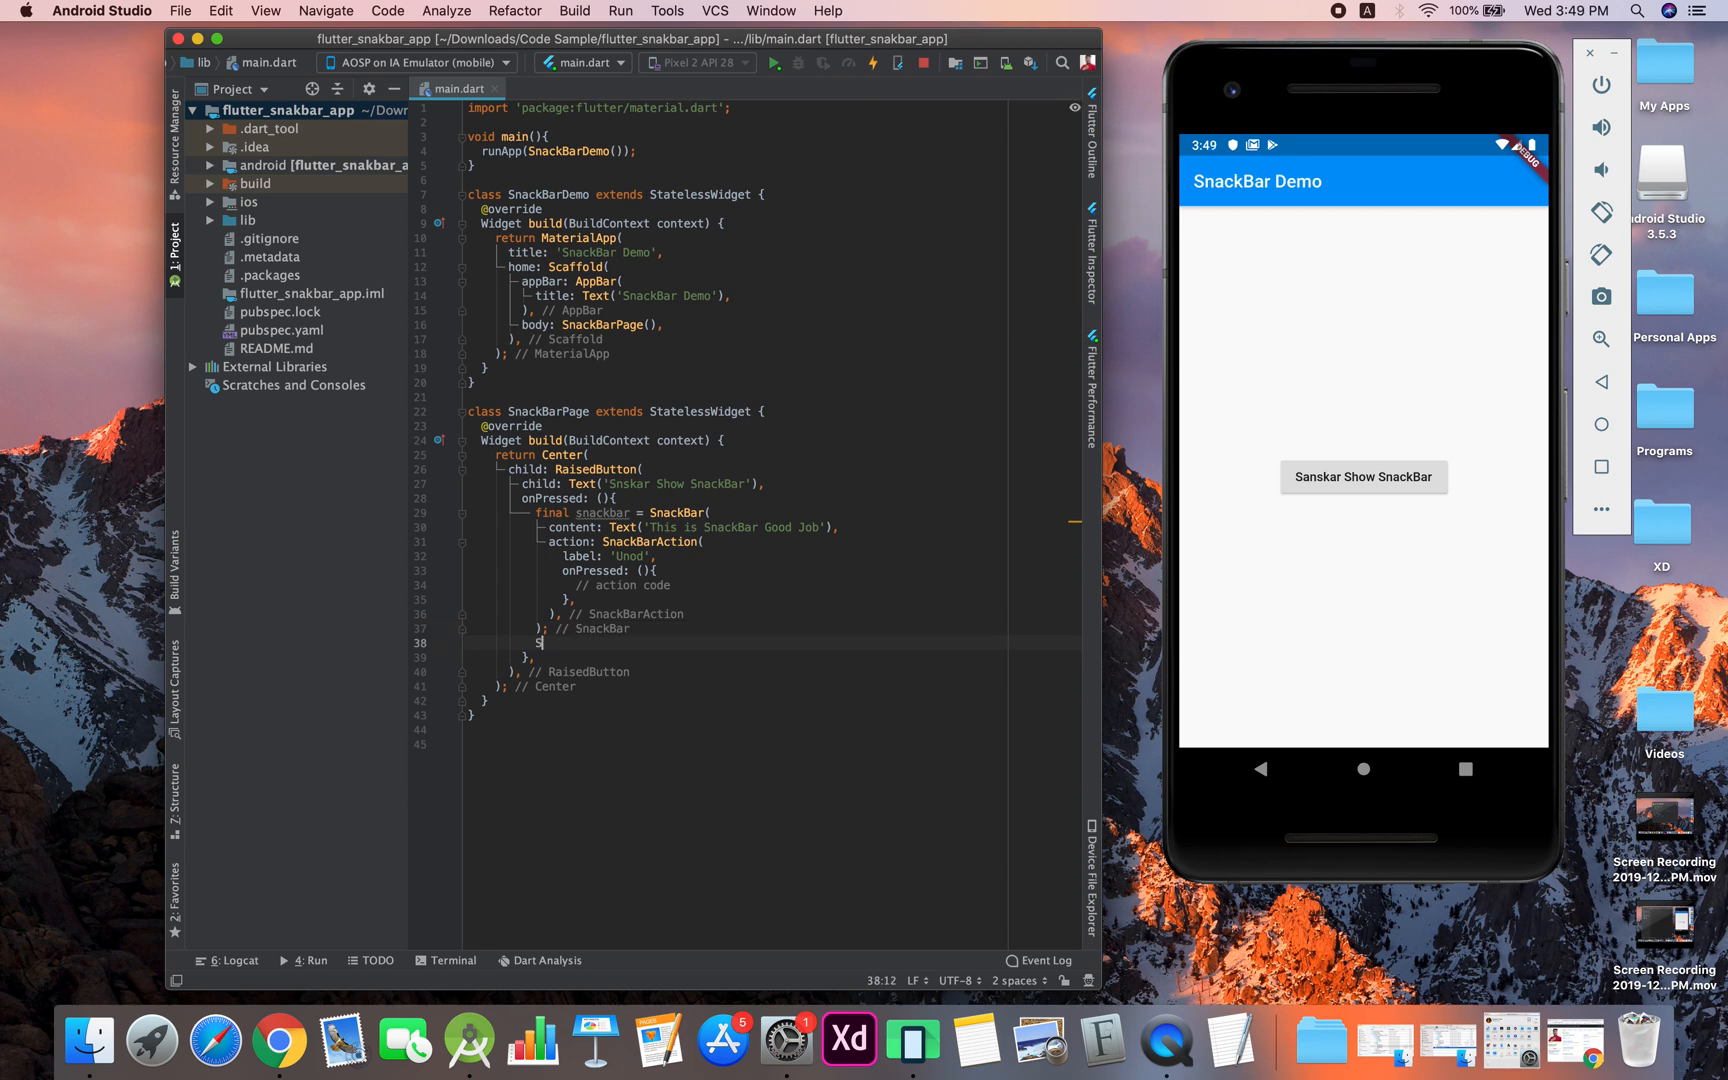
text(caffold)
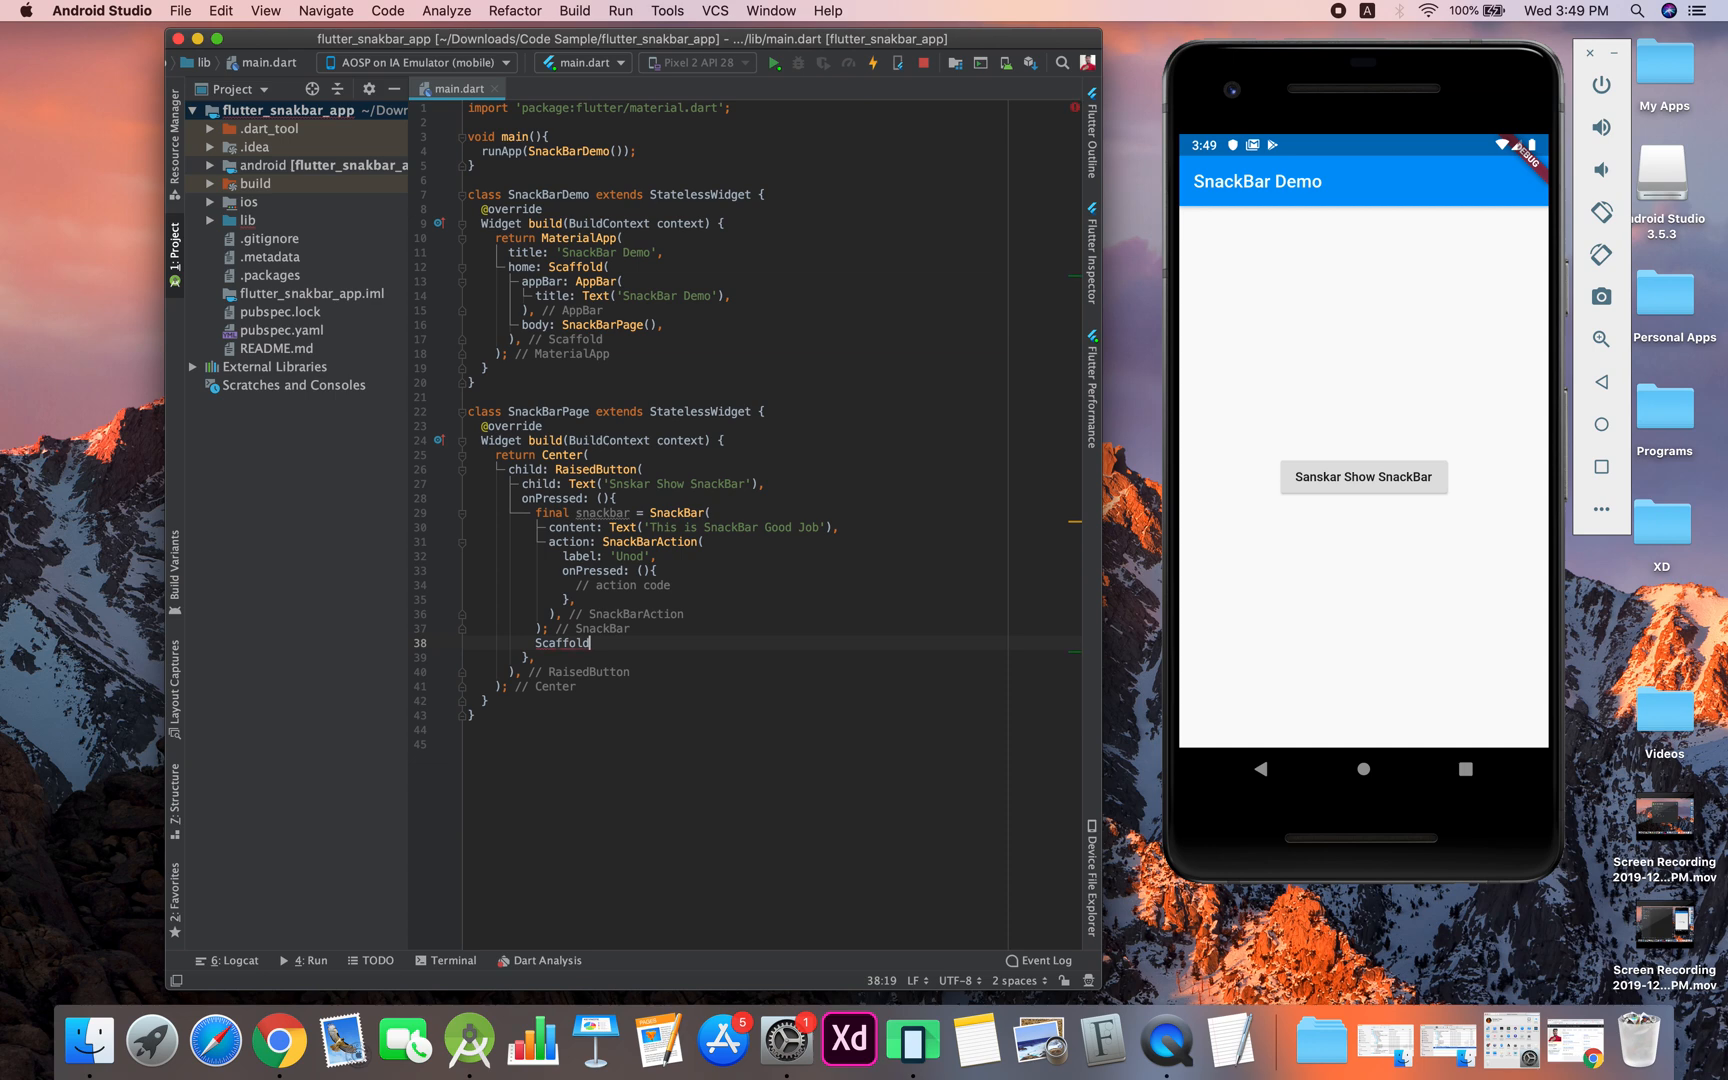
text(.of(context))
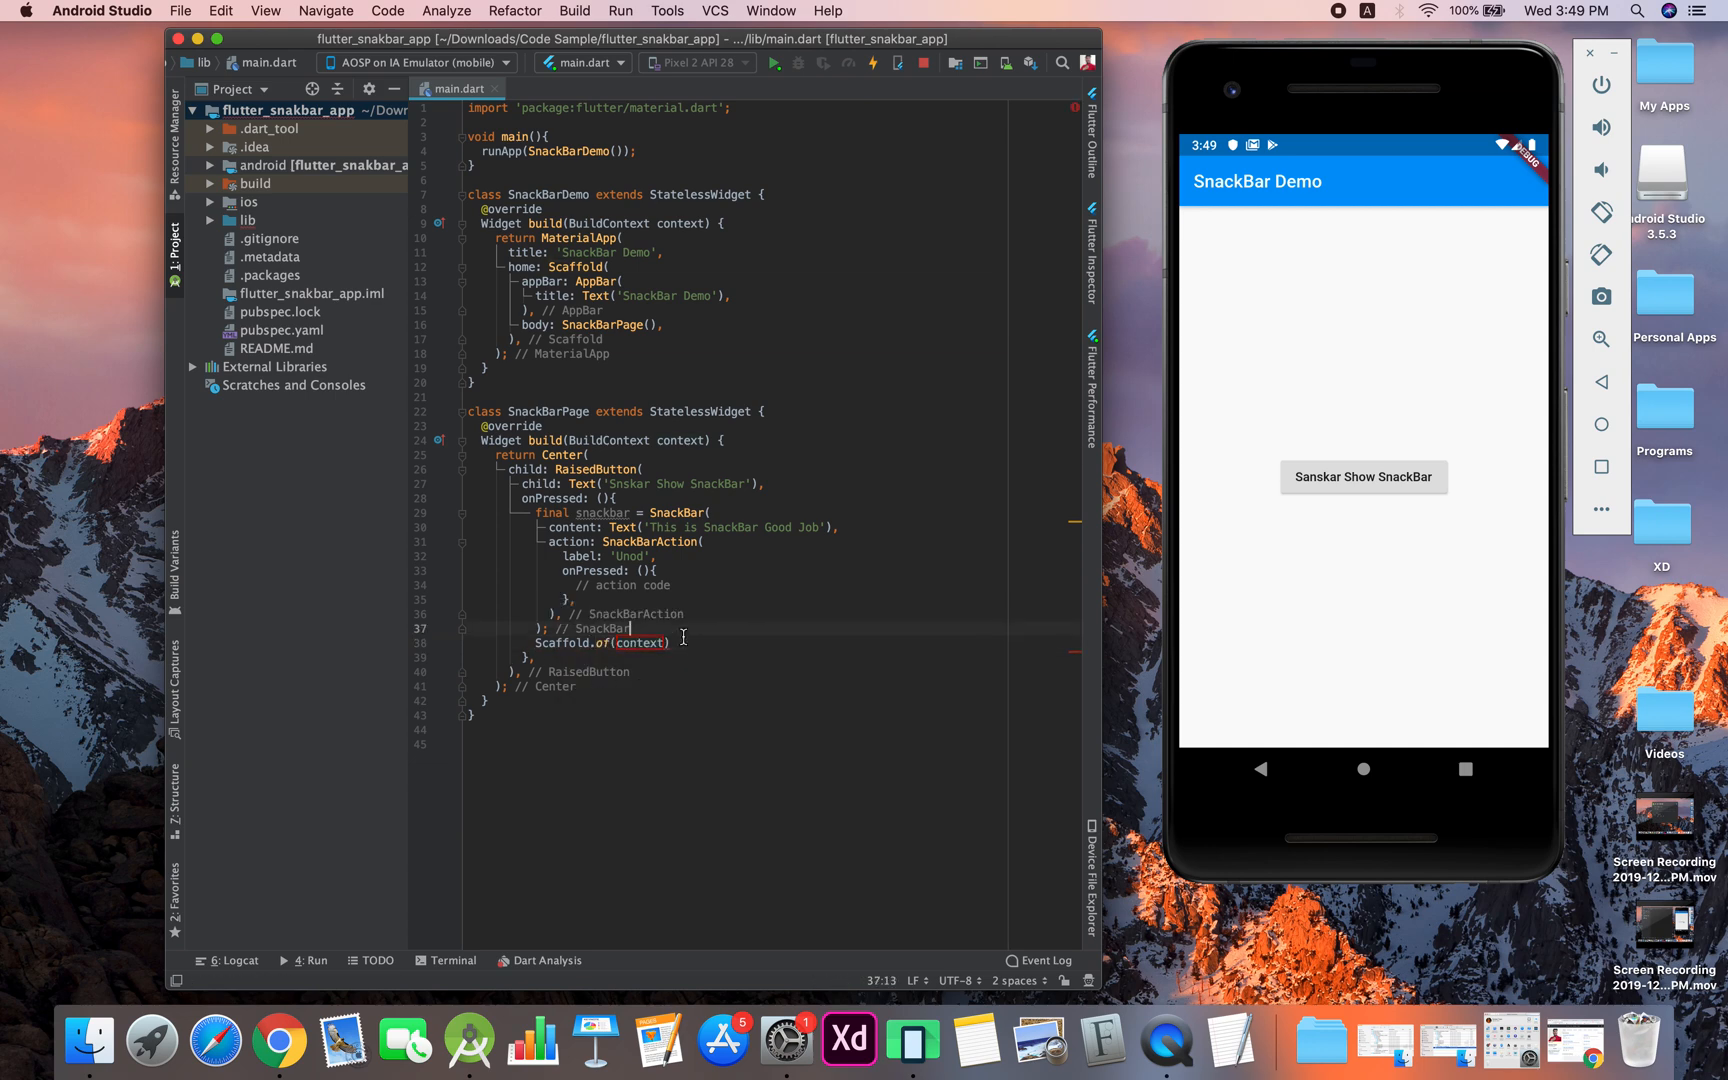
text(.showSnackBar(snackbar)
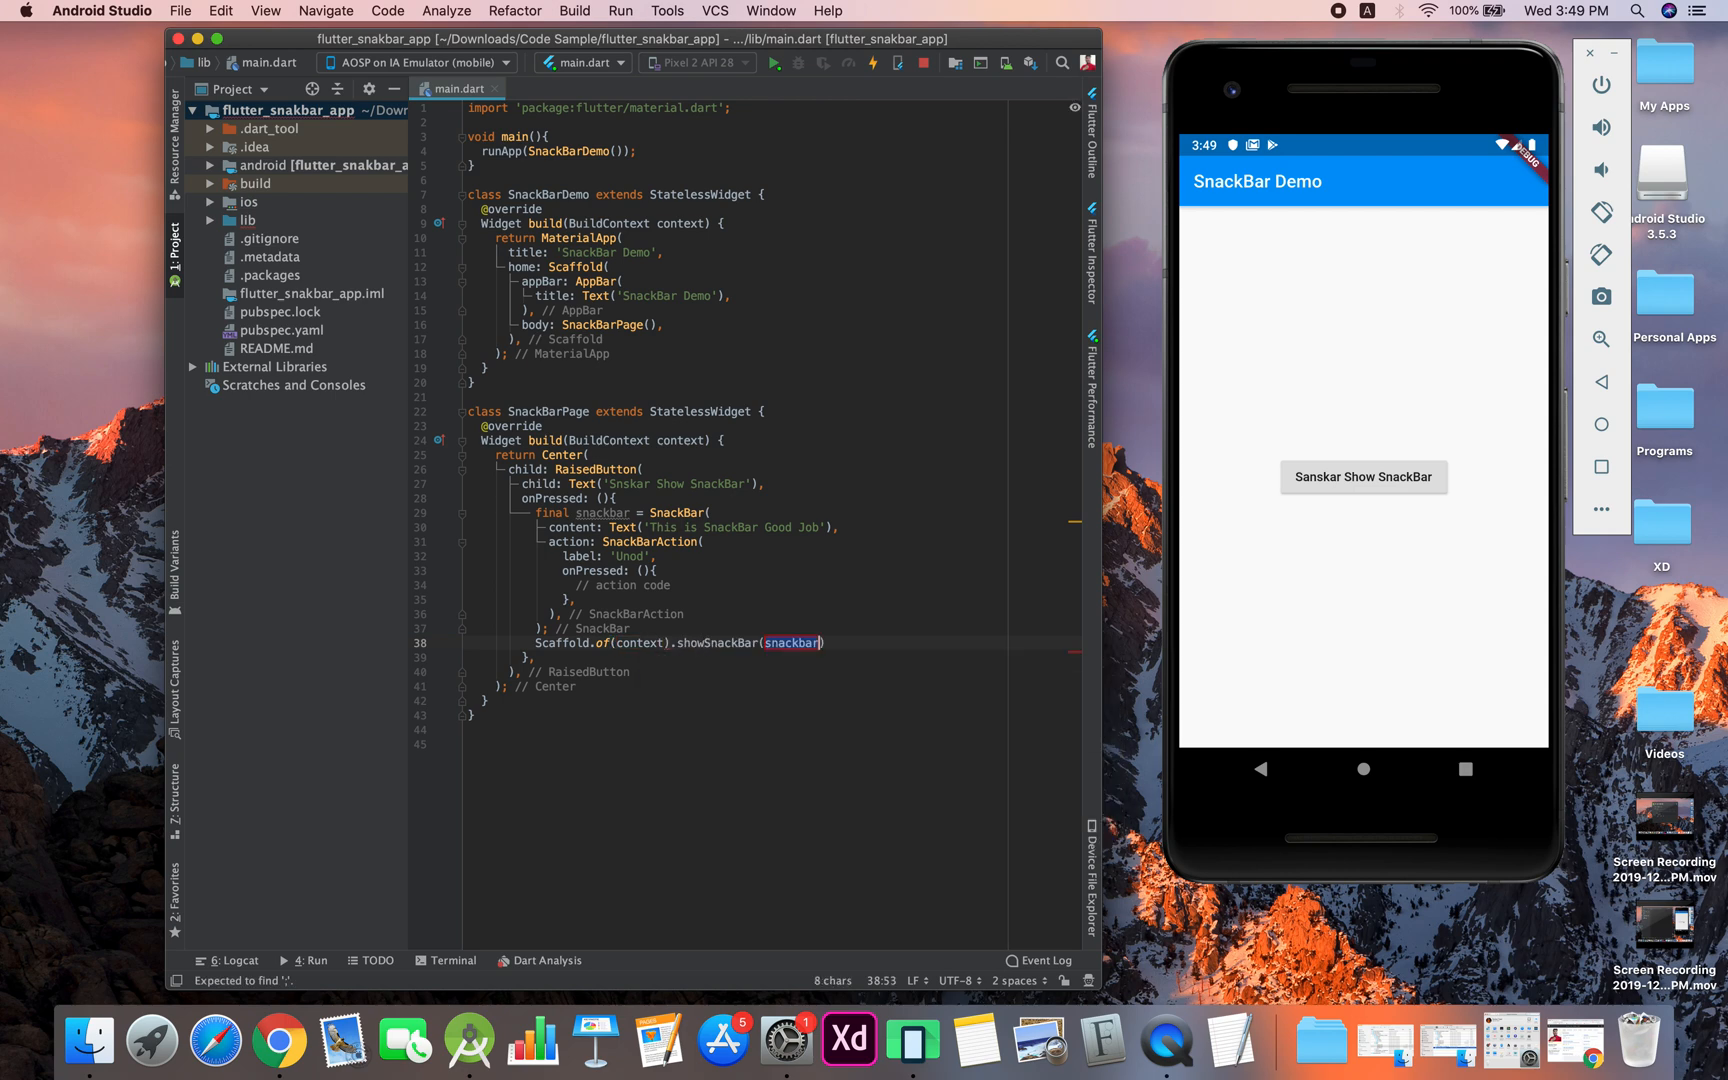
mouse_move(792, 642)
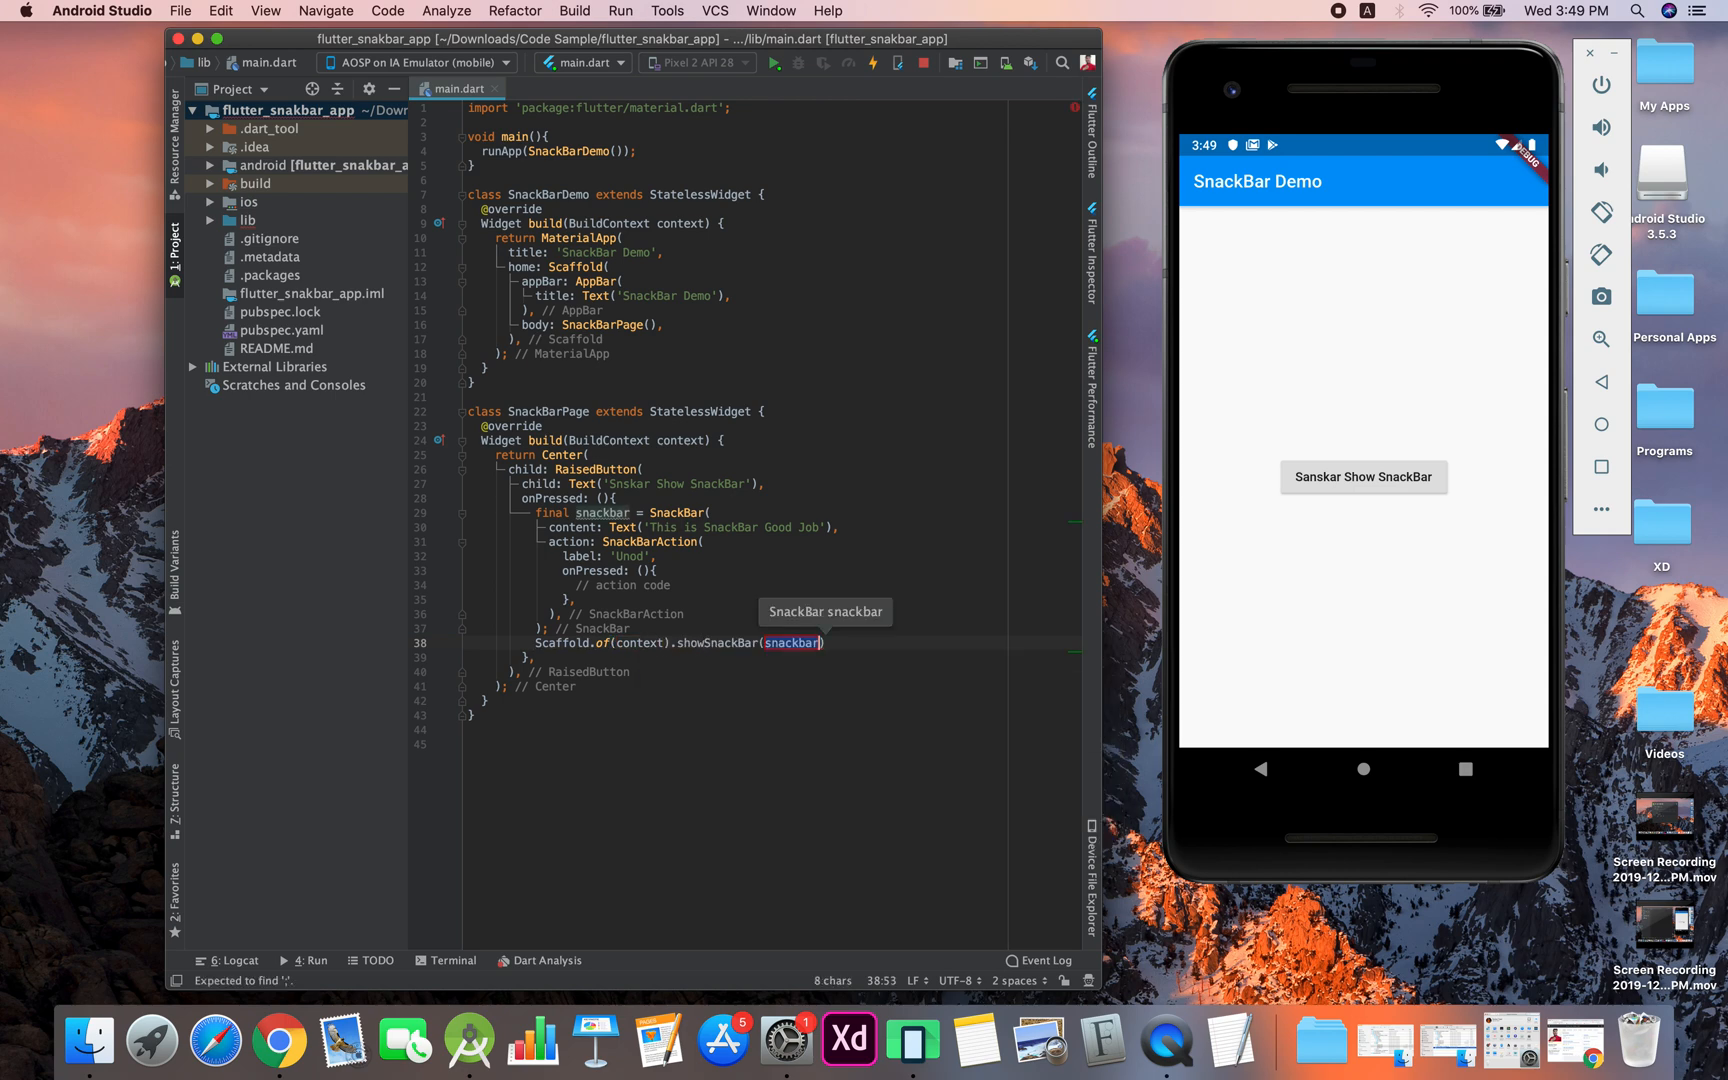
text(;)
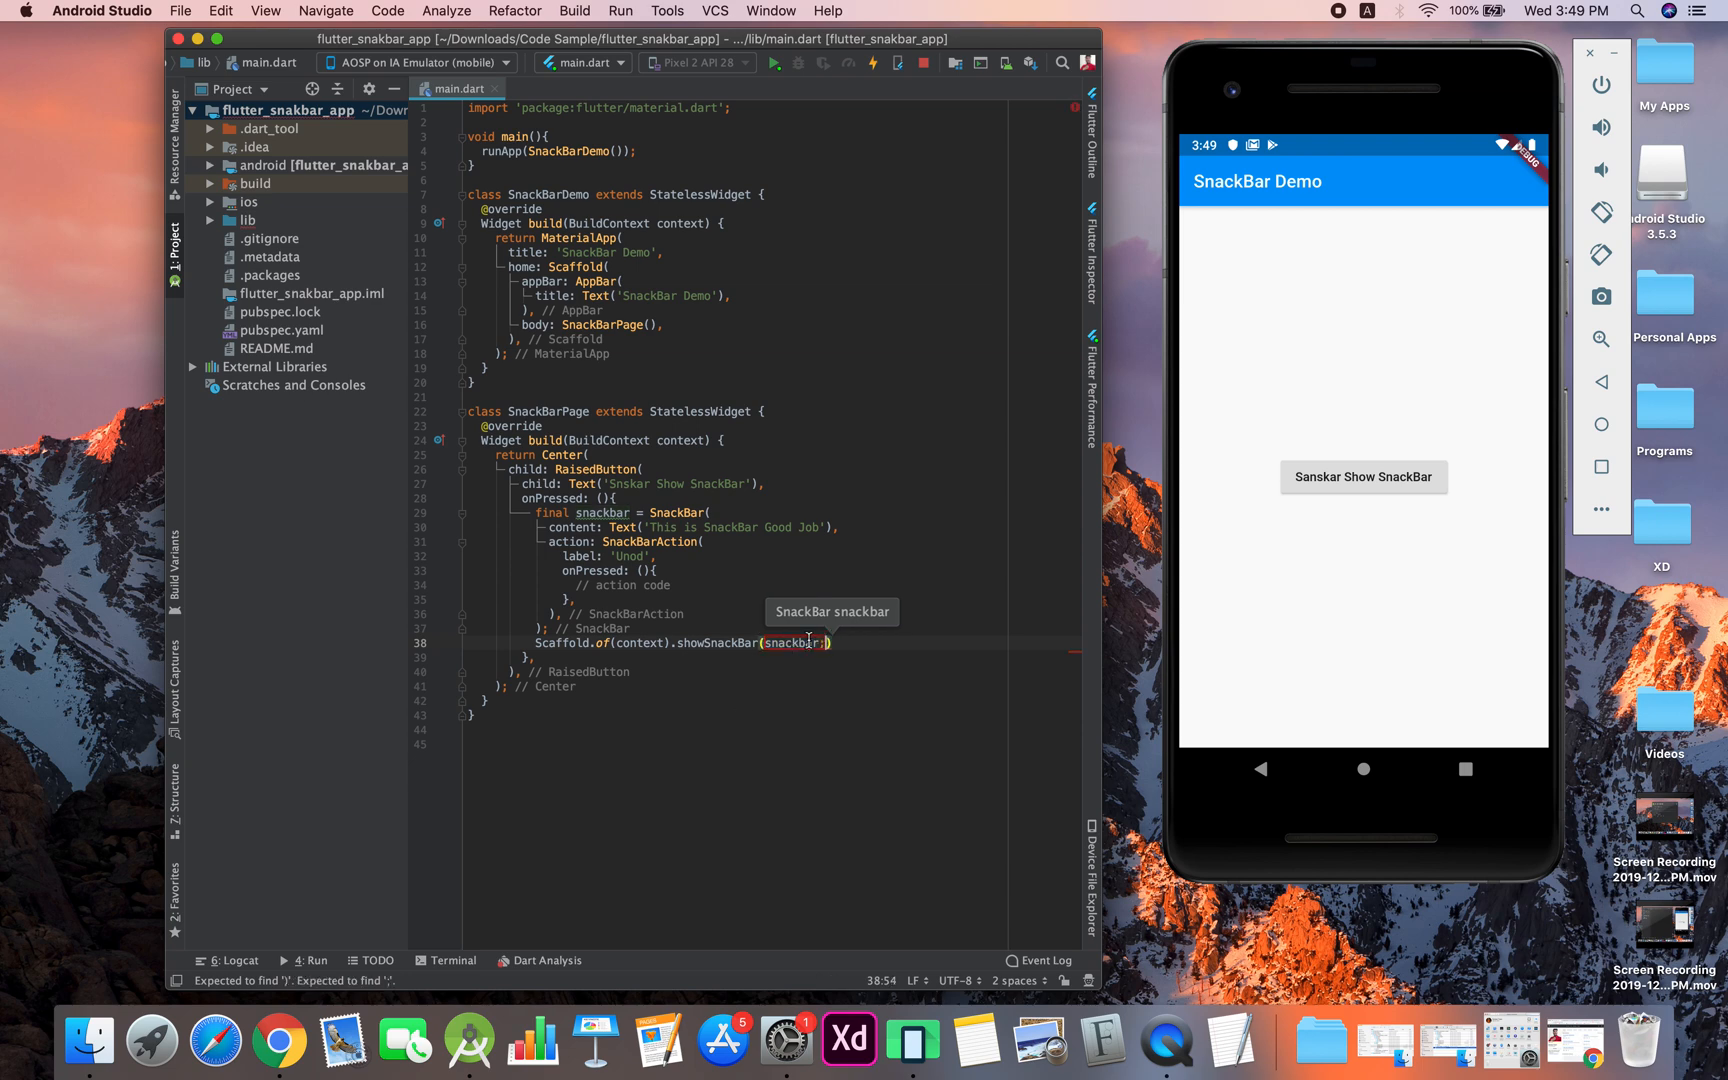
mouse_move(760, 611)
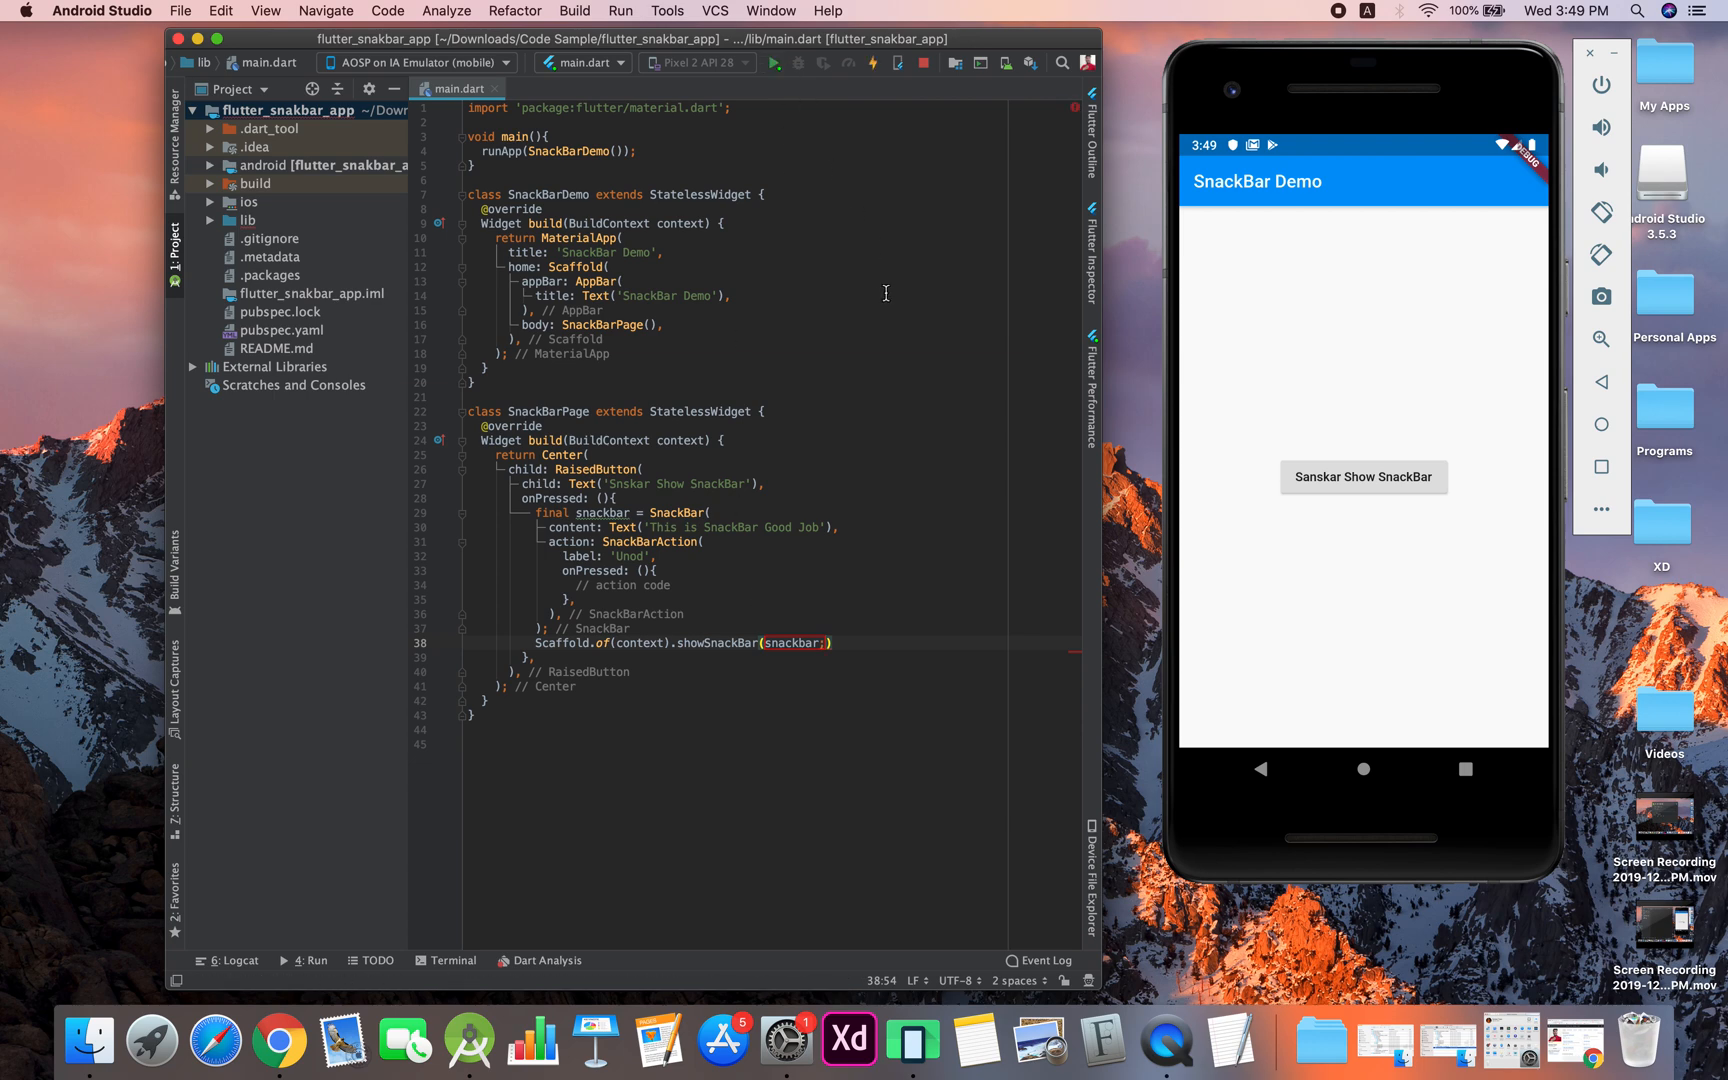
mouse_move(727, 582)
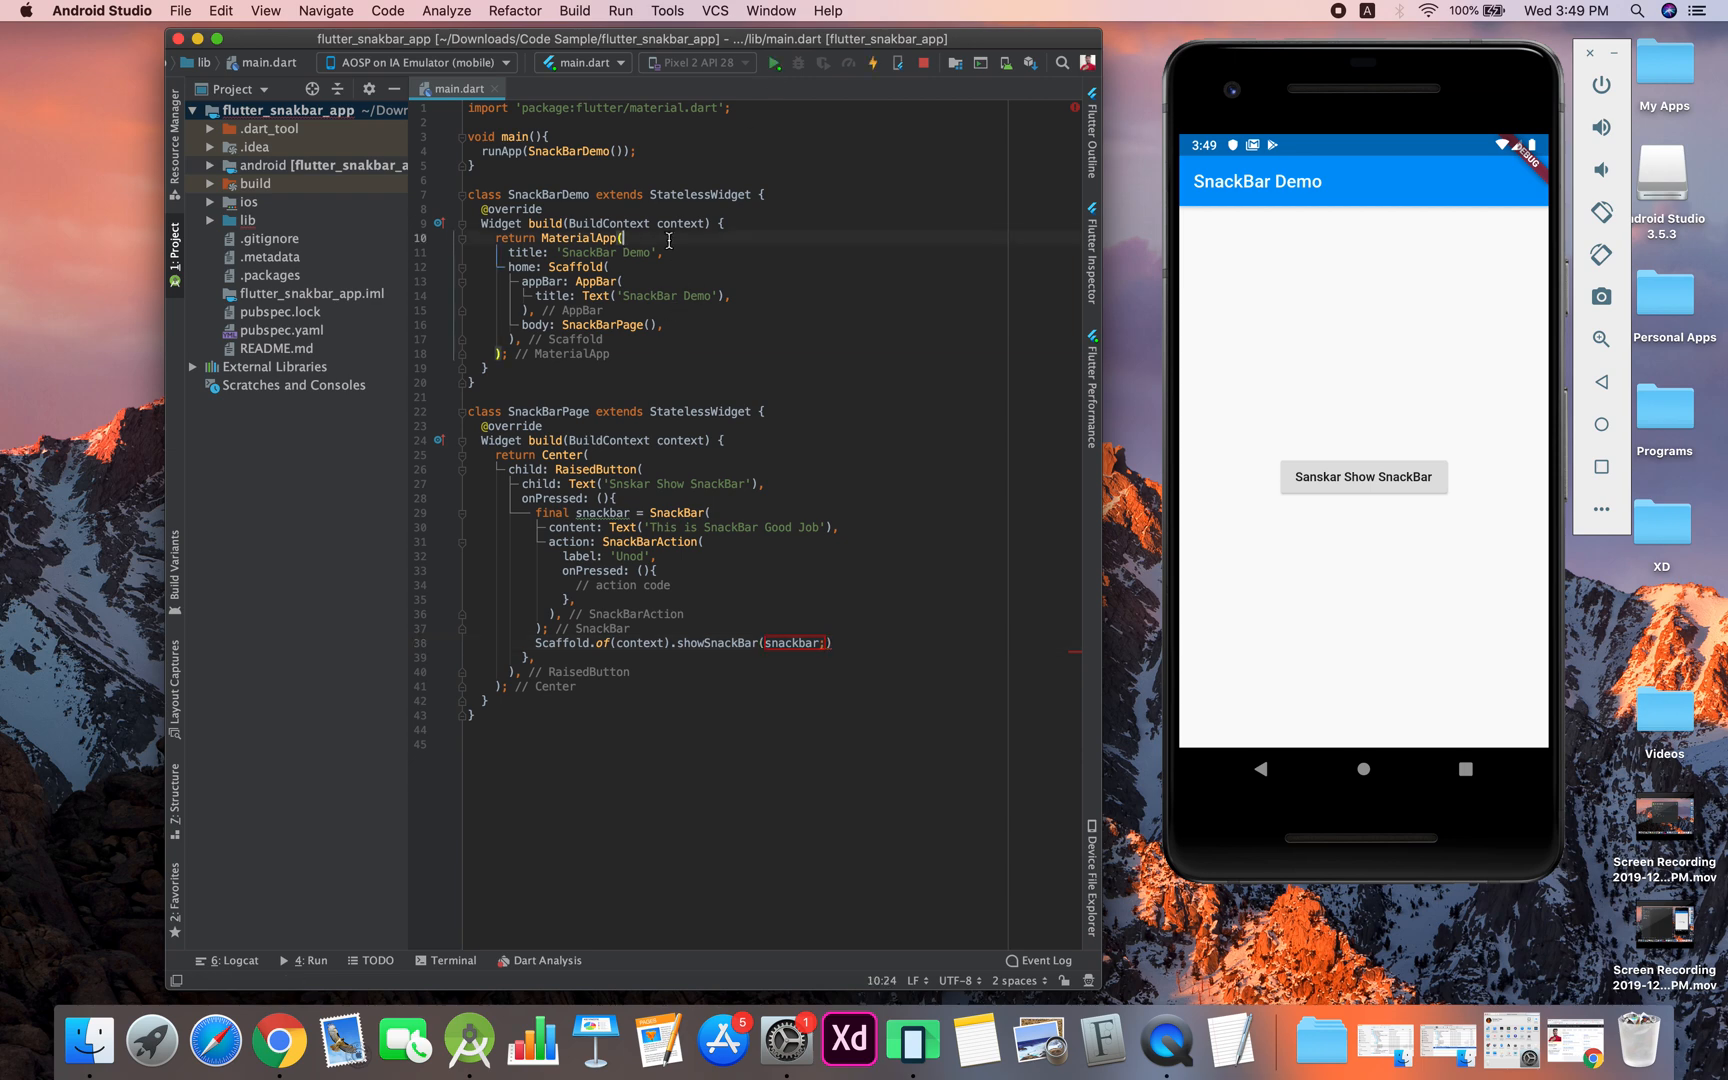
Add debugShowCheckedModeBanner: false to MaterialApp, close the emulator app, and relaunch it
text(de)
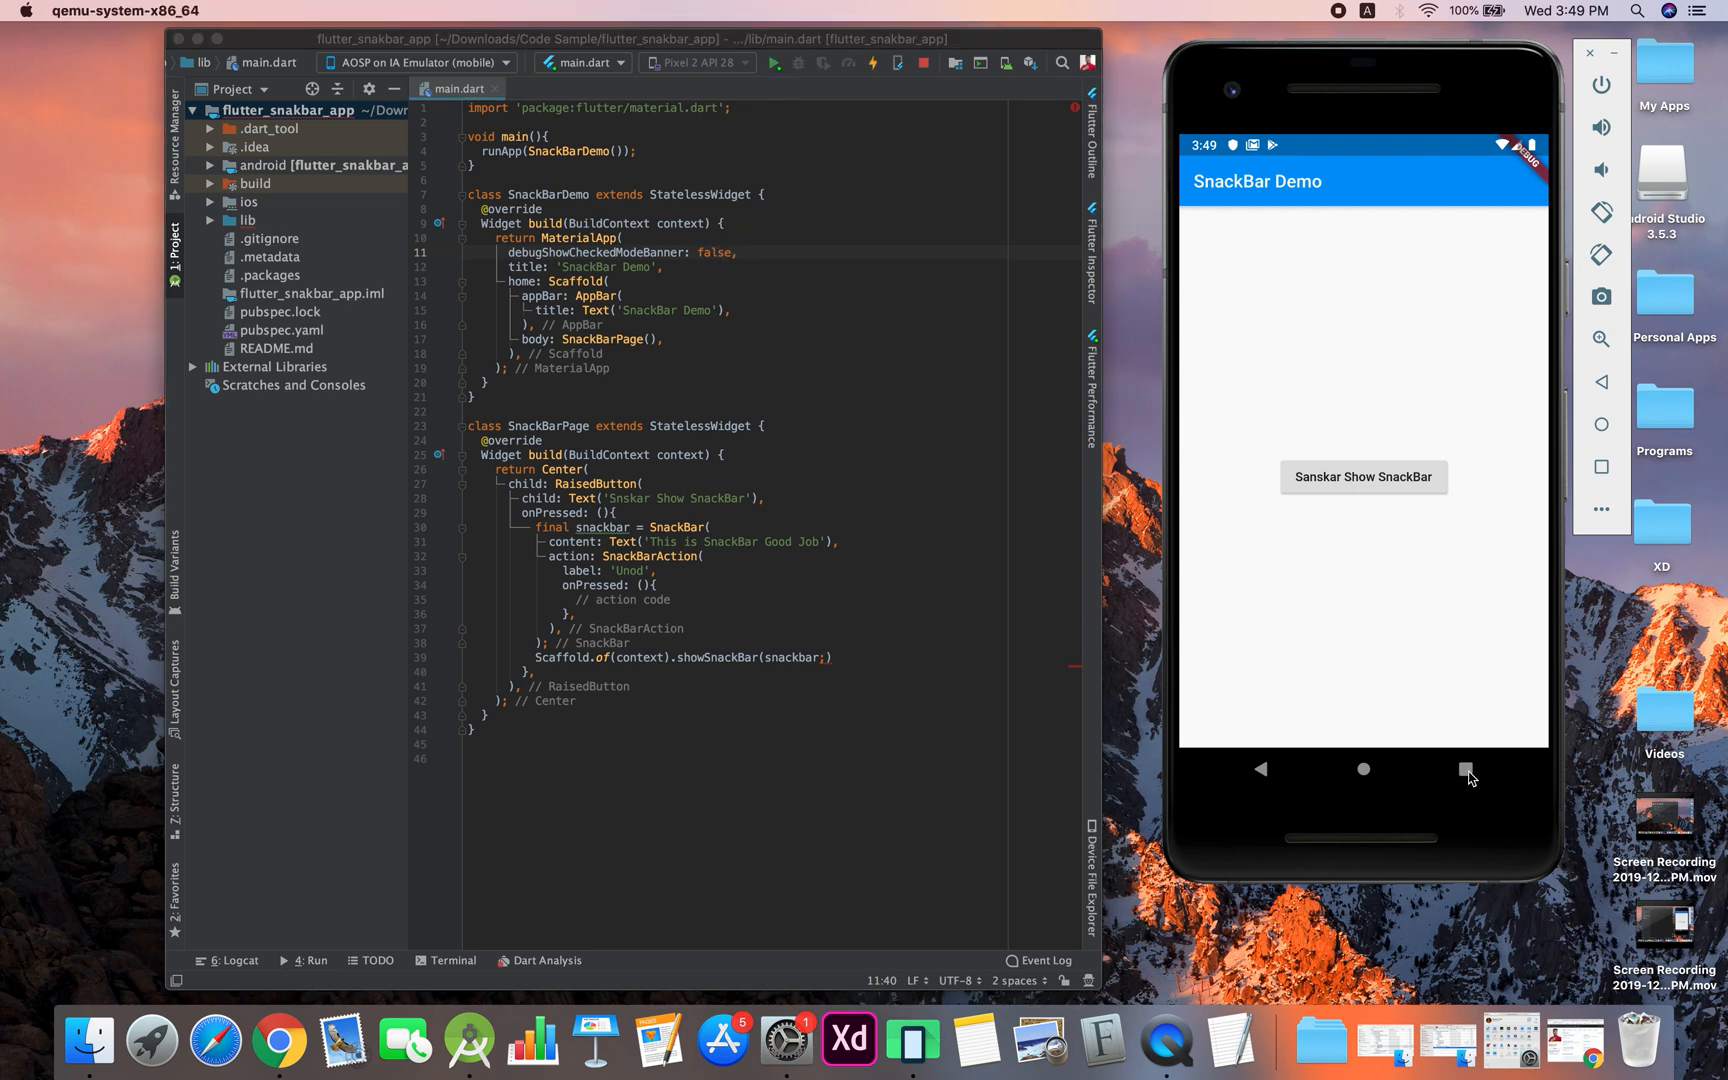
click(1466, 769)
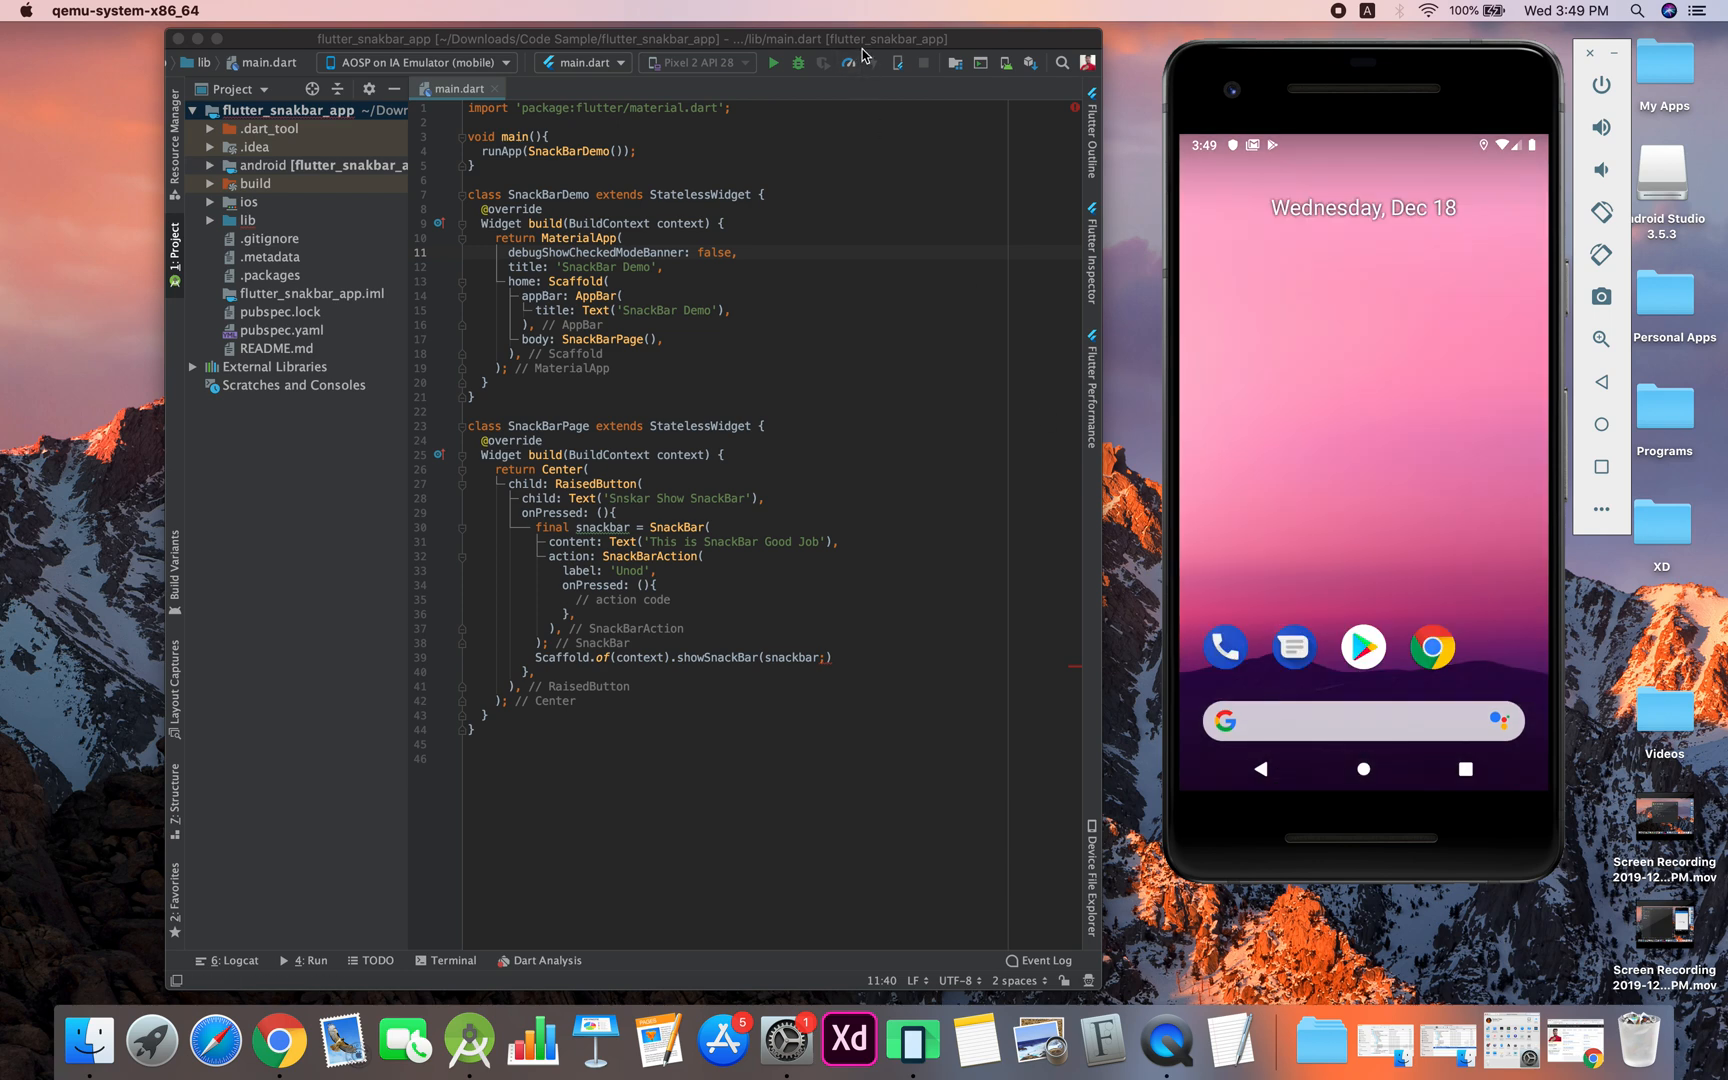
click(773, 62)
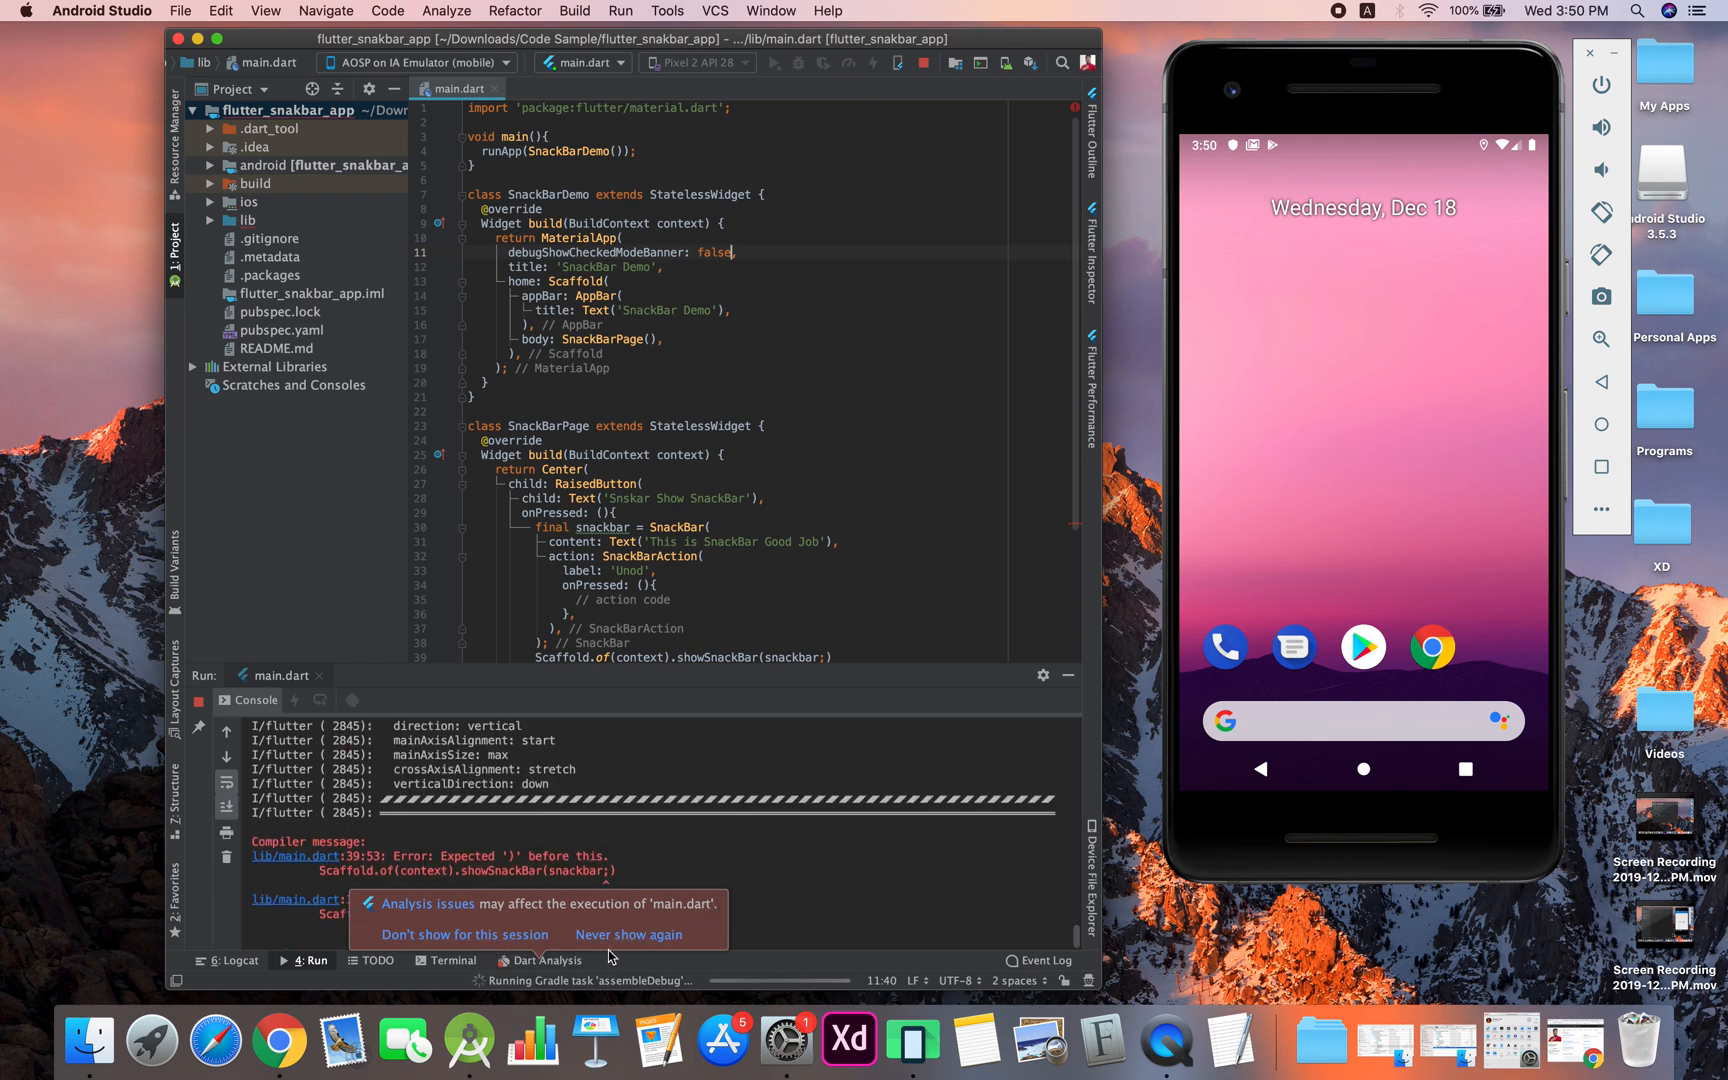
mouse_move(464, 935)
text())
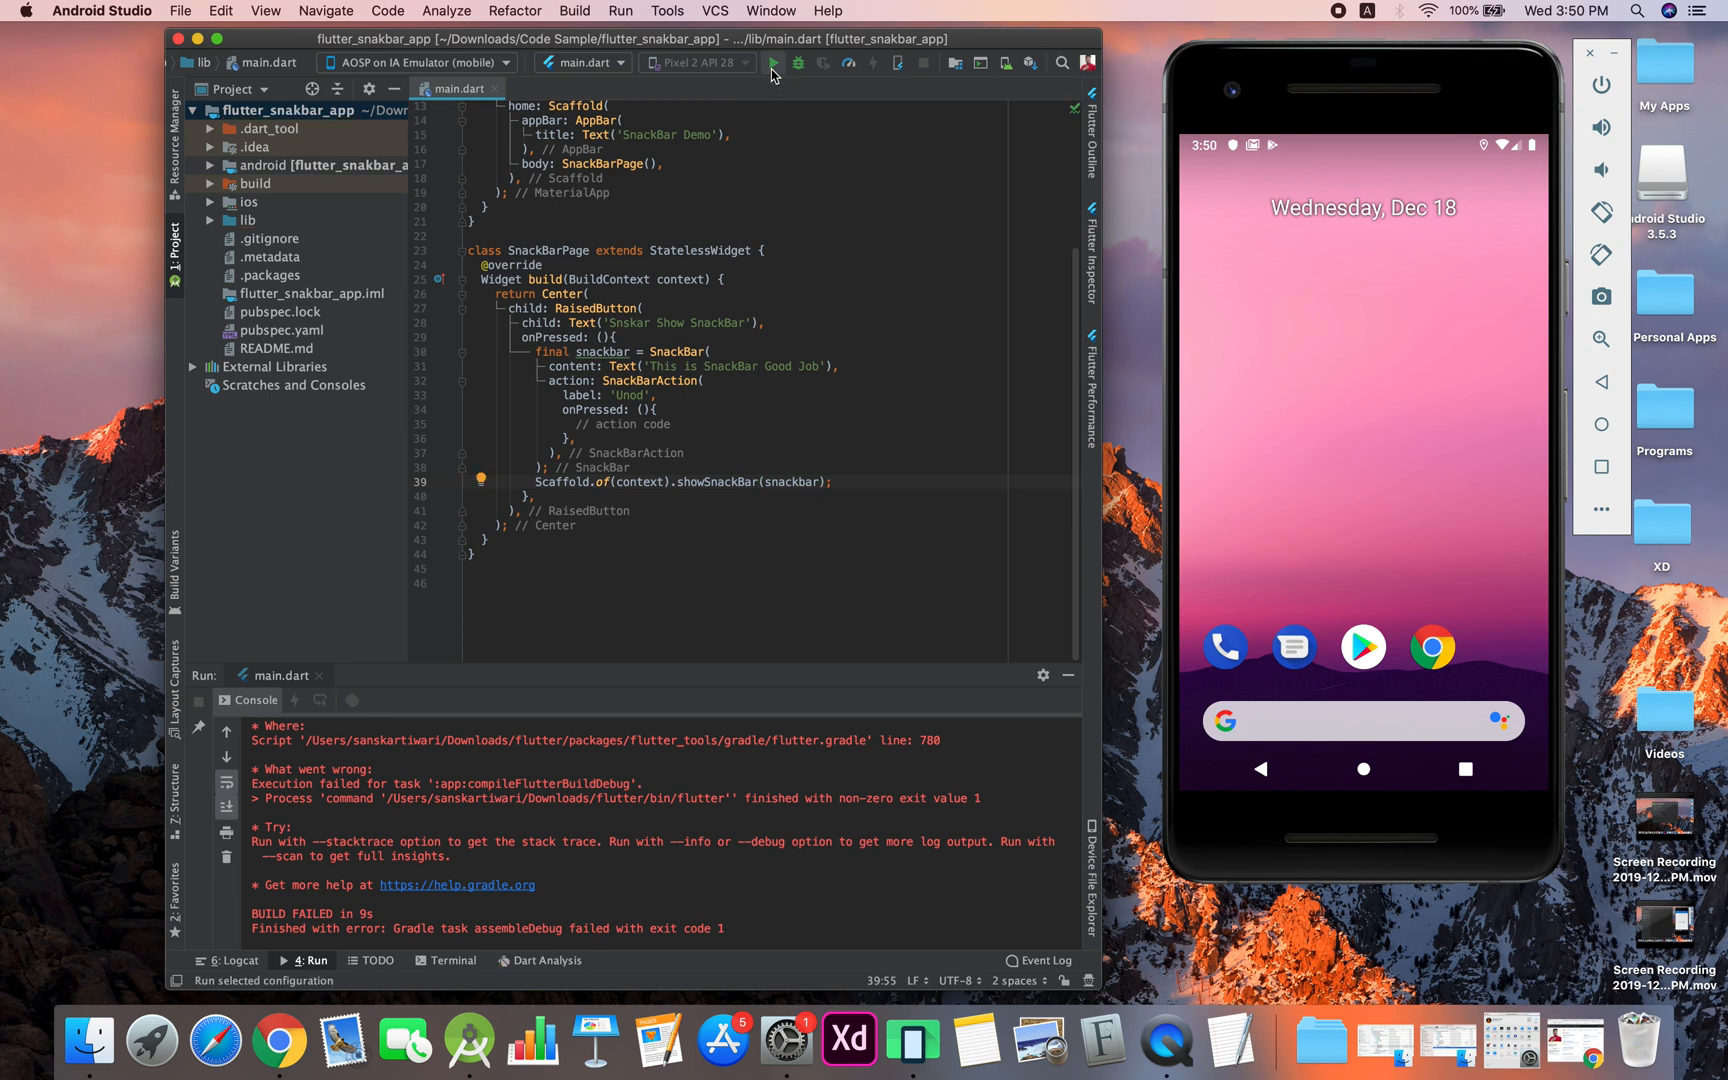
Rerun the fixed app on the emulator and scroll down through the code
click(775, 62)
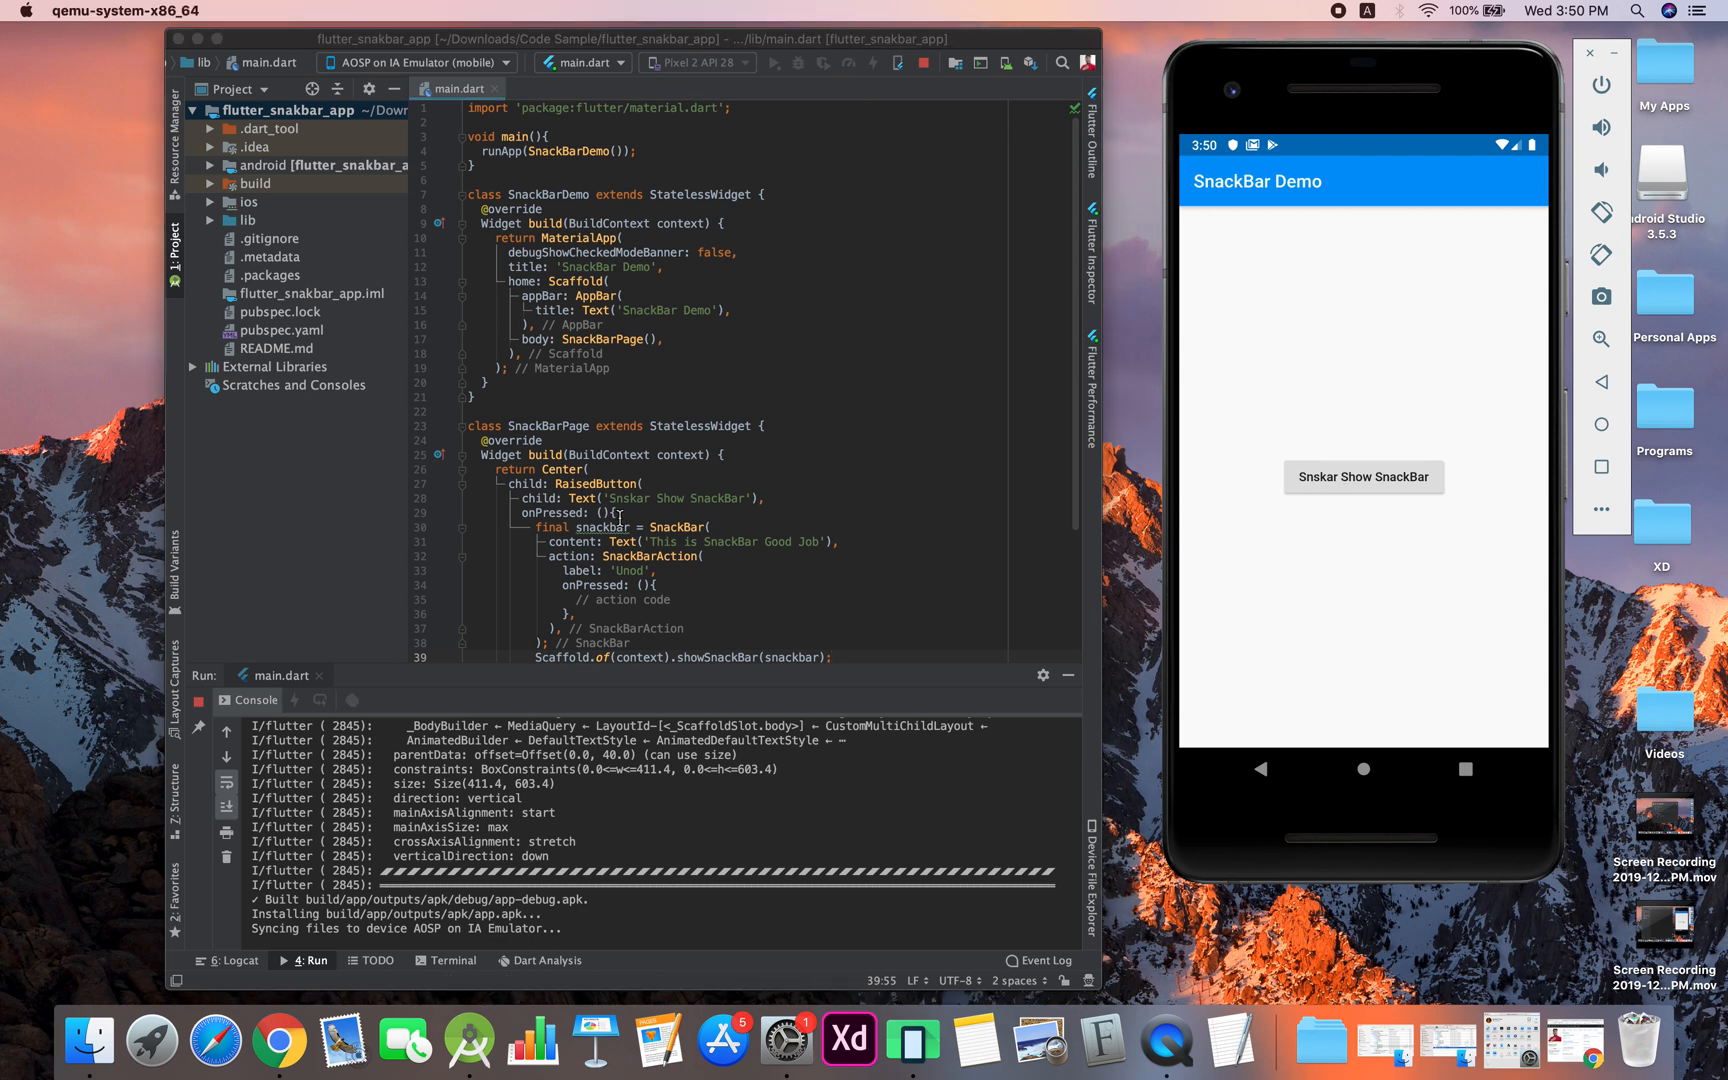
scroll(down, 3)
text(a)
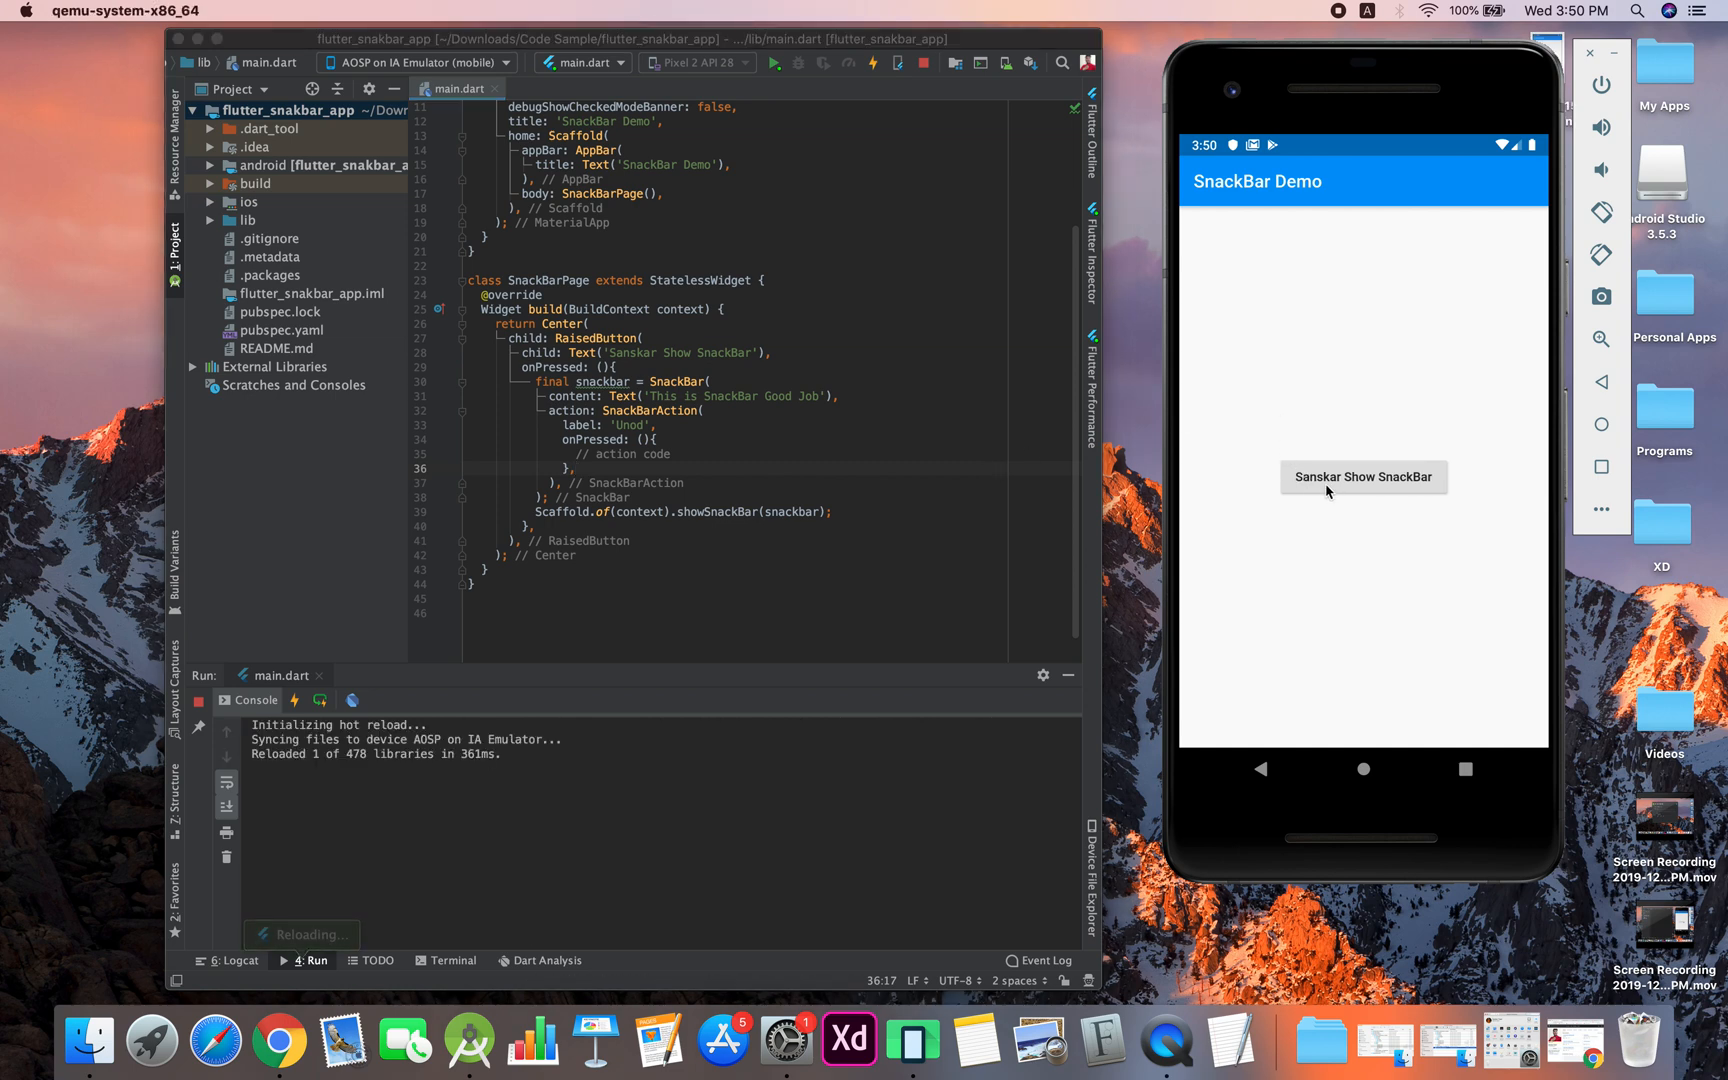
Tap the emulator button to show the 'This is SnackBar Good Job' snackbar
click(1362, 477)
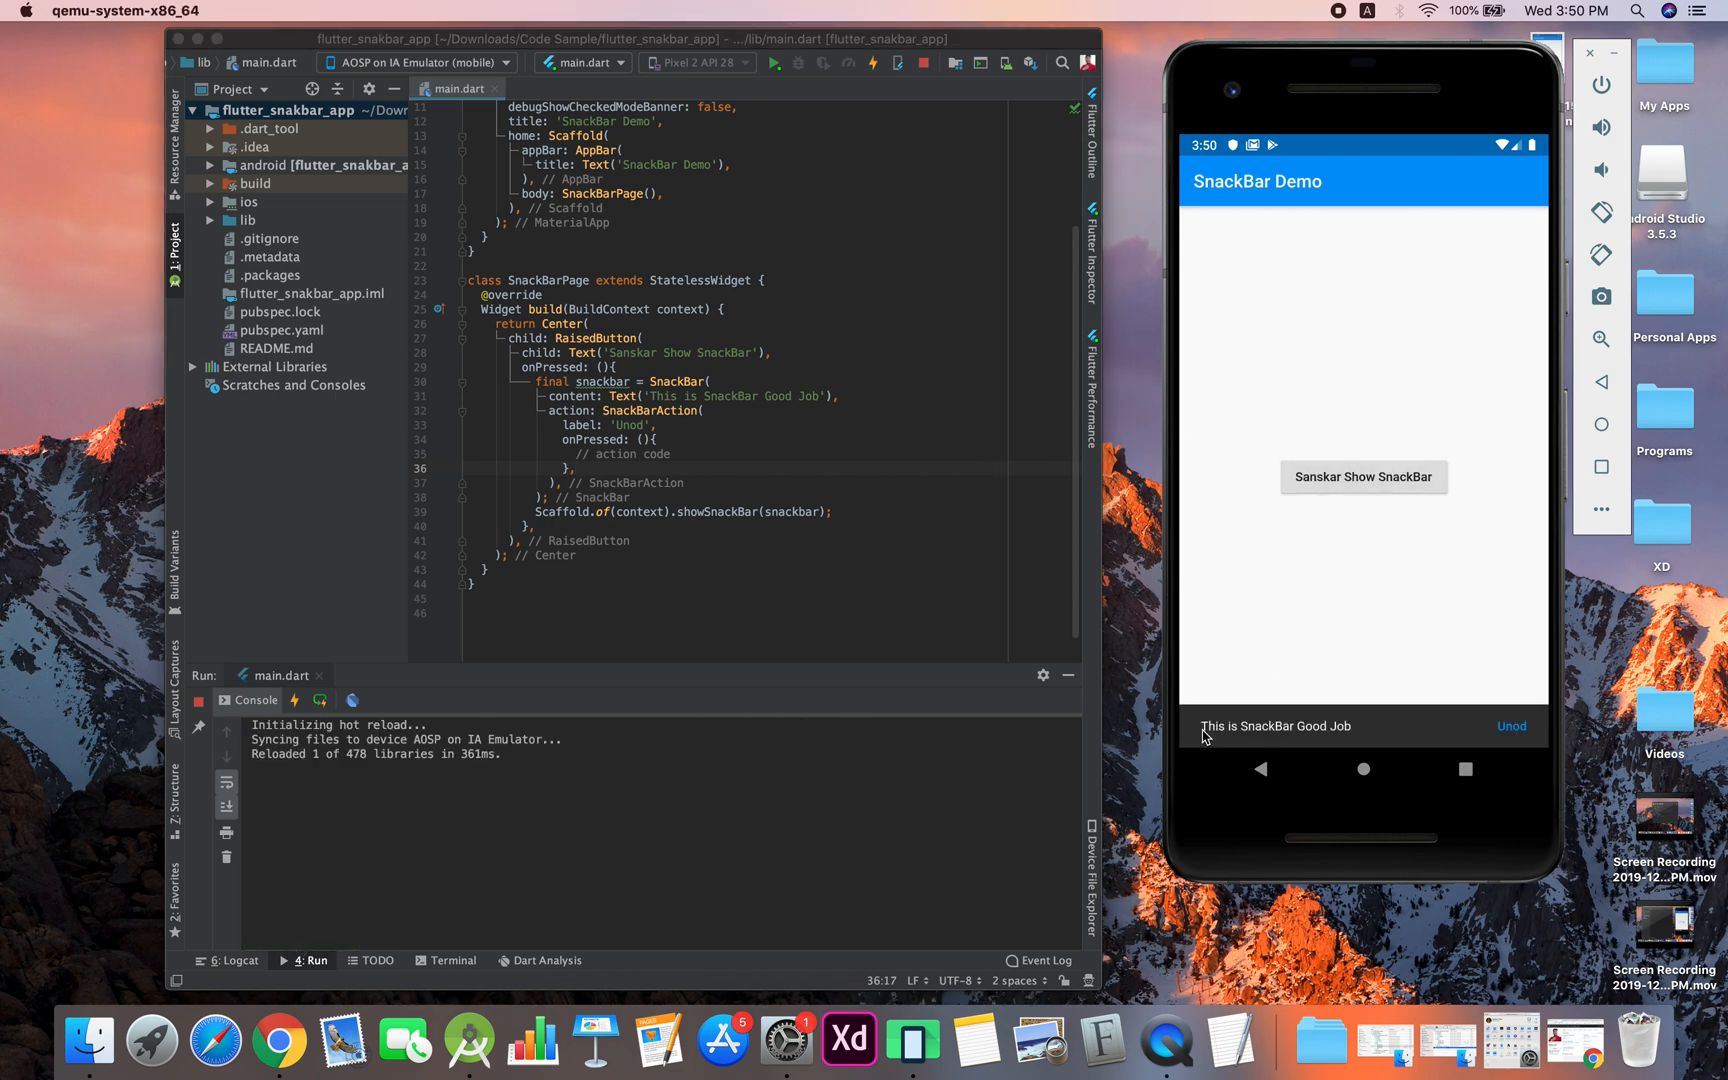
mouse_move(1488, 752)
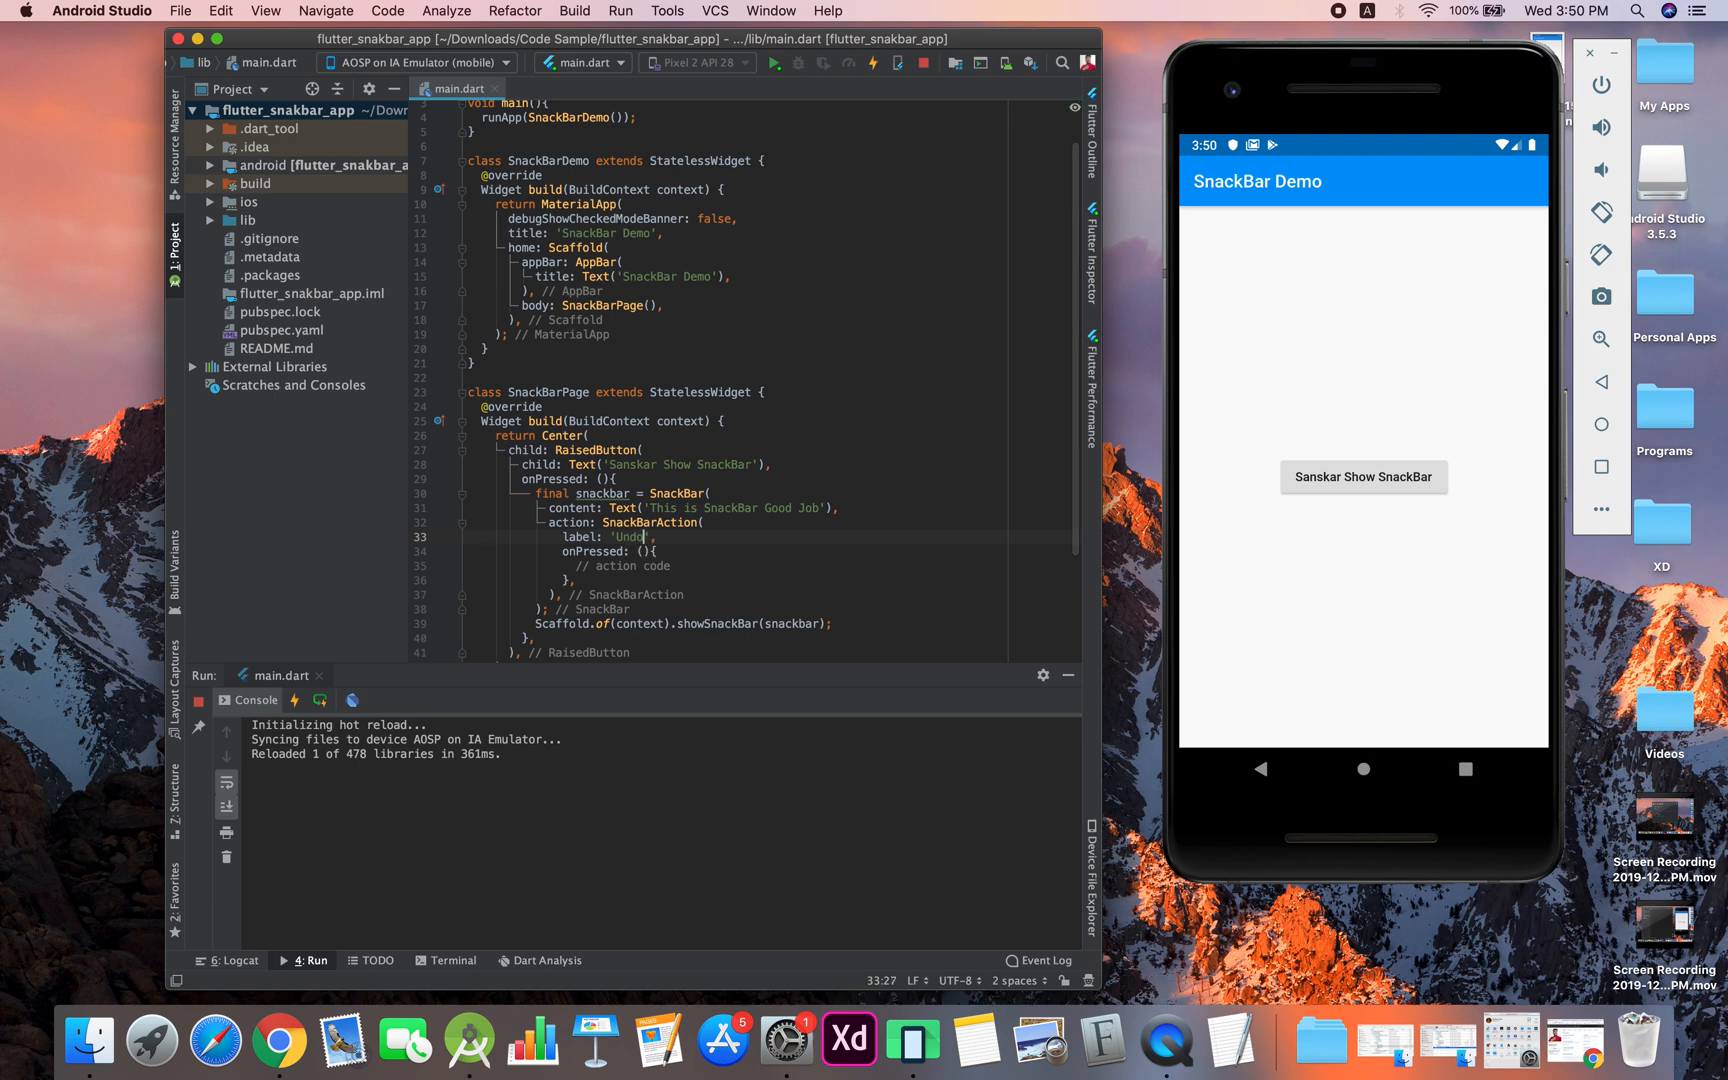
Hot reload the app and confirm the snackbar now shows the Undo action
click(872, 62)
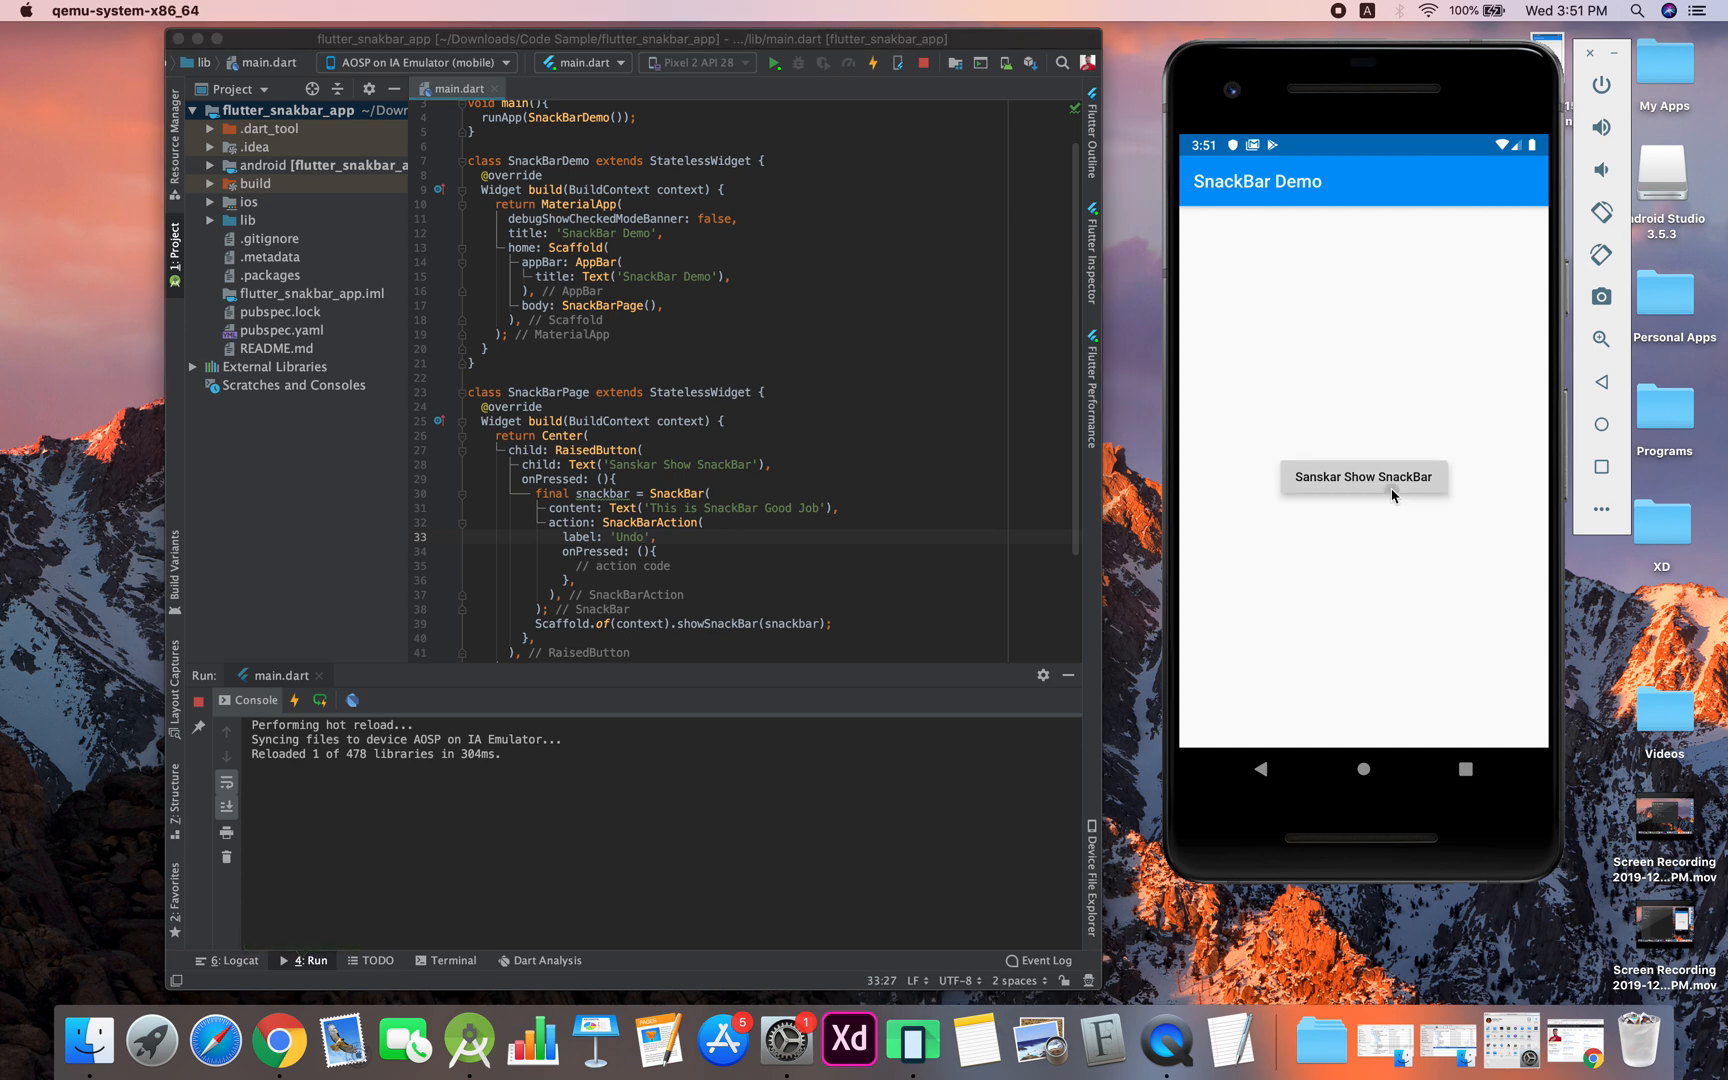
click(1363, 476)
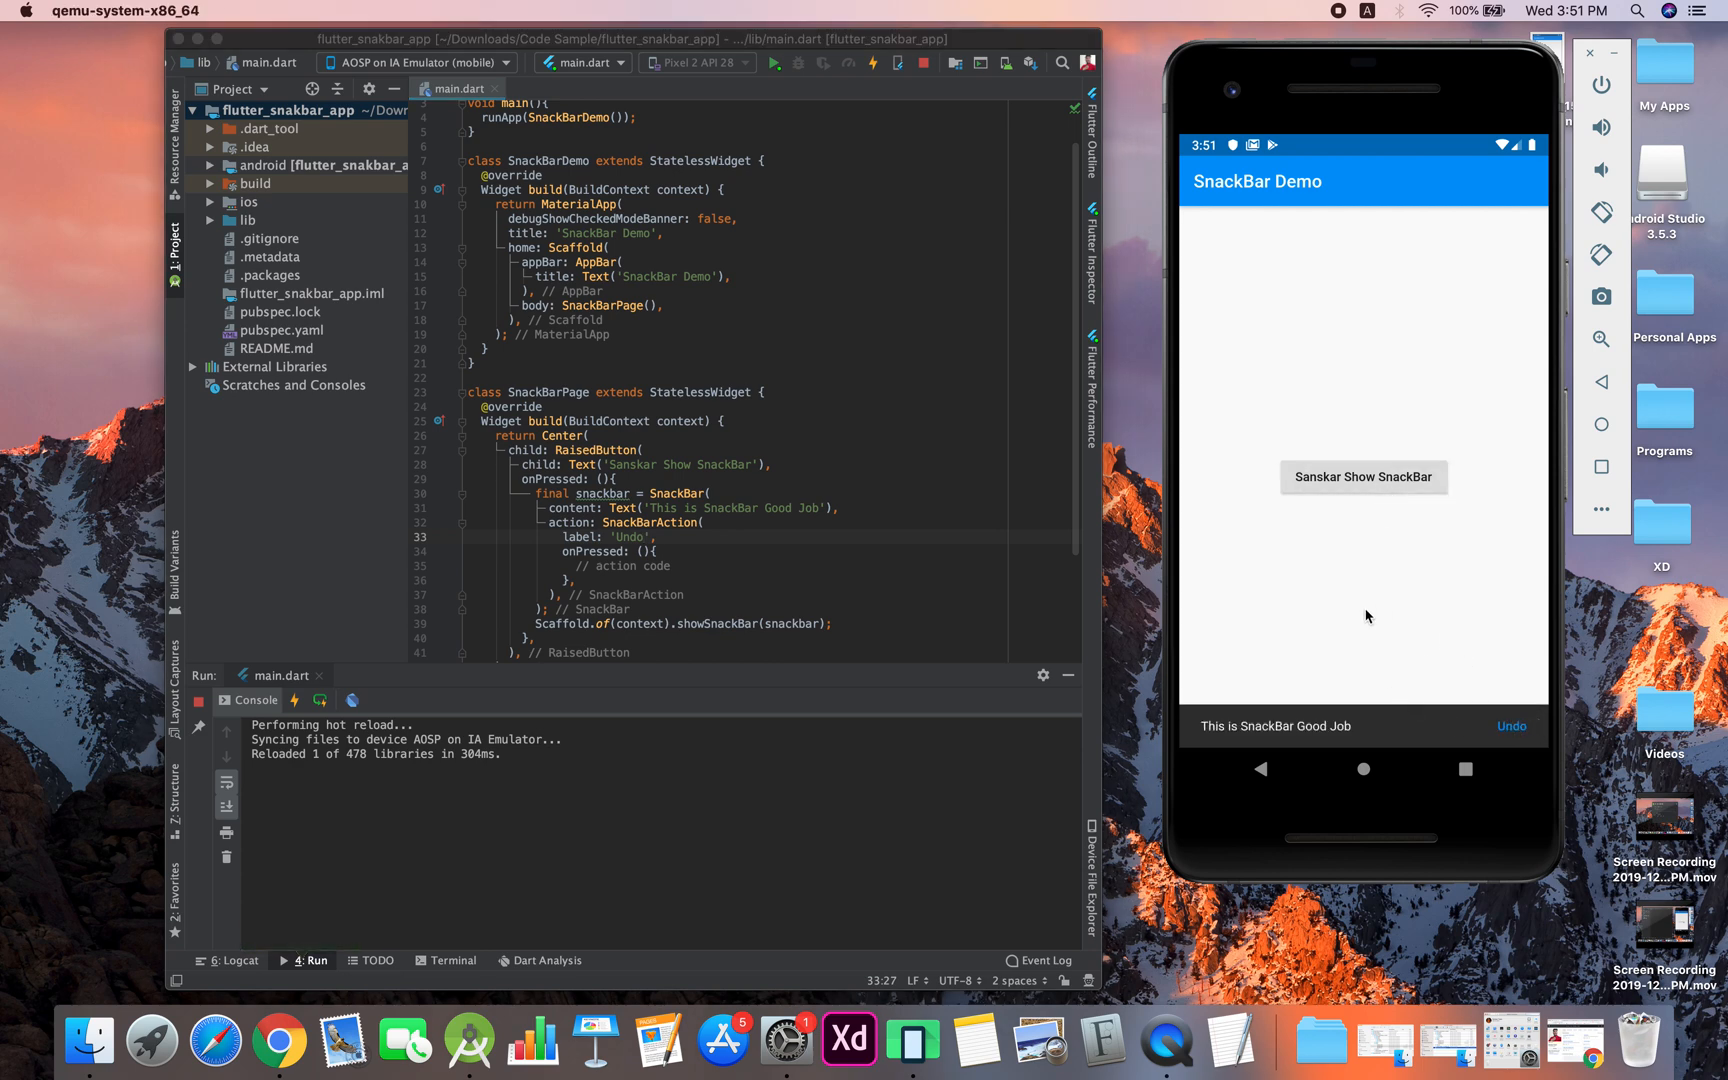
mouse_move(1551, 534)
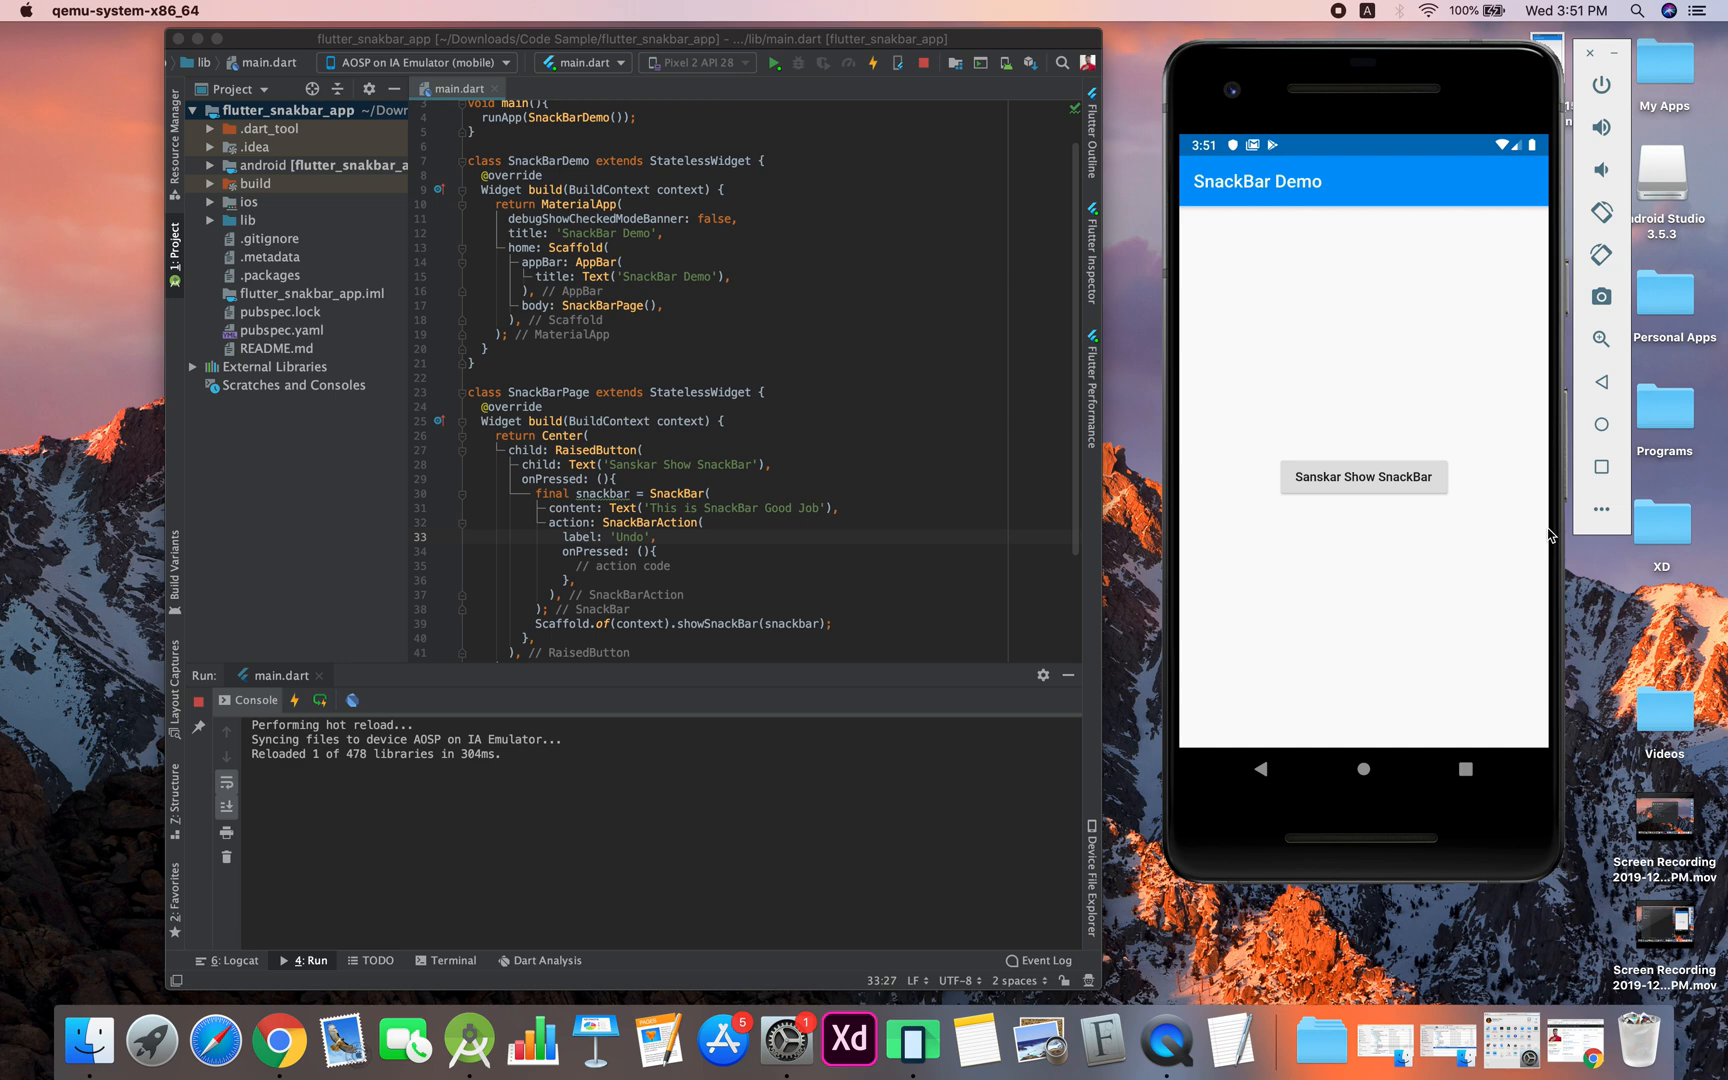
mouse_move(1347, 525)
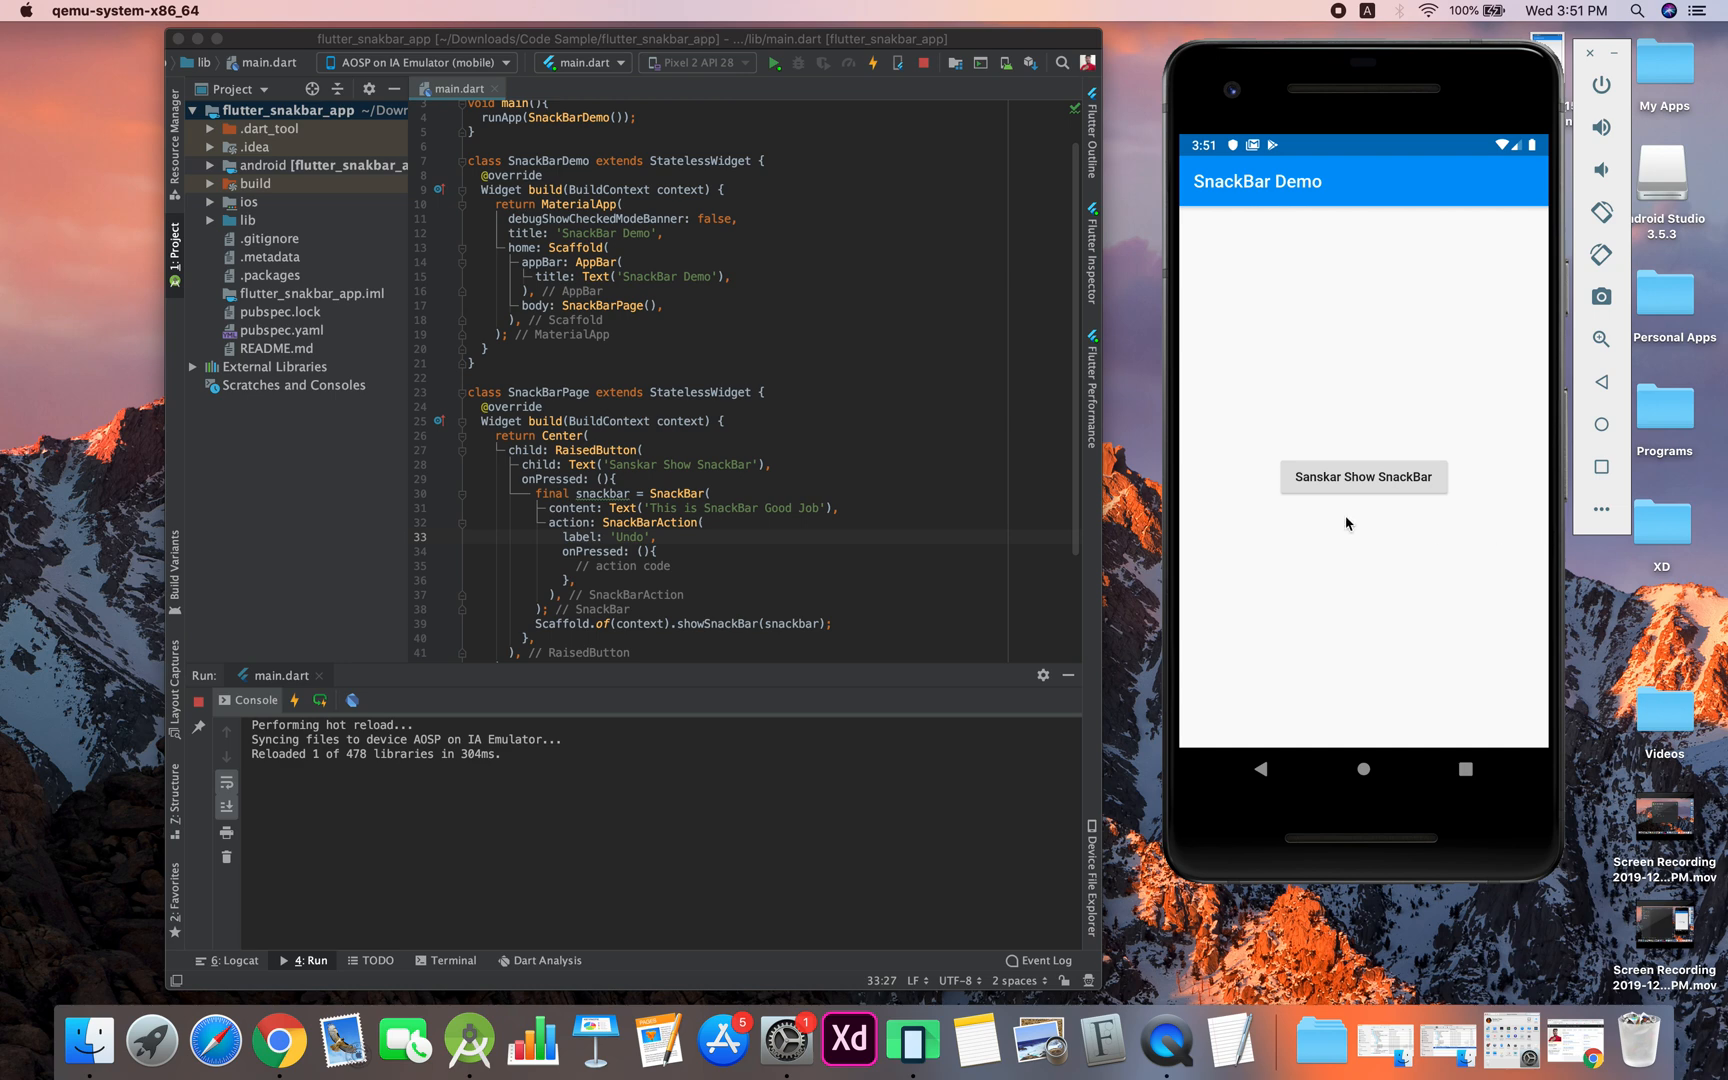